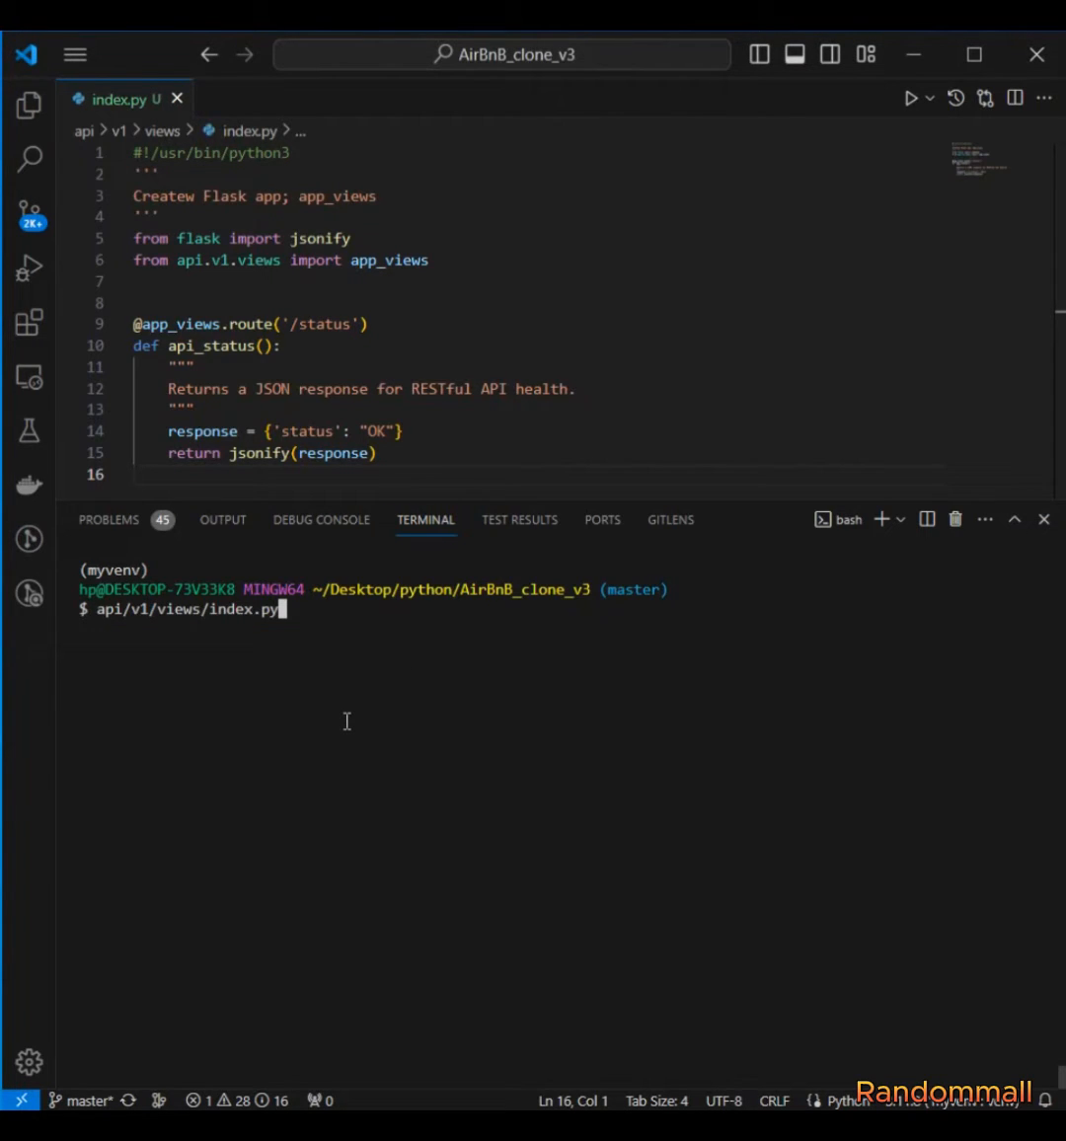
mouse_move(174, 663)
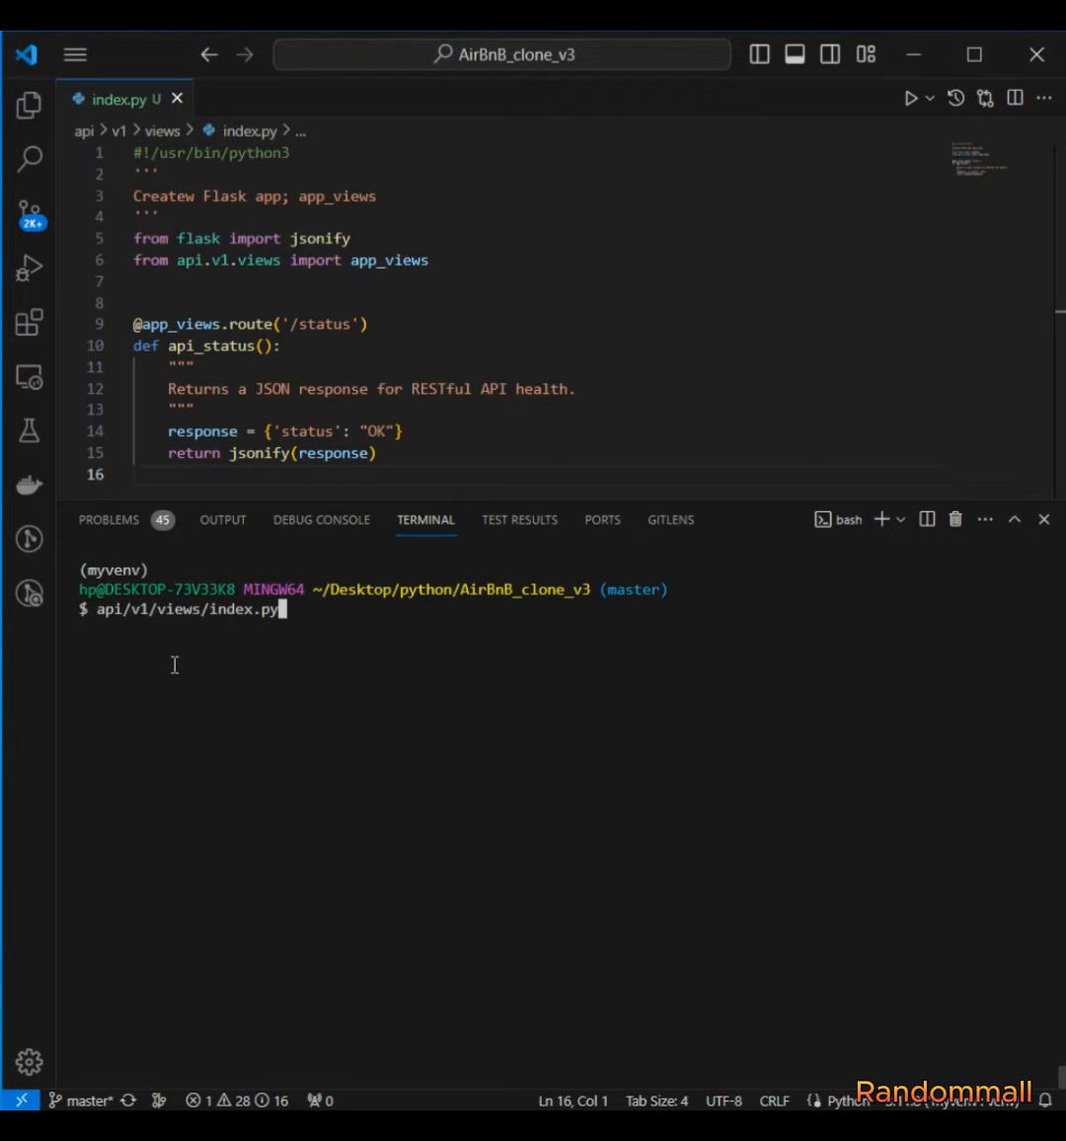
mouse_move(174, 622)
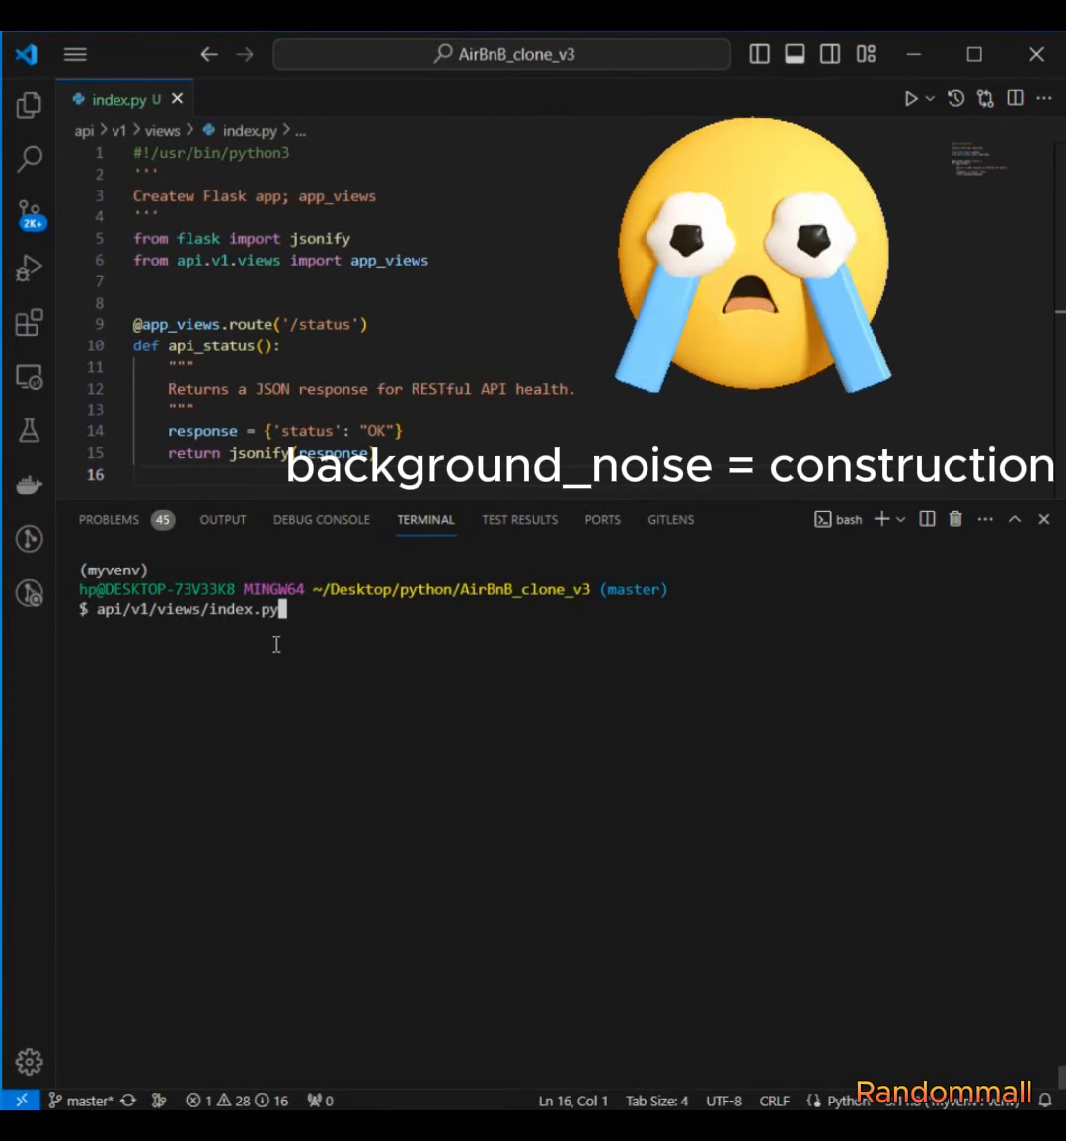
Step: Cancel the stray terminal command with Ctrl+C, leaving a fresh prompt
key("ctrl+c")
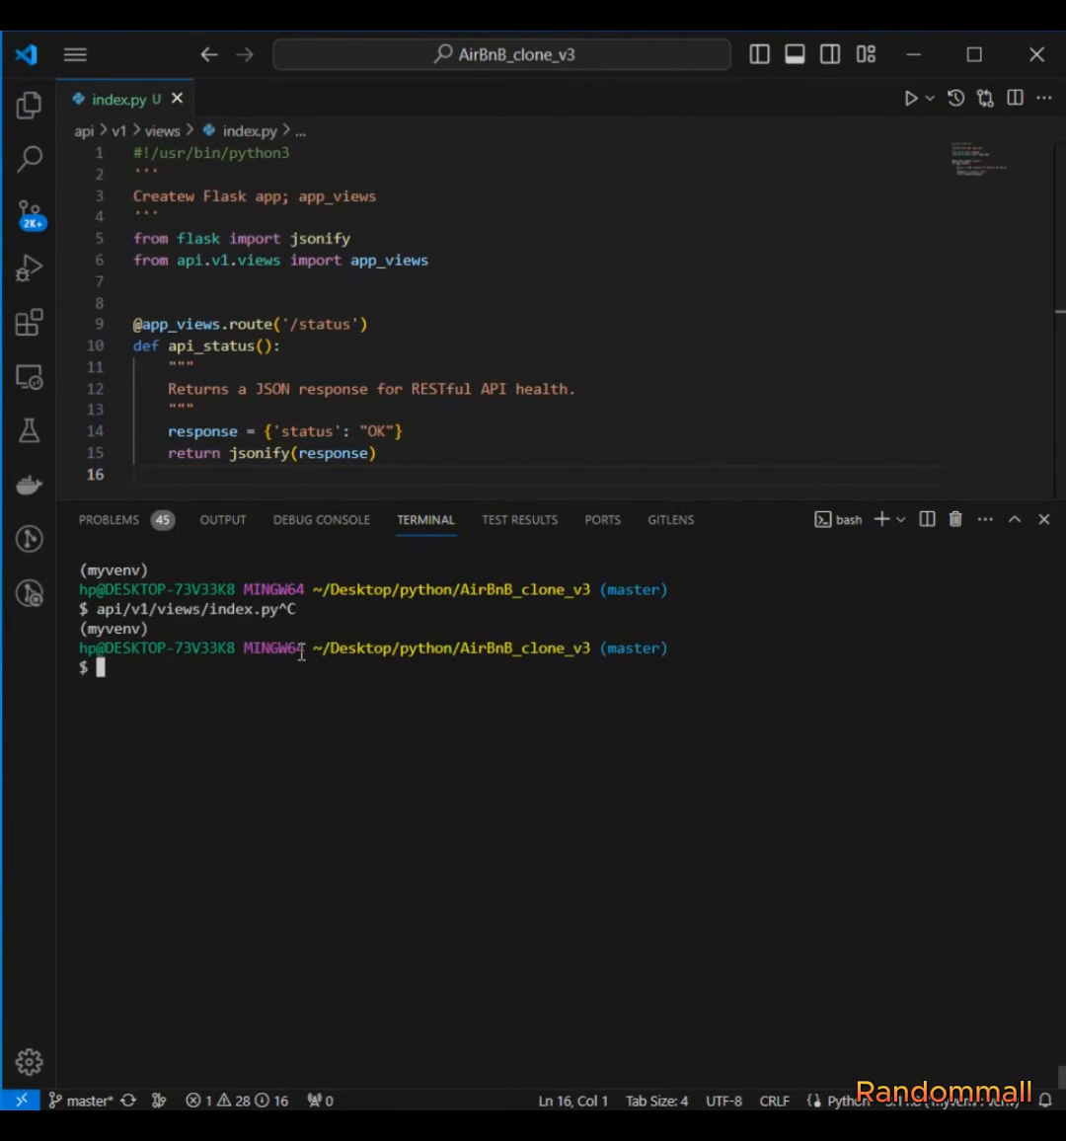
left_click(1042, 519)
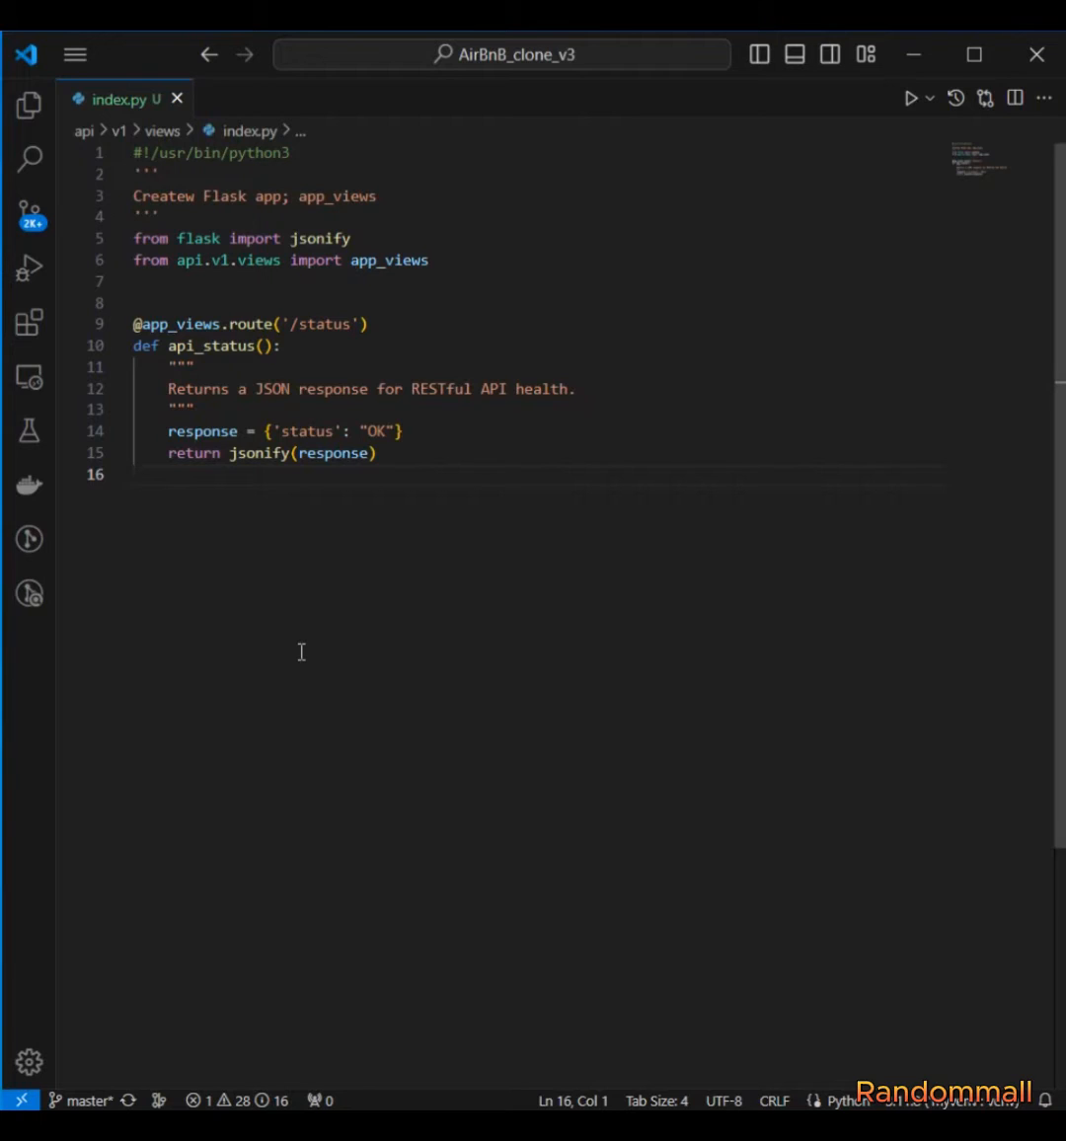
mouse_move(312, 586)
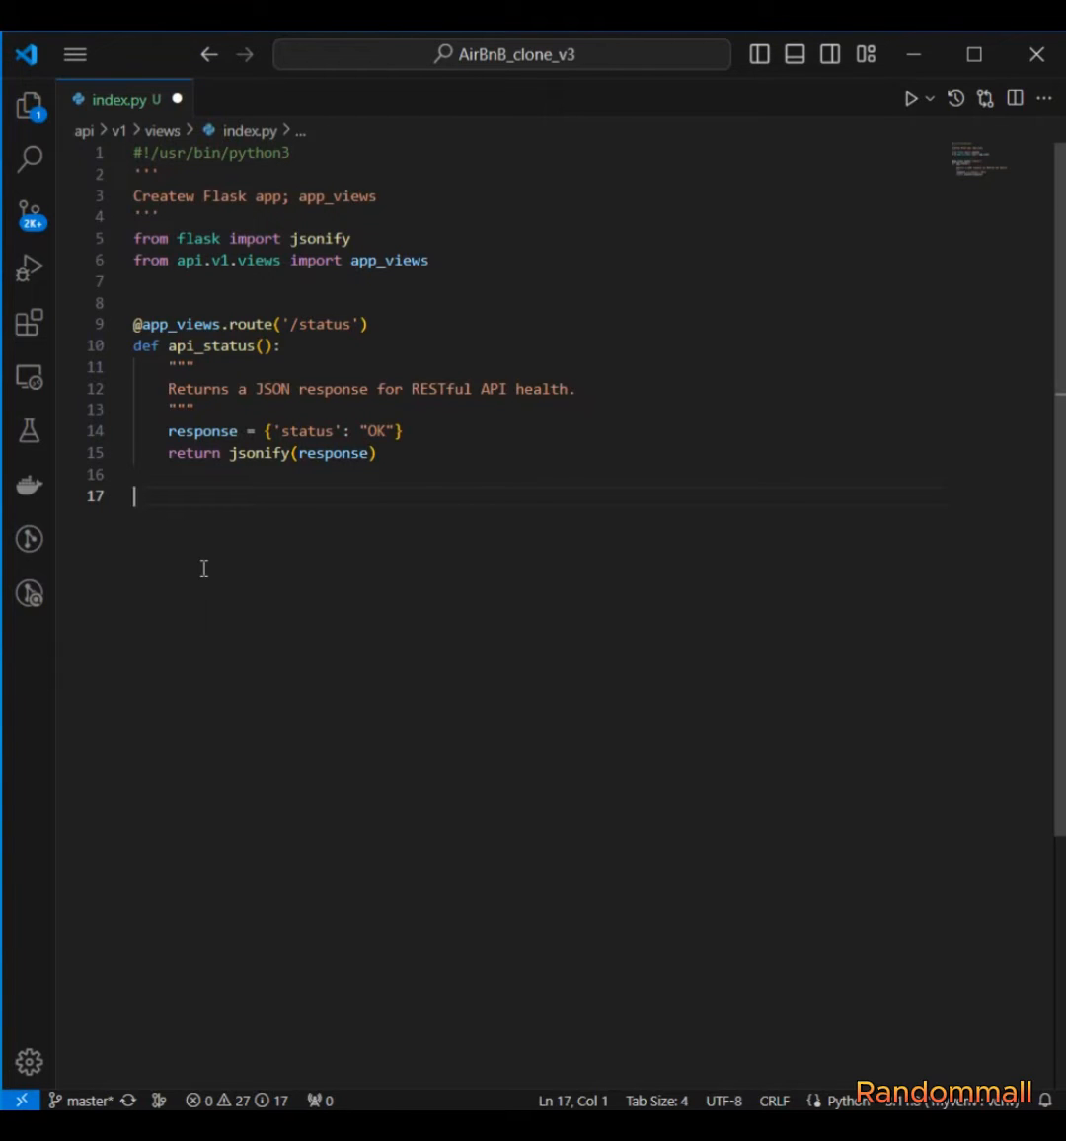
type("@app_")
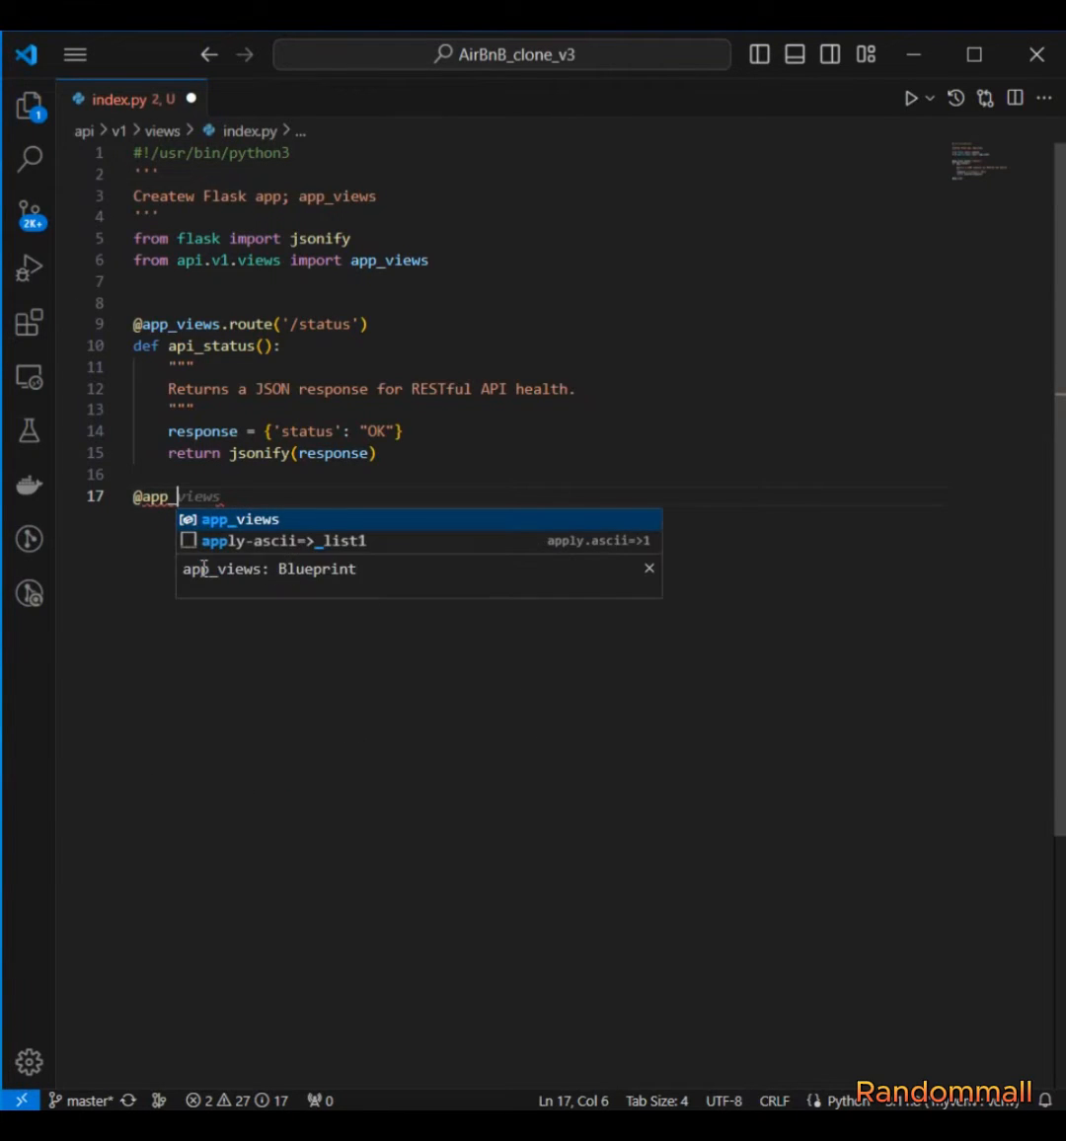
type("views")
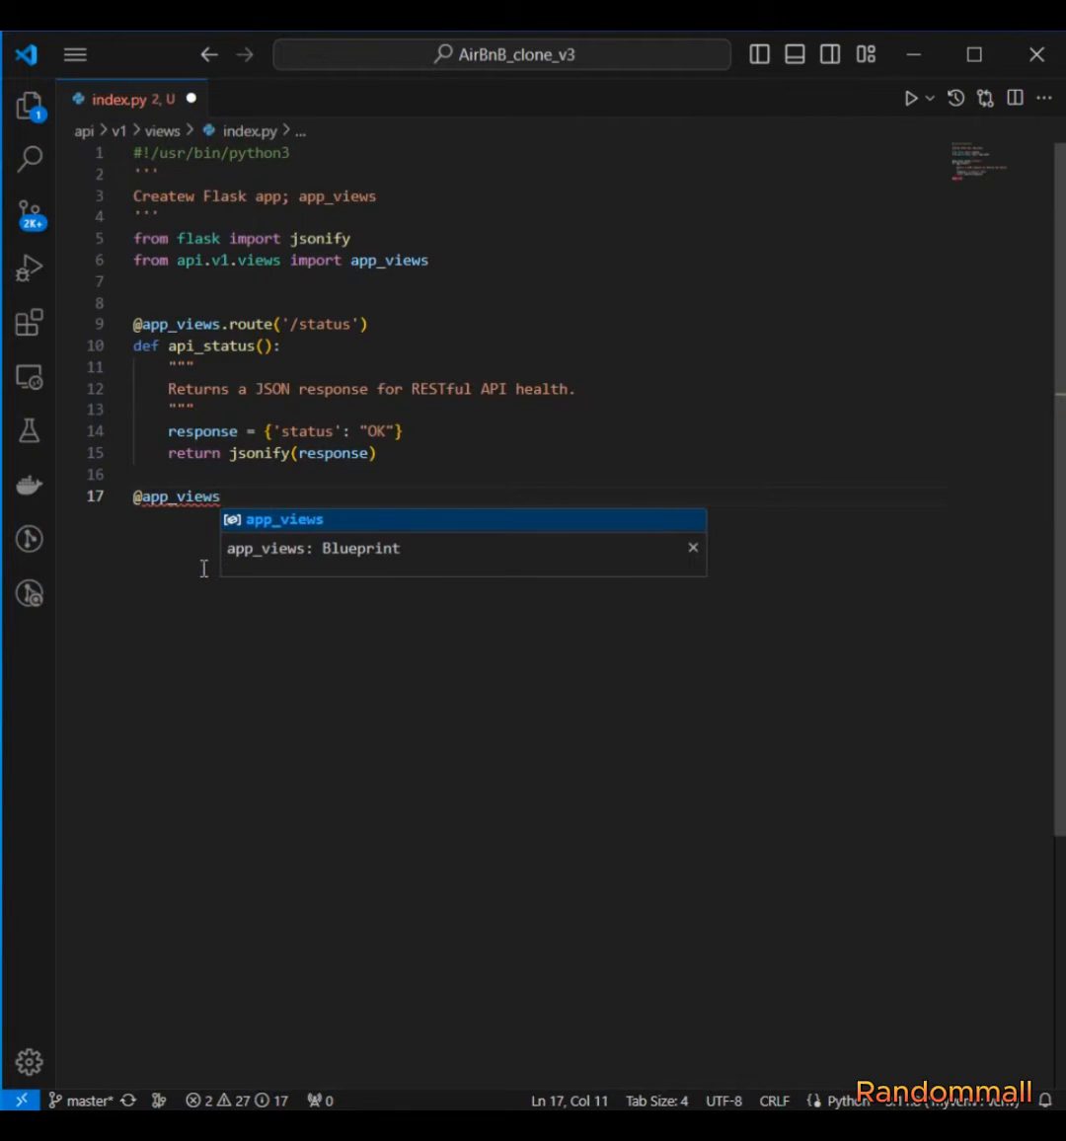
type(".route('/stats")
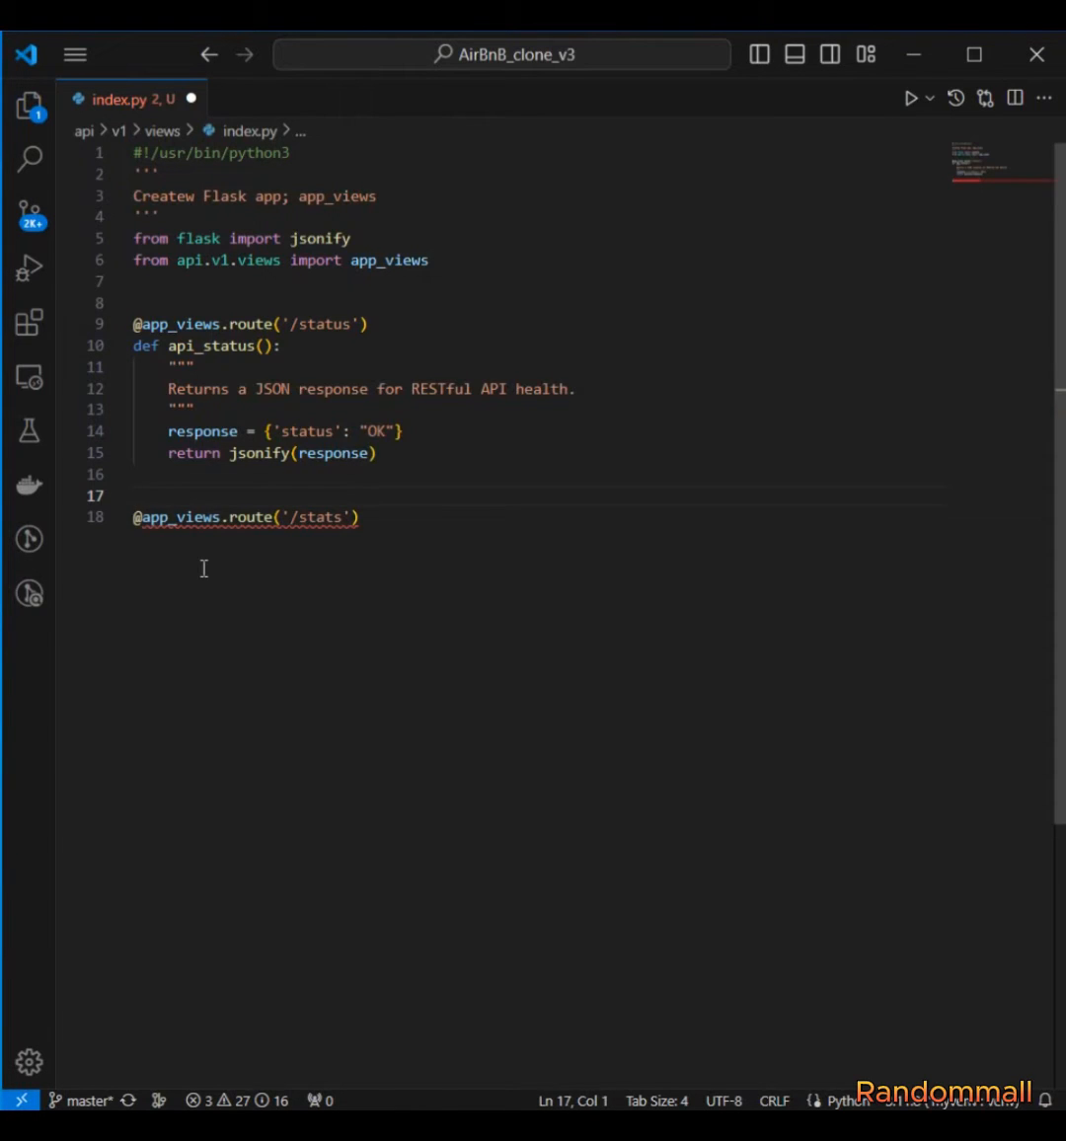
mouse_move(379, 519)
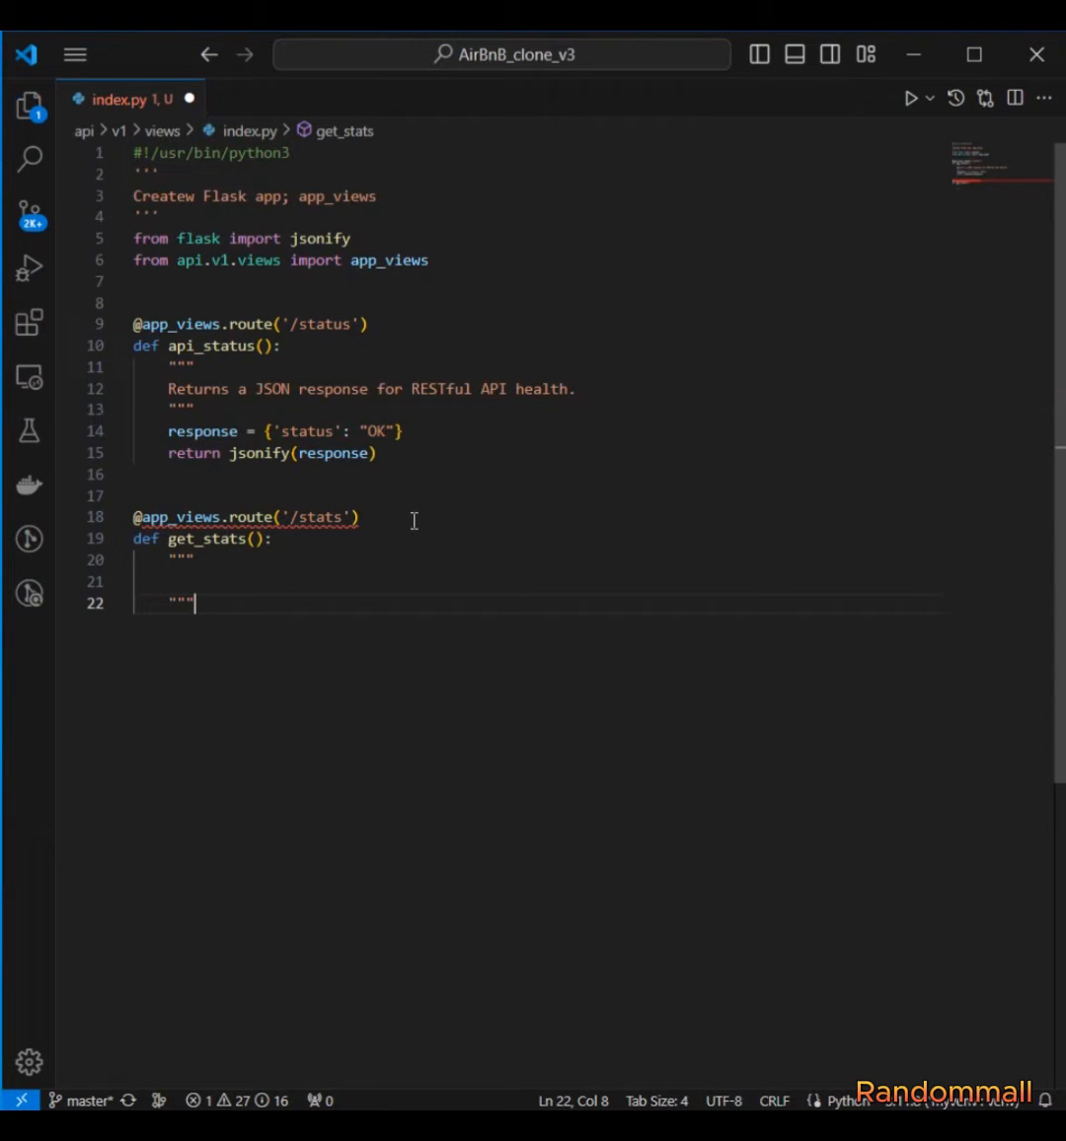
Step: Begin the stats dict with 'amenities': storage.count('Amenity')
type("s")
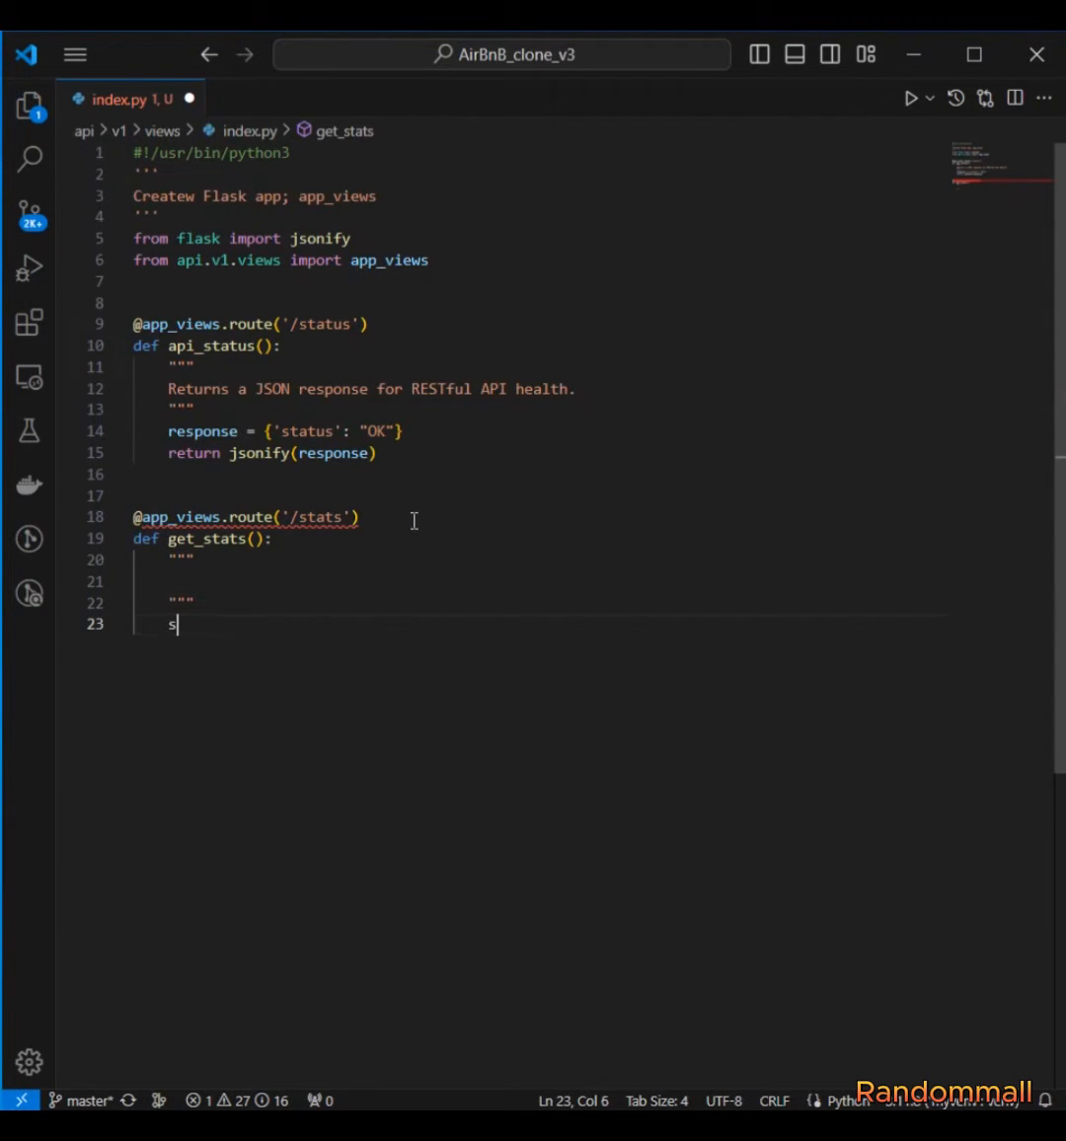
type("tats = {")
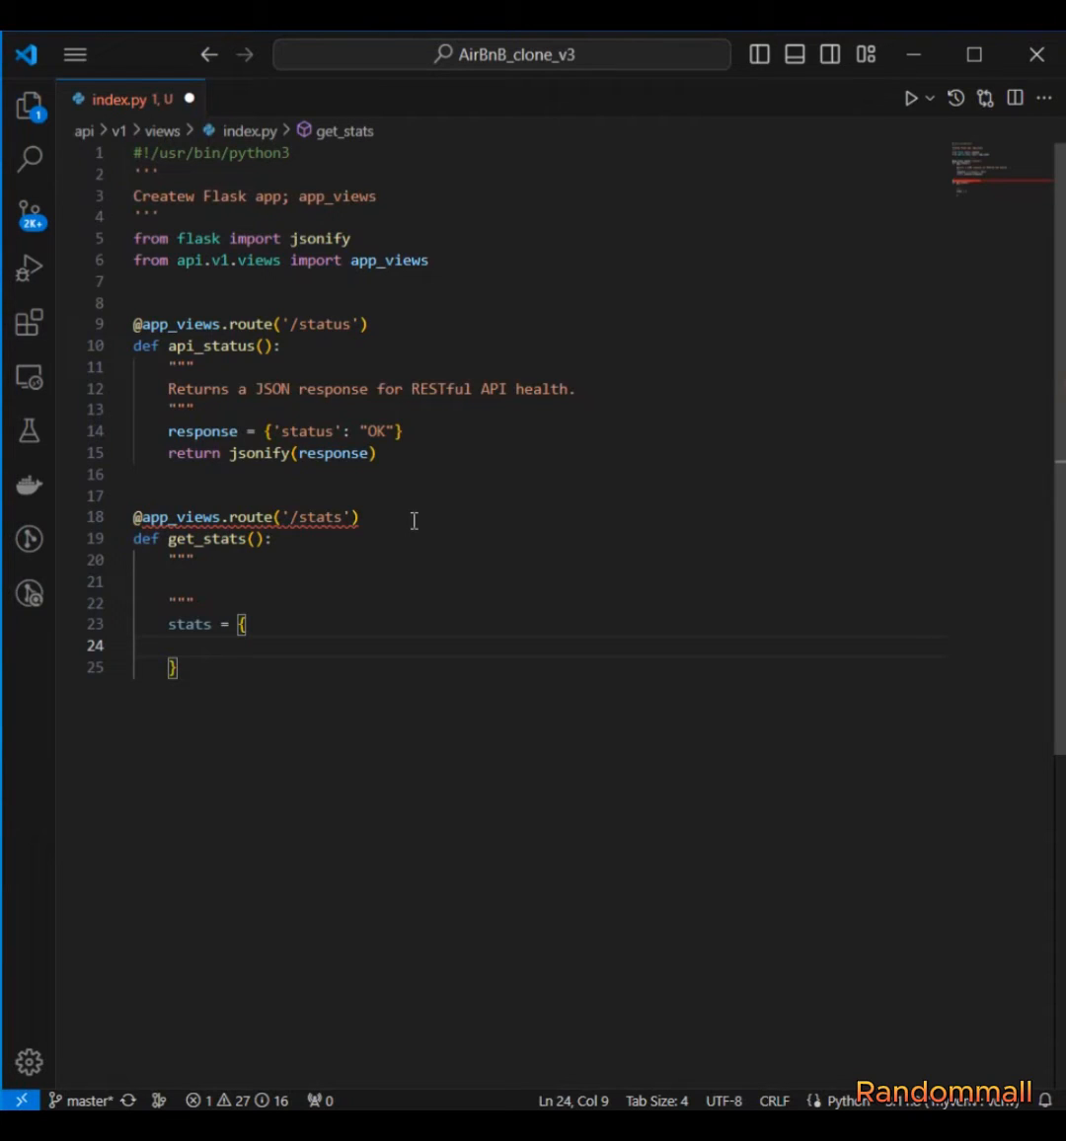
type("'")
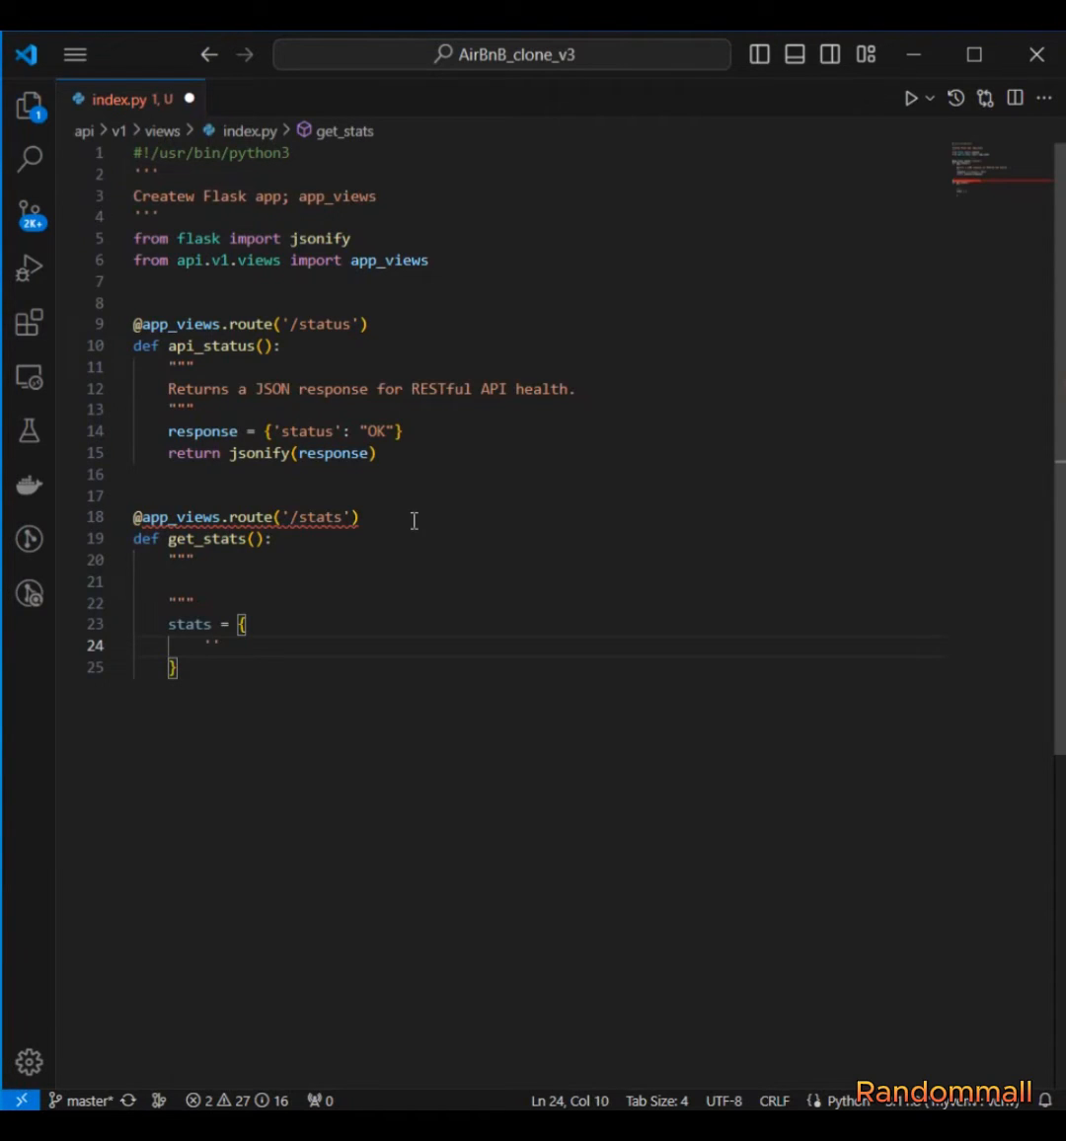
type("amenitie")
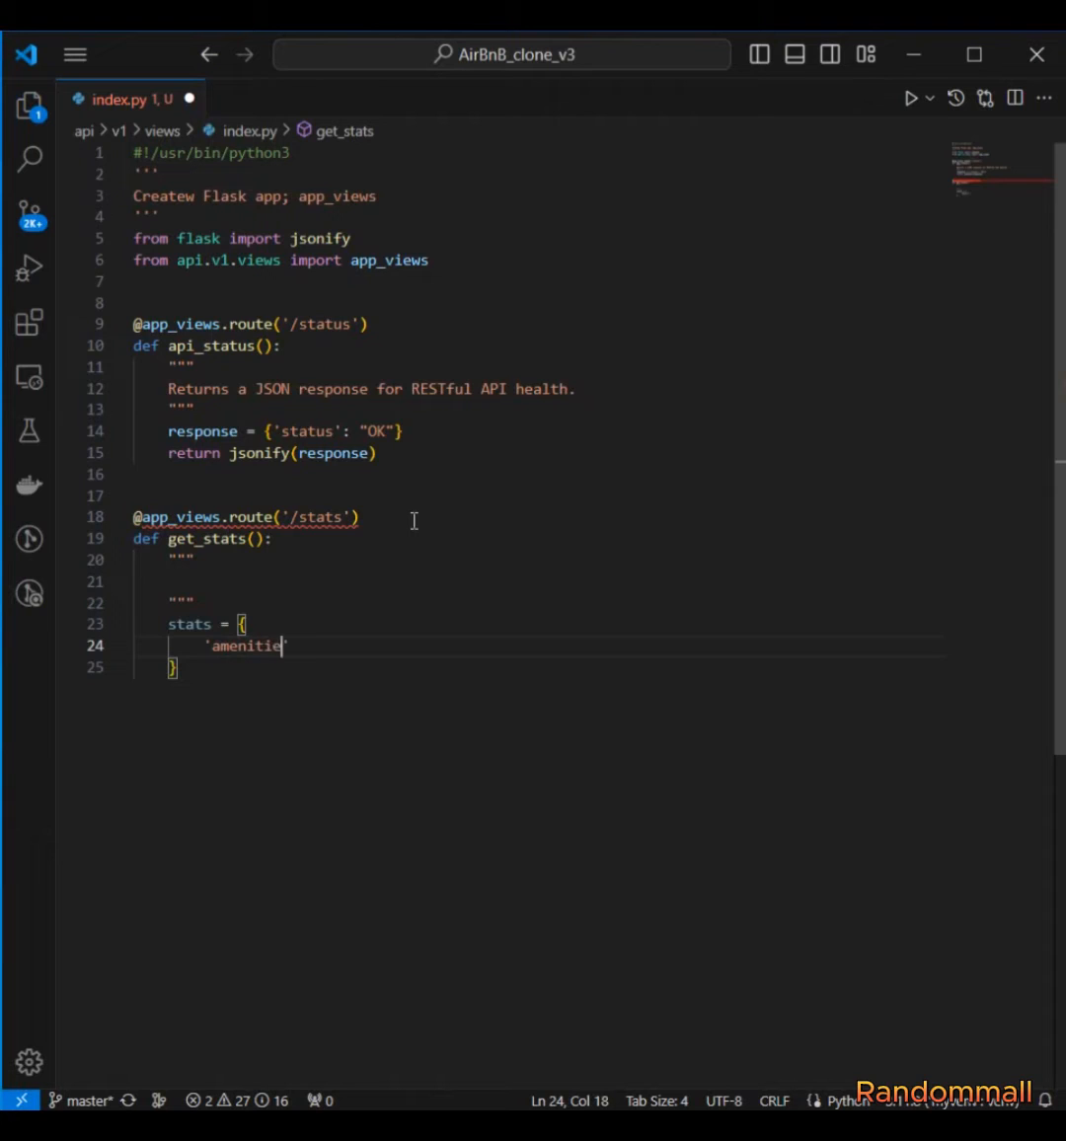
type("s':")
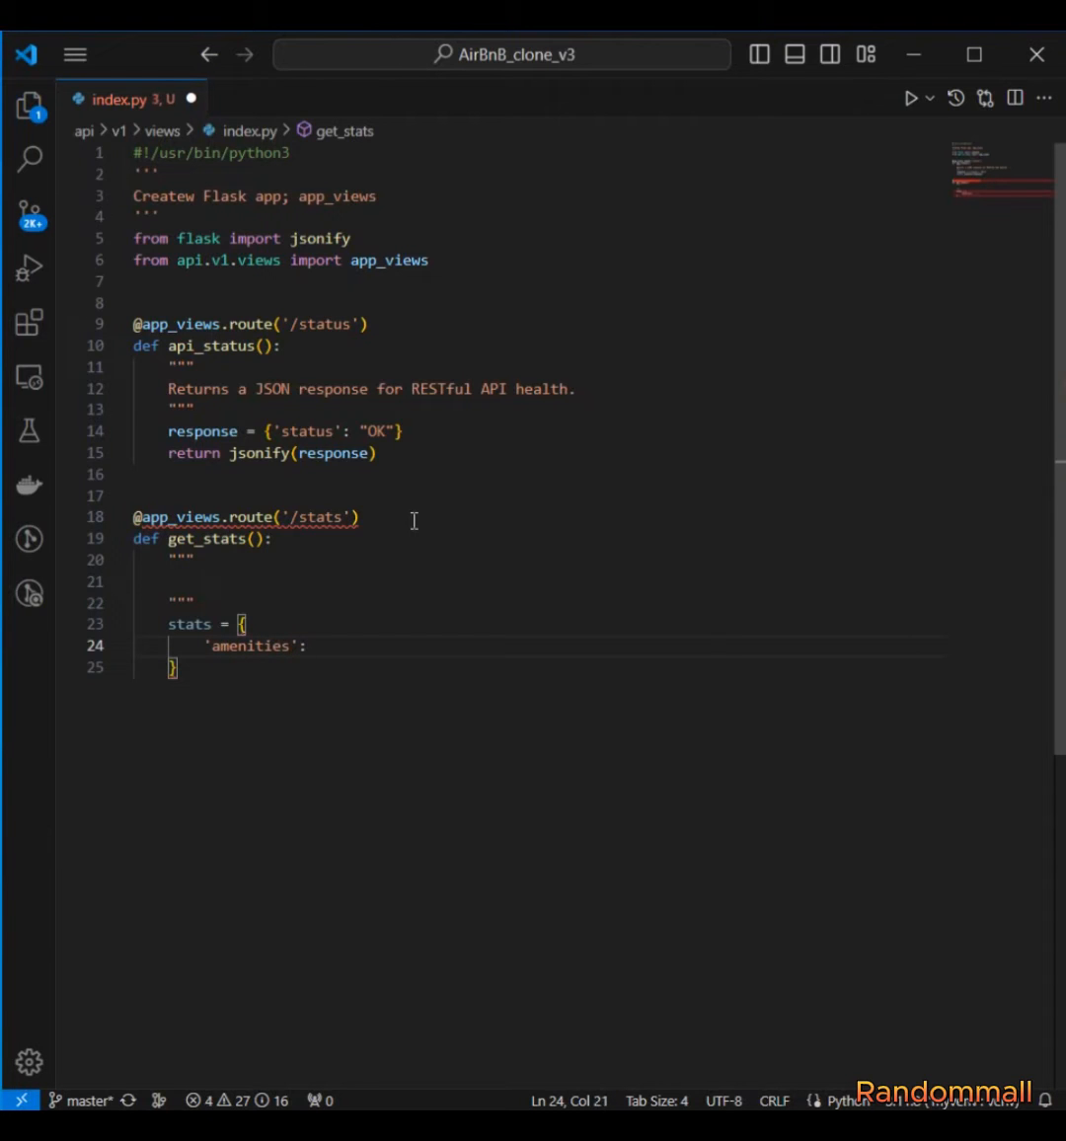
type("st")
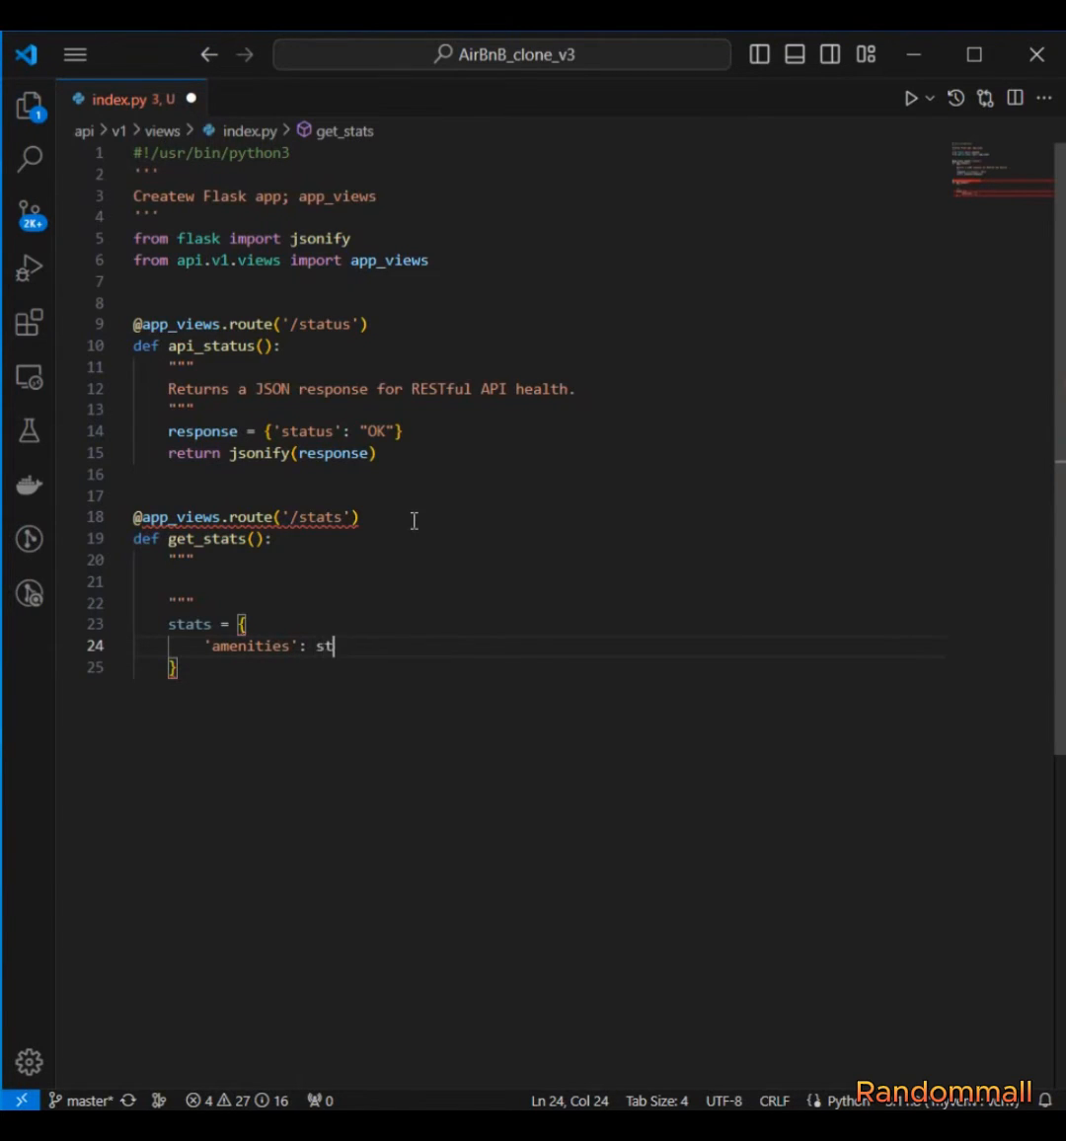
type("orage.")
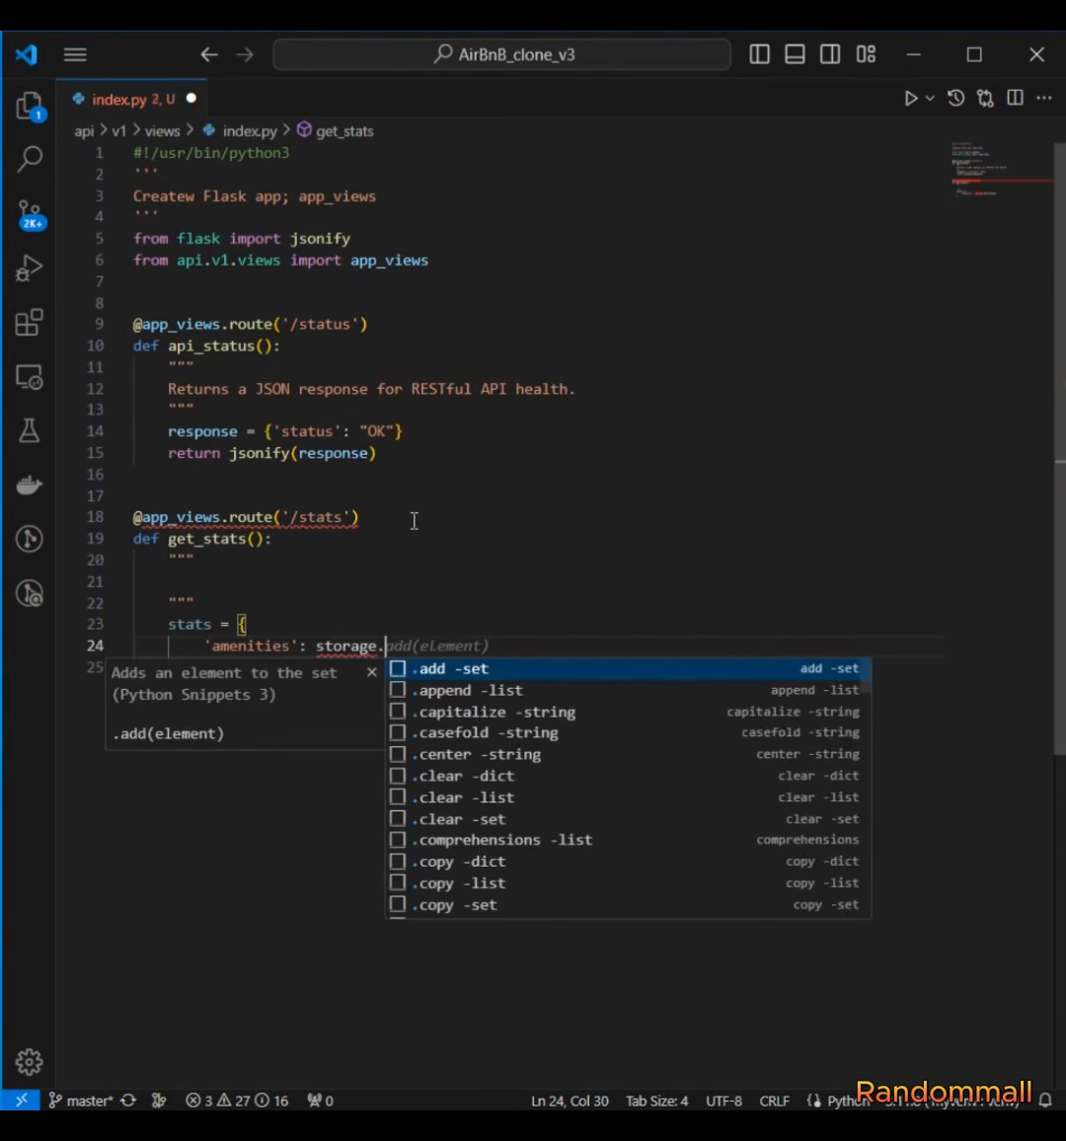
type("count('Am")
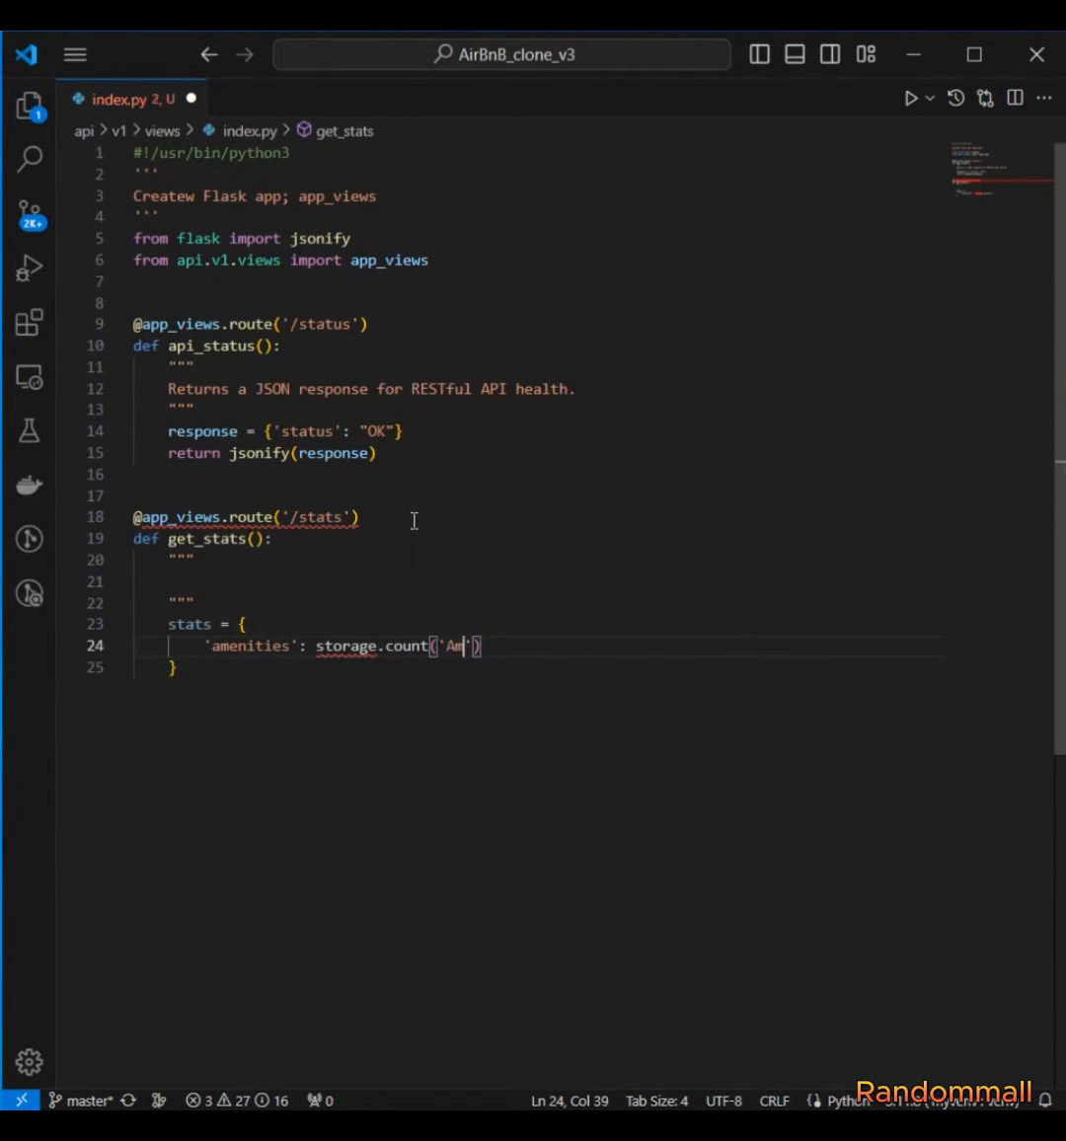
type("enity")
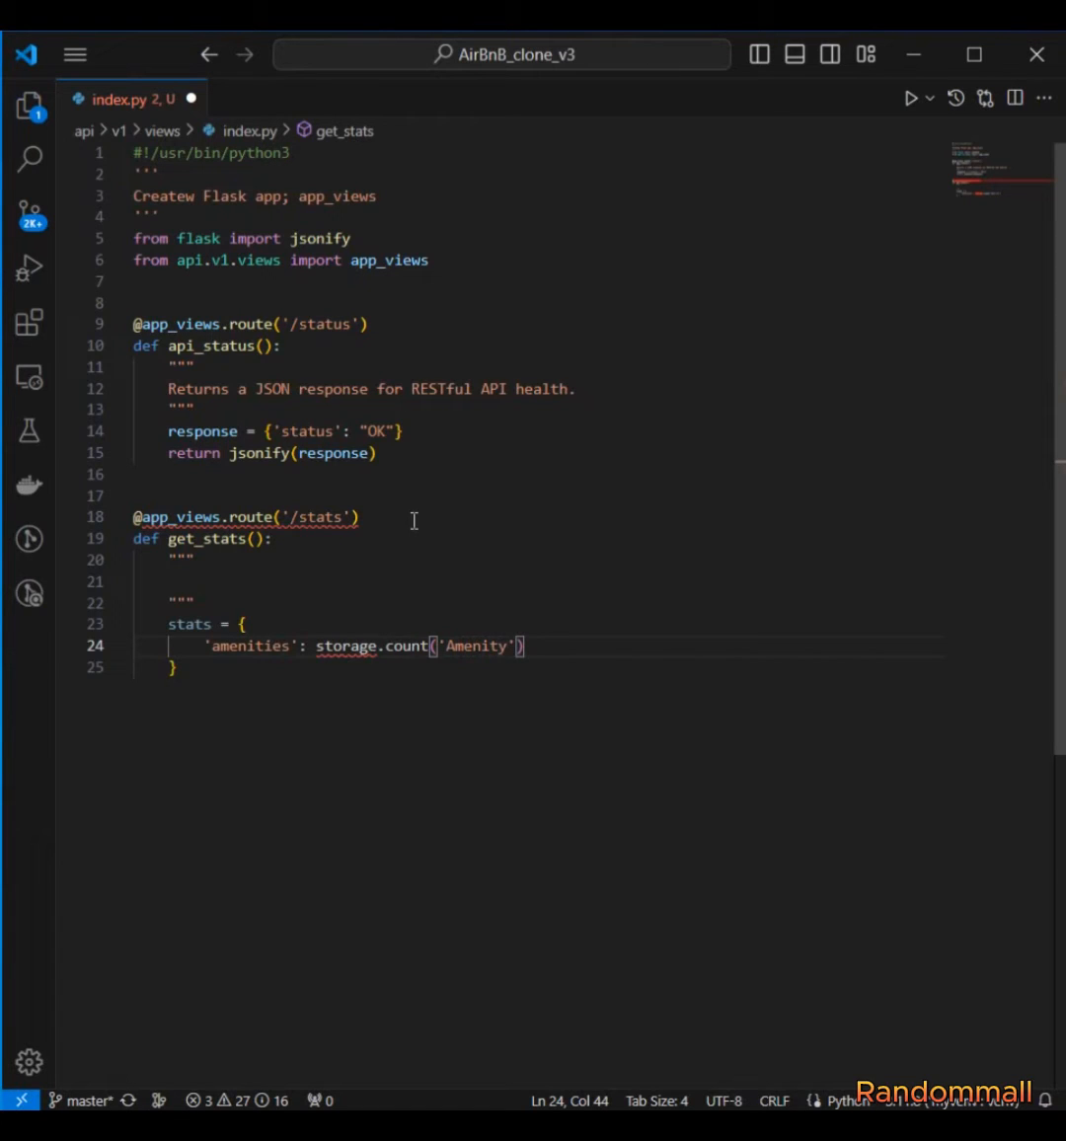
type(",")
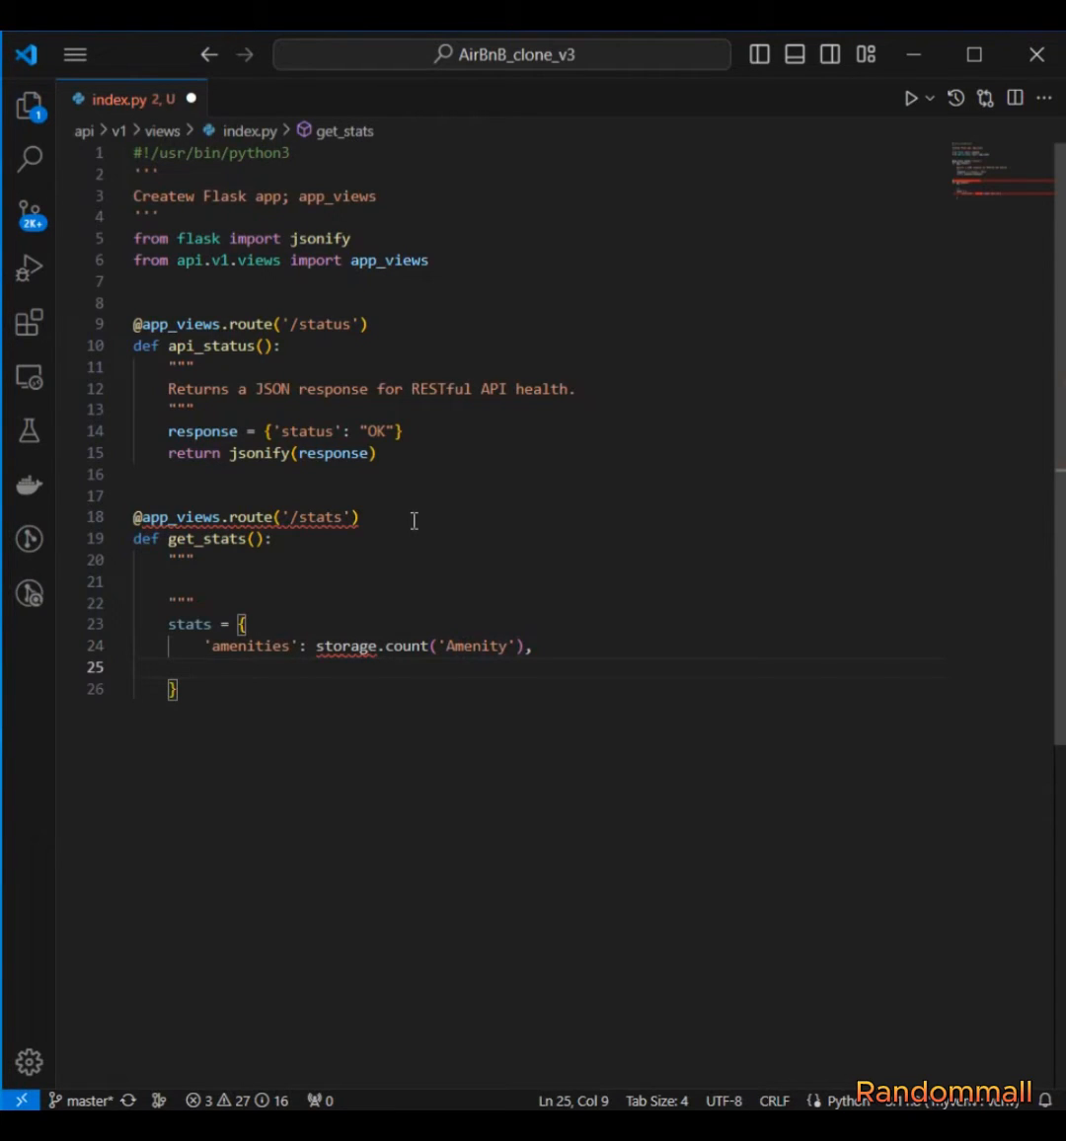
Step: Add count entries for cities, places, reviews, states and users, then close the dict
type("'cities'")
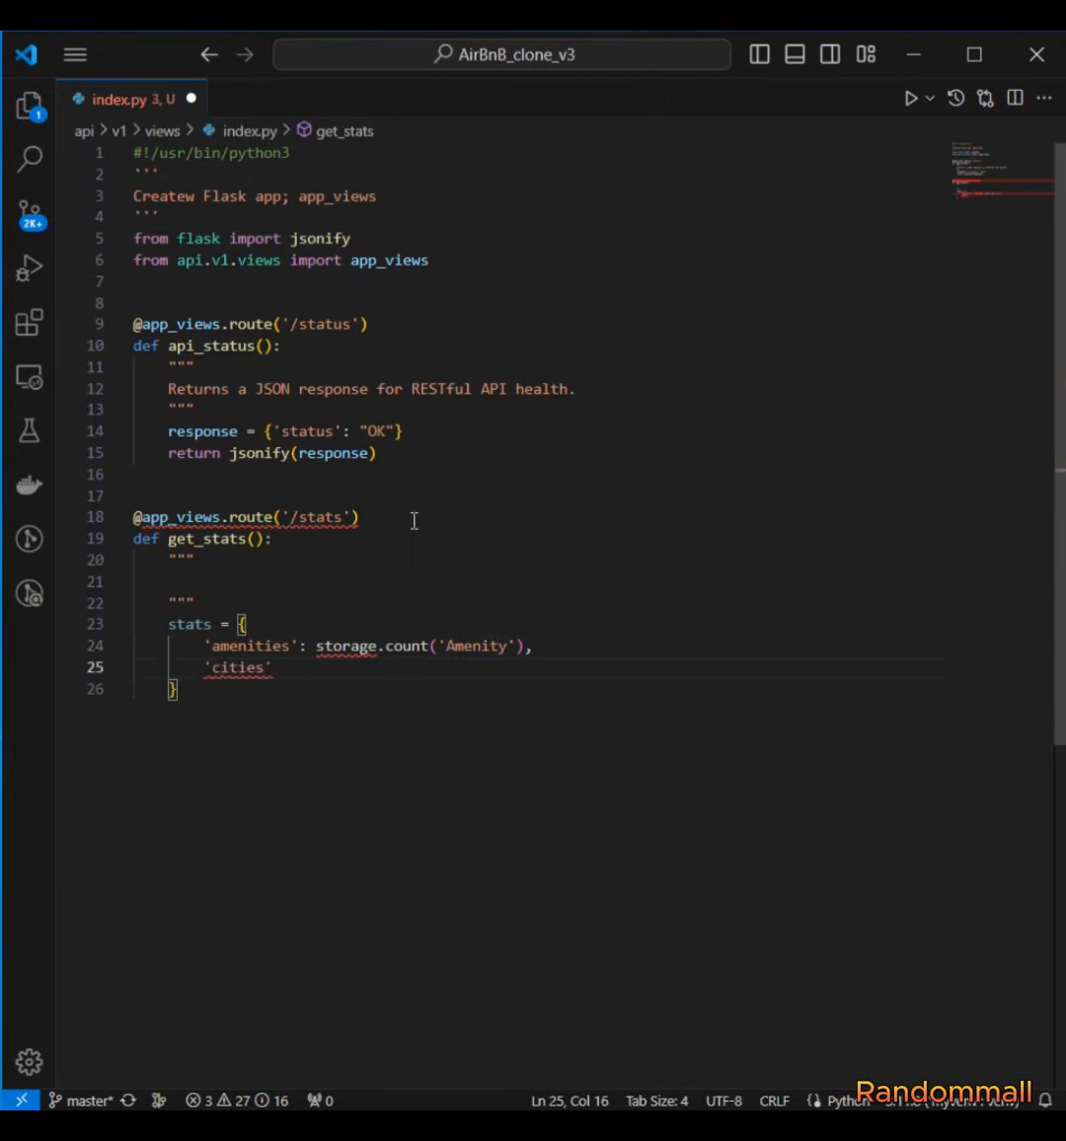
type(": storage.")
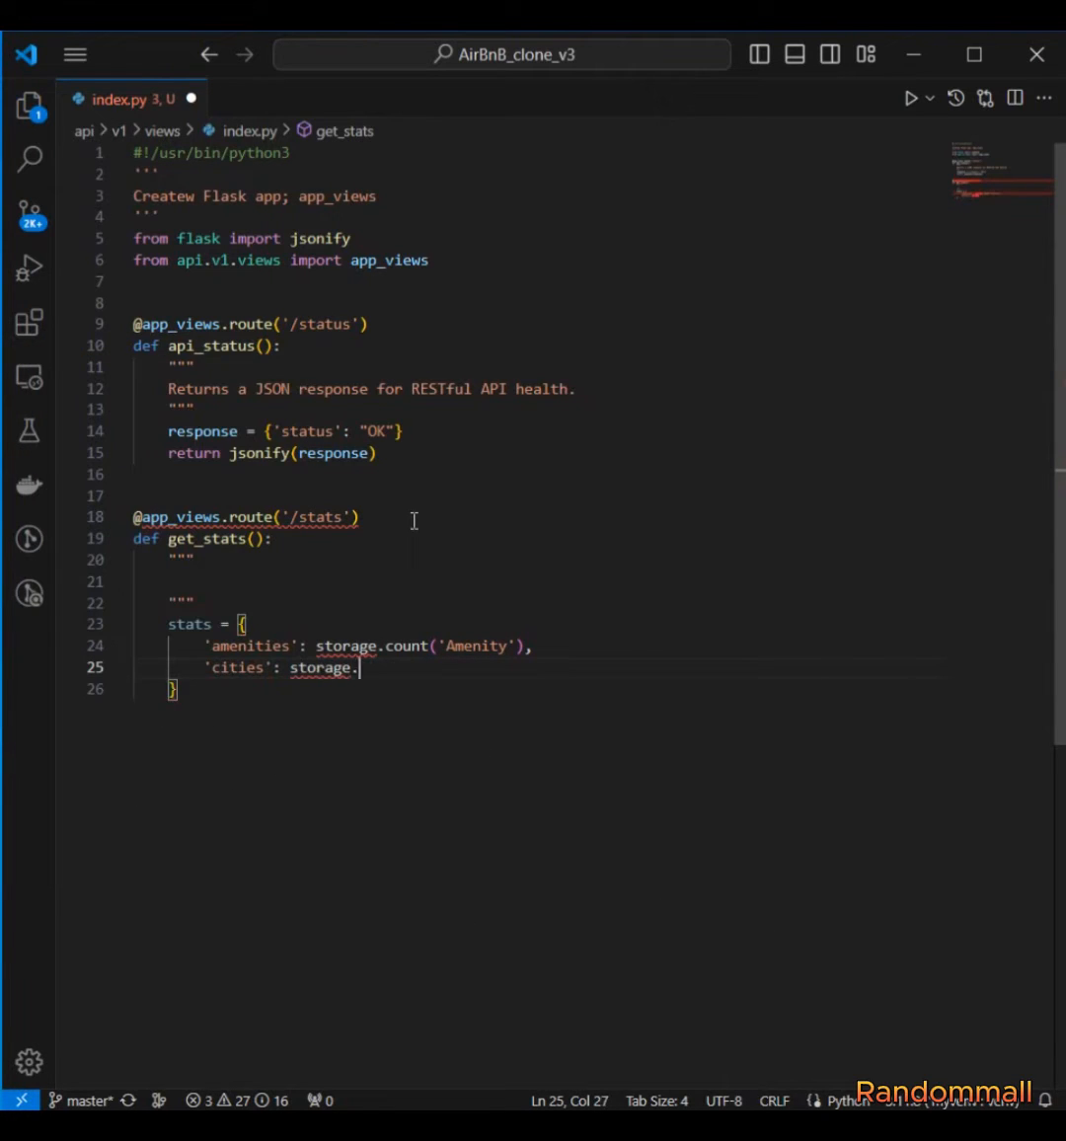
type("count()")
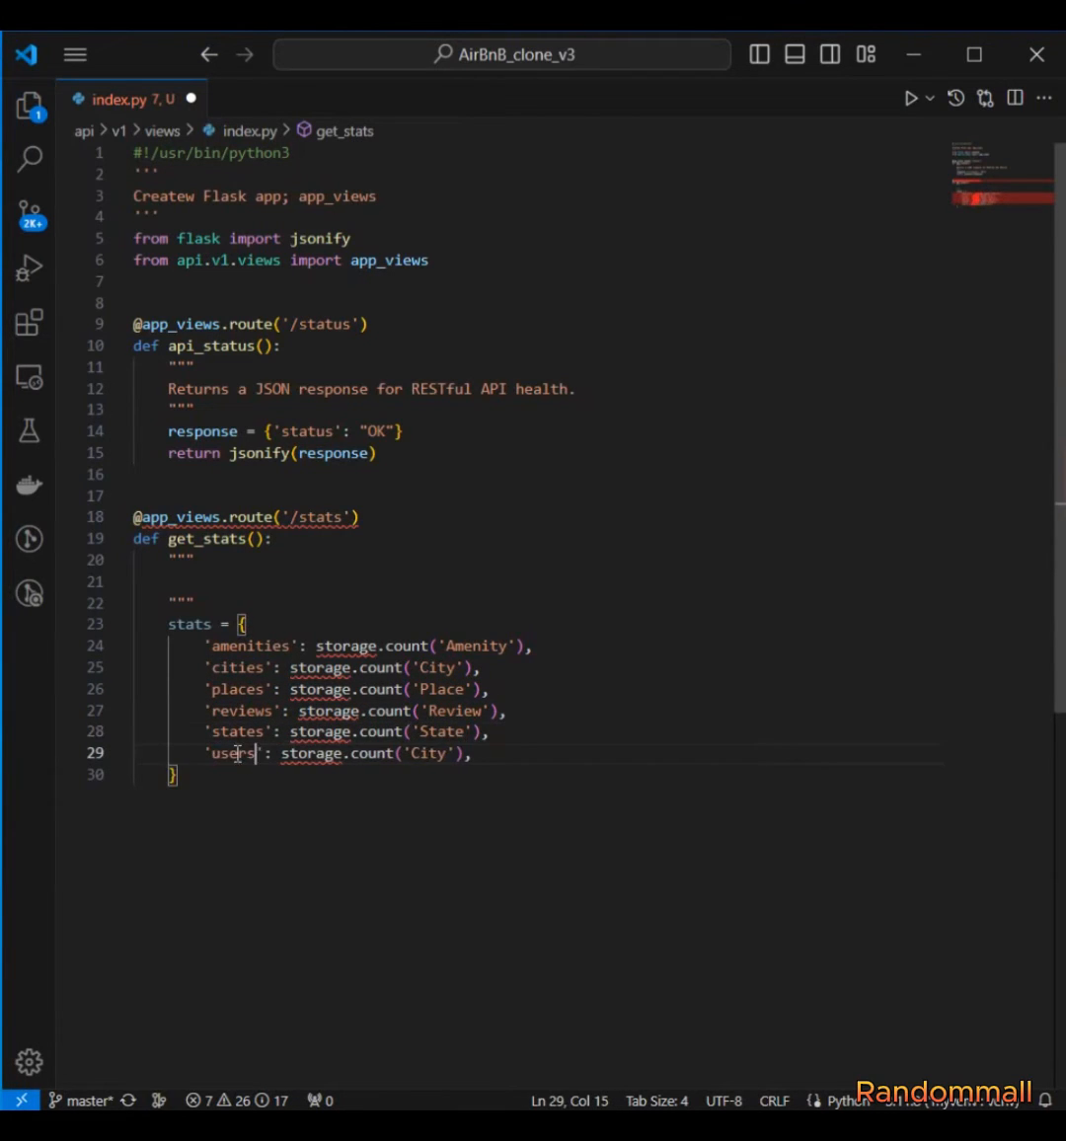
type("User")
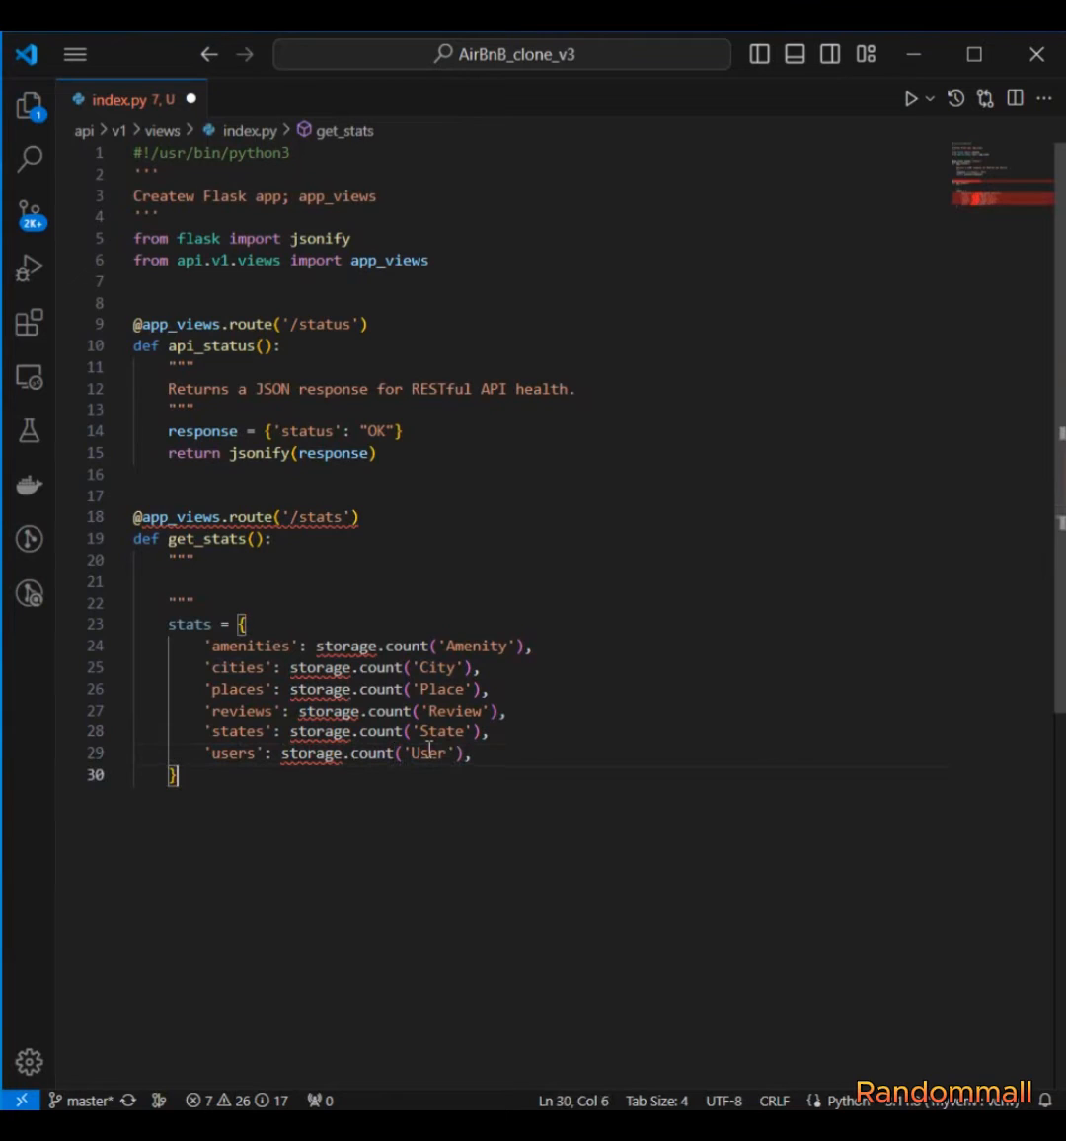
key("Enter")
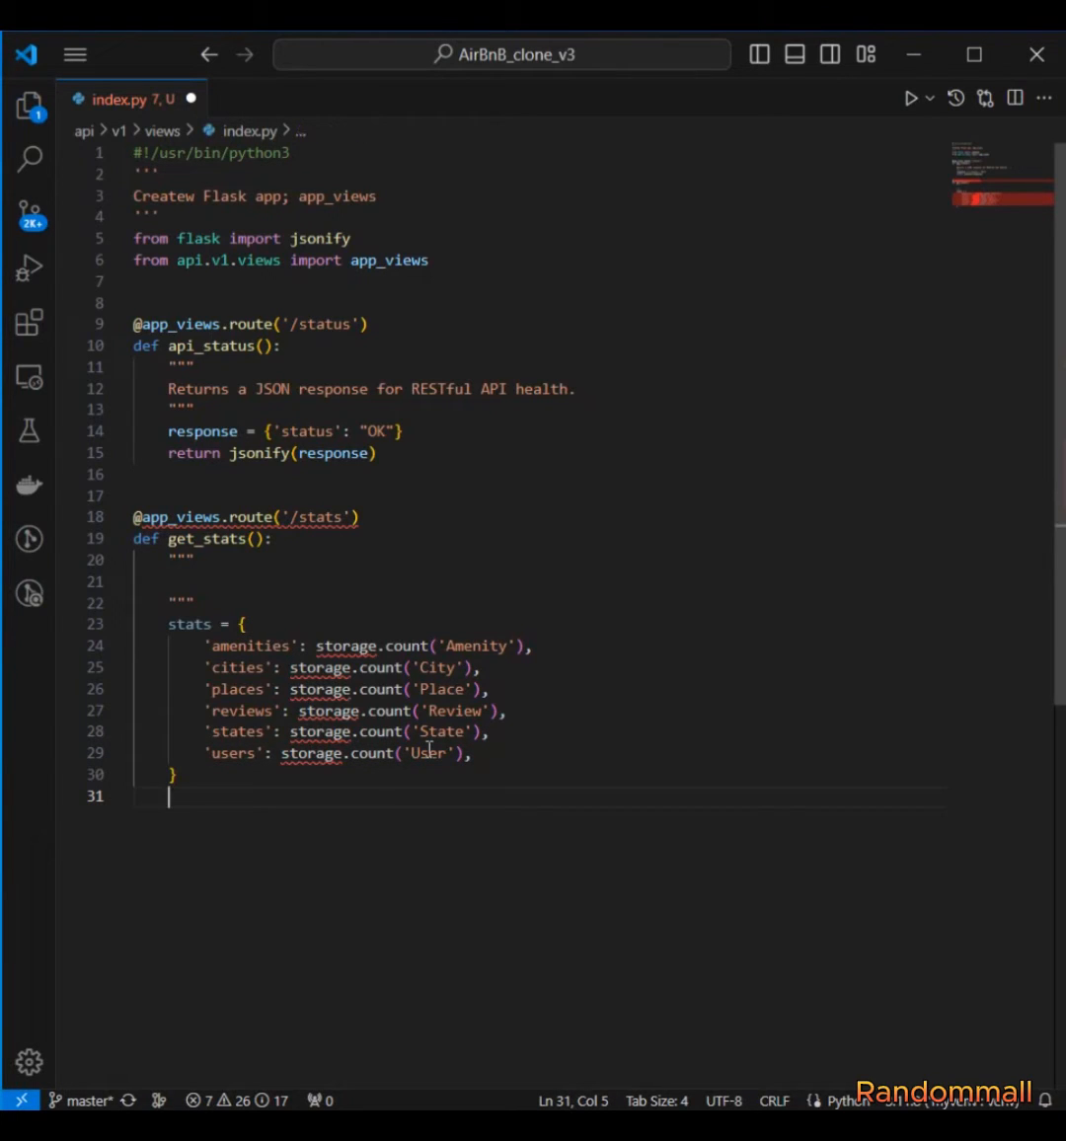
key("enter")
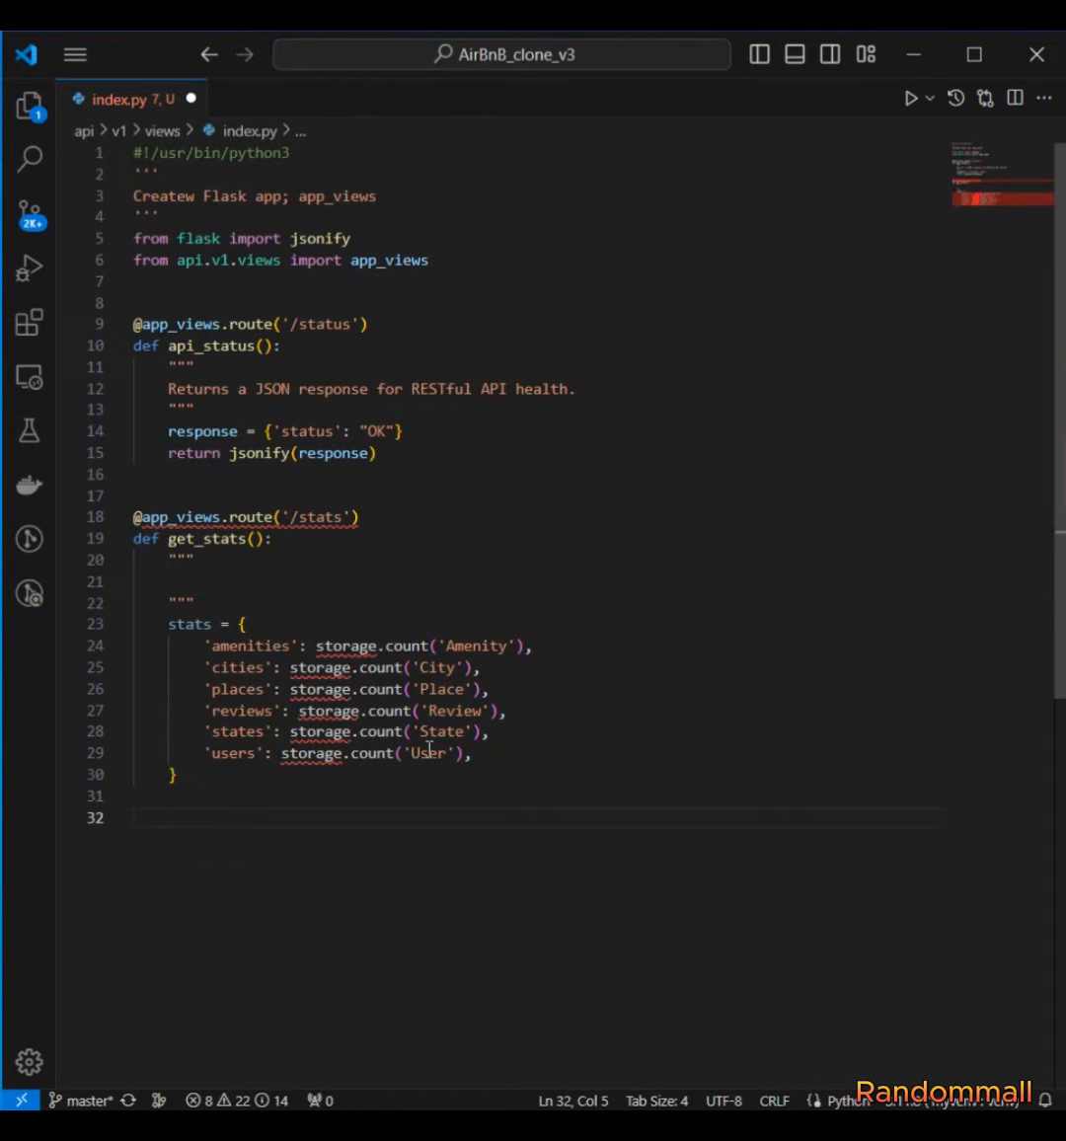
Step: Return jsonify(stats), import storage from models, and save index.py
type("ret")
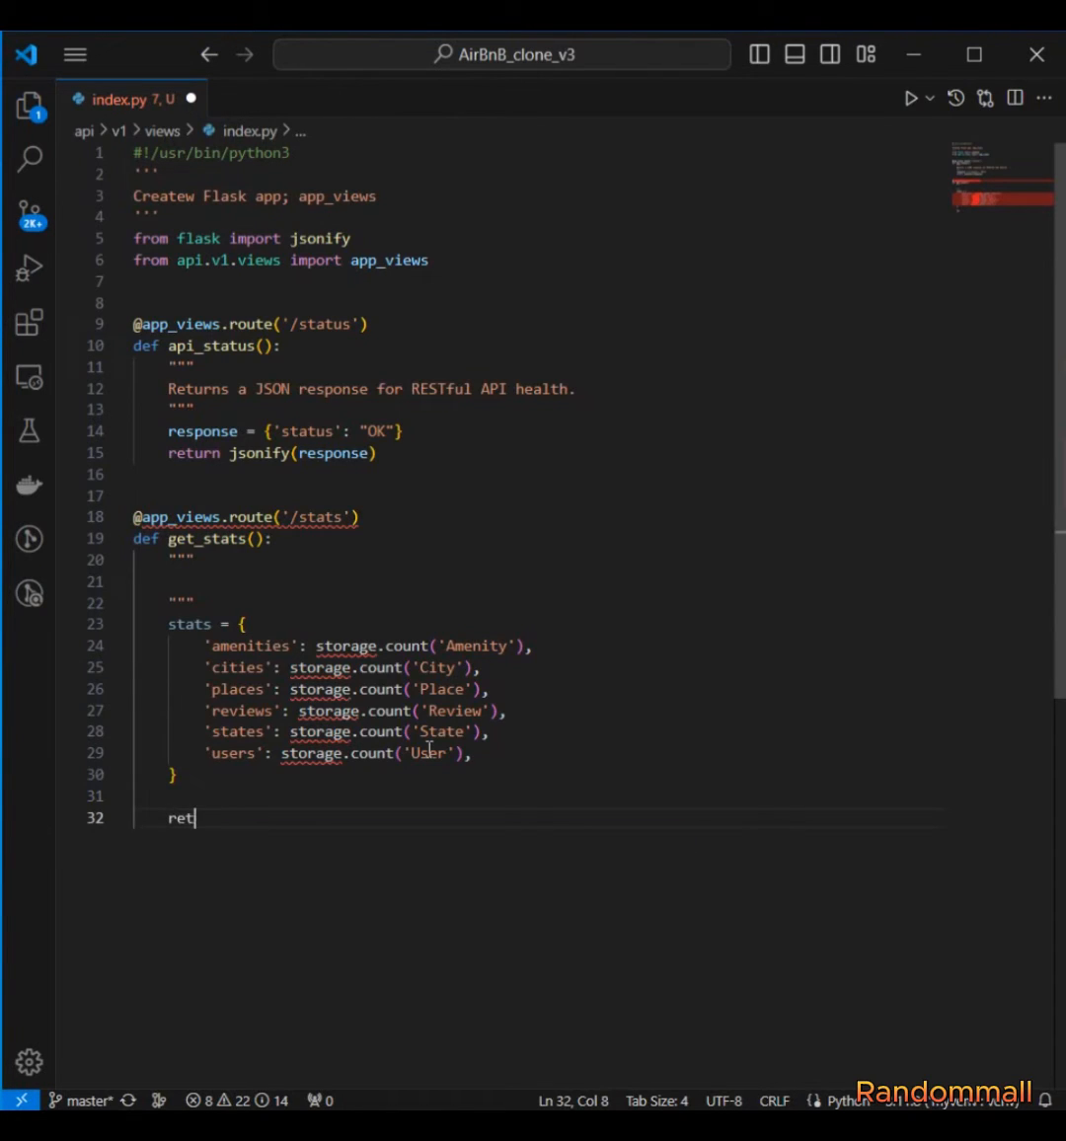
type("urn jsonify(")
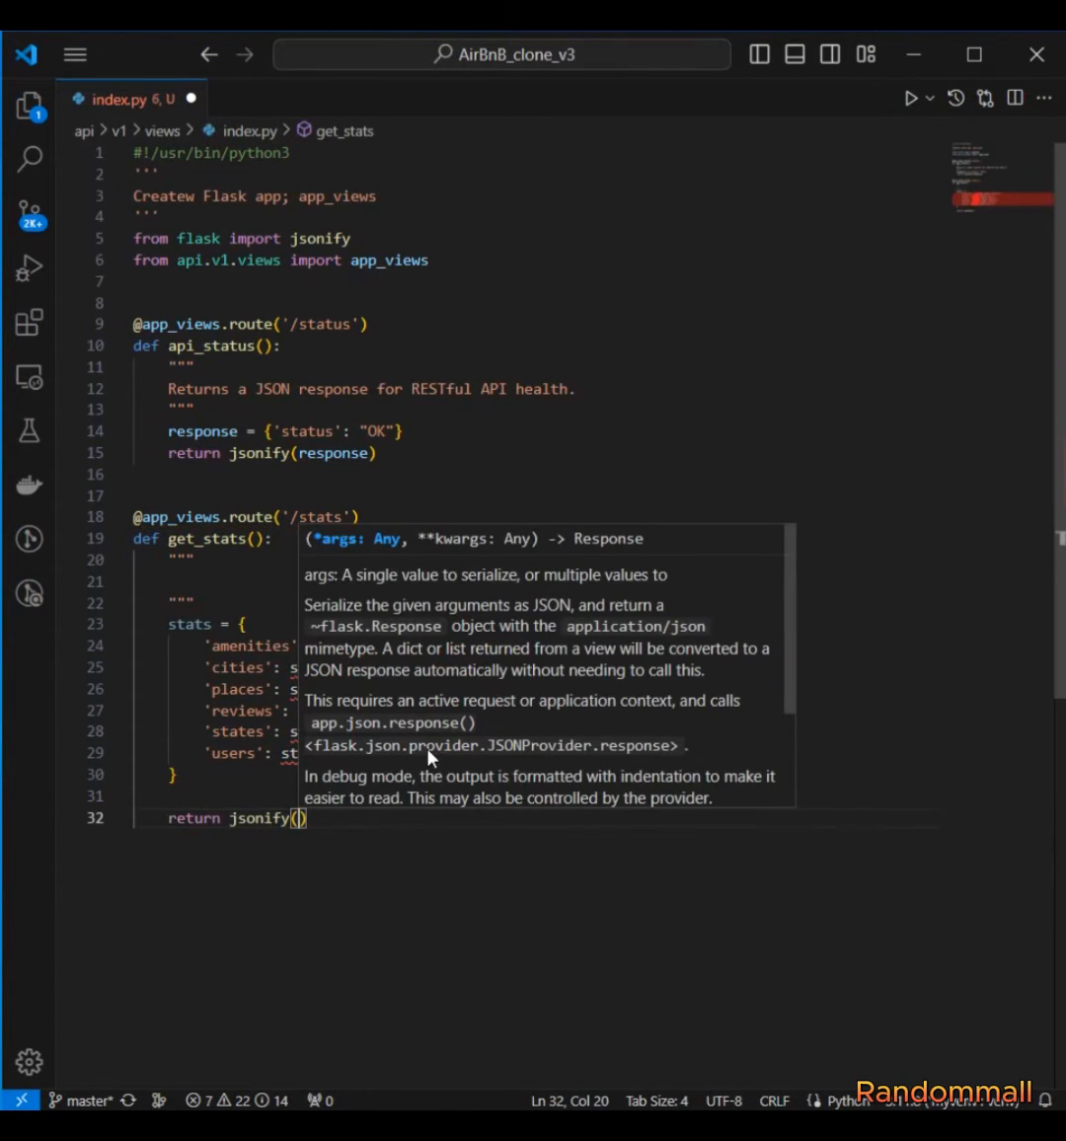
type("stats")
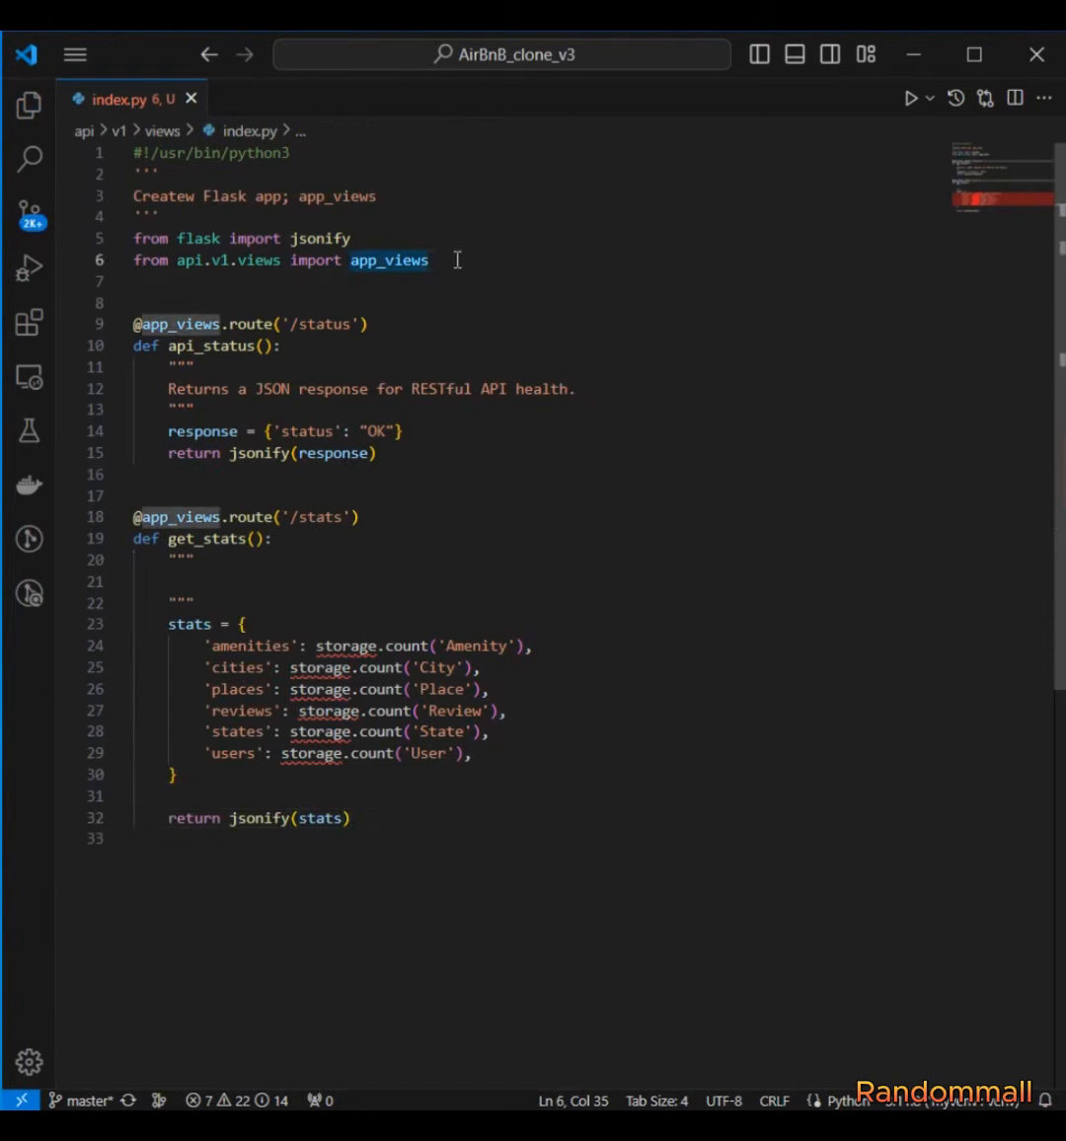
type("from models import torage")
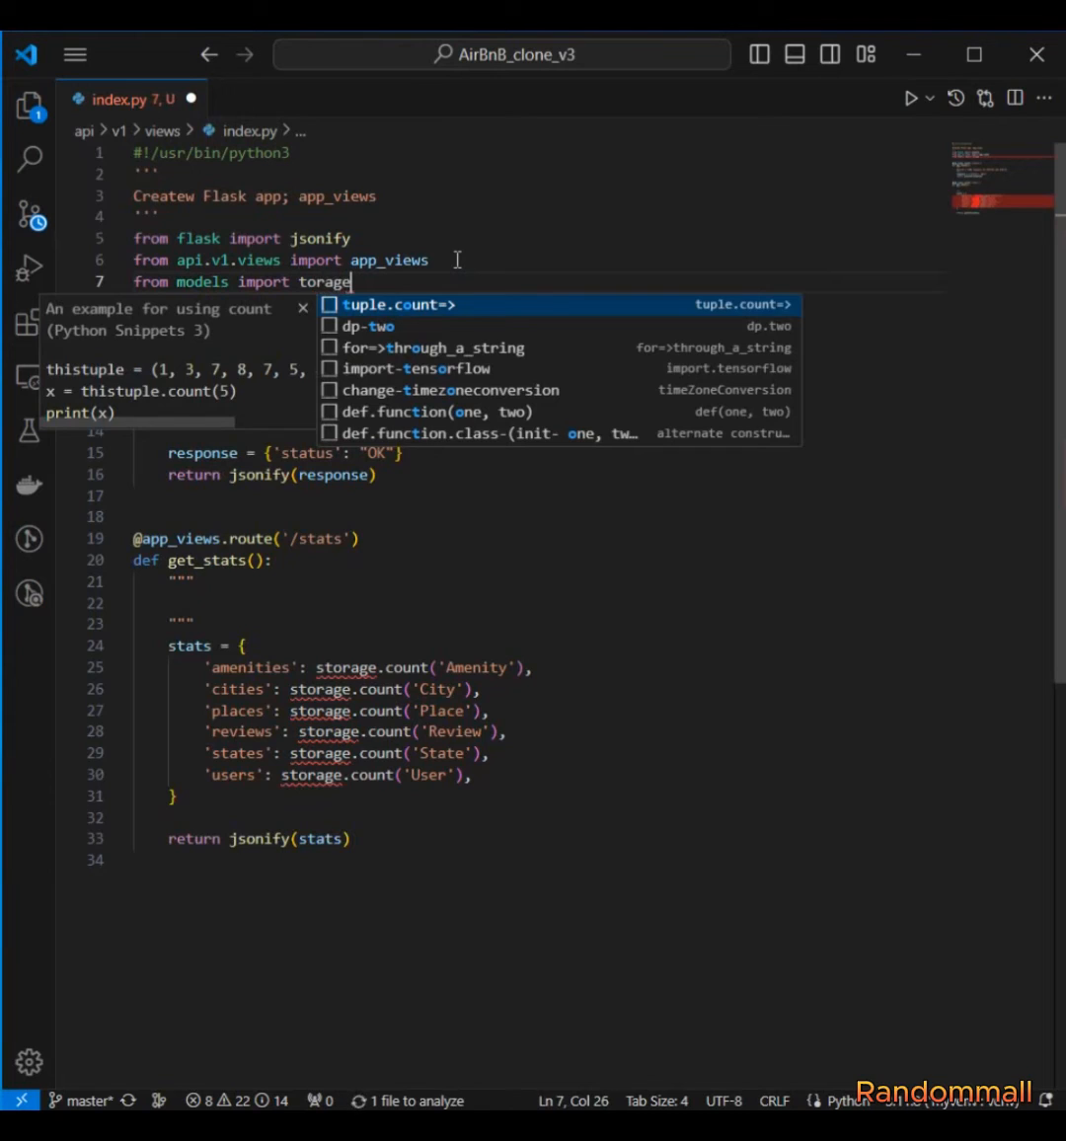
key("Escape")
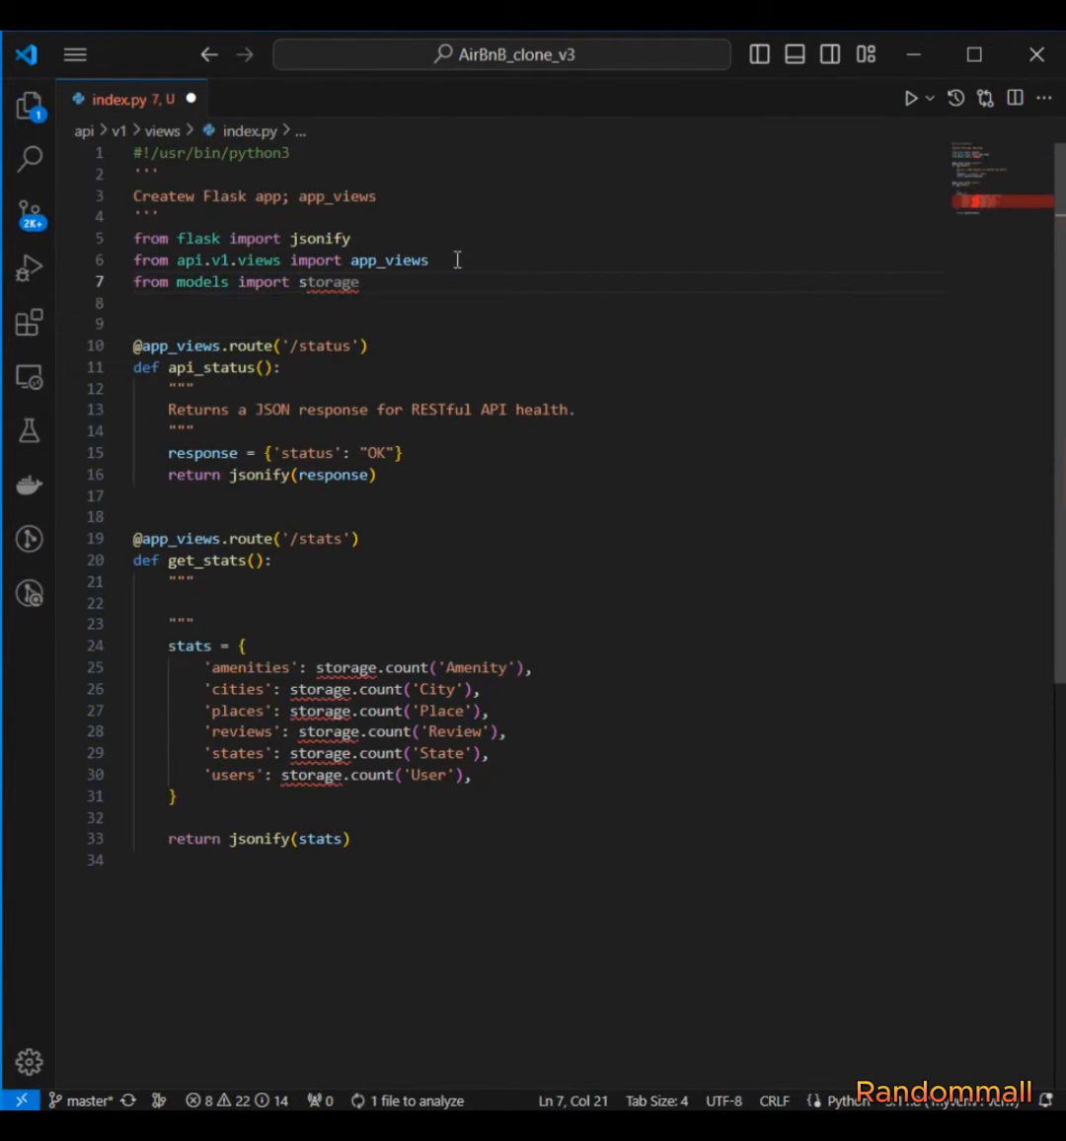
key("ctrl+s")
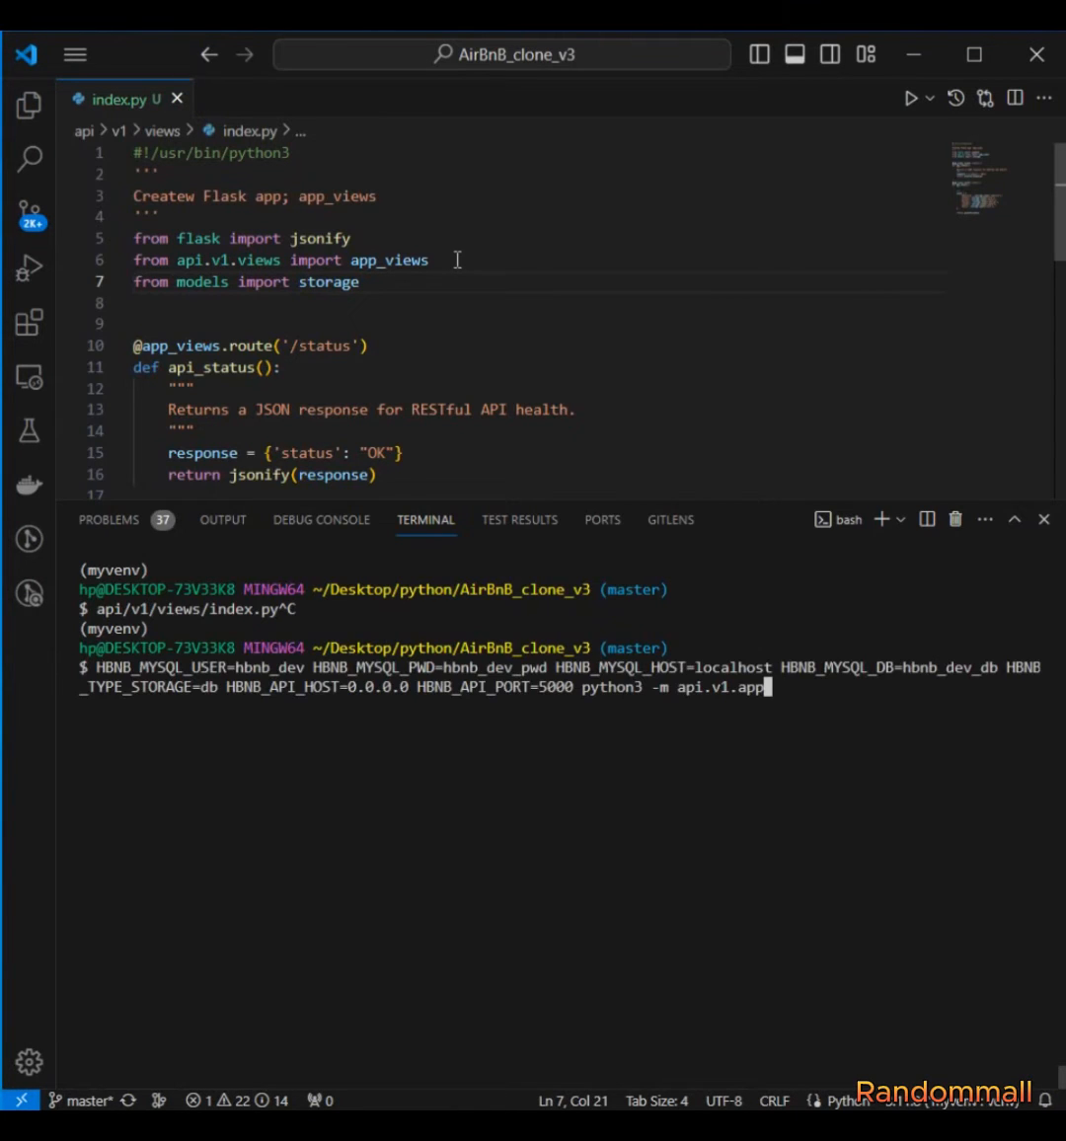
Step: Run python3 -m api.v1.app and split a second terminal pane beside it
key("Return")
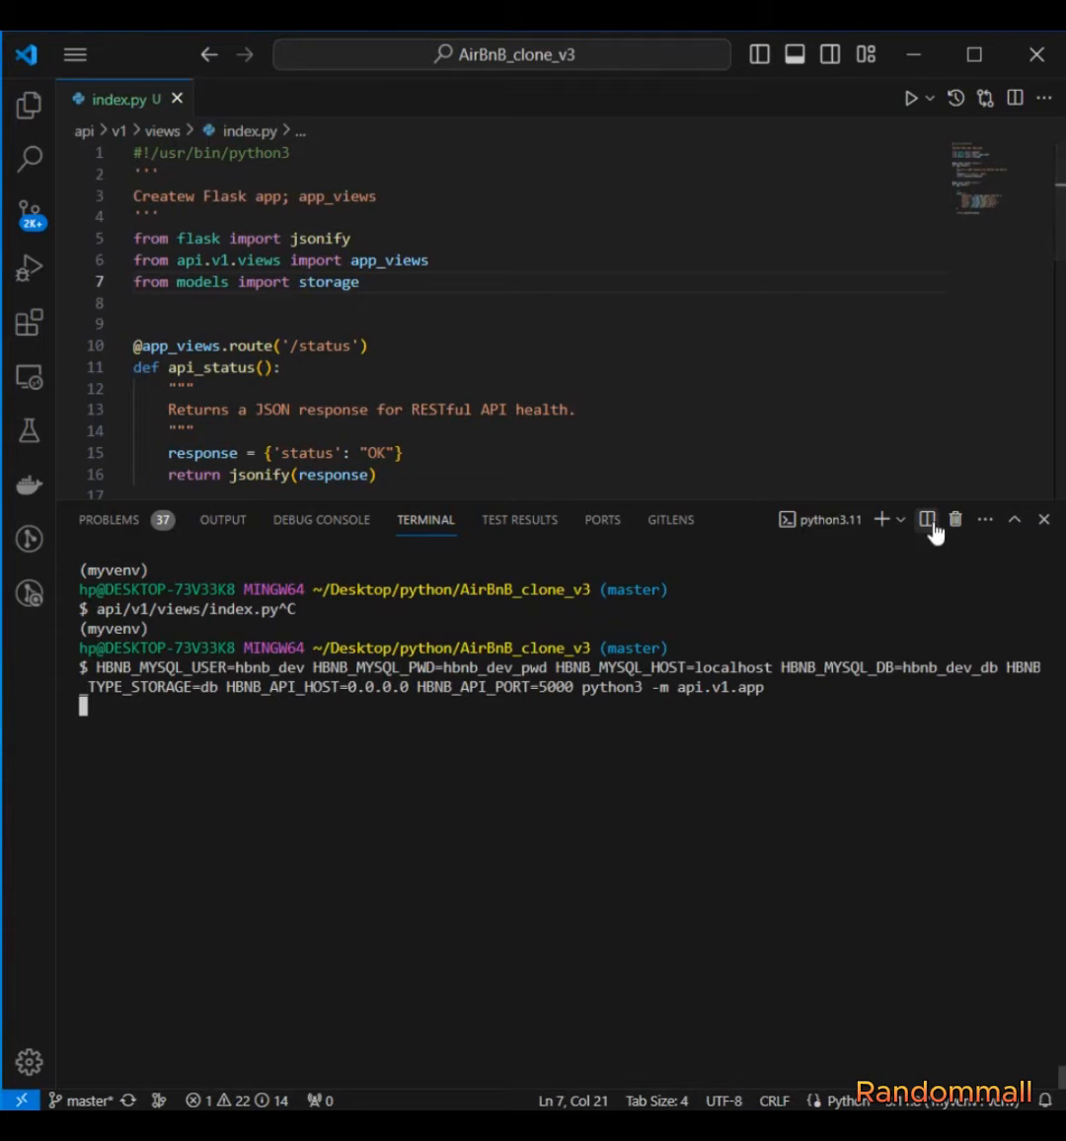
left_click(925, 519)
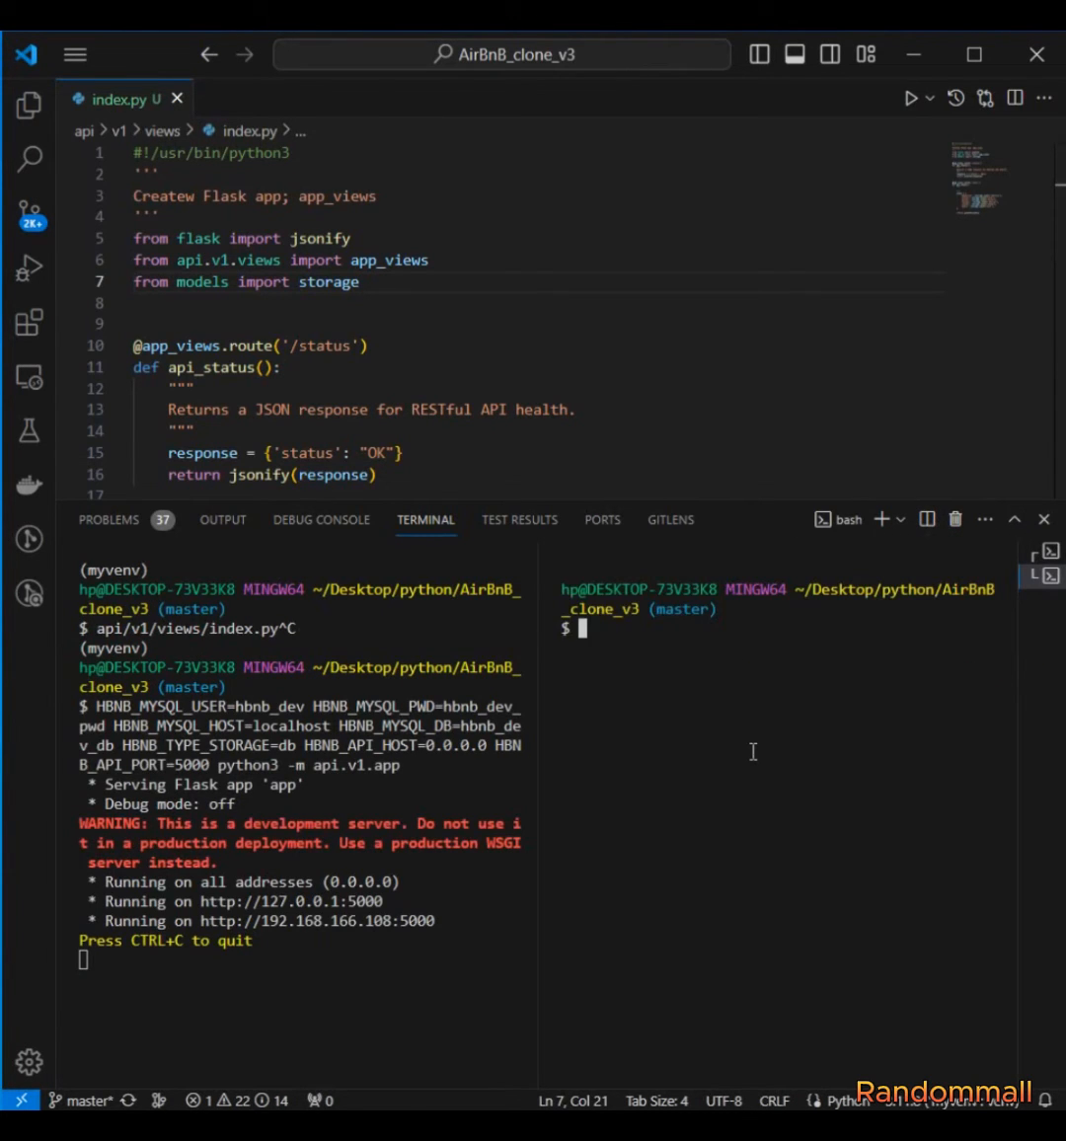
Step: Send curl localhost:5000/api/v1/stats from the second pane
type("curl")
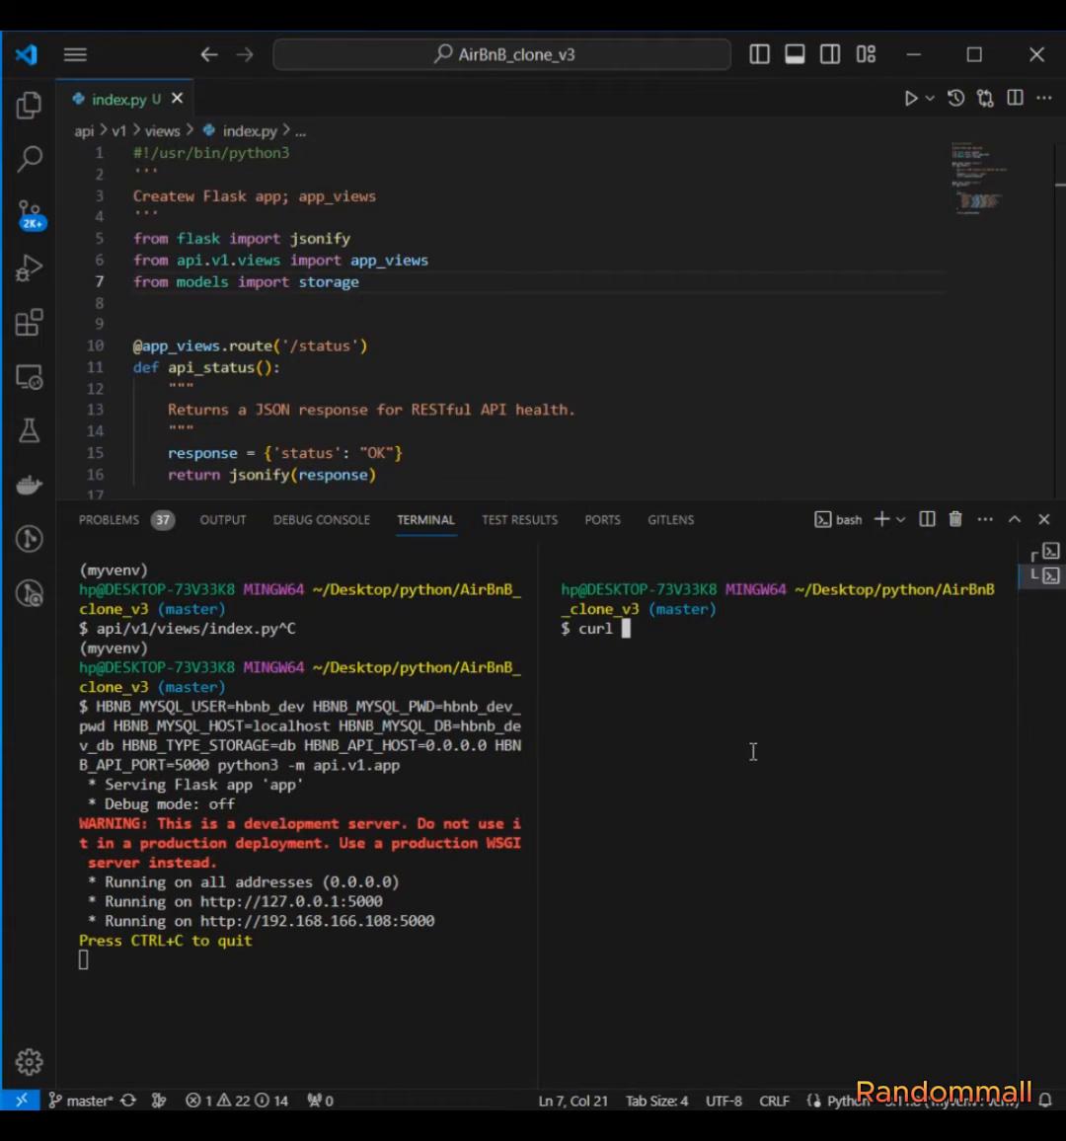
type("local")
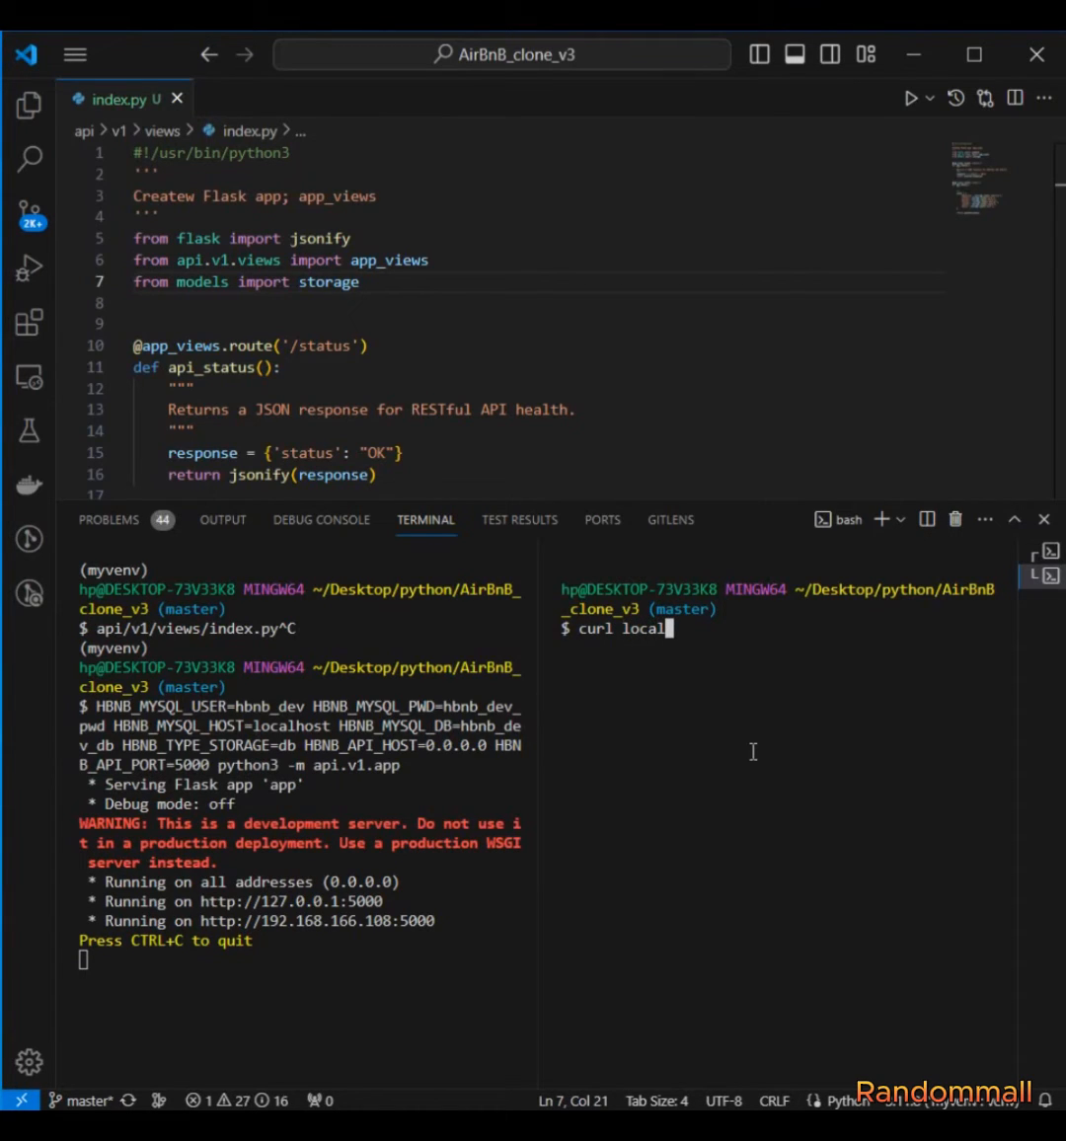
type("host")
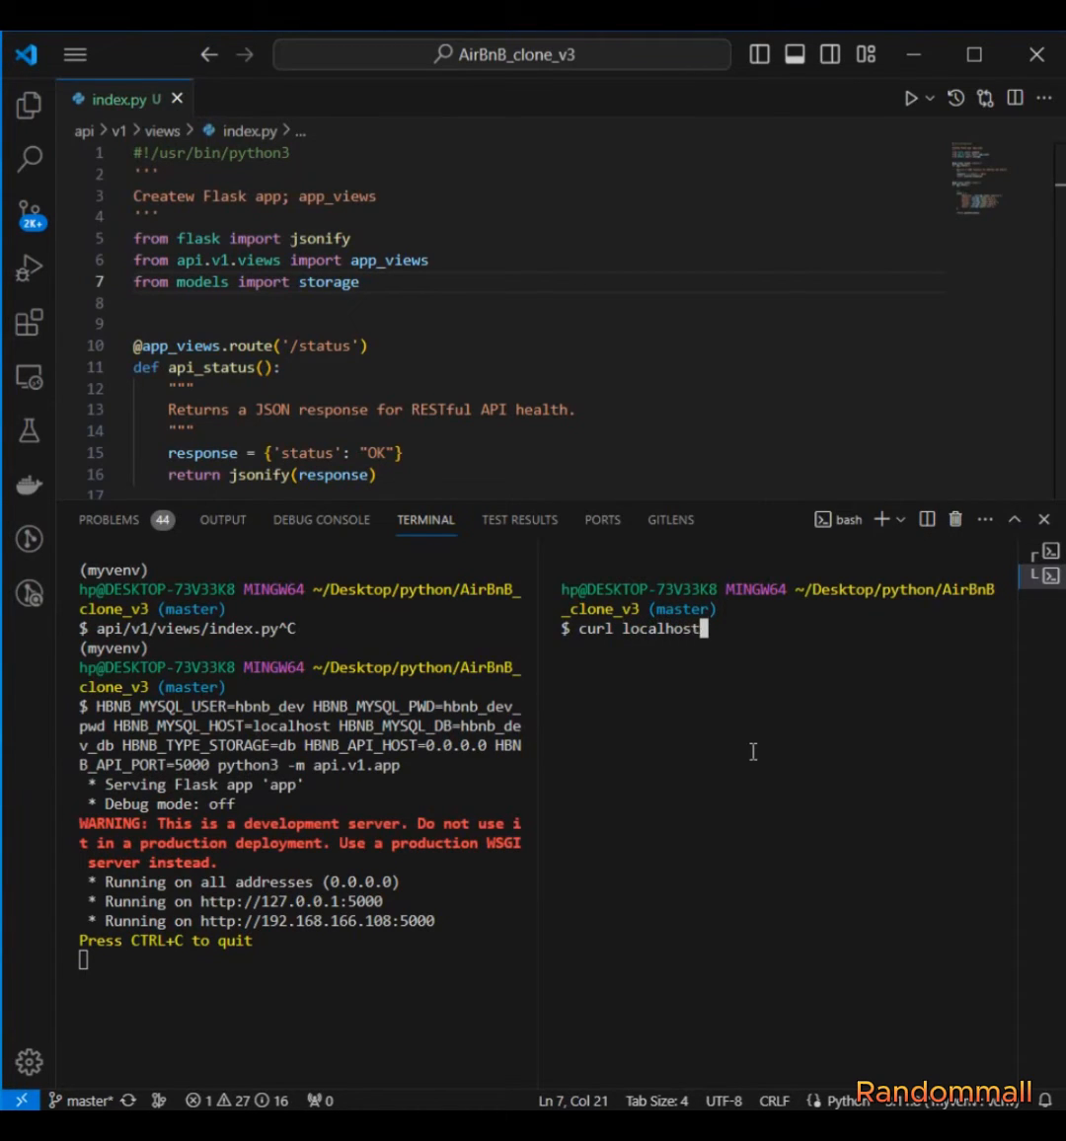
type(":5000")
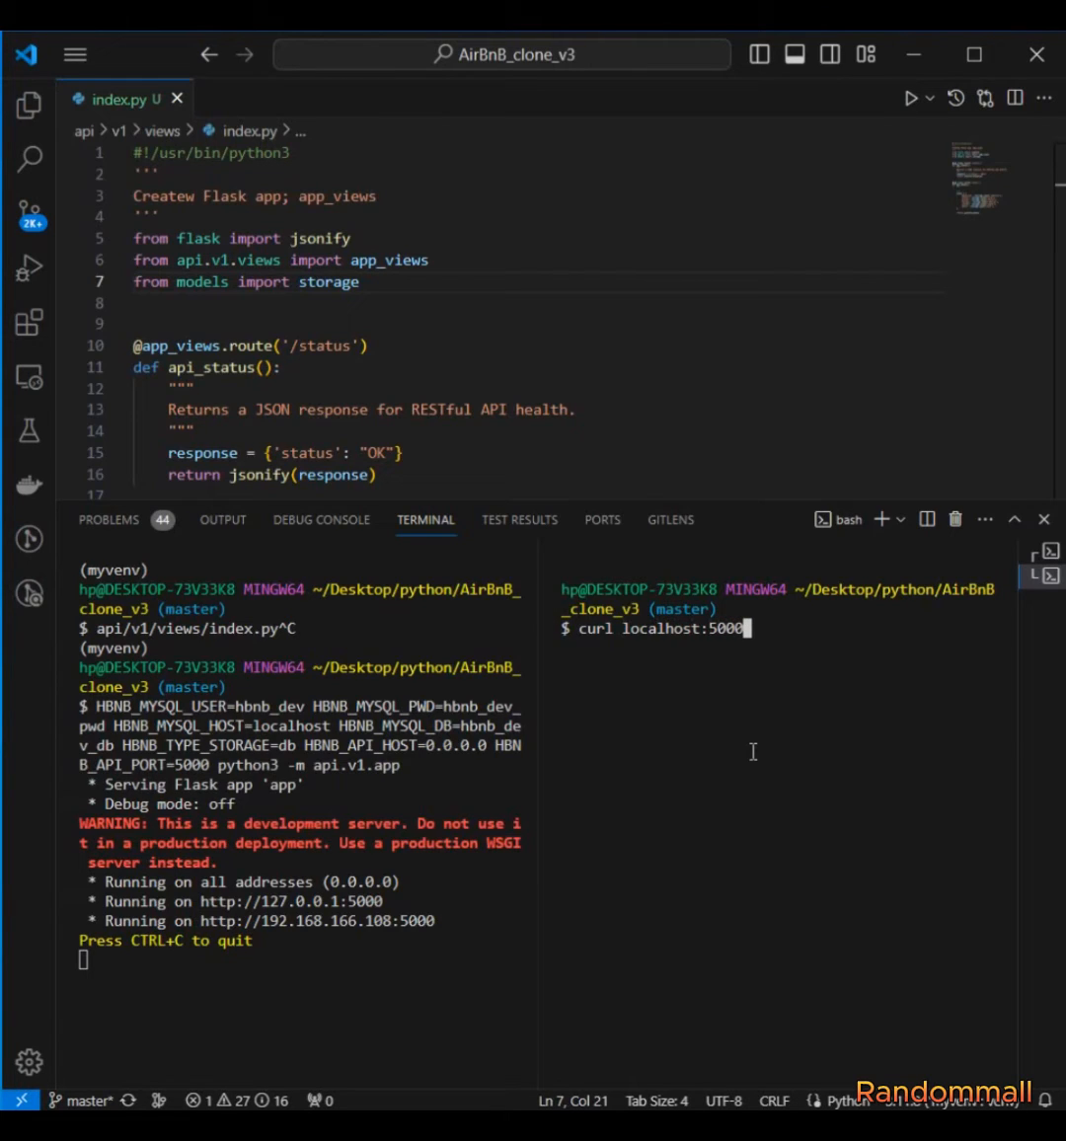
type("/api")
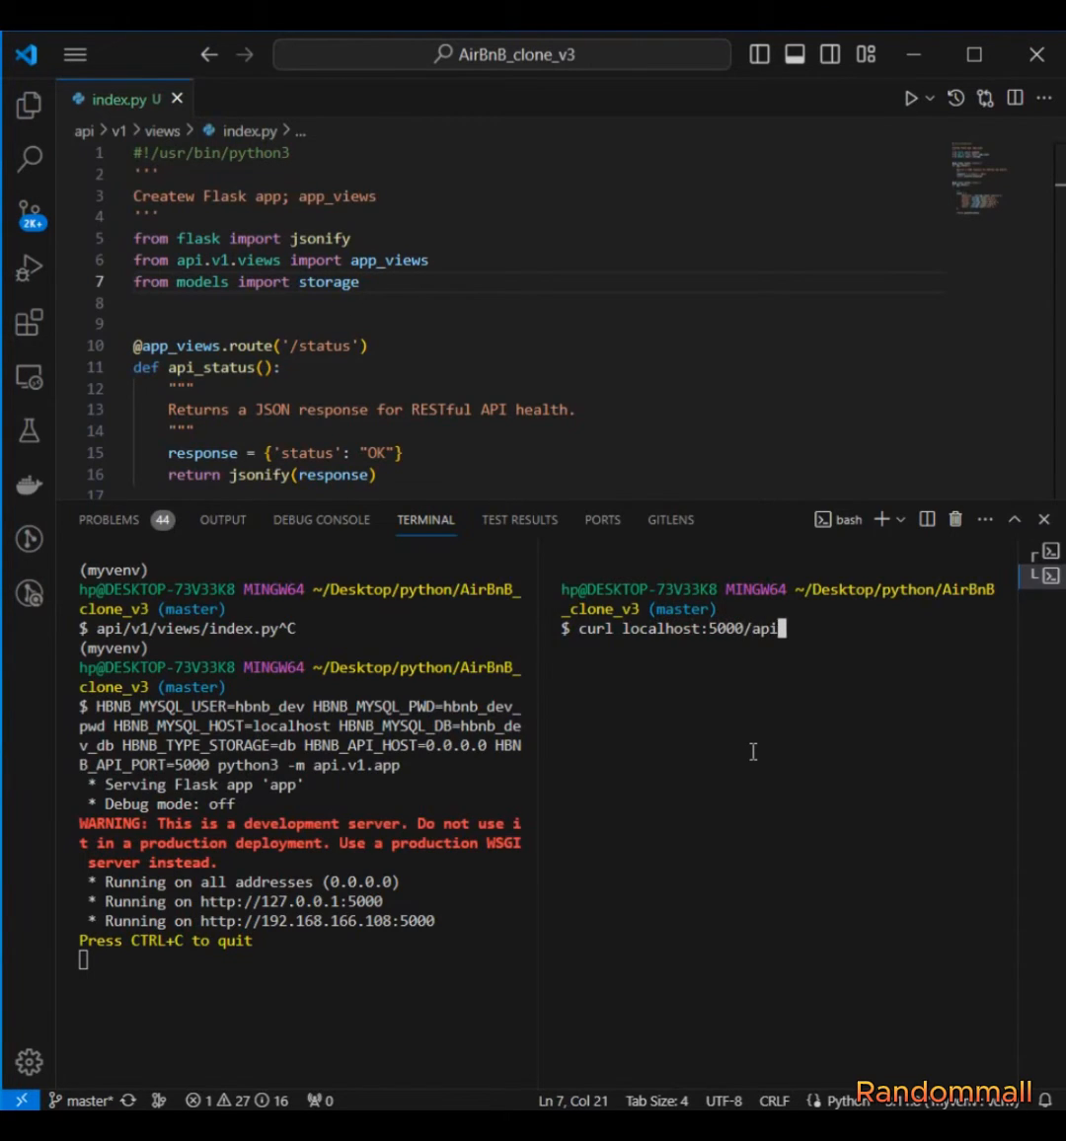
type("v1/stat")
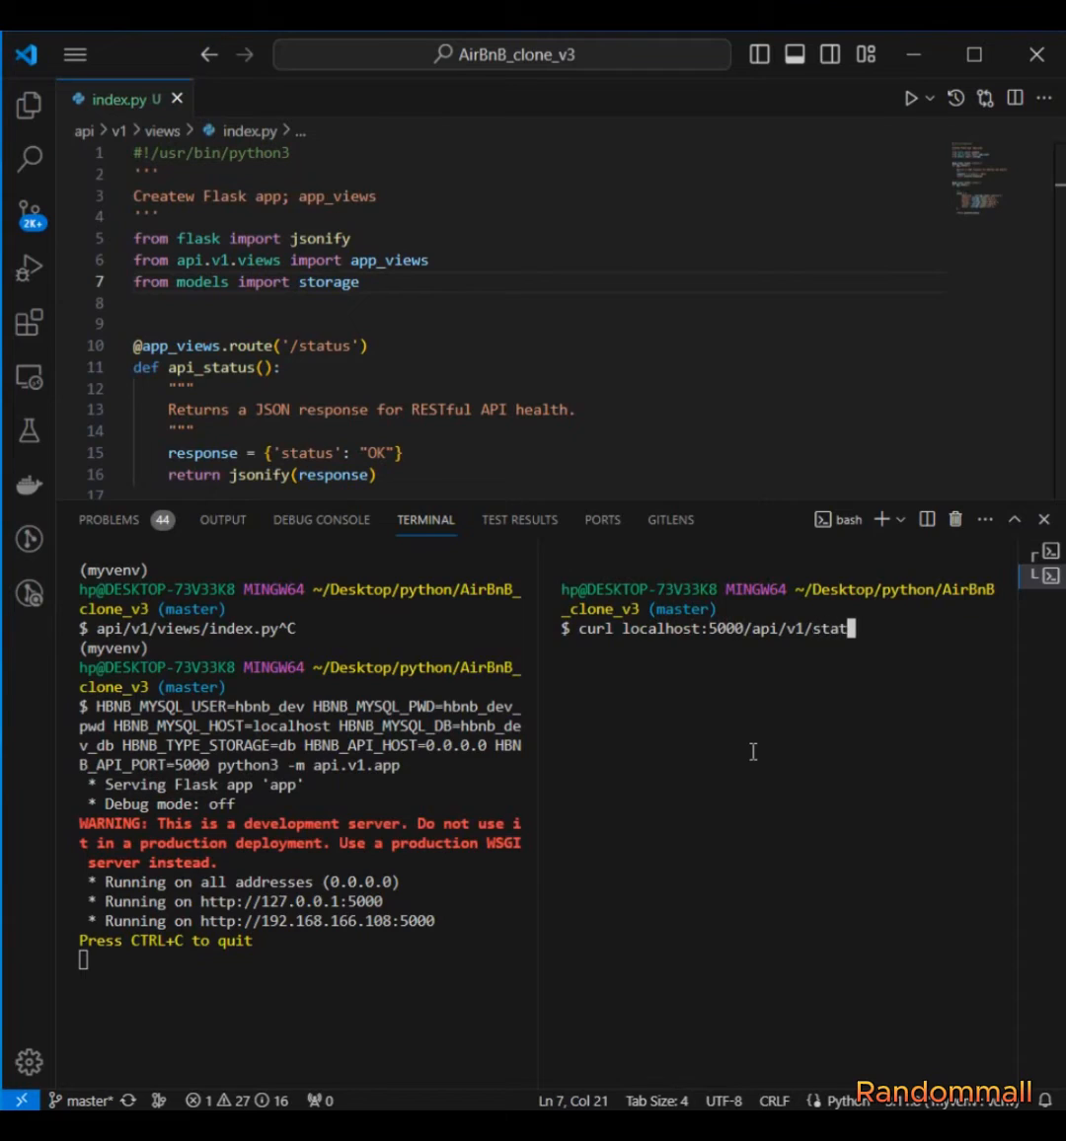
type("s")
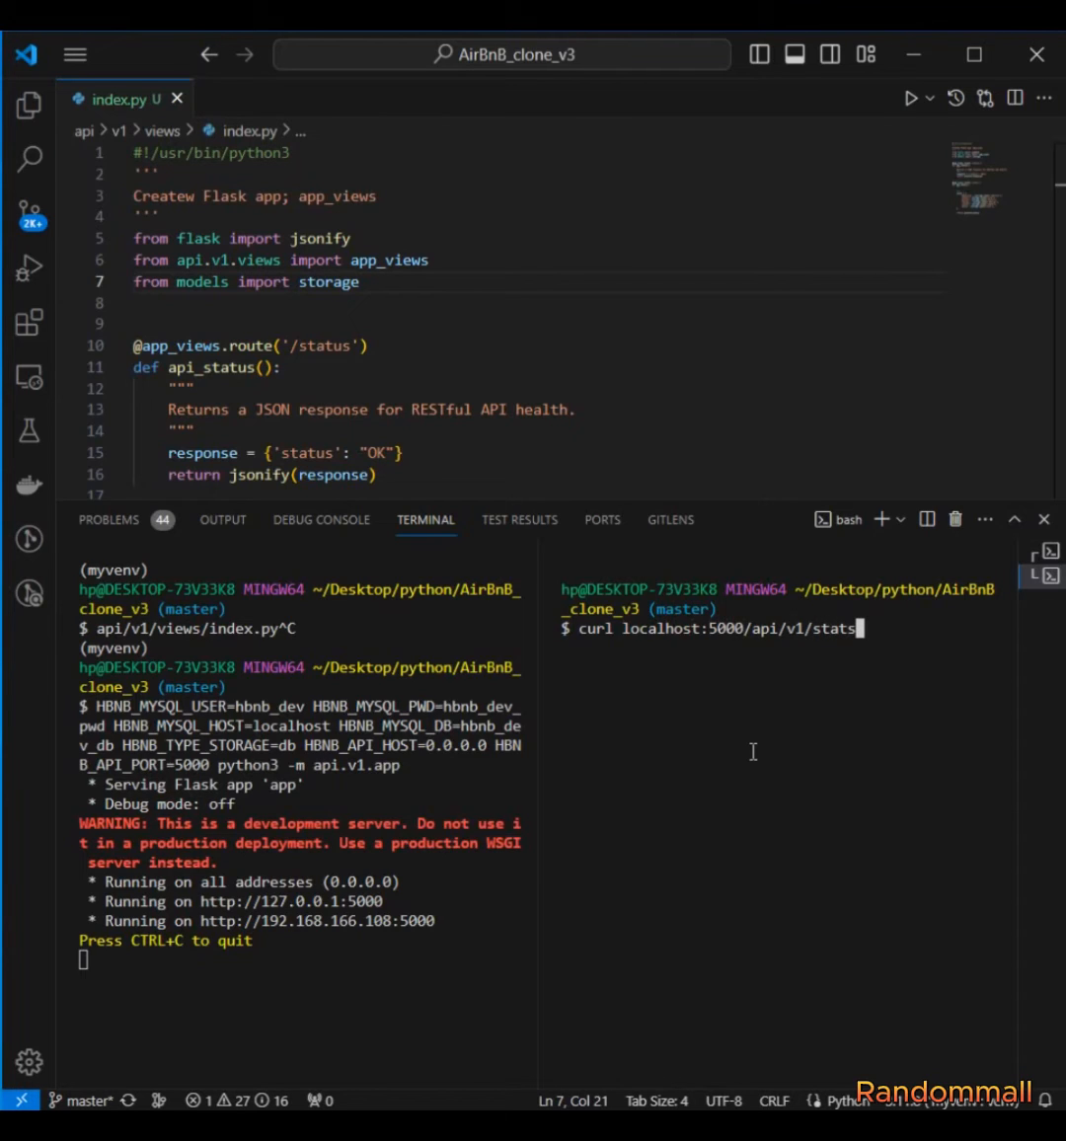
key("Return")
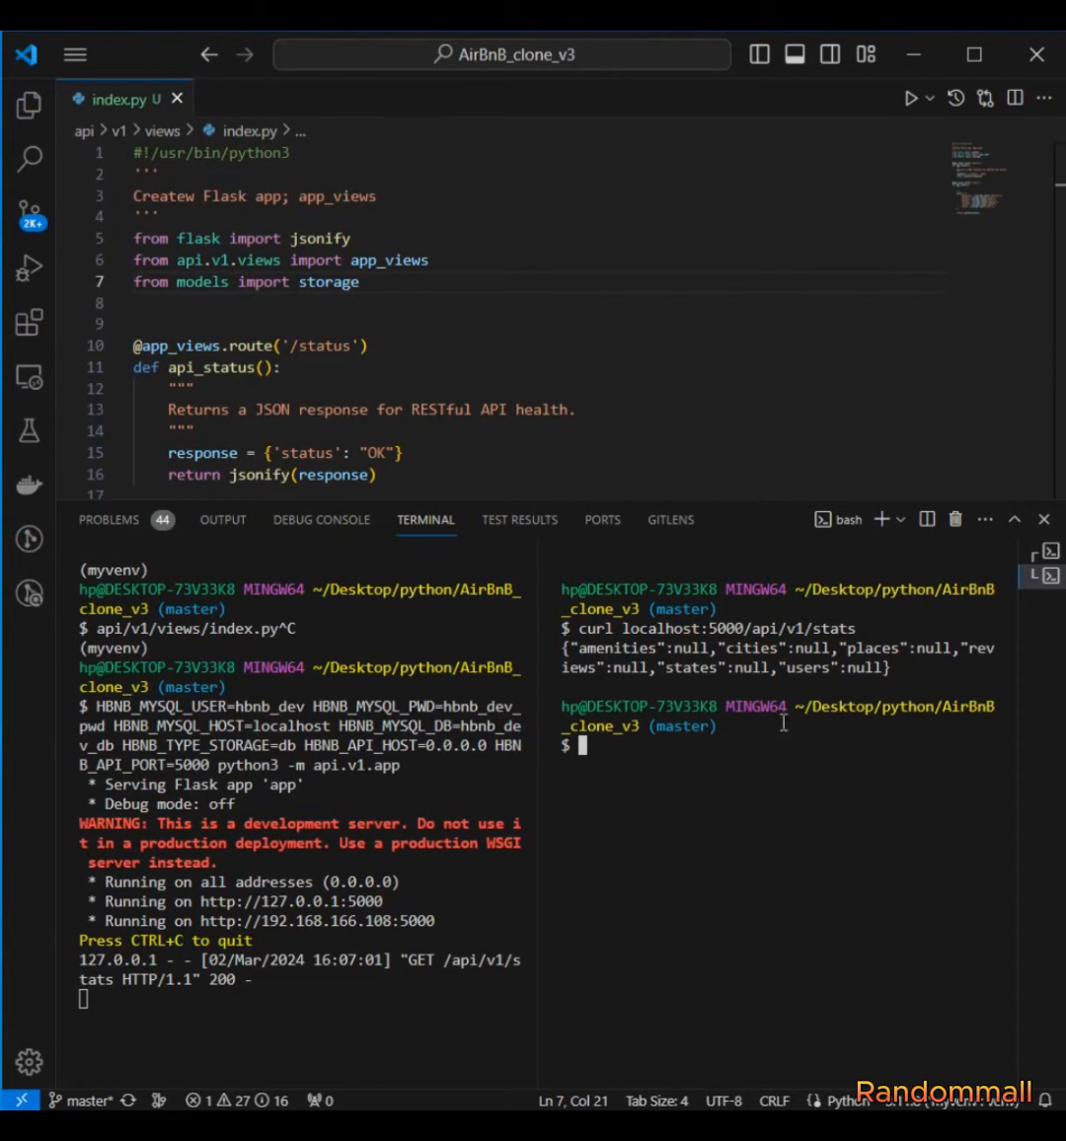
mouse_move(853, 675)
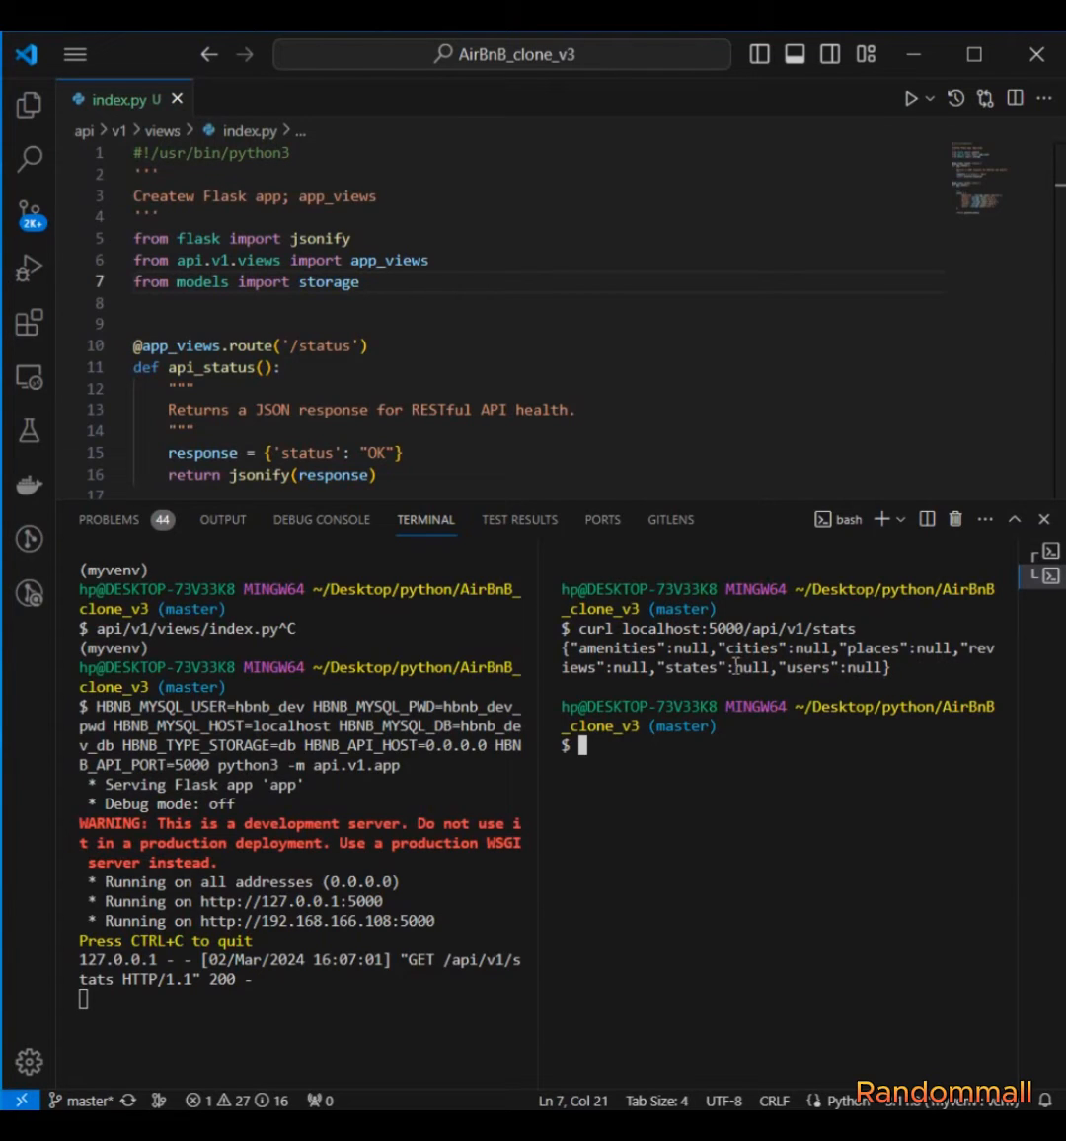
mouse_move(715, 848)
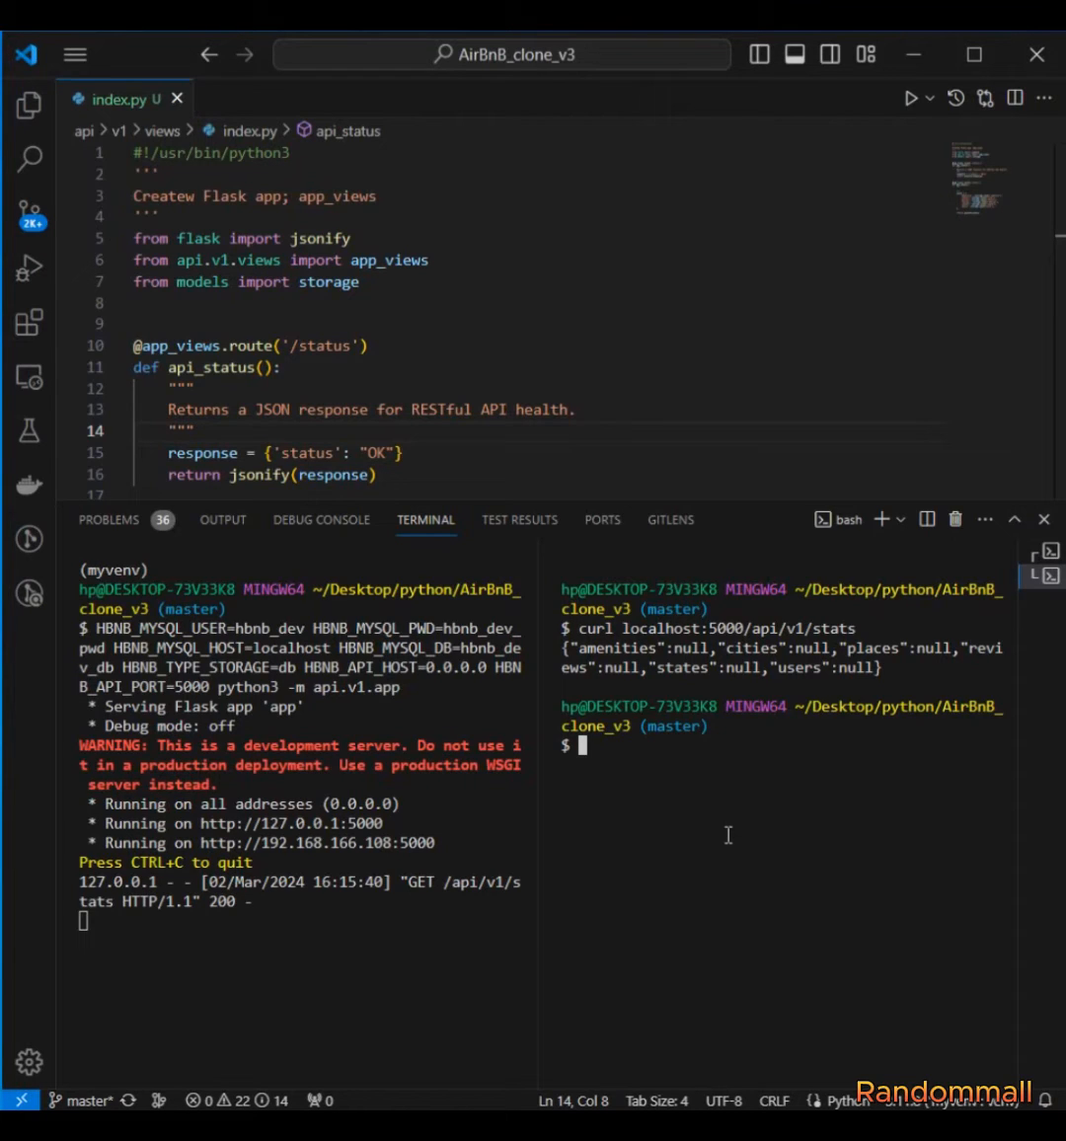
mouse_move(888, 667)
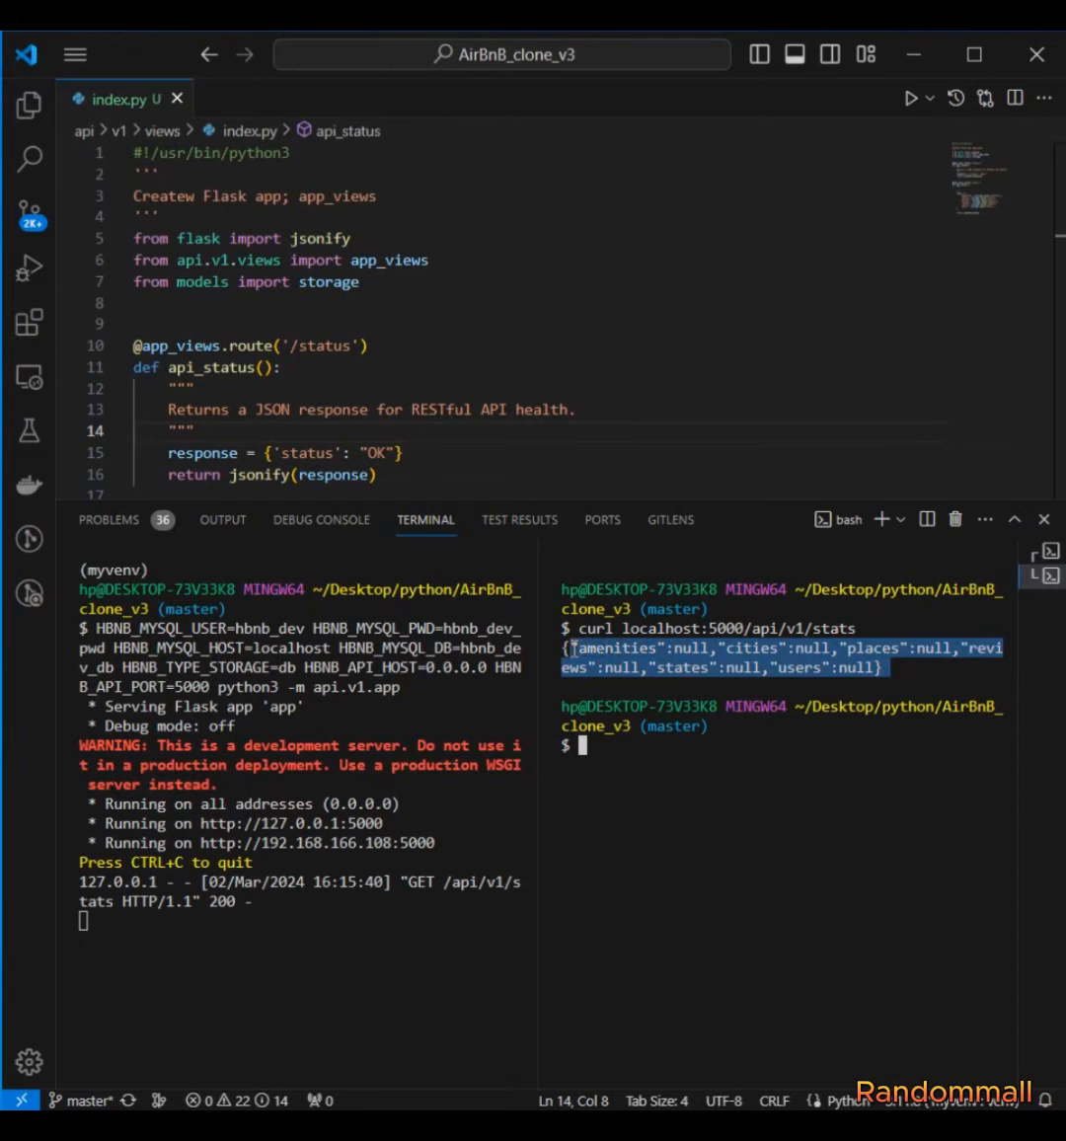
Step: Hide the terminal and open db_storage.py's count method beside index.py
left_click(1042, 517)
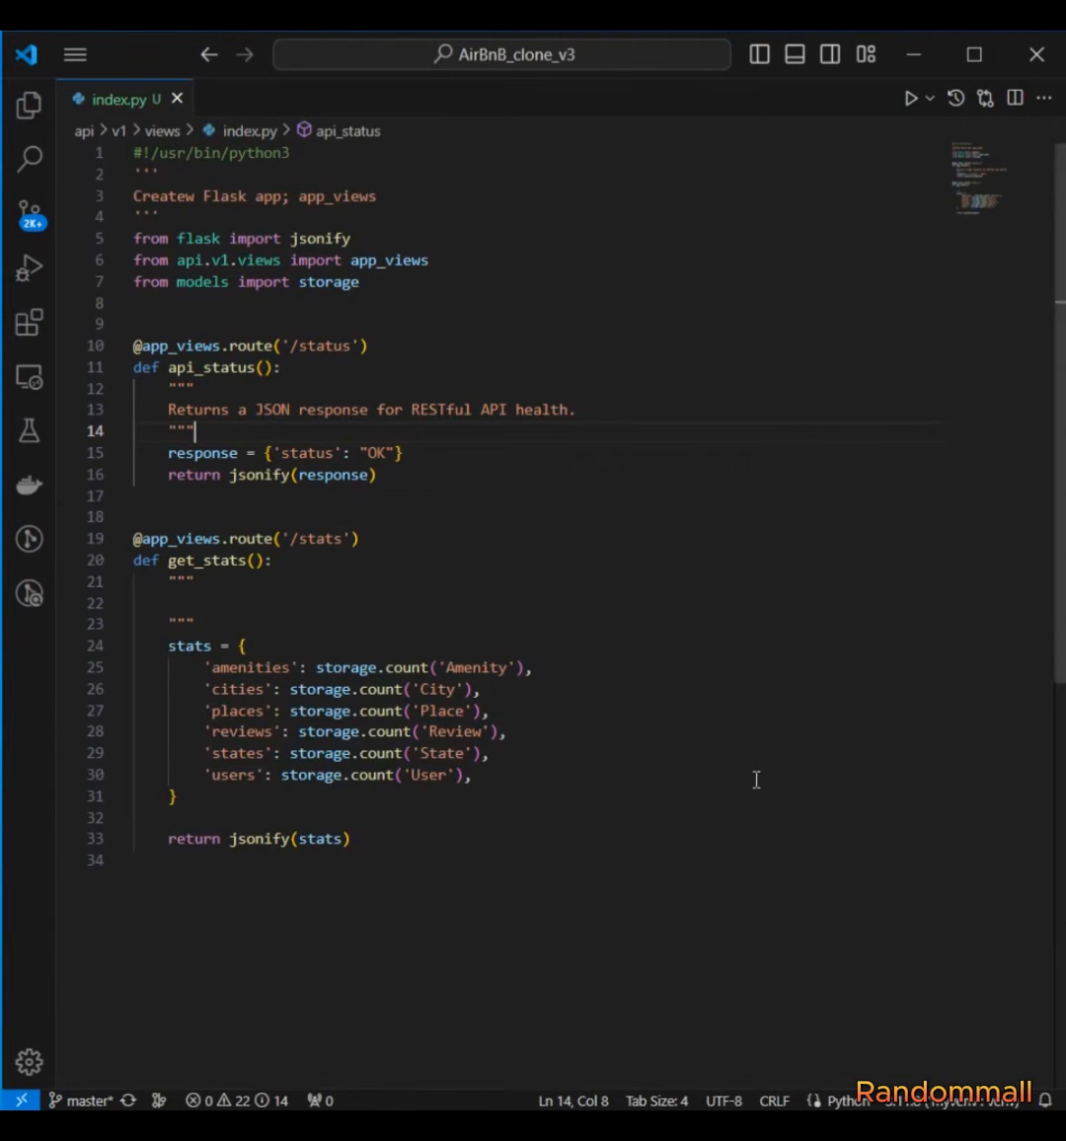
mouse_move(549, 636)
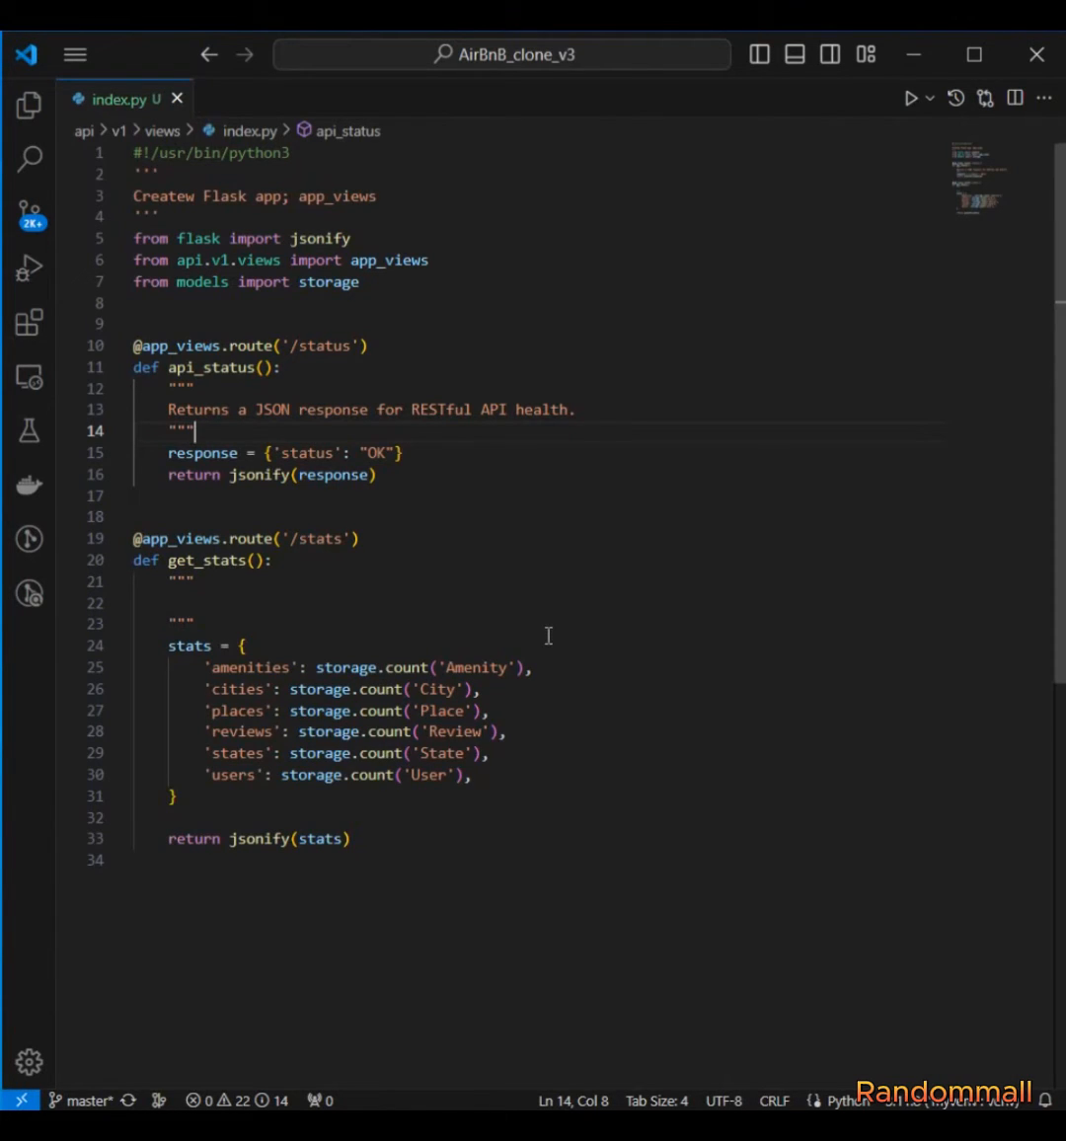
mouse_move(620, 630)
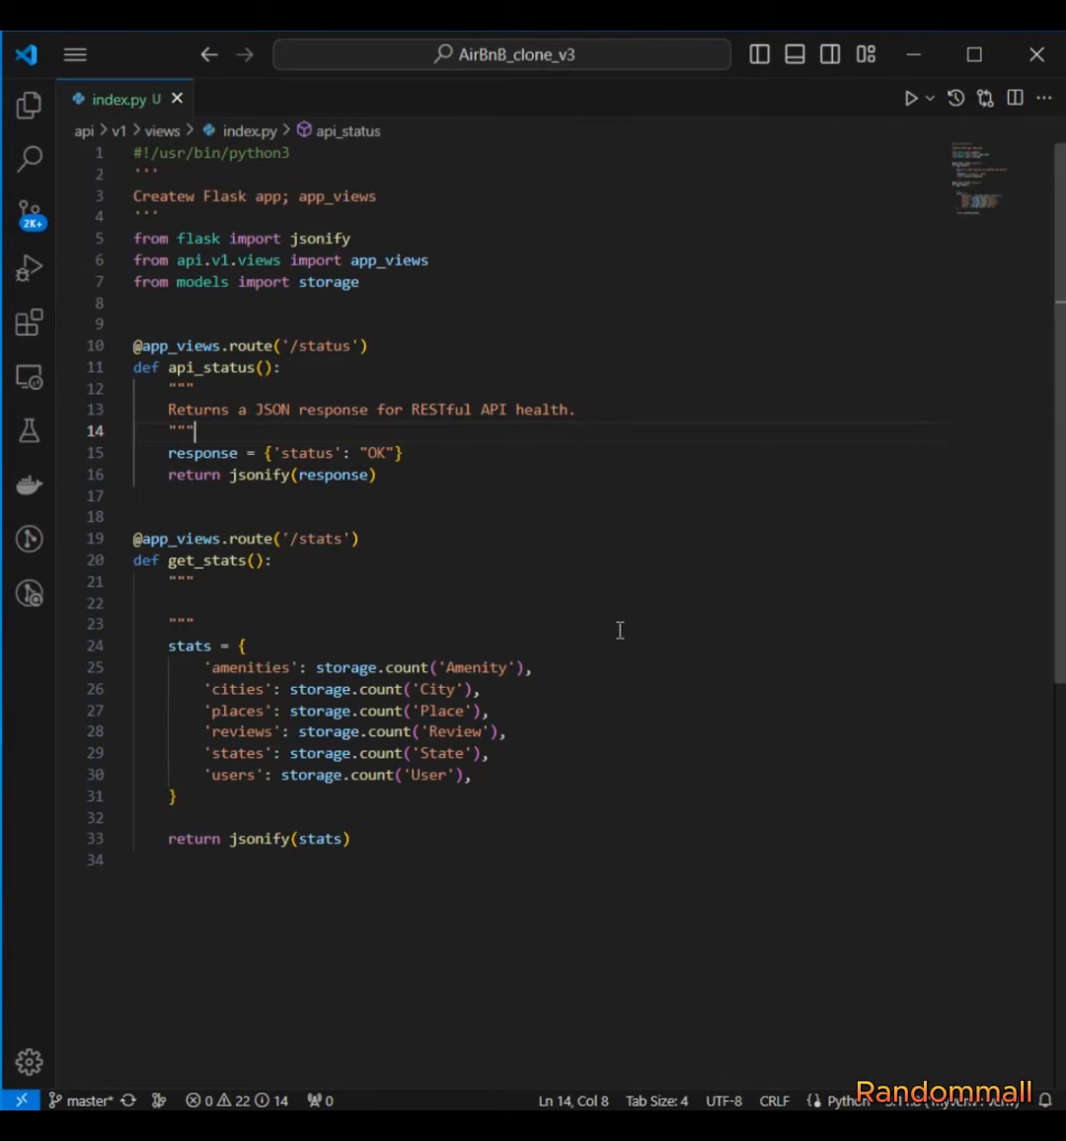
mouse_move(479, 667)
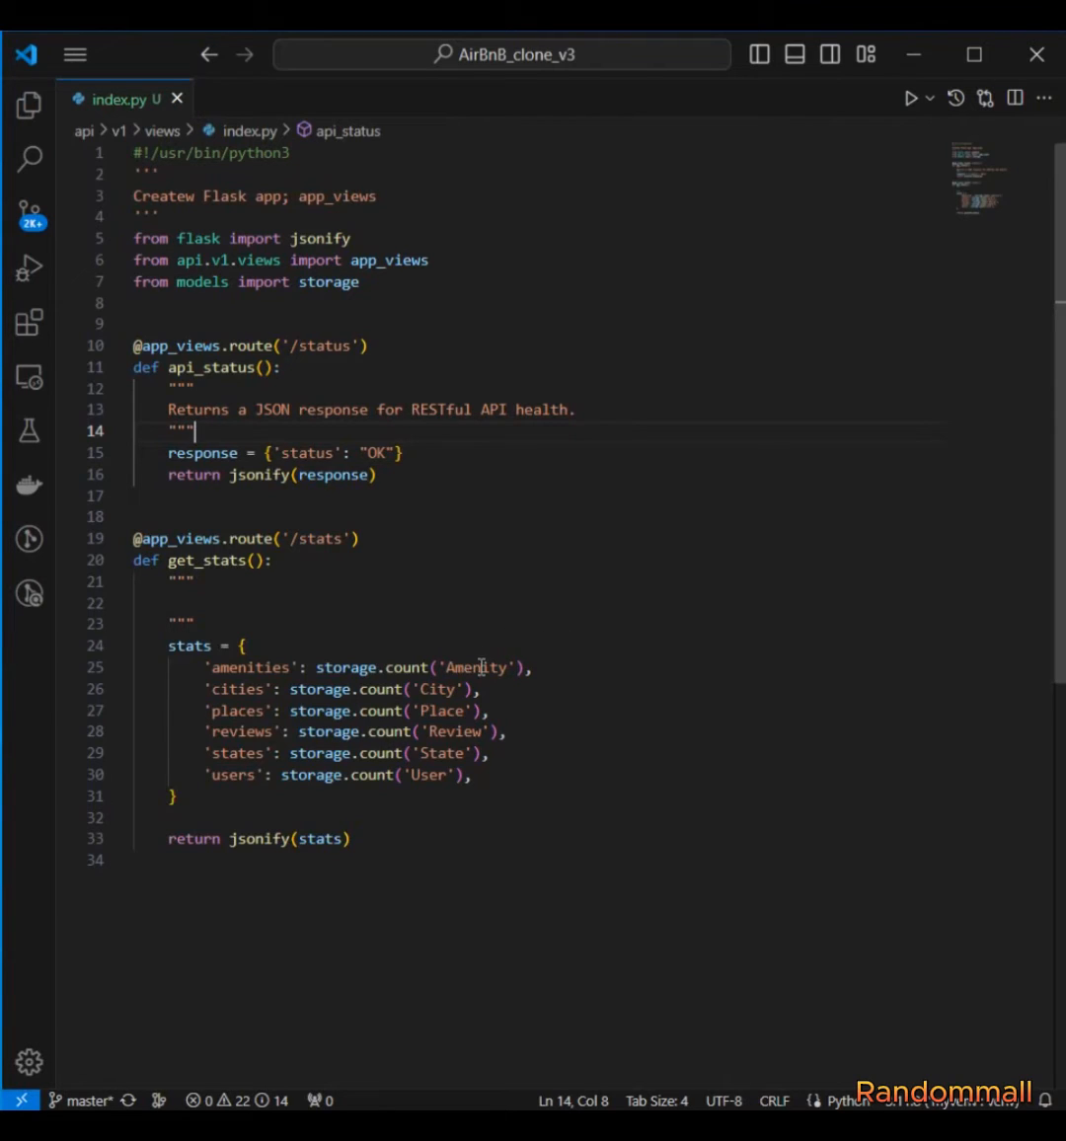
mouse_move(466, 545)
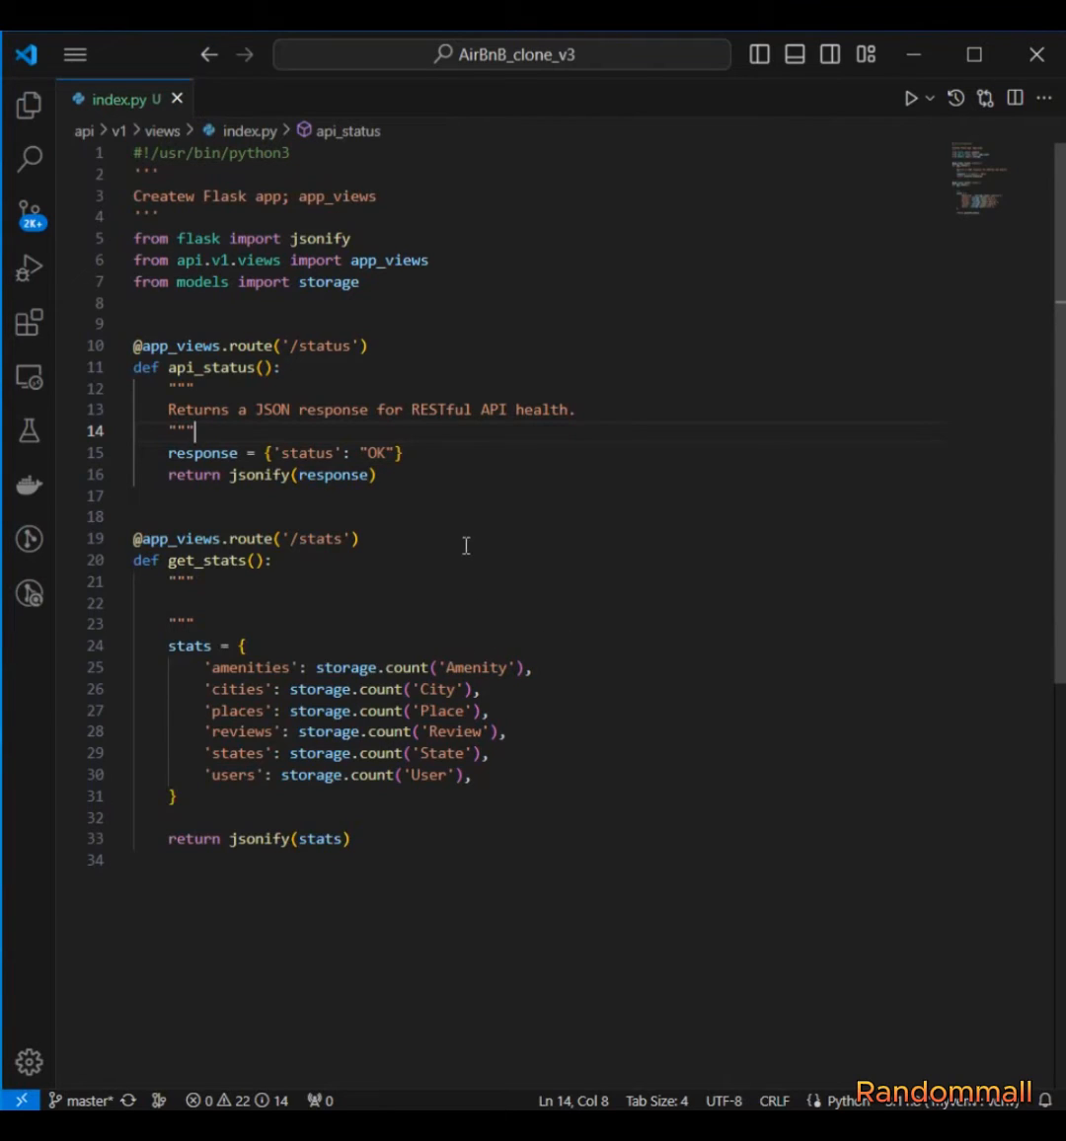
left_click(28, 103)
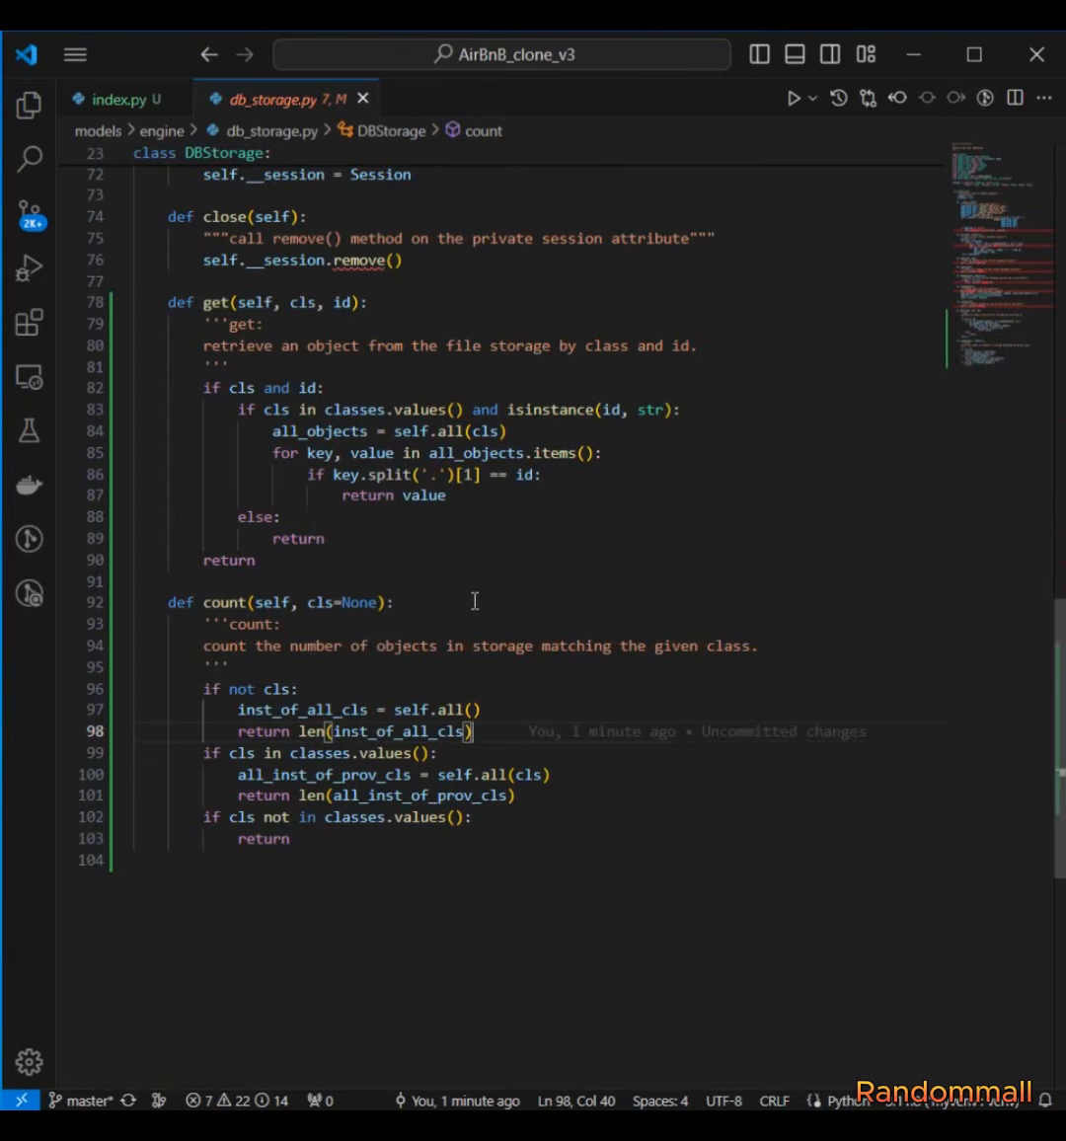
mouse_move(383, 673)
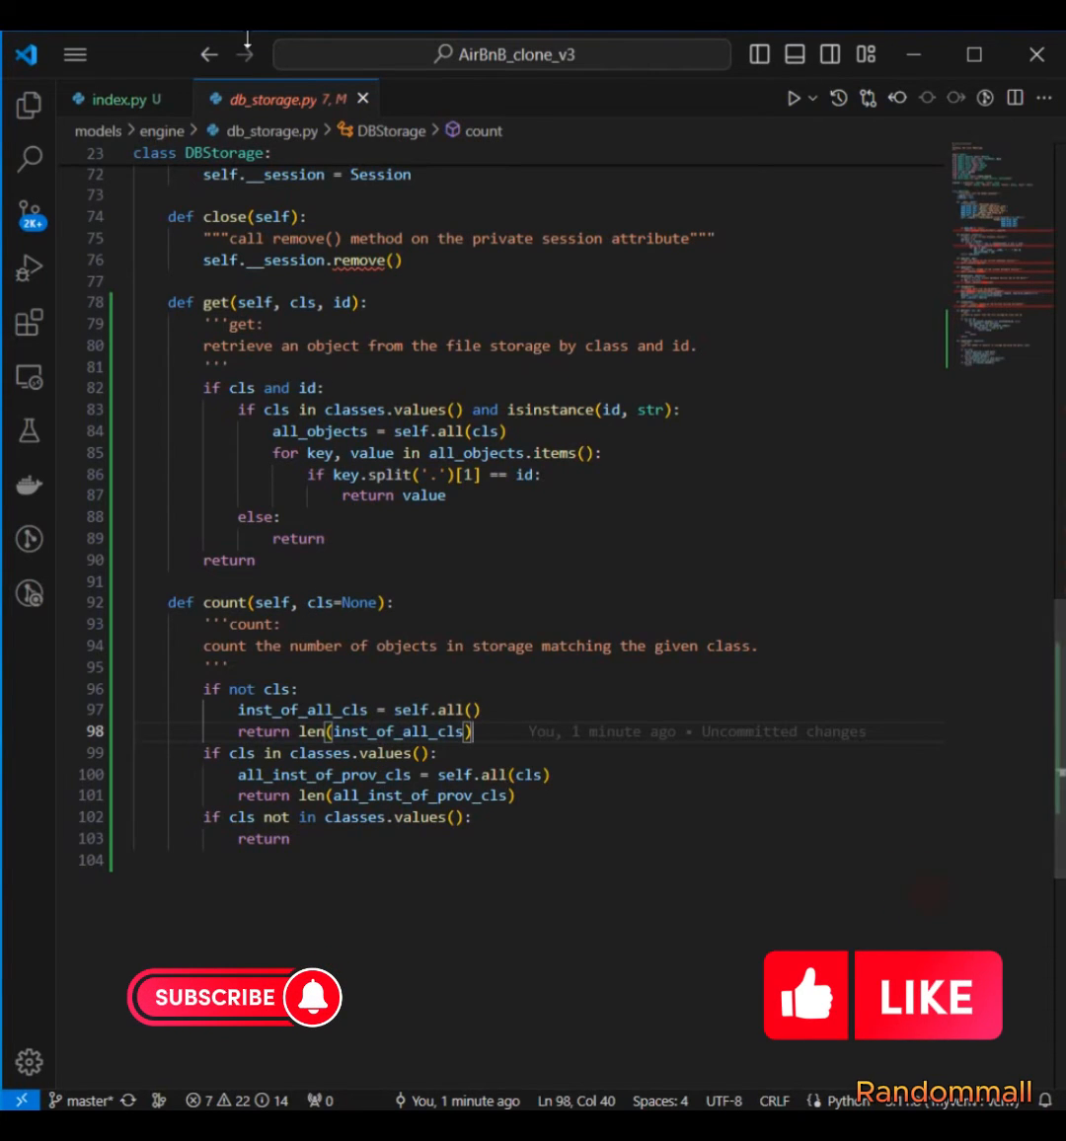
left_click(118, 98)
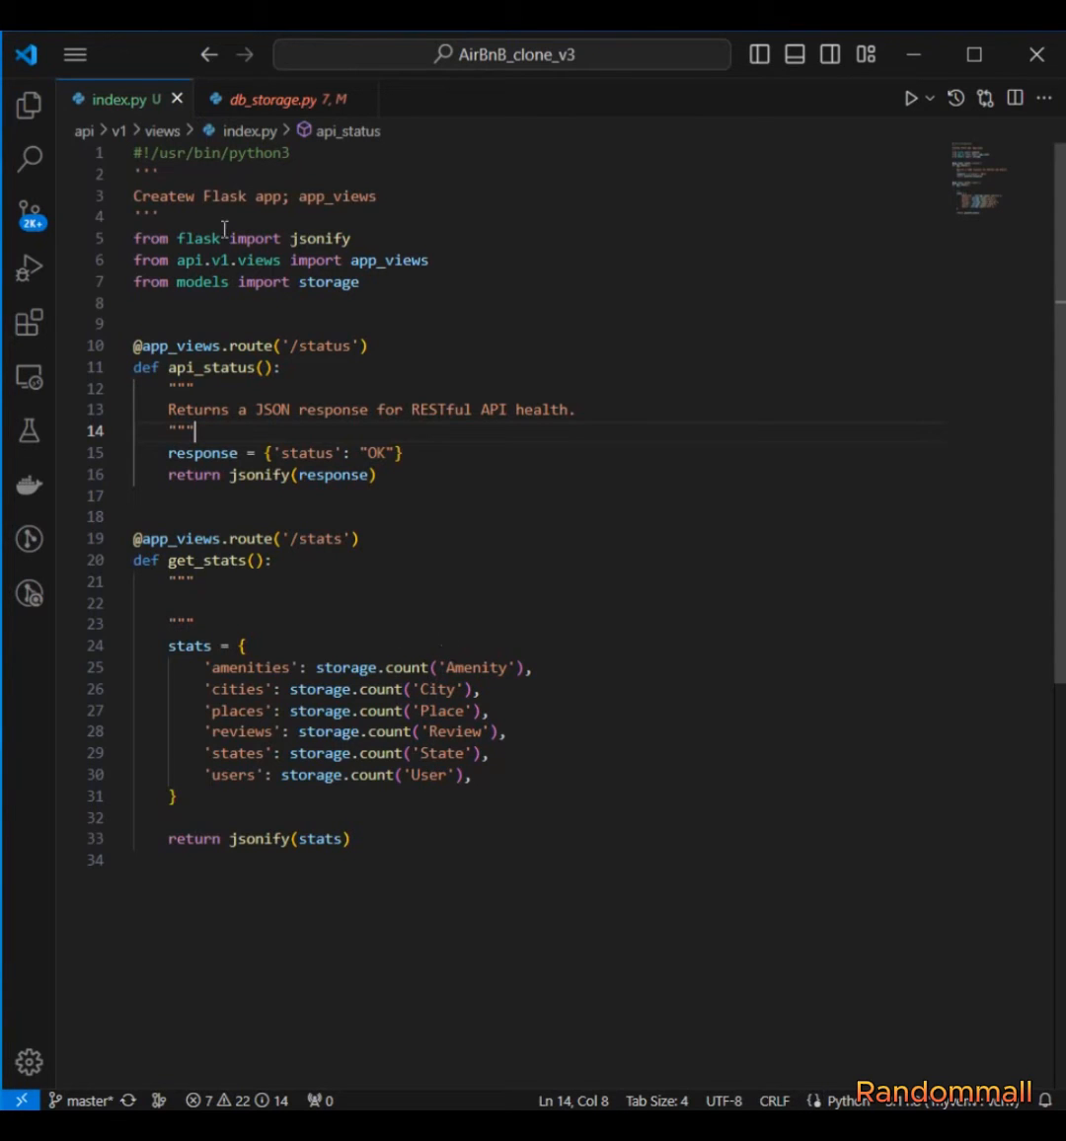
left_click(267, 98)
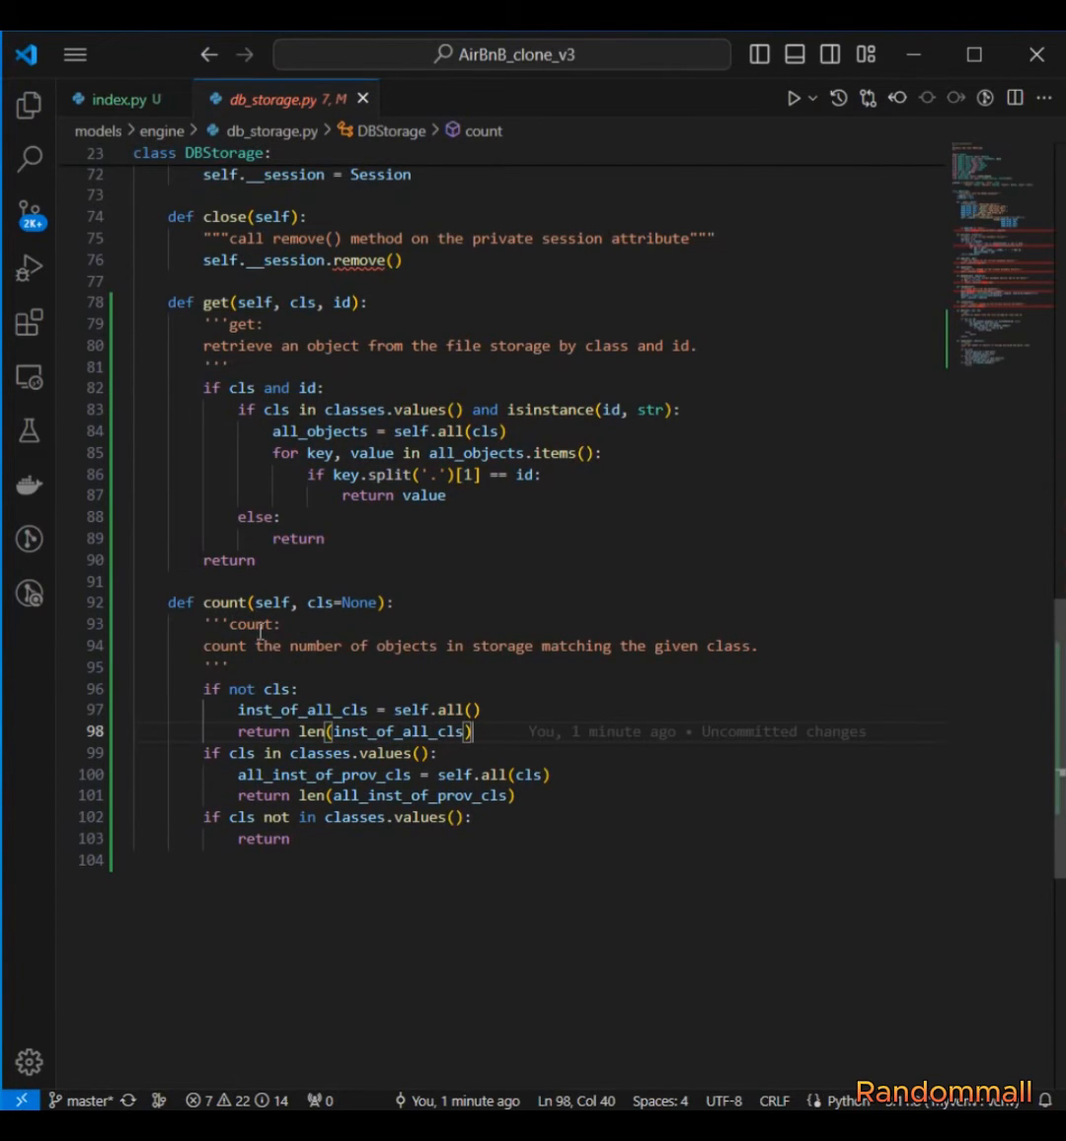
mouse_move(556, 758)
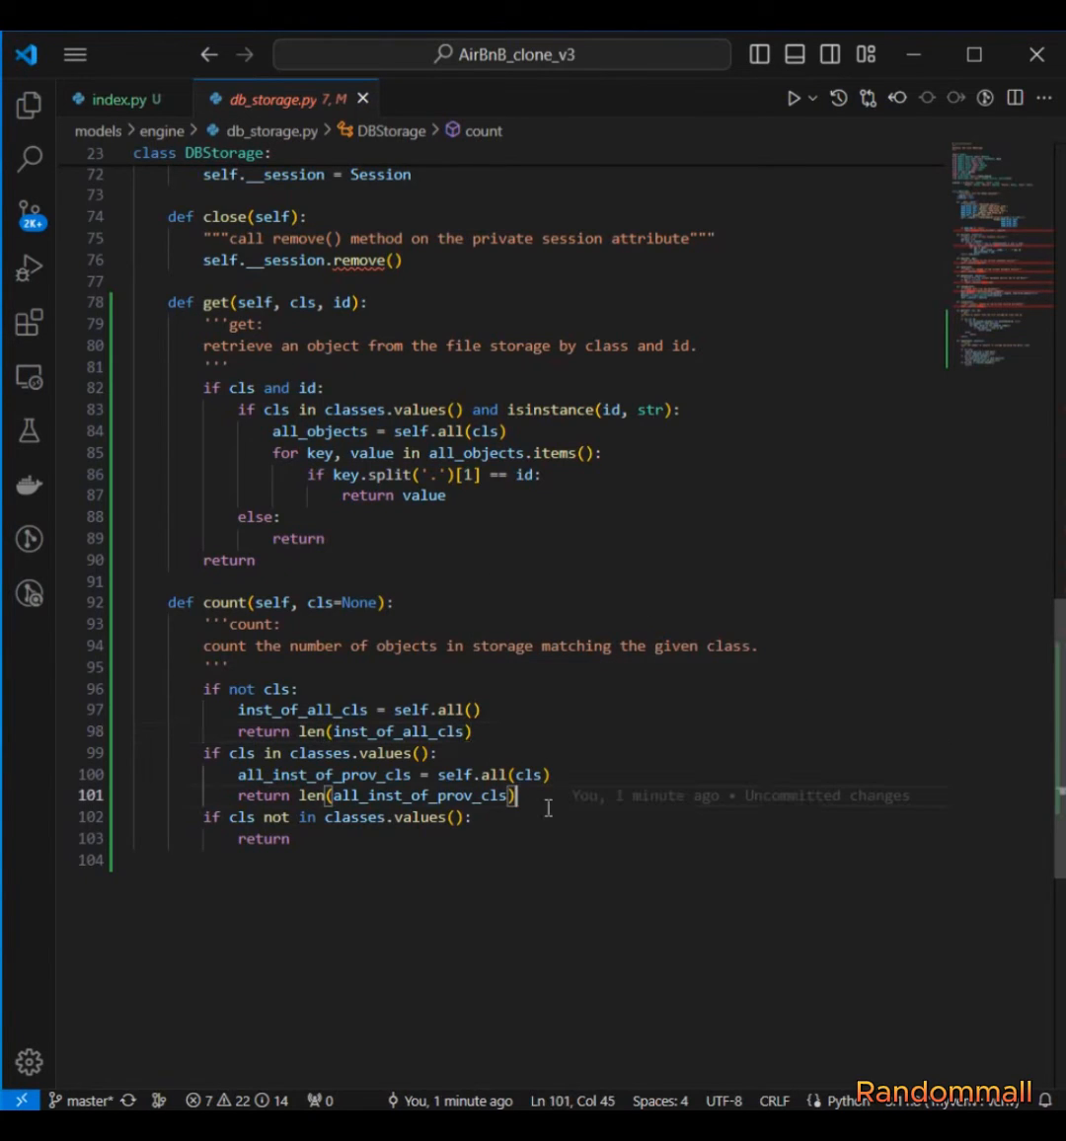
mouse_move(588, 734)
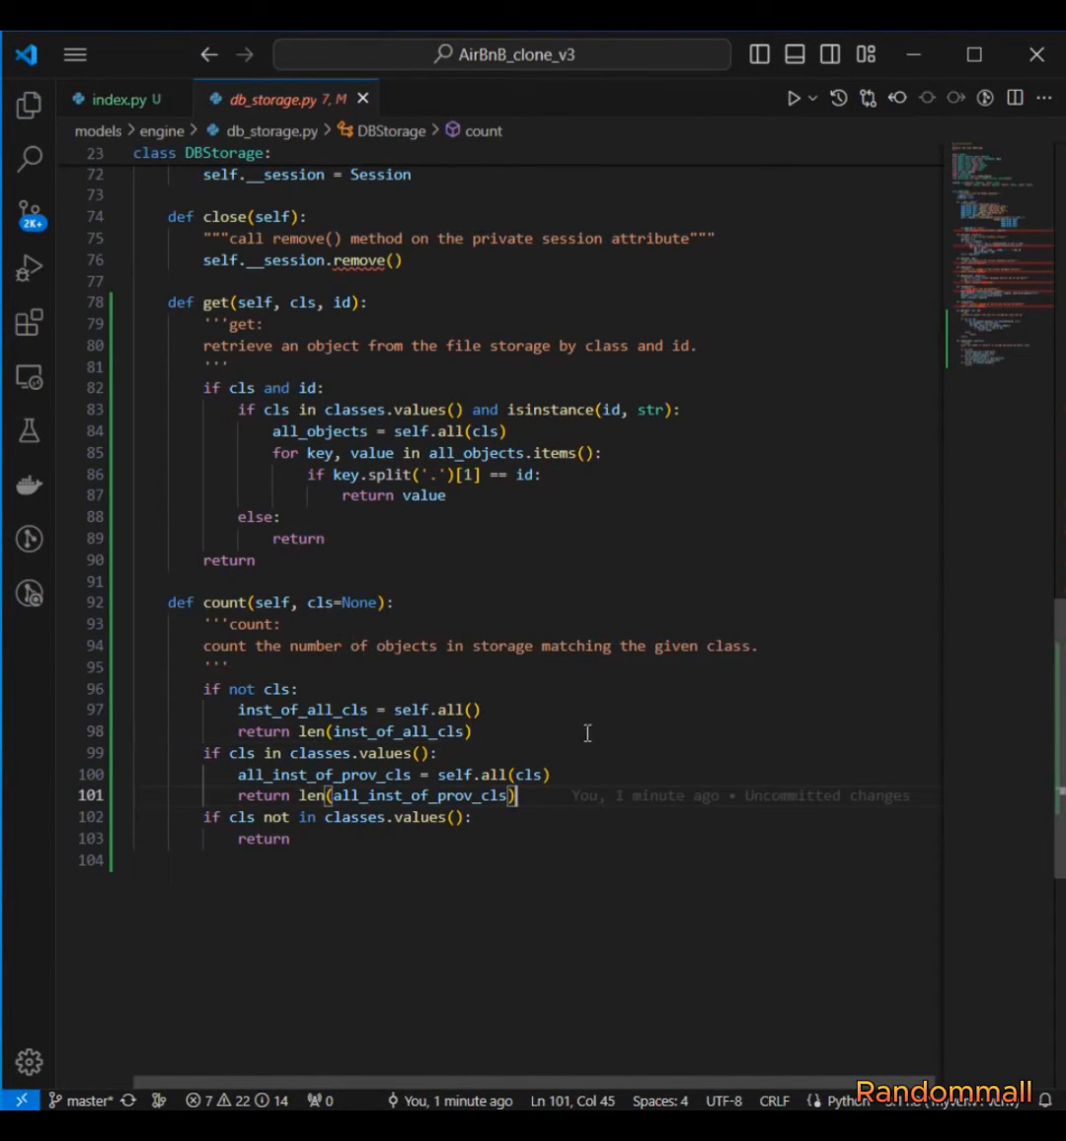
Step: Add 'for clas, value in classes.items():' to count after line 98
left_click(473, 730)
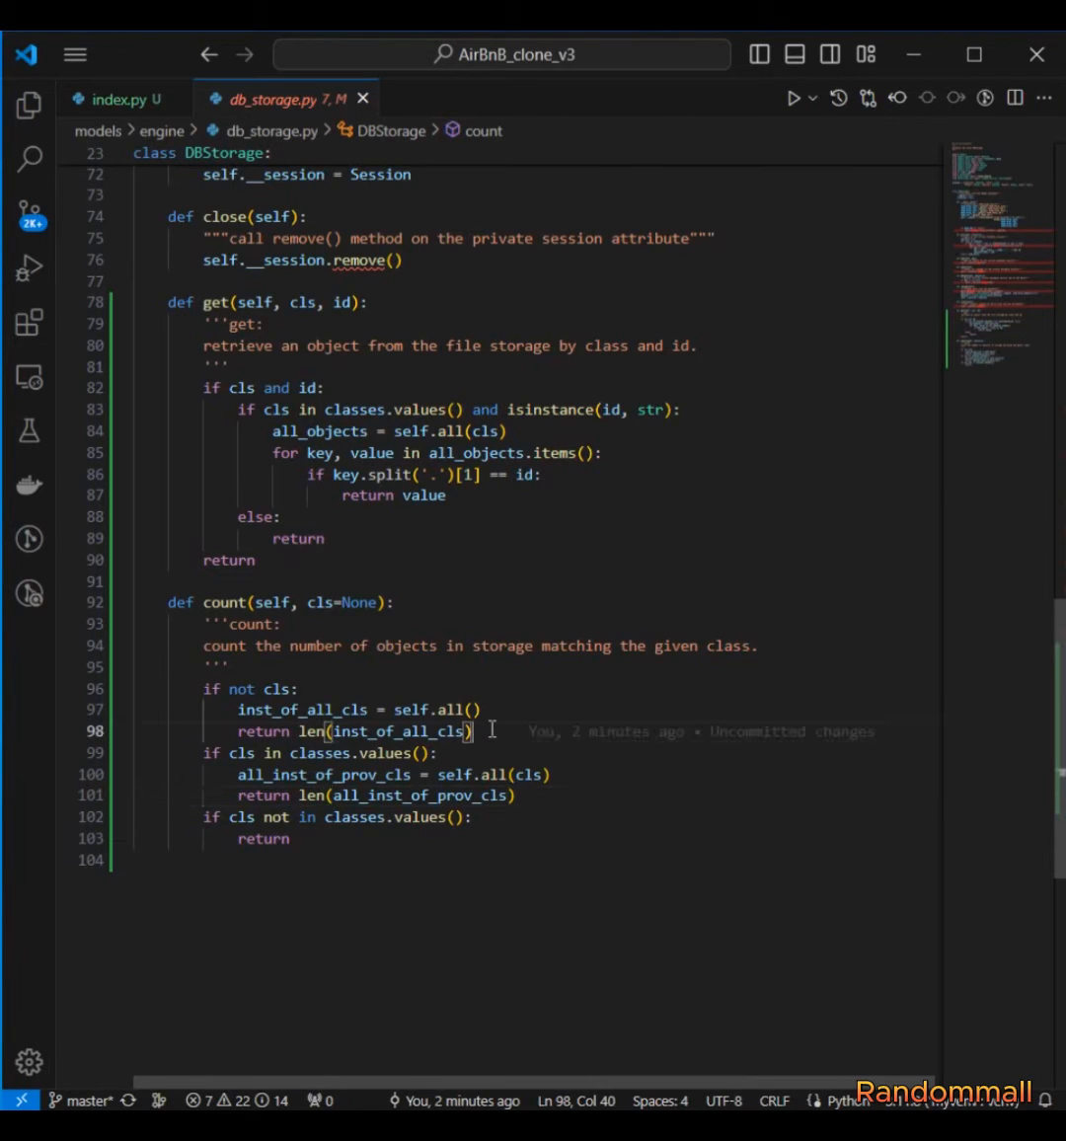
key("enter")
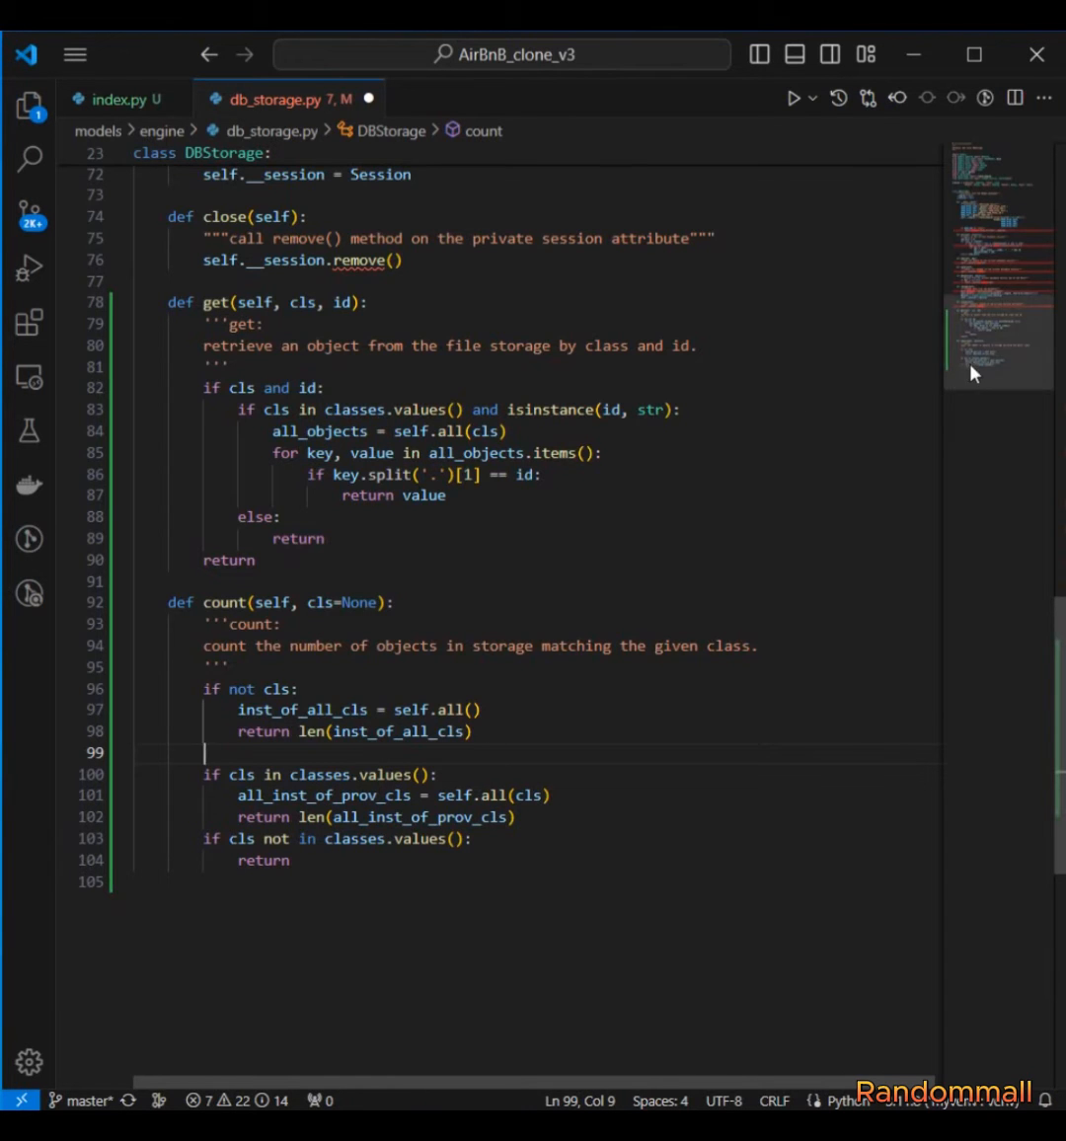
scroll("up", 3)
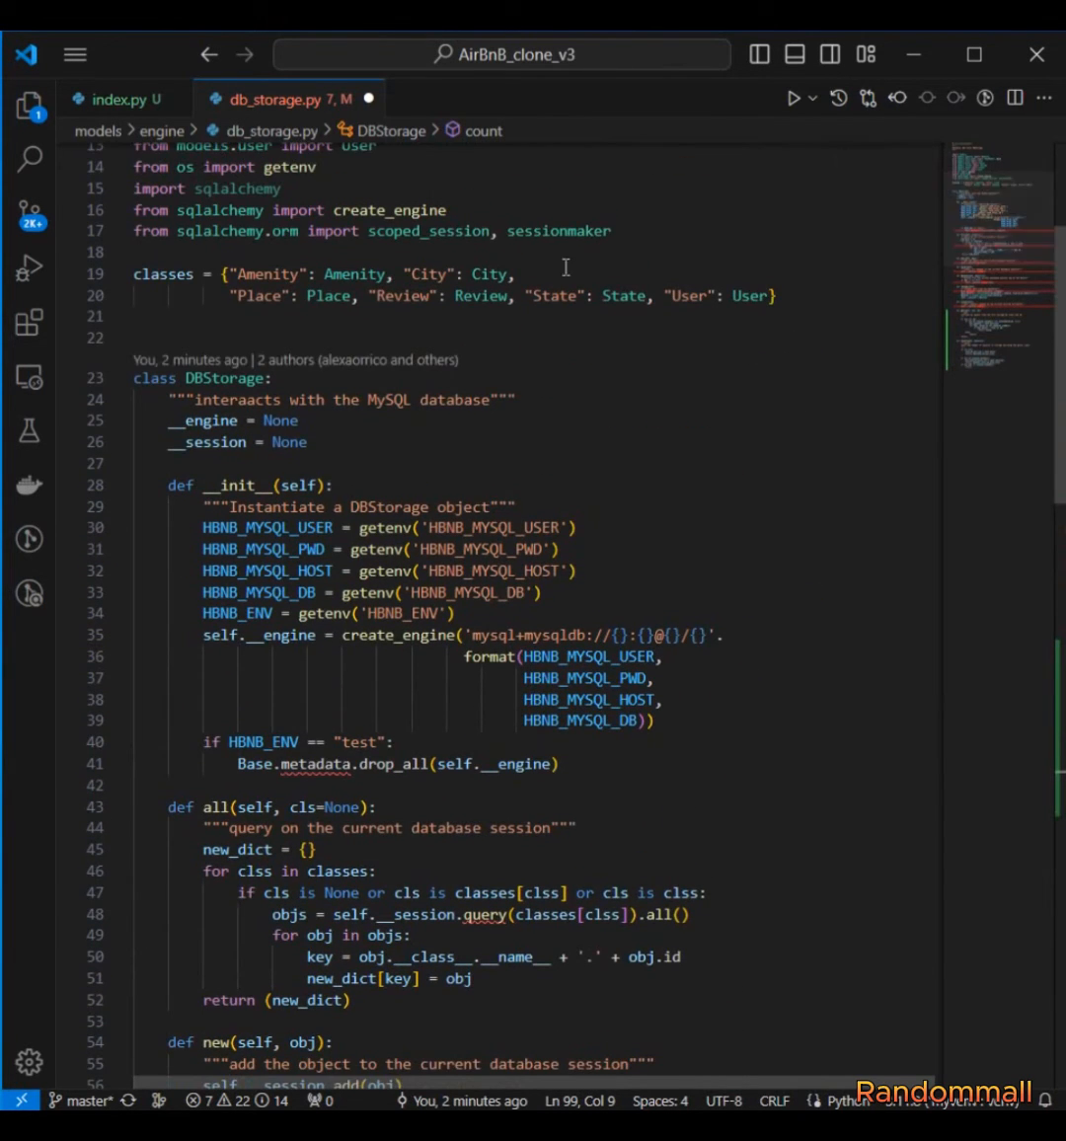
scroll("down", 3)
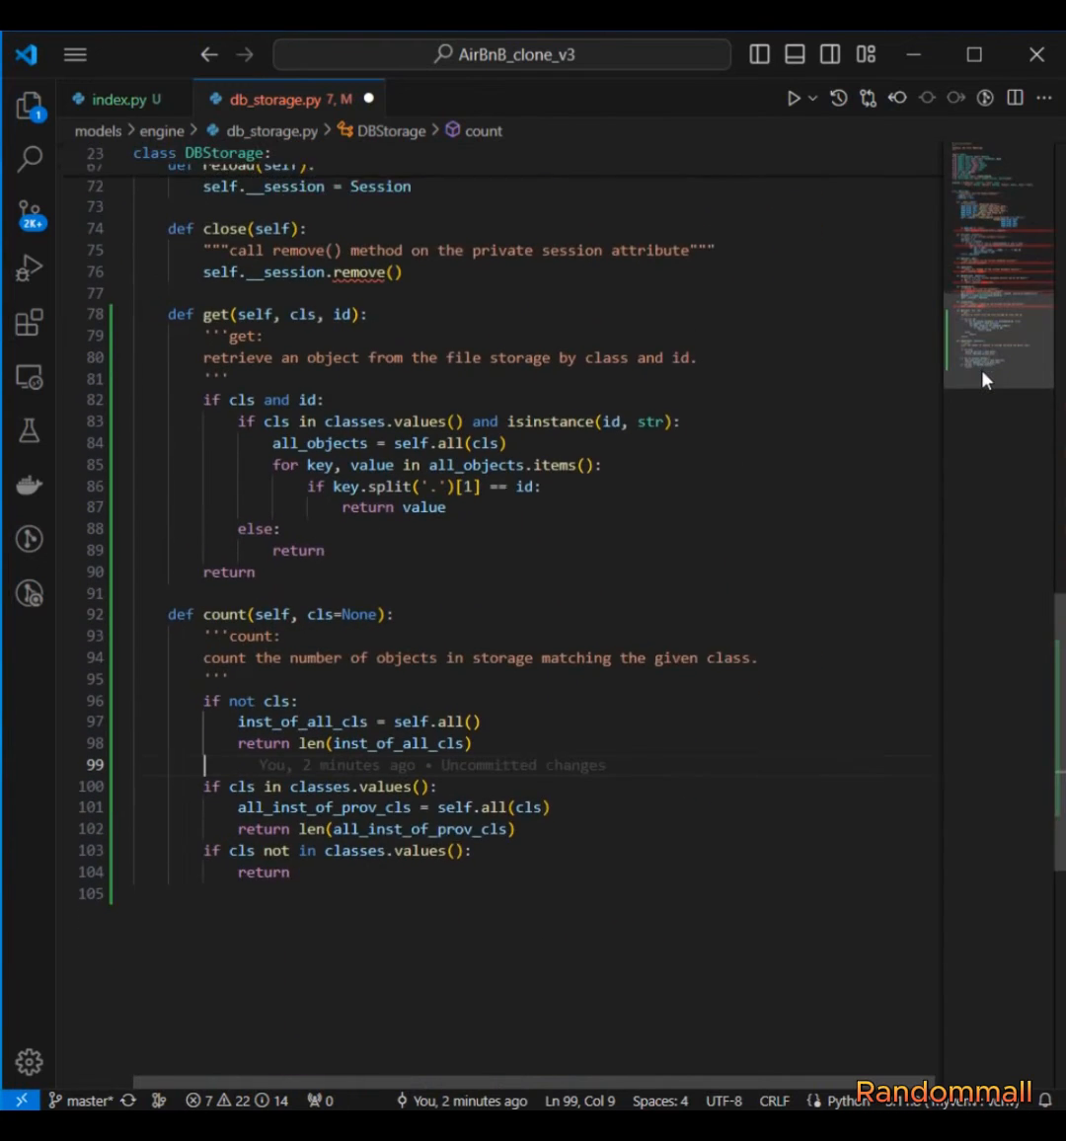
type("for")
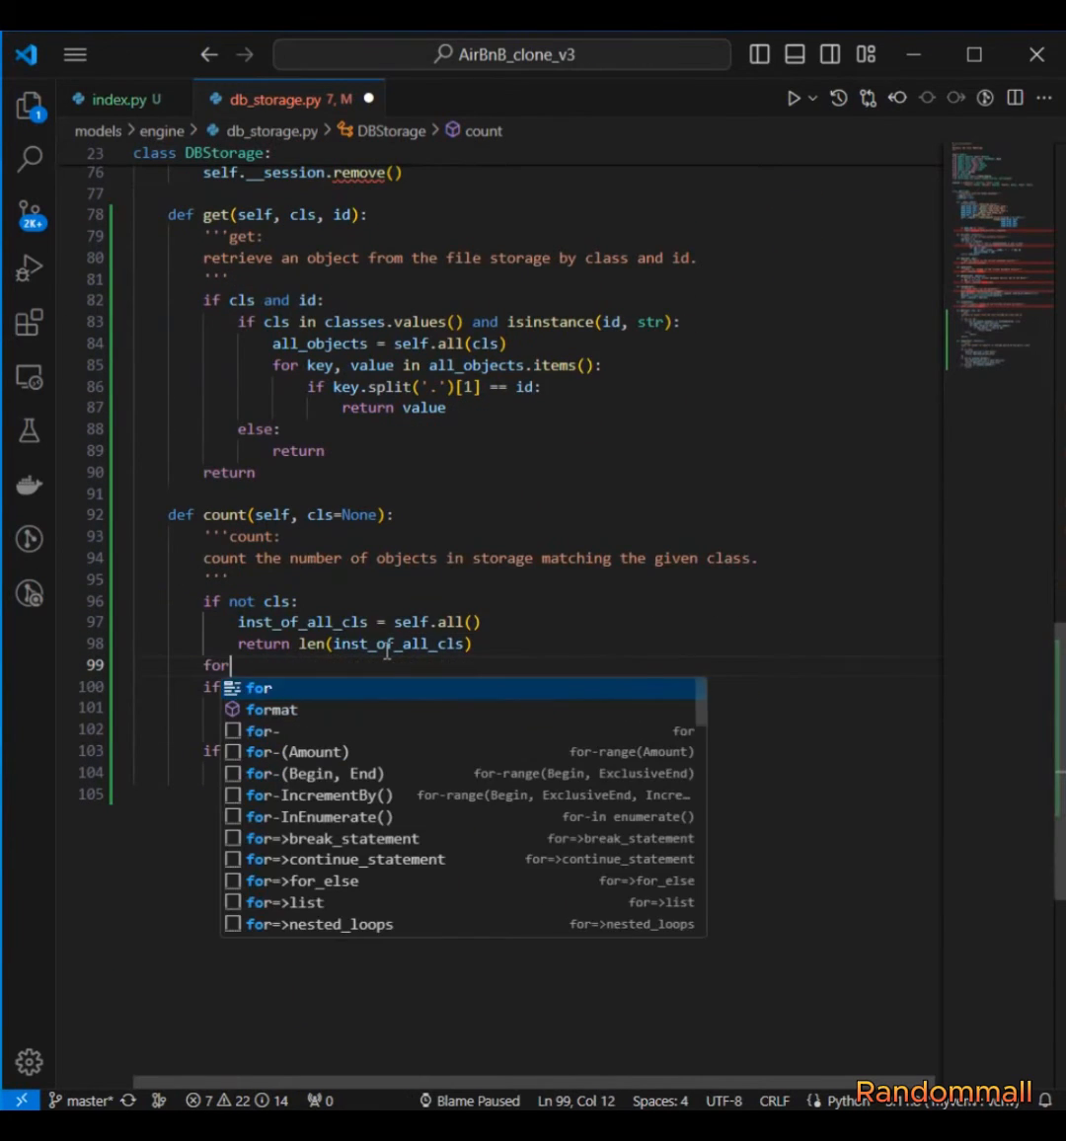
type("classes.items():")
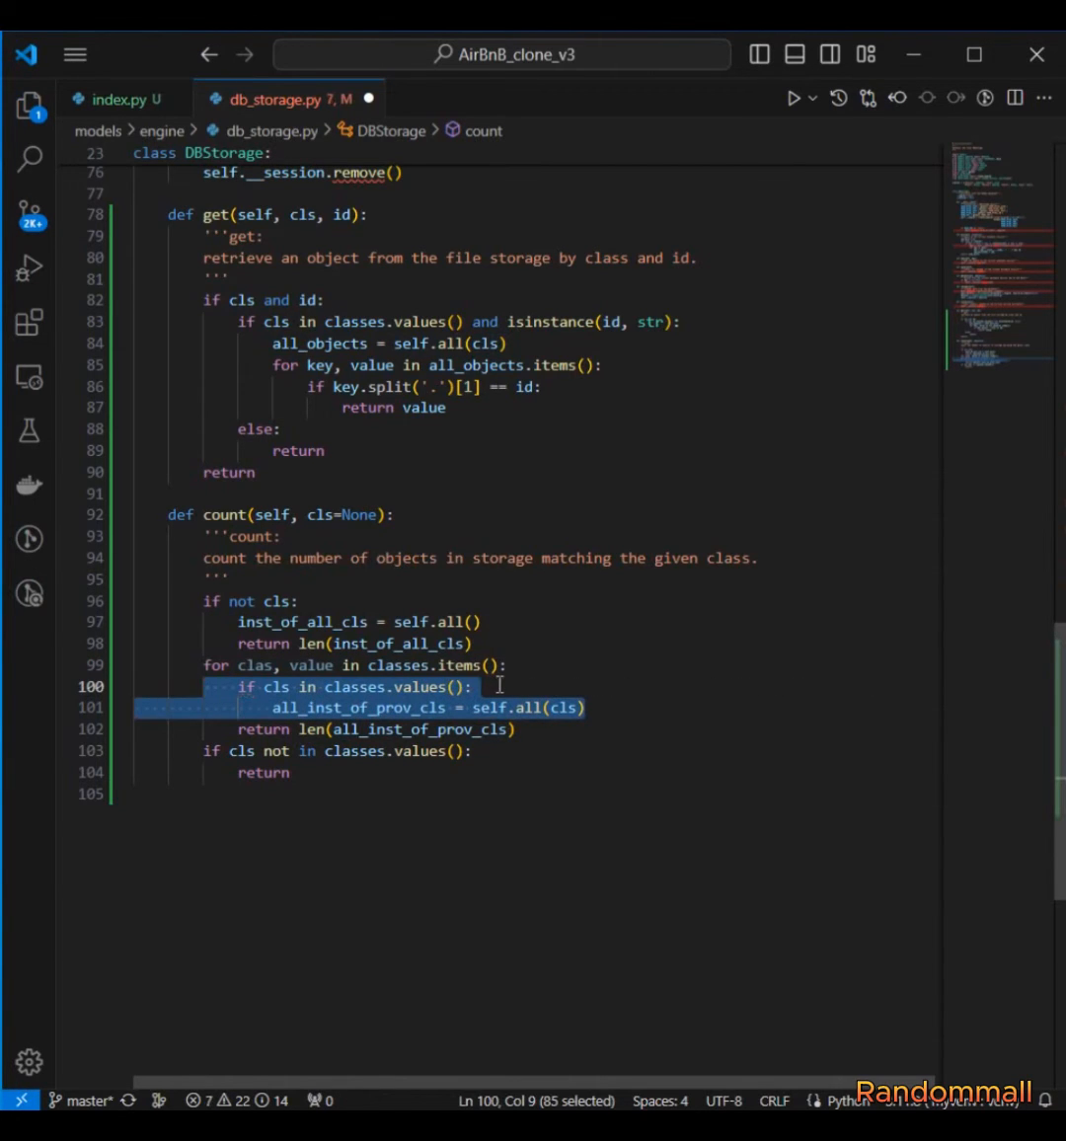
Step: Rewrite the condition as 'if cls == clas or cls == value:'
left_click(624, 671)
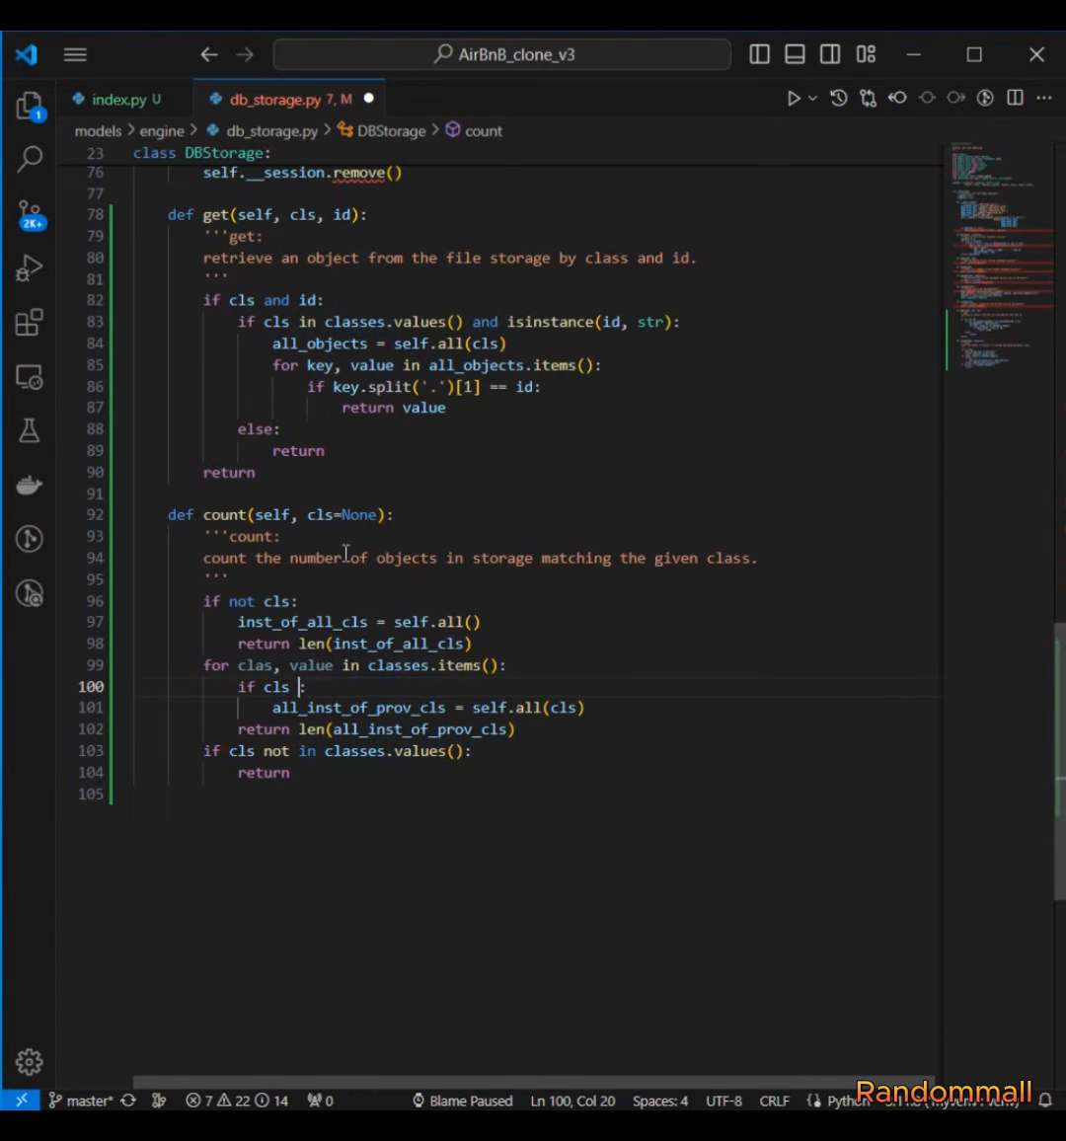
type("==")
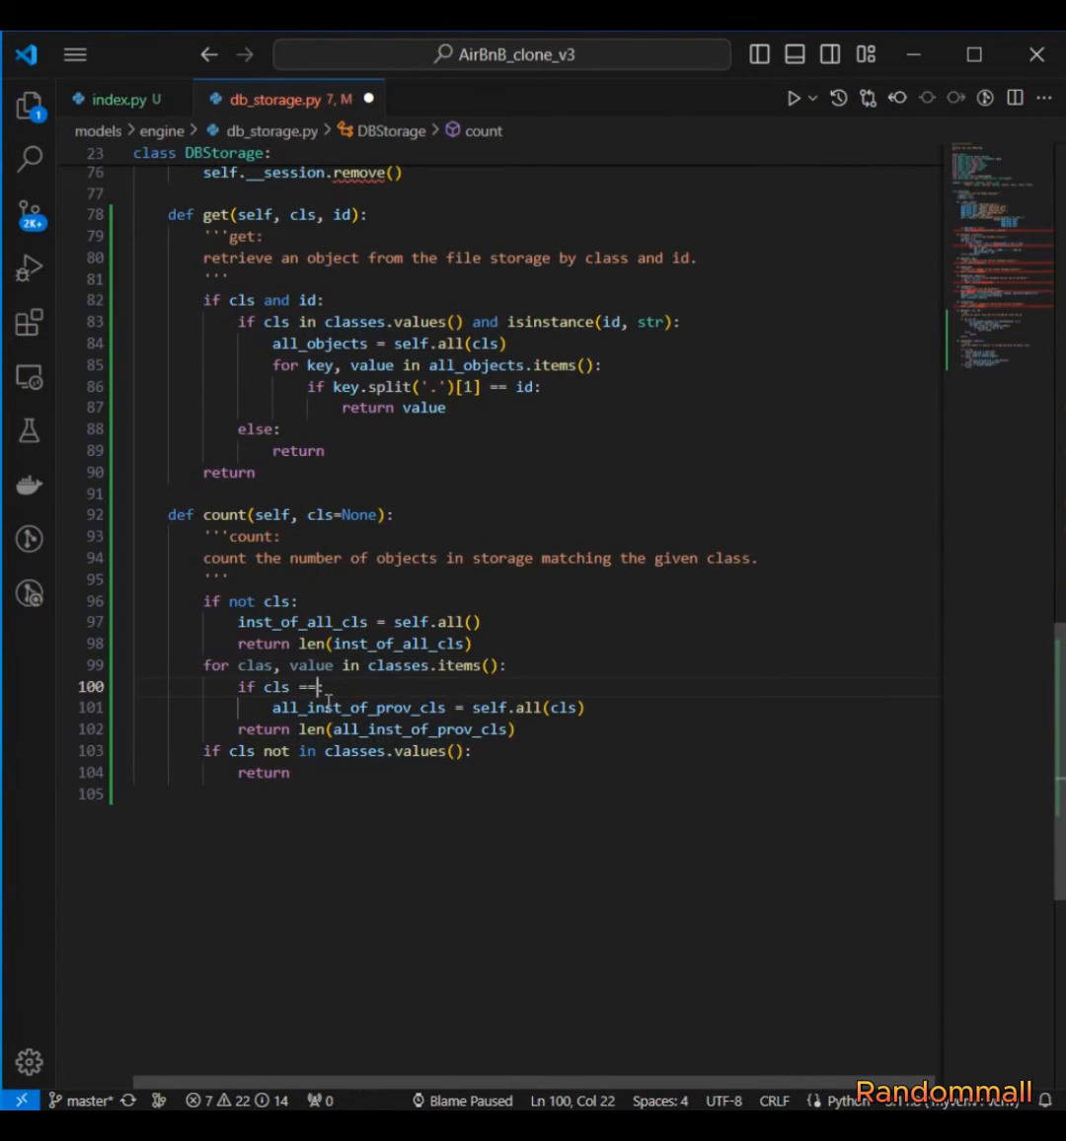
type("clas:")
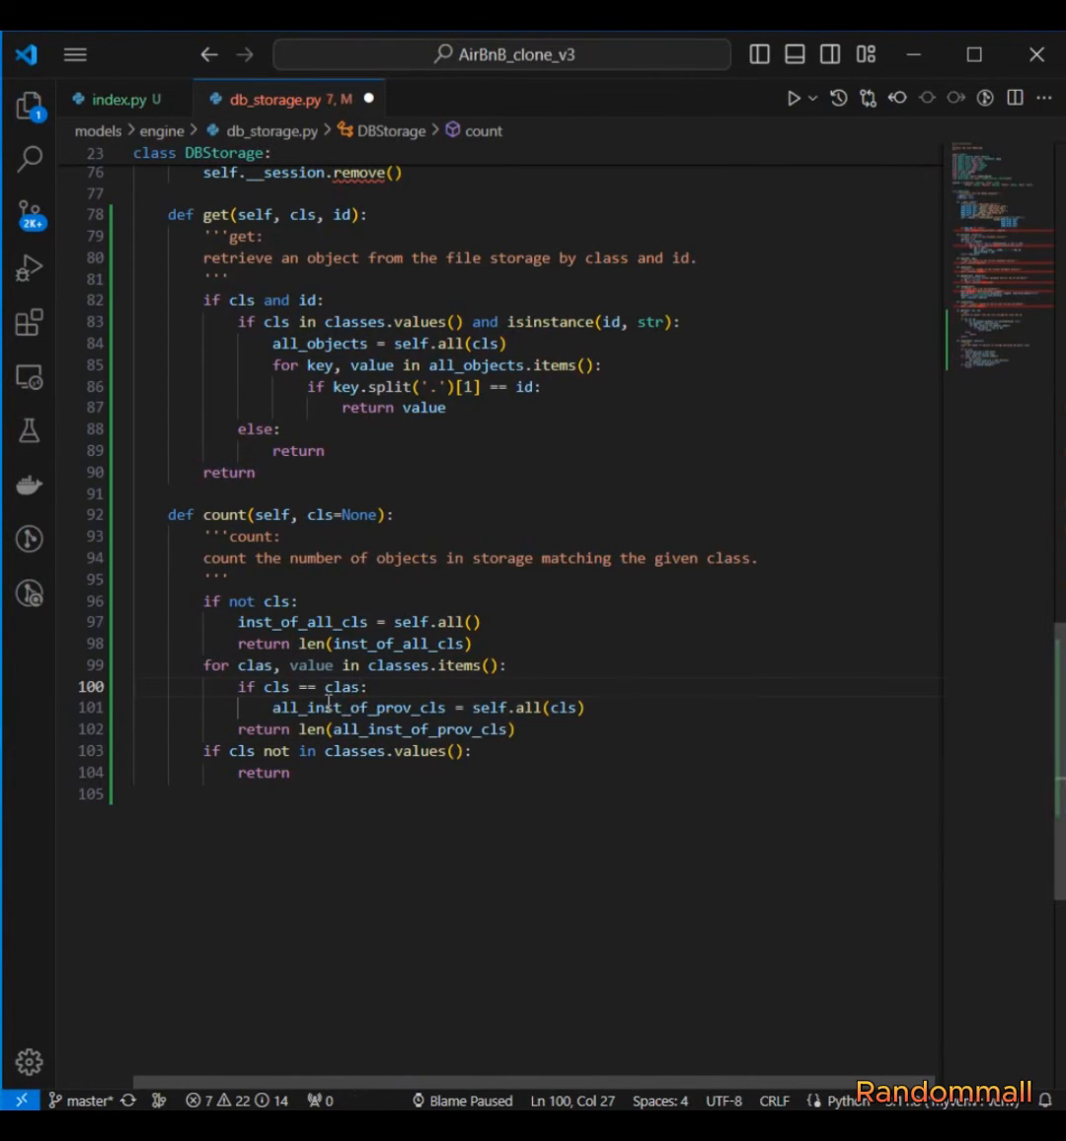
mouse_move(456, 570)
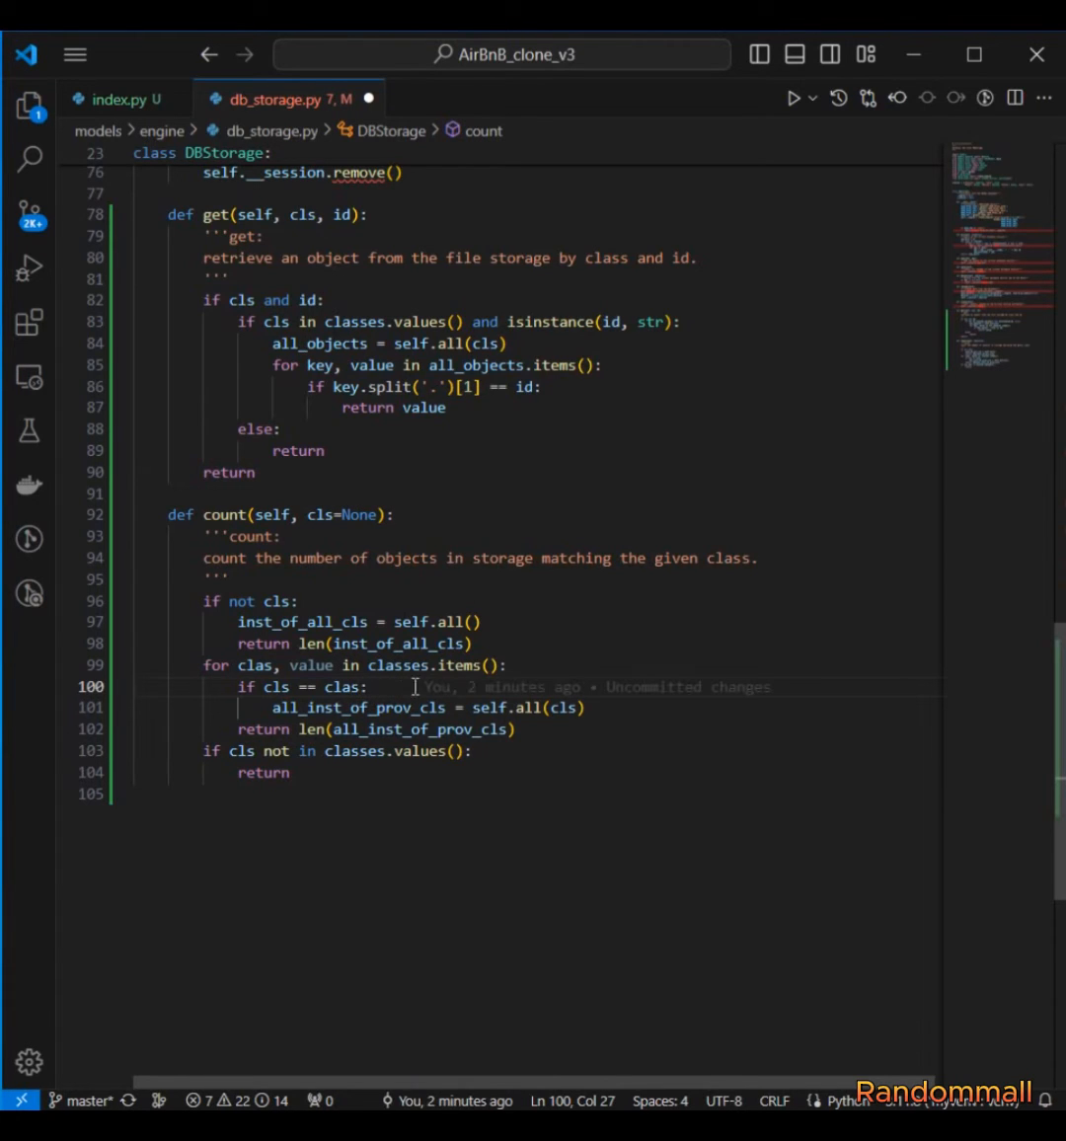
mouse_move(304, 663)
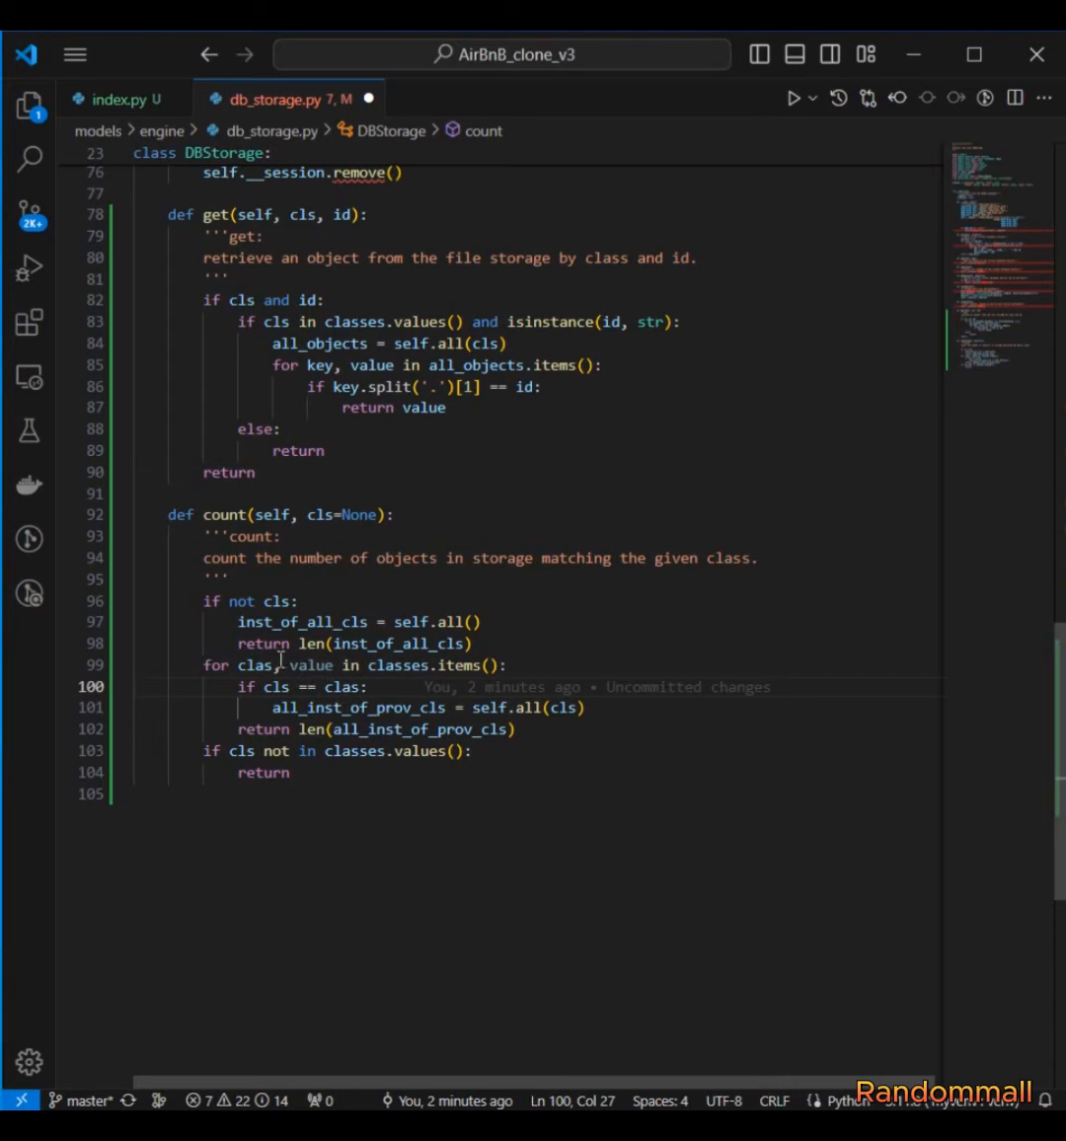
mouse_move(308, 664)
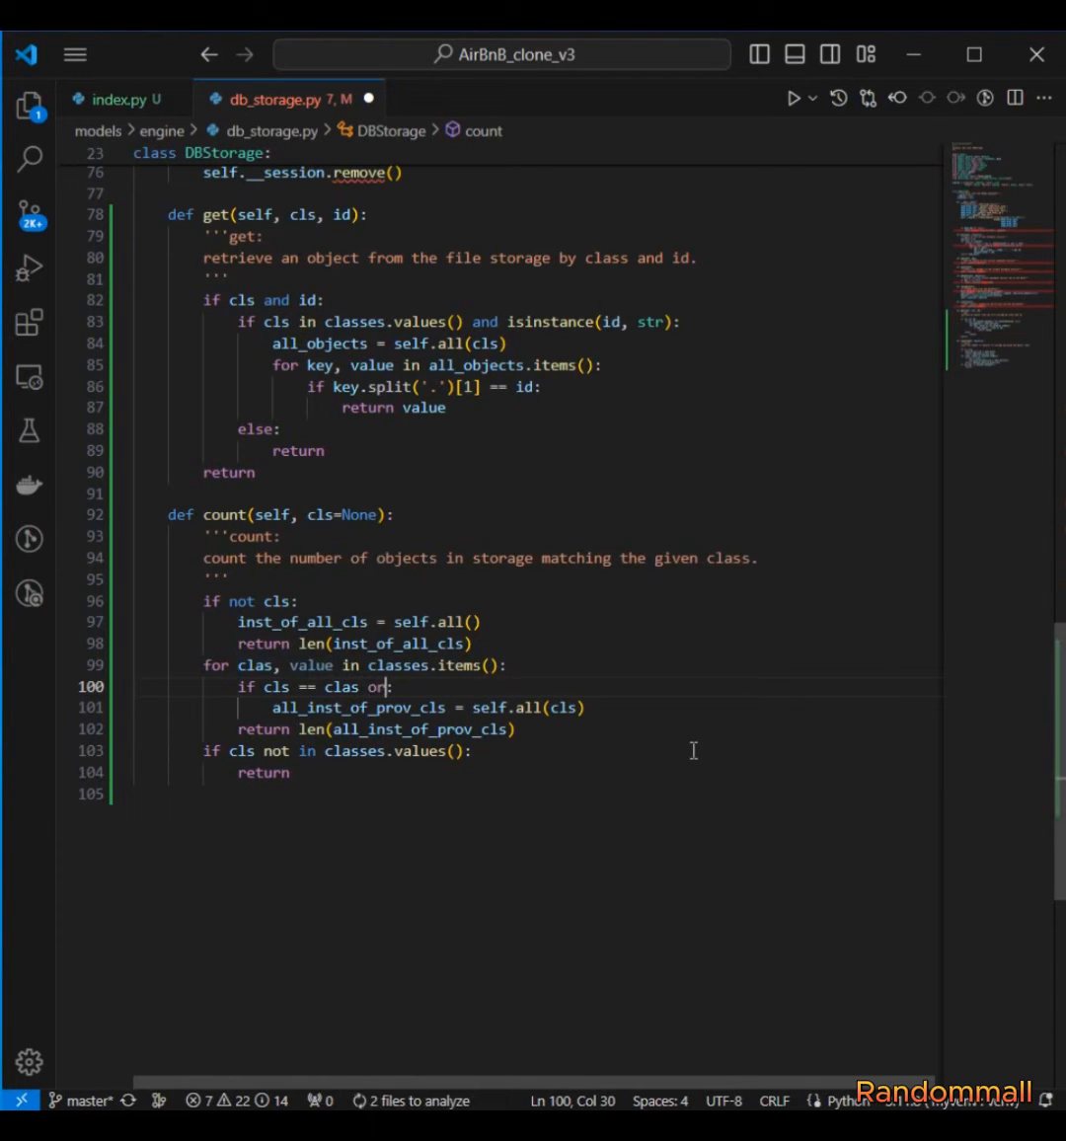
type("cls ==")
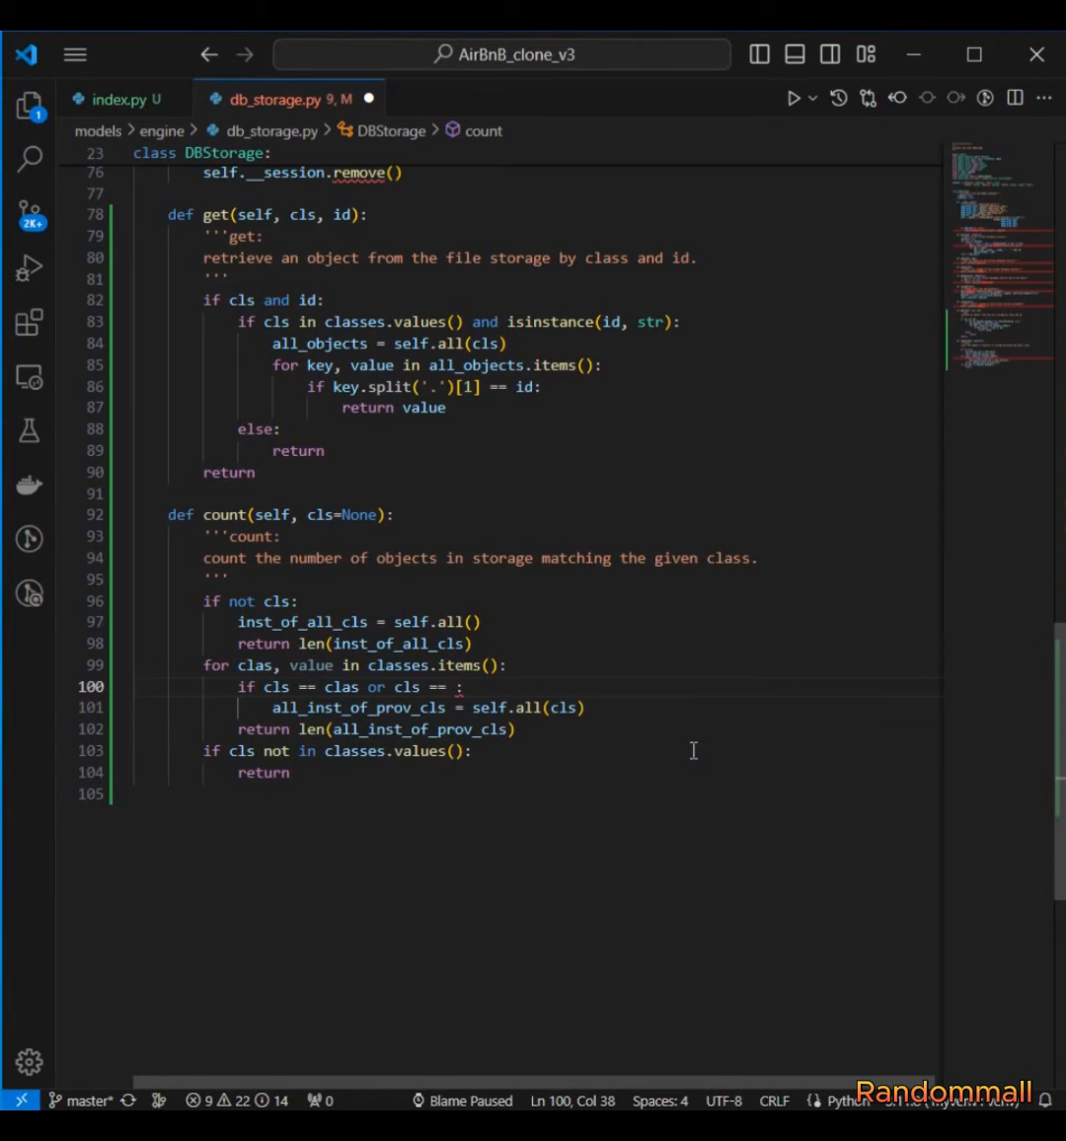
type("value")
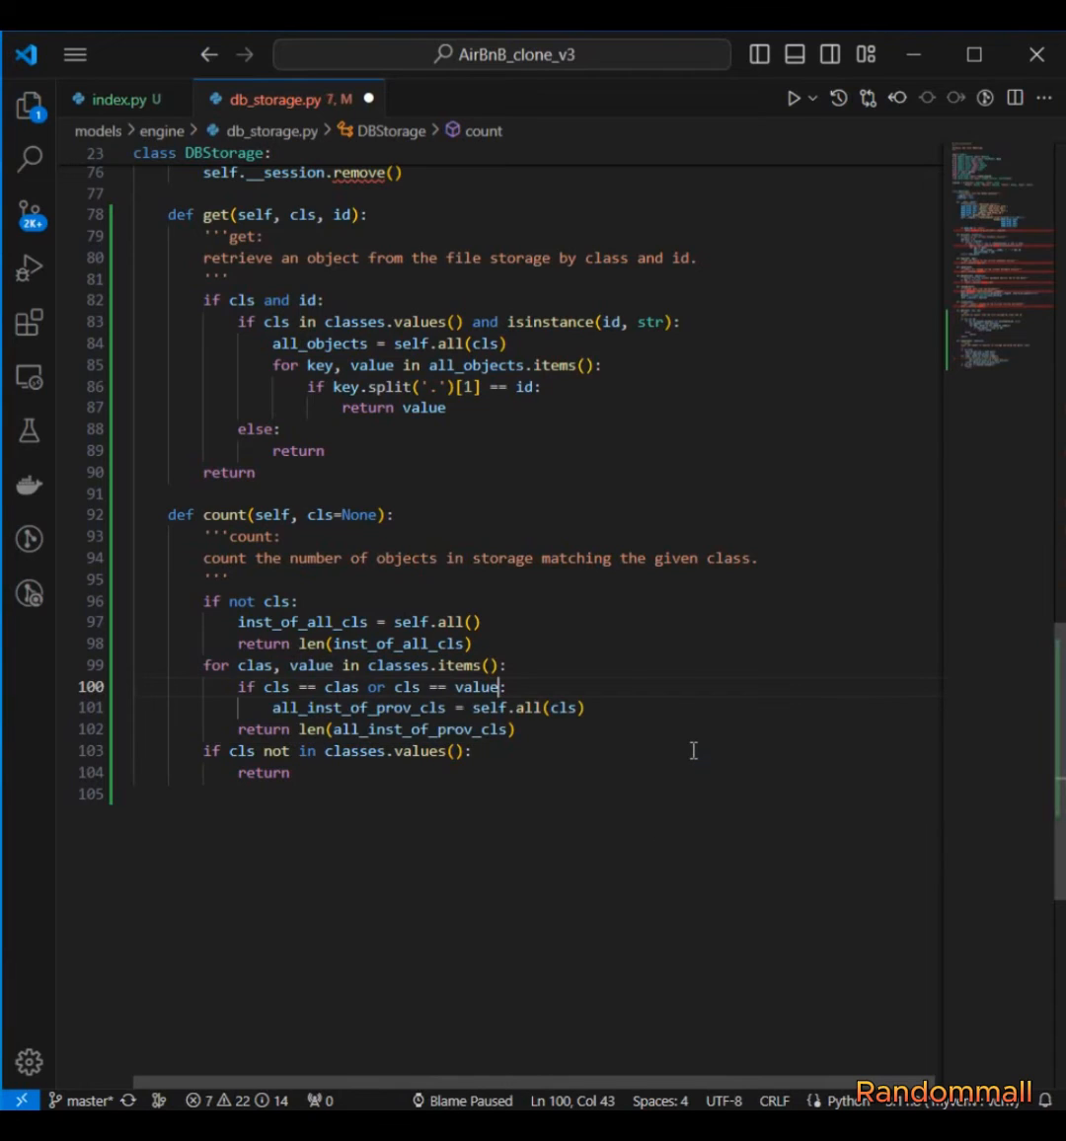
mouse_move(367, 99)
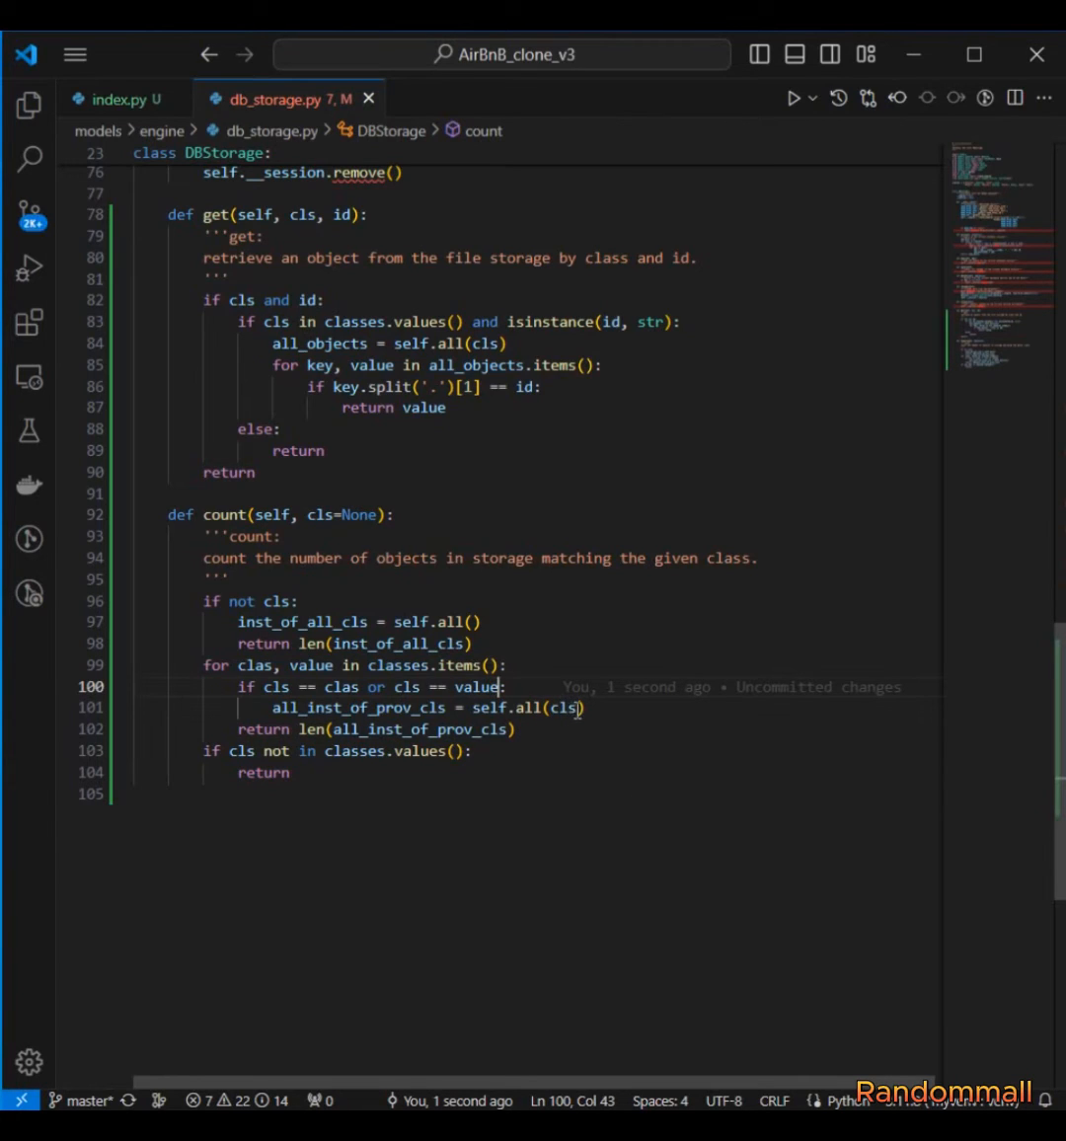
mouse_move(565, 707)
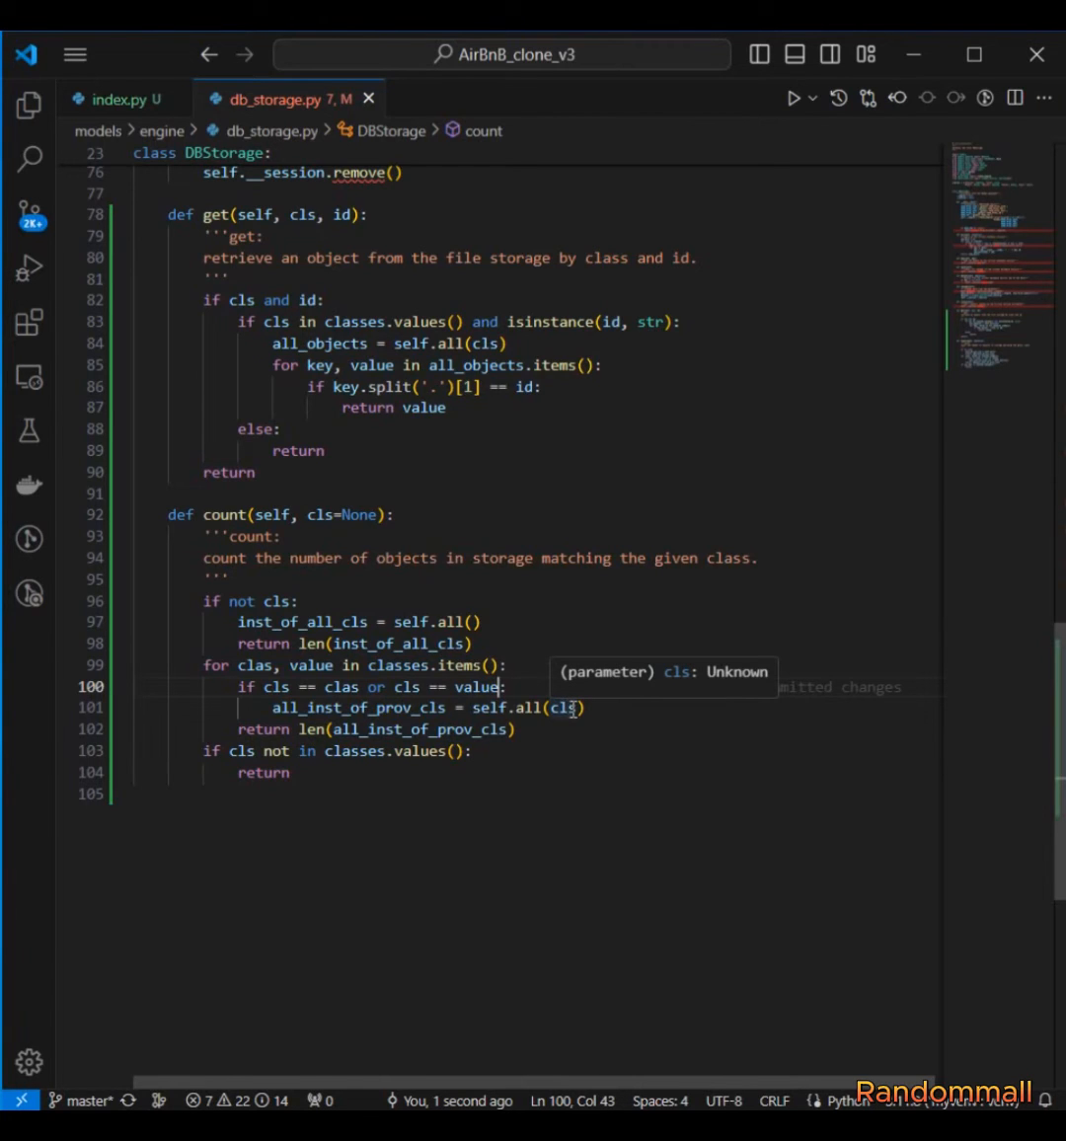
mouse_move(461, 761)
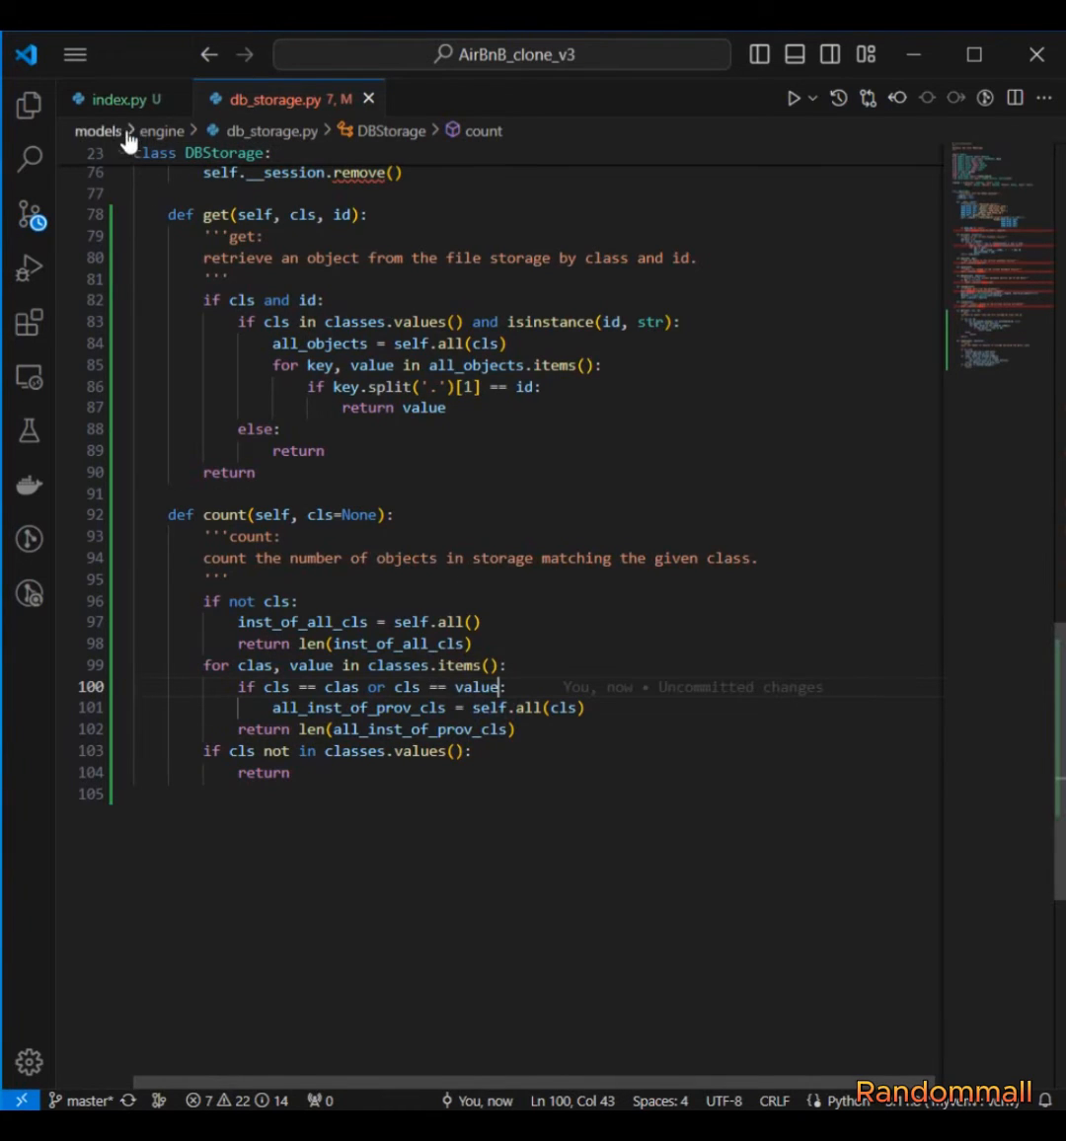
Step: Restart the Flask server and curl /api/v1/stats, which now returns a 500 UnboundLocalError
left_click(117, 98)
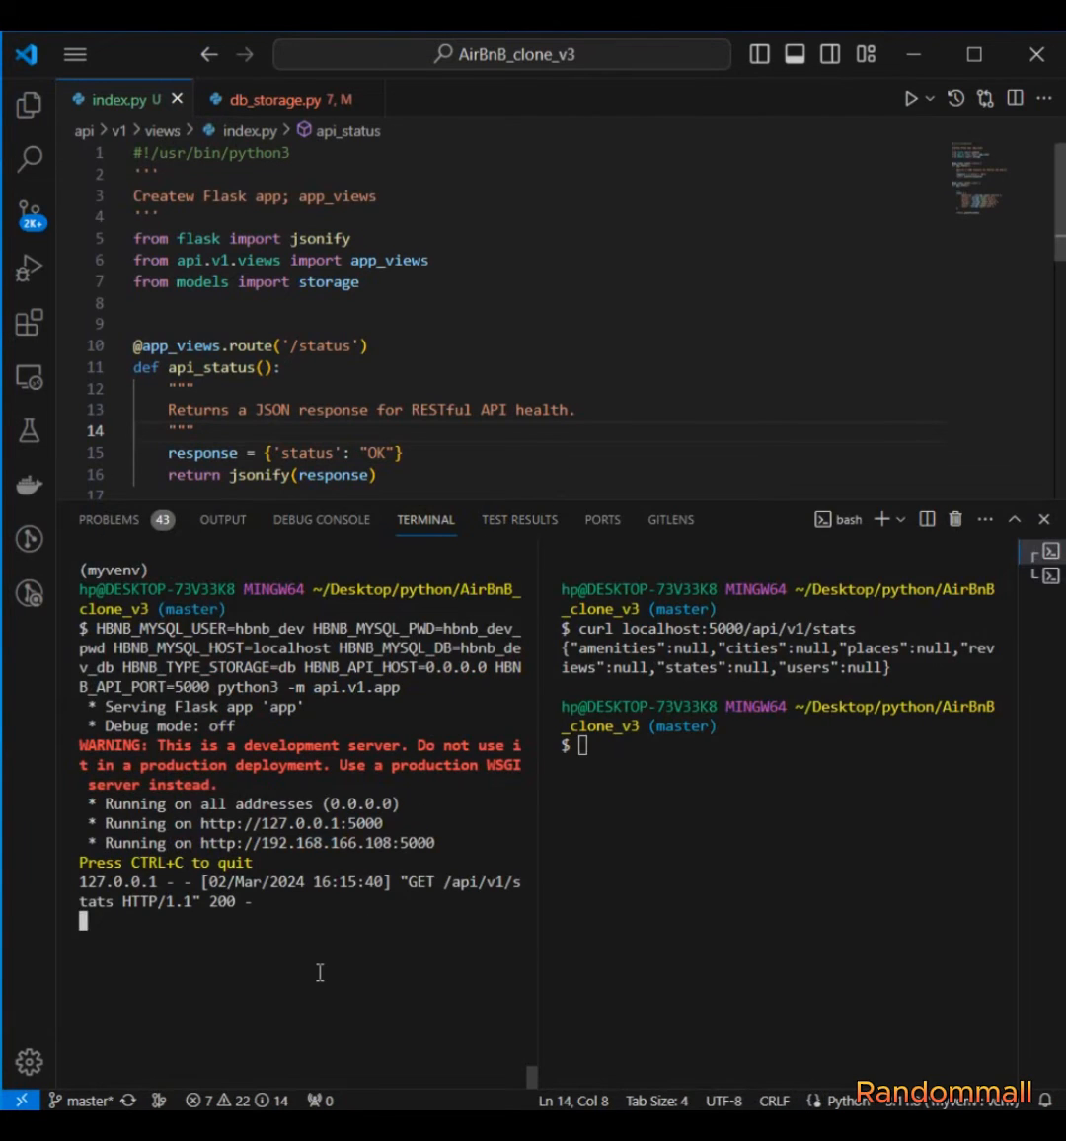
key("ctrl+c")
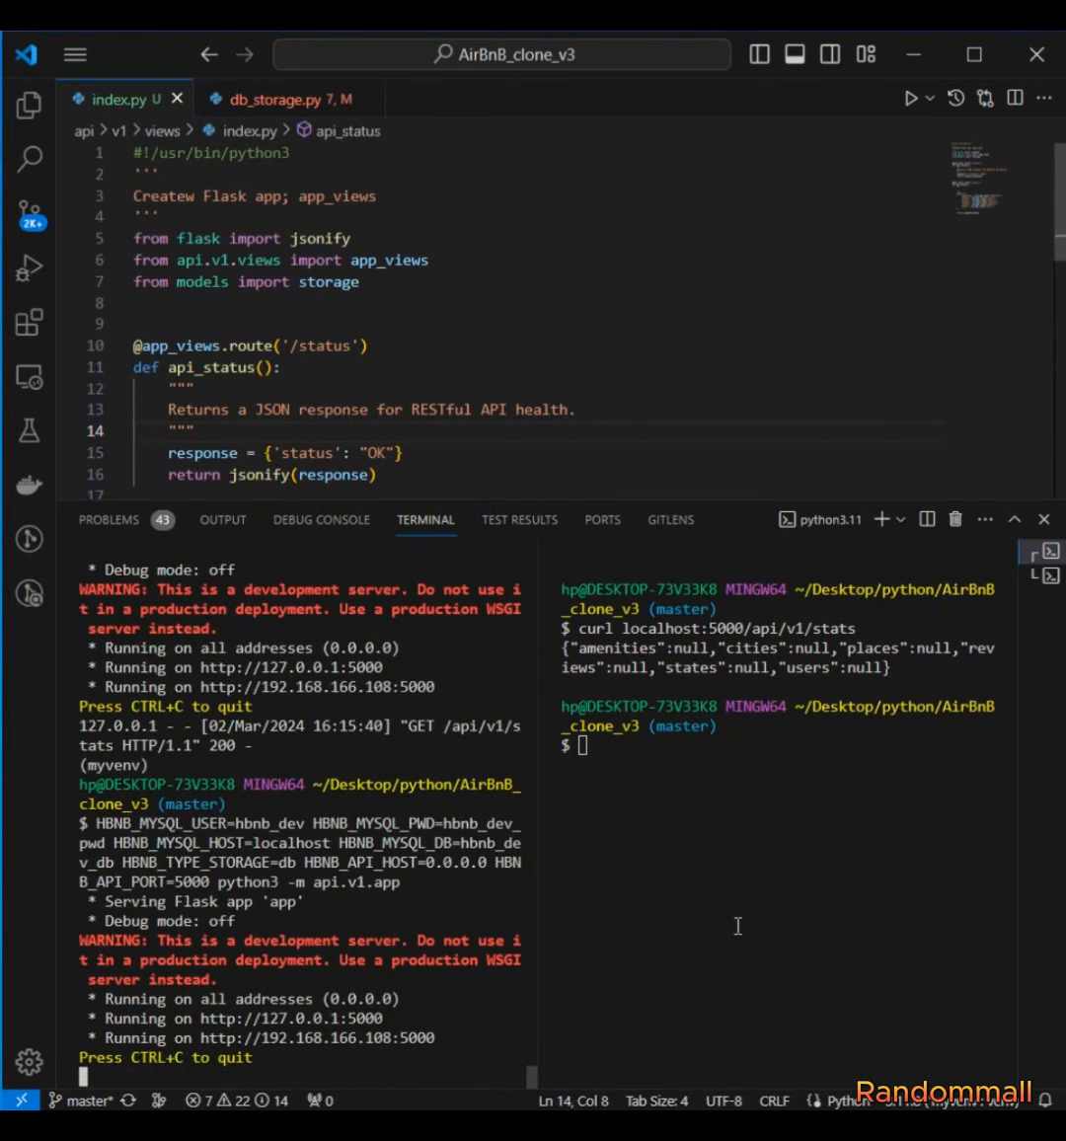
type("curl localhost:5000/api/v1/stats")
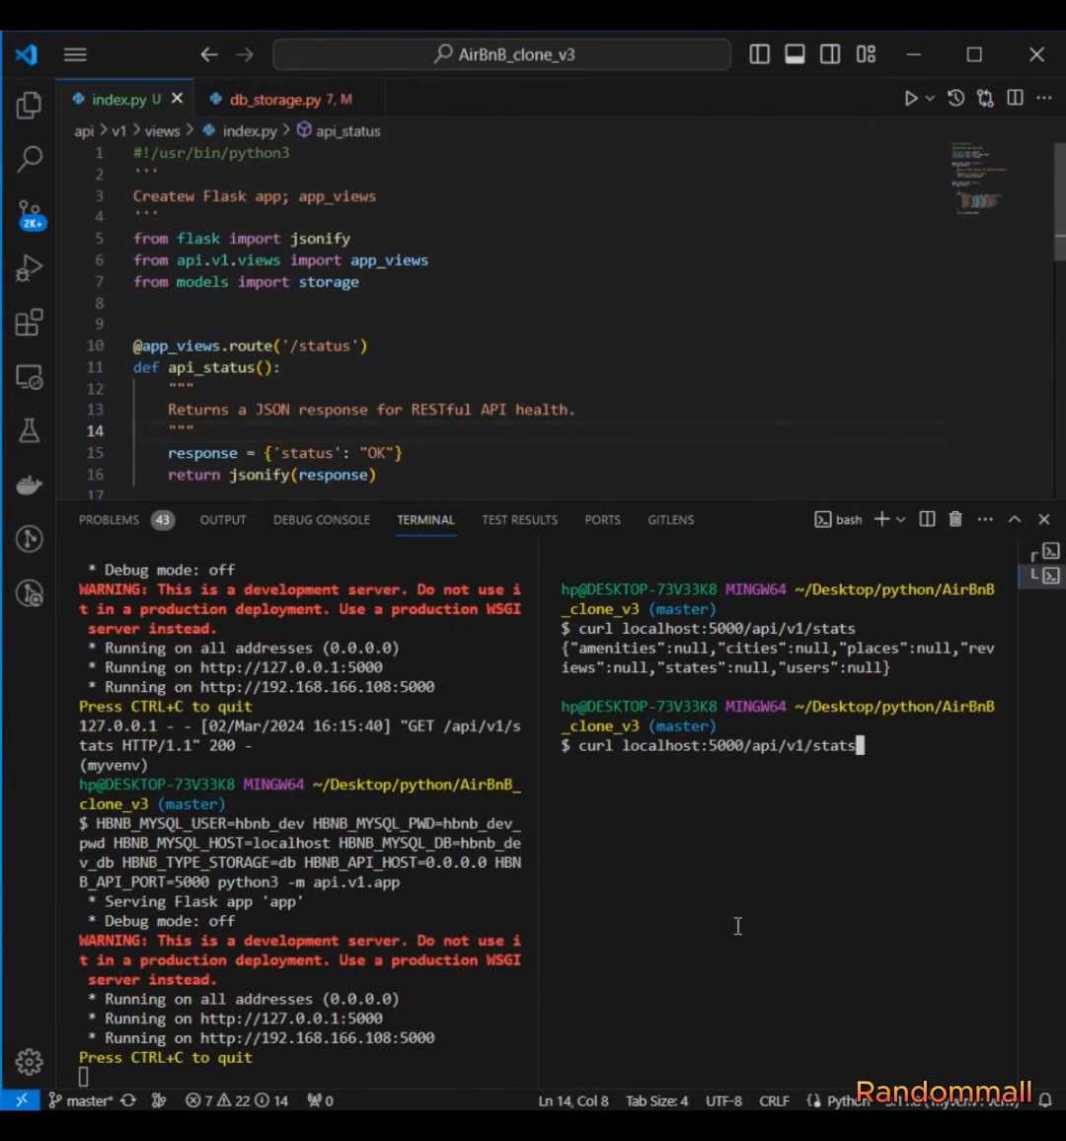
key("Return")
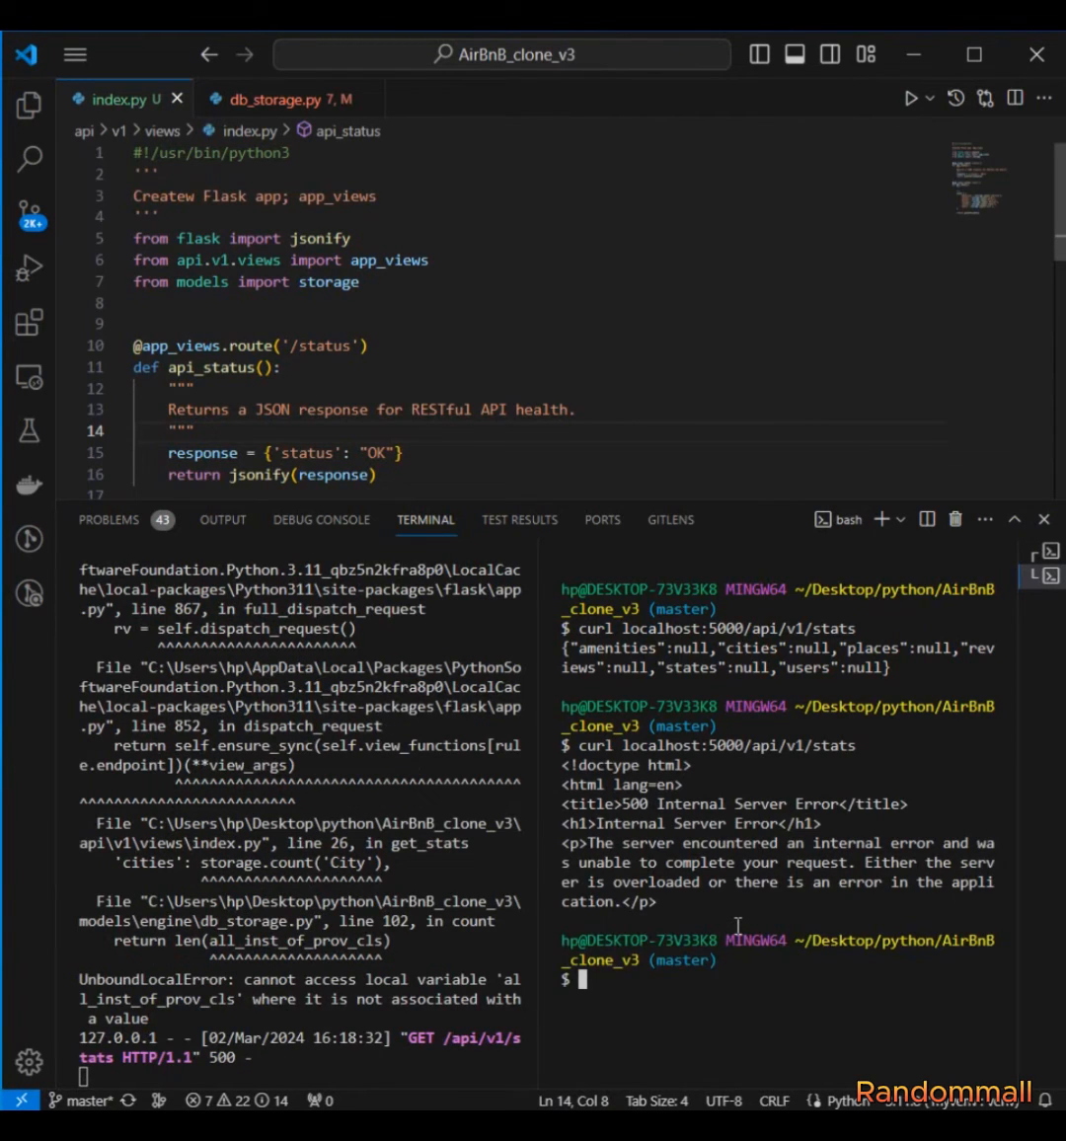
left_click(1044, 519)
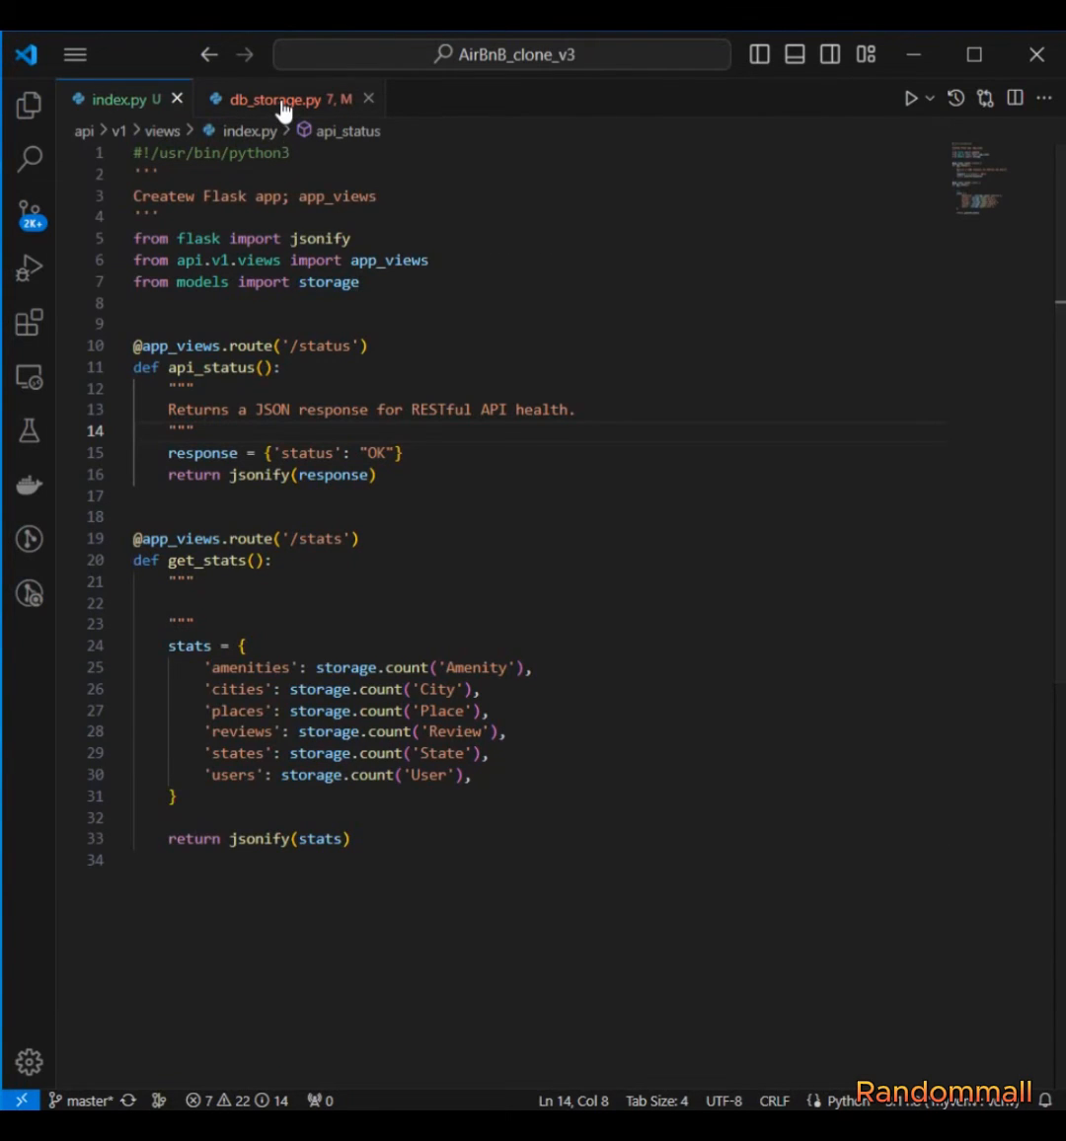
Step: Indent count's 'return len(all_inst_of_prov_cls)' inside the if block, then return to index.py
left_click(276, 99)
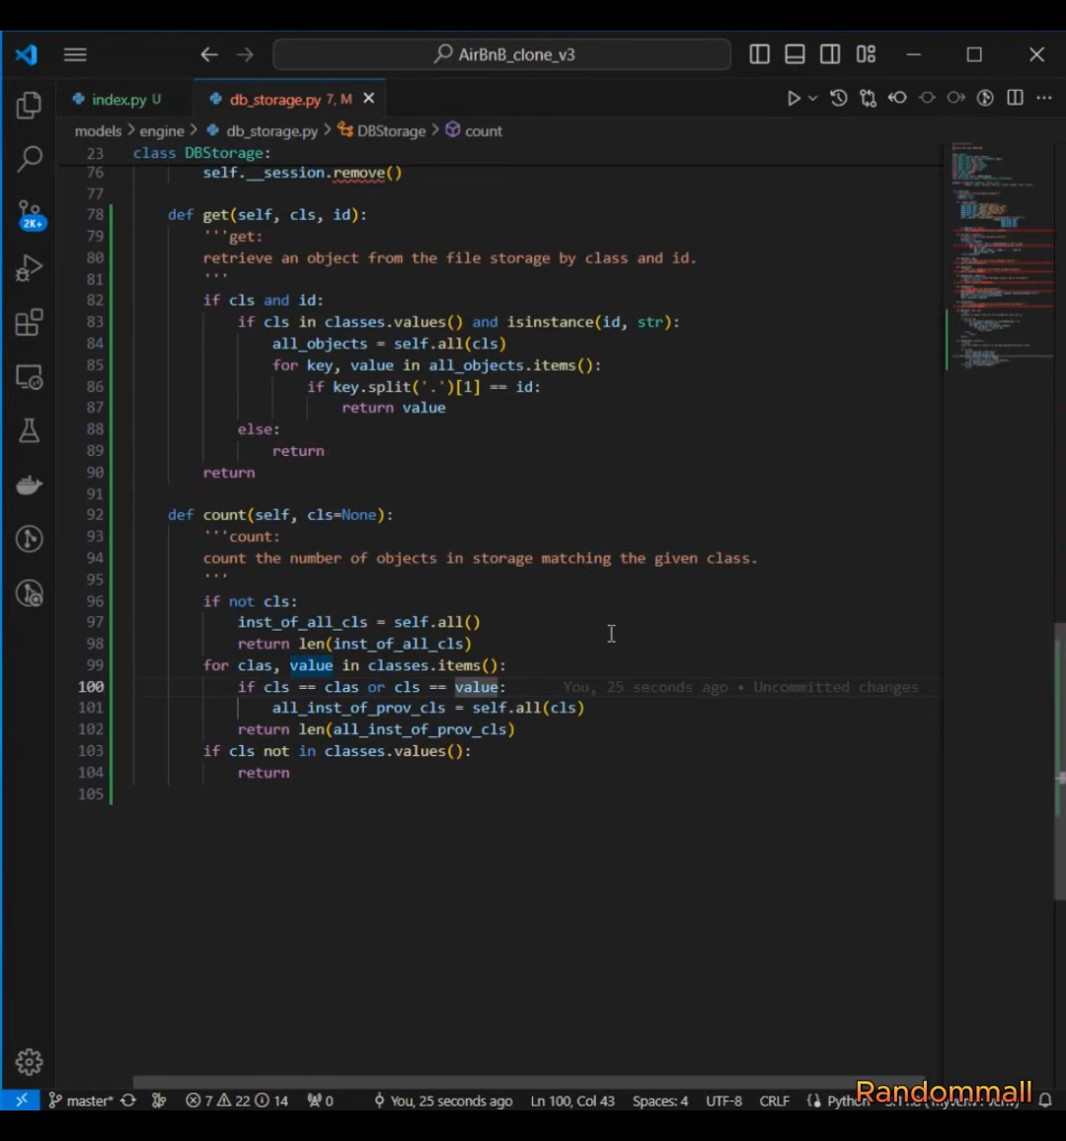
left_click(513, 728)
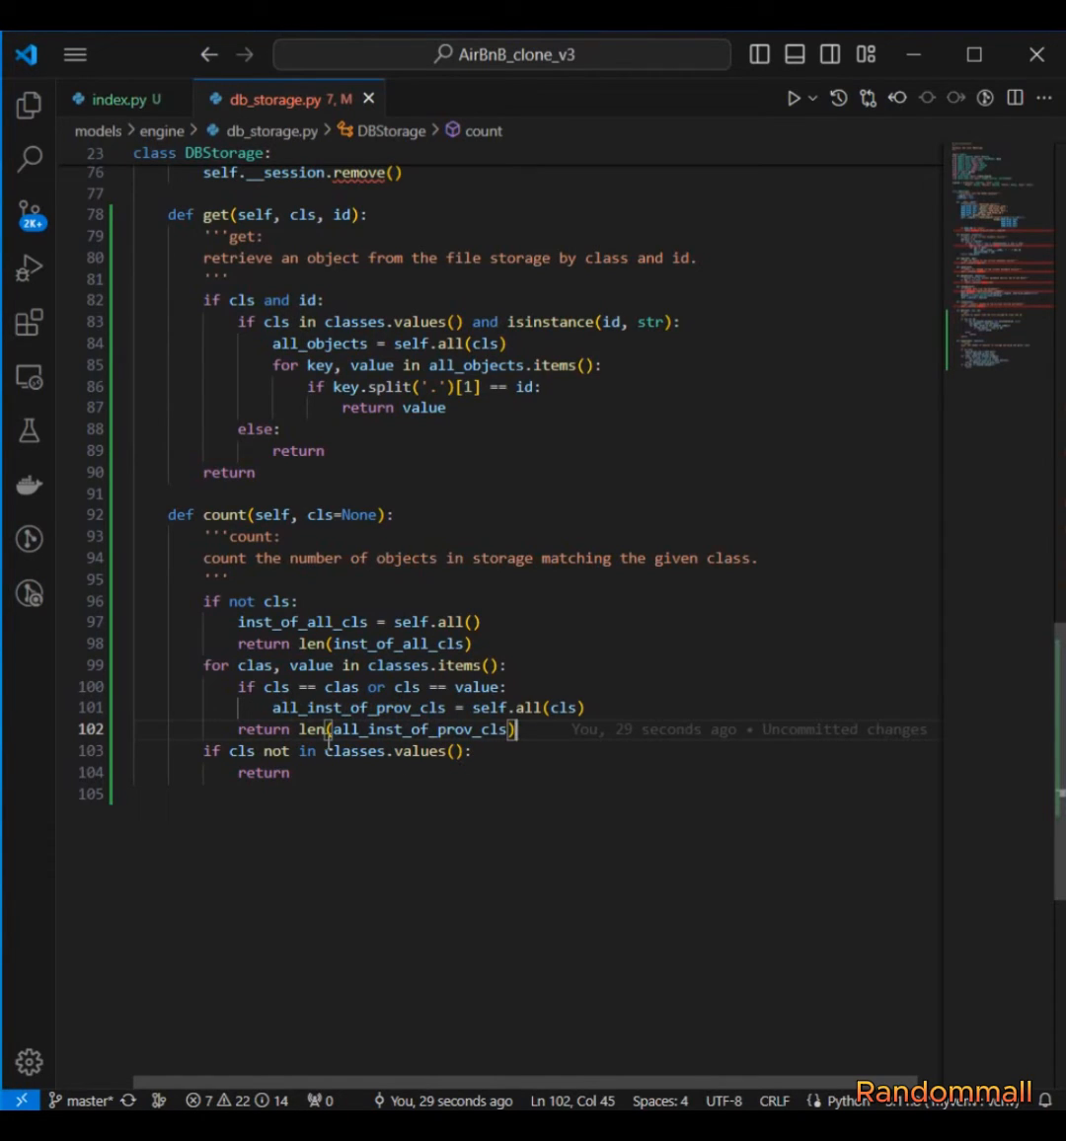
mouse_move(537, 774)
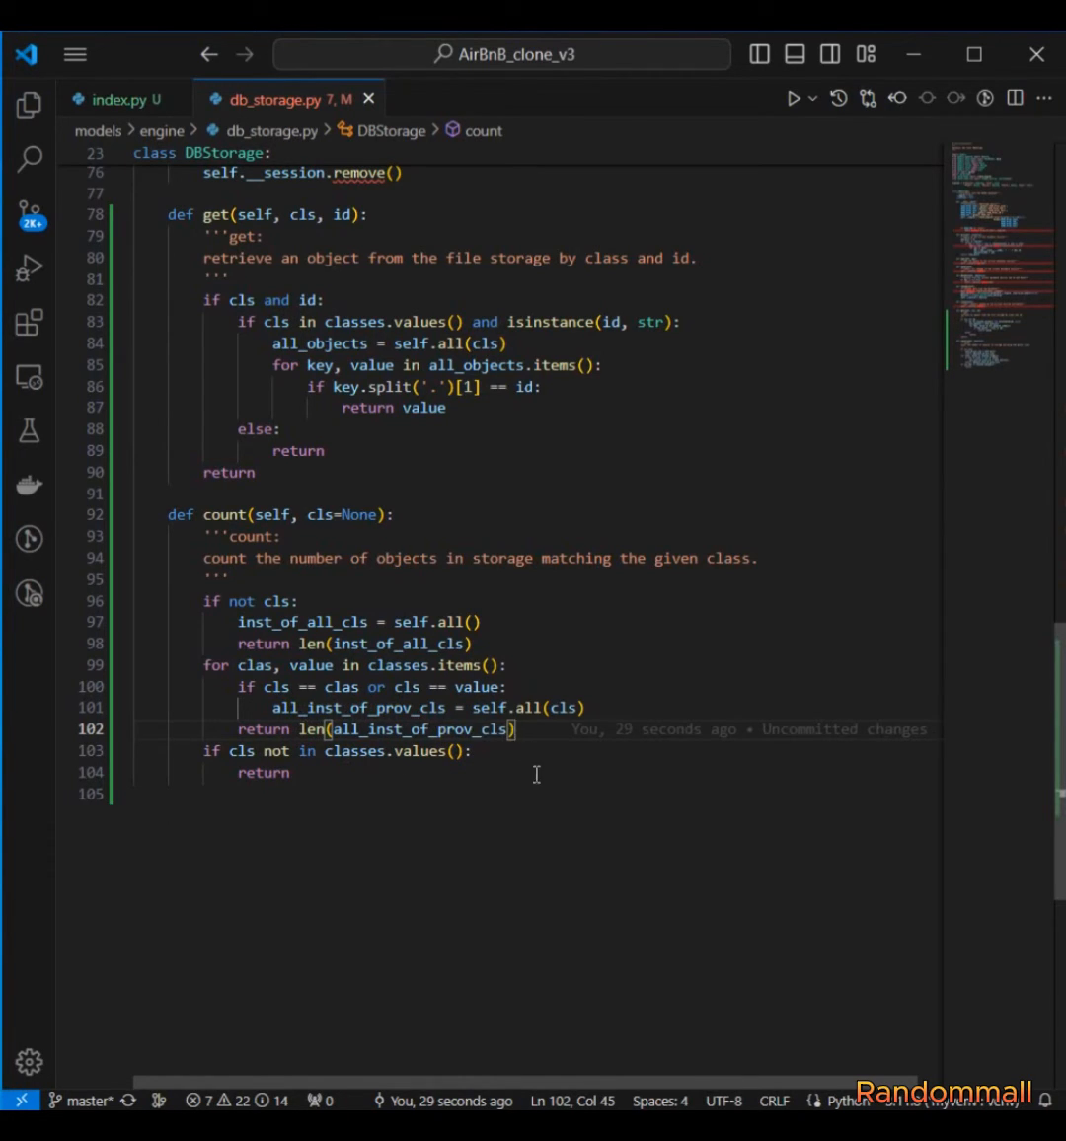
mouse_move(549, 775)
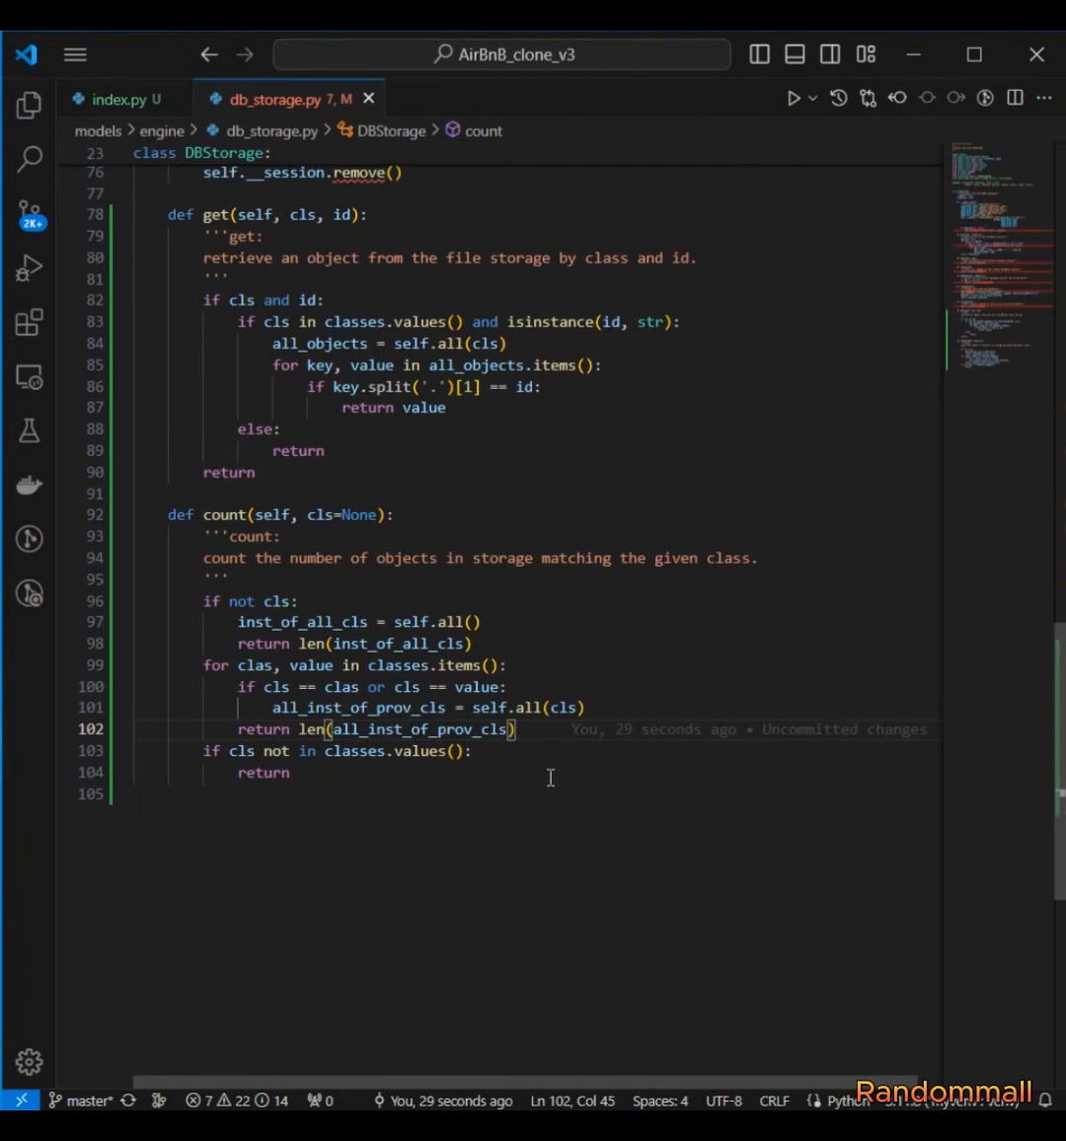
left_click(239, 728)
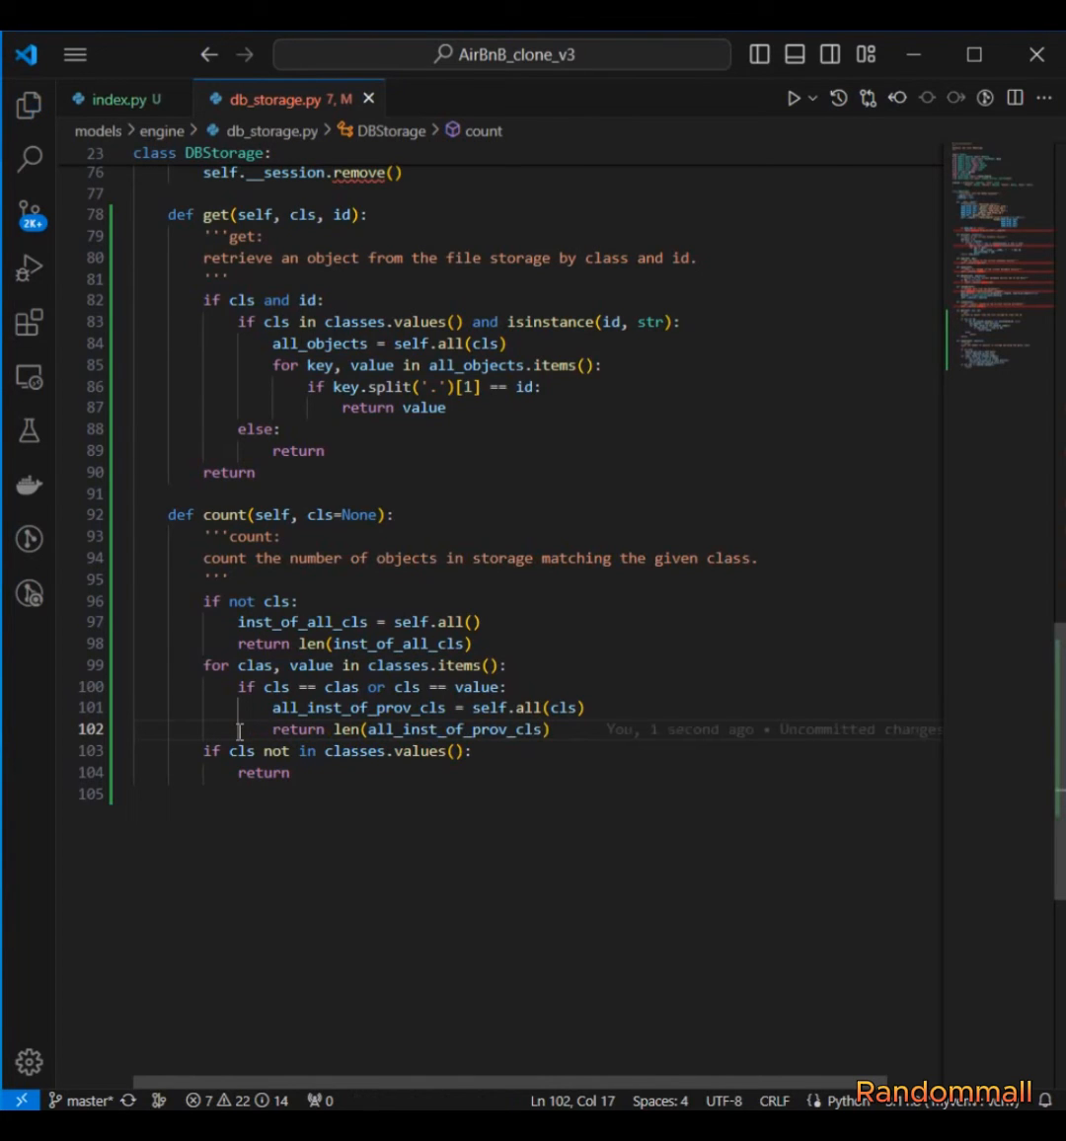
mouse_move(162, 162)
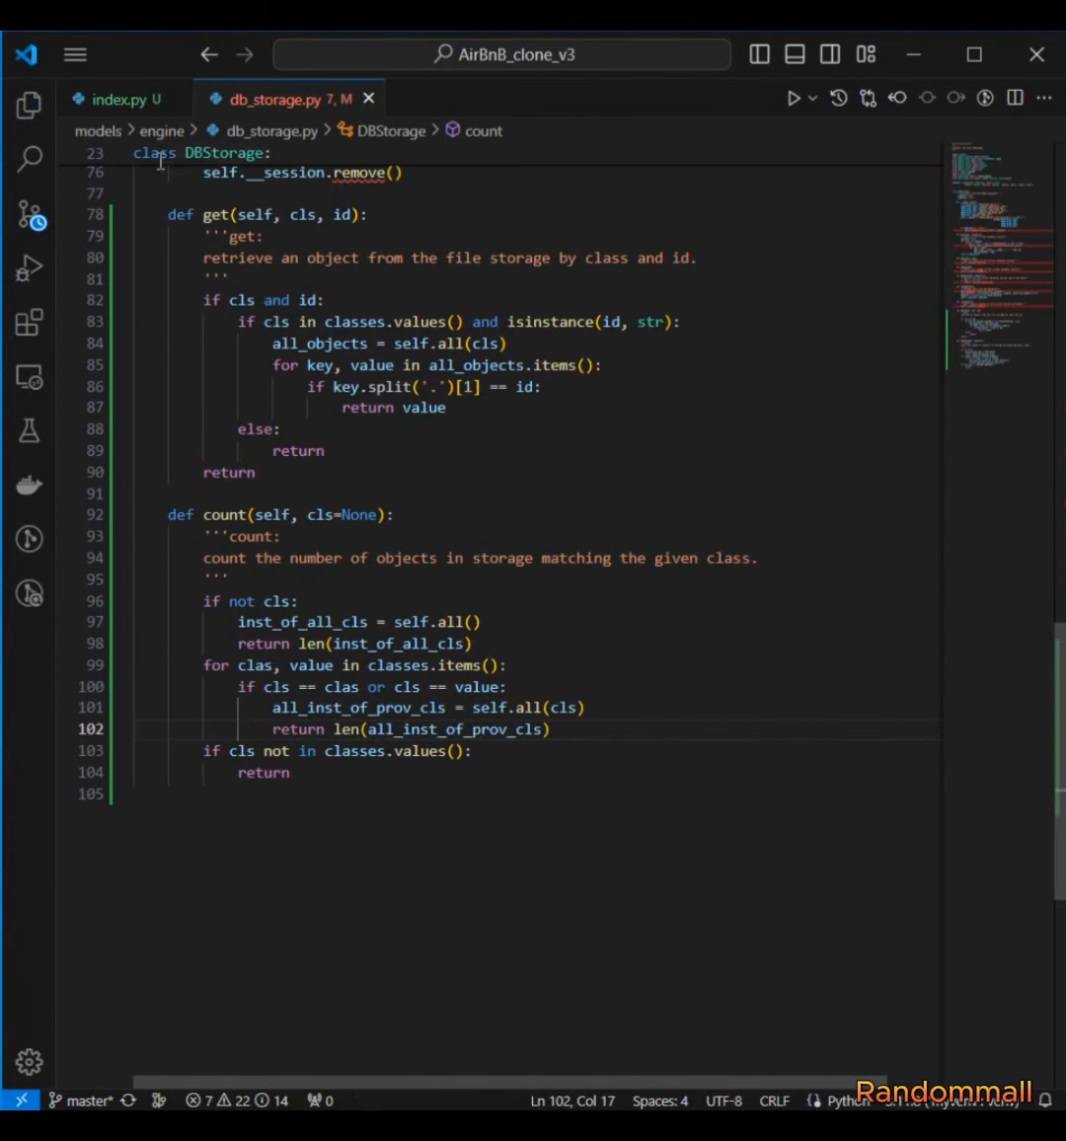
left_click(114, 98)
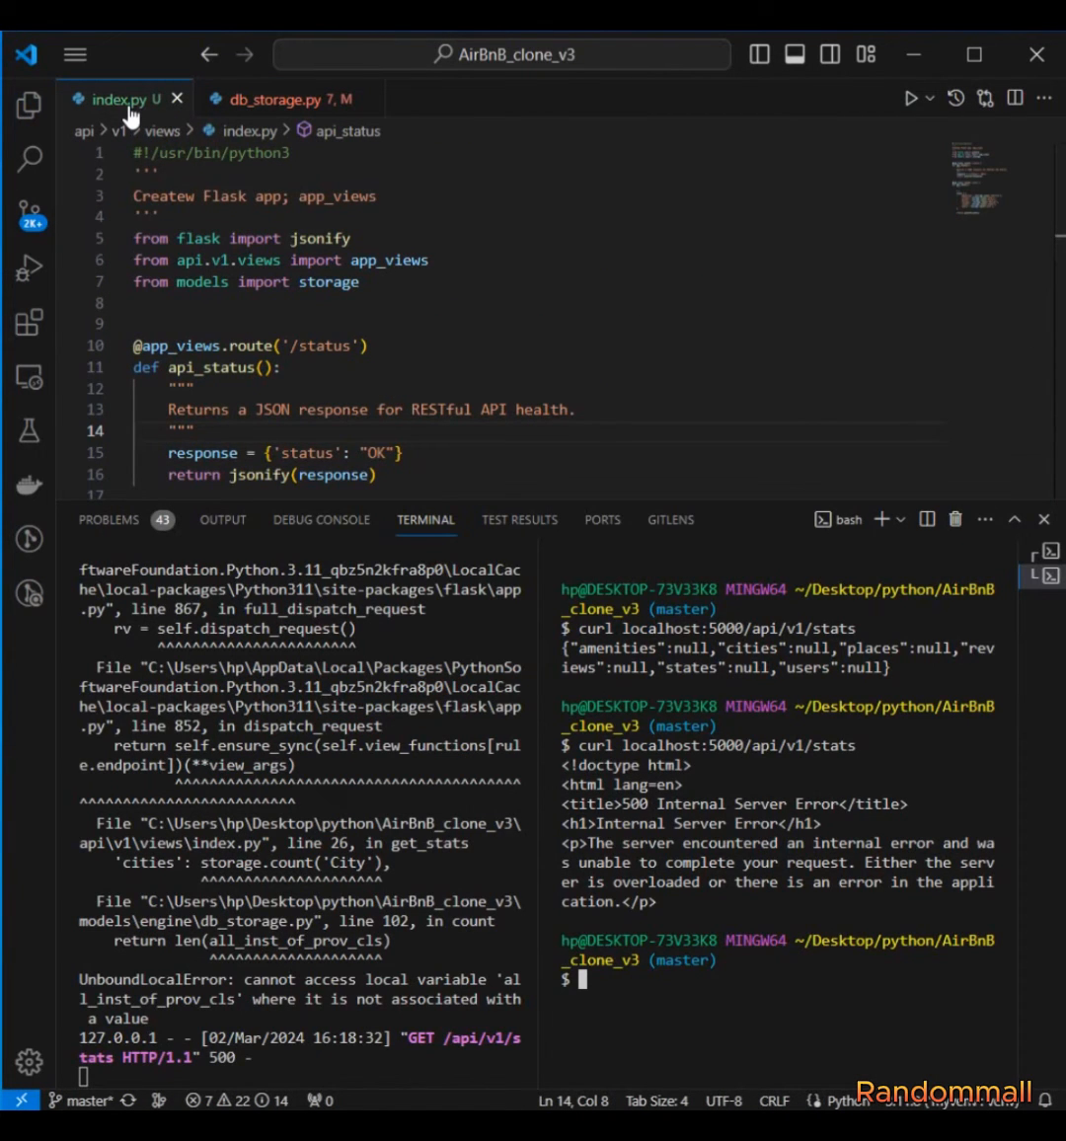
Step: Curl /api/v1/stats again, now getting real counts (states 3, others 1)
type("curl localhost:5000/api/v1/stats")
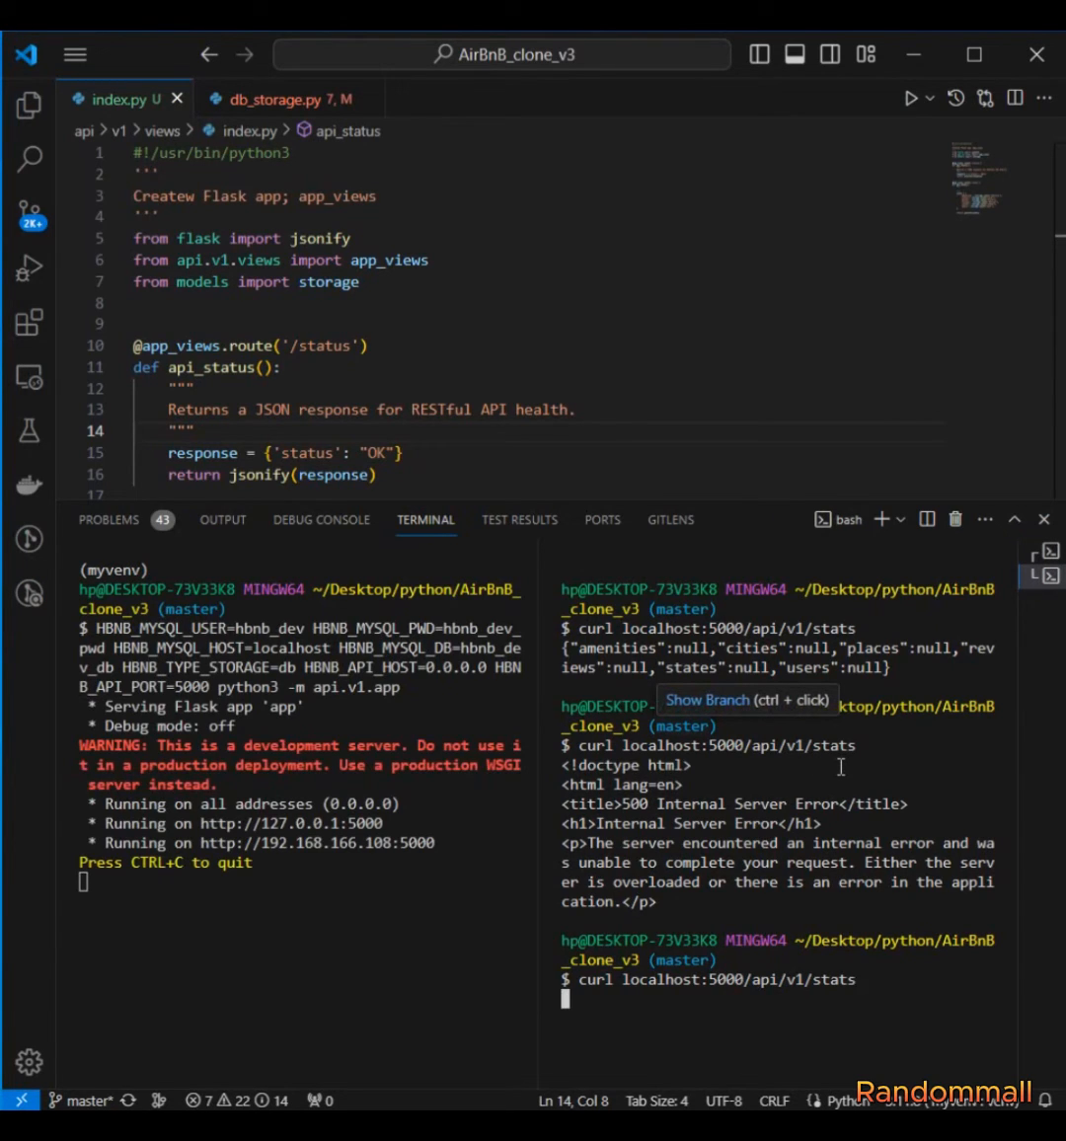
key("Return")
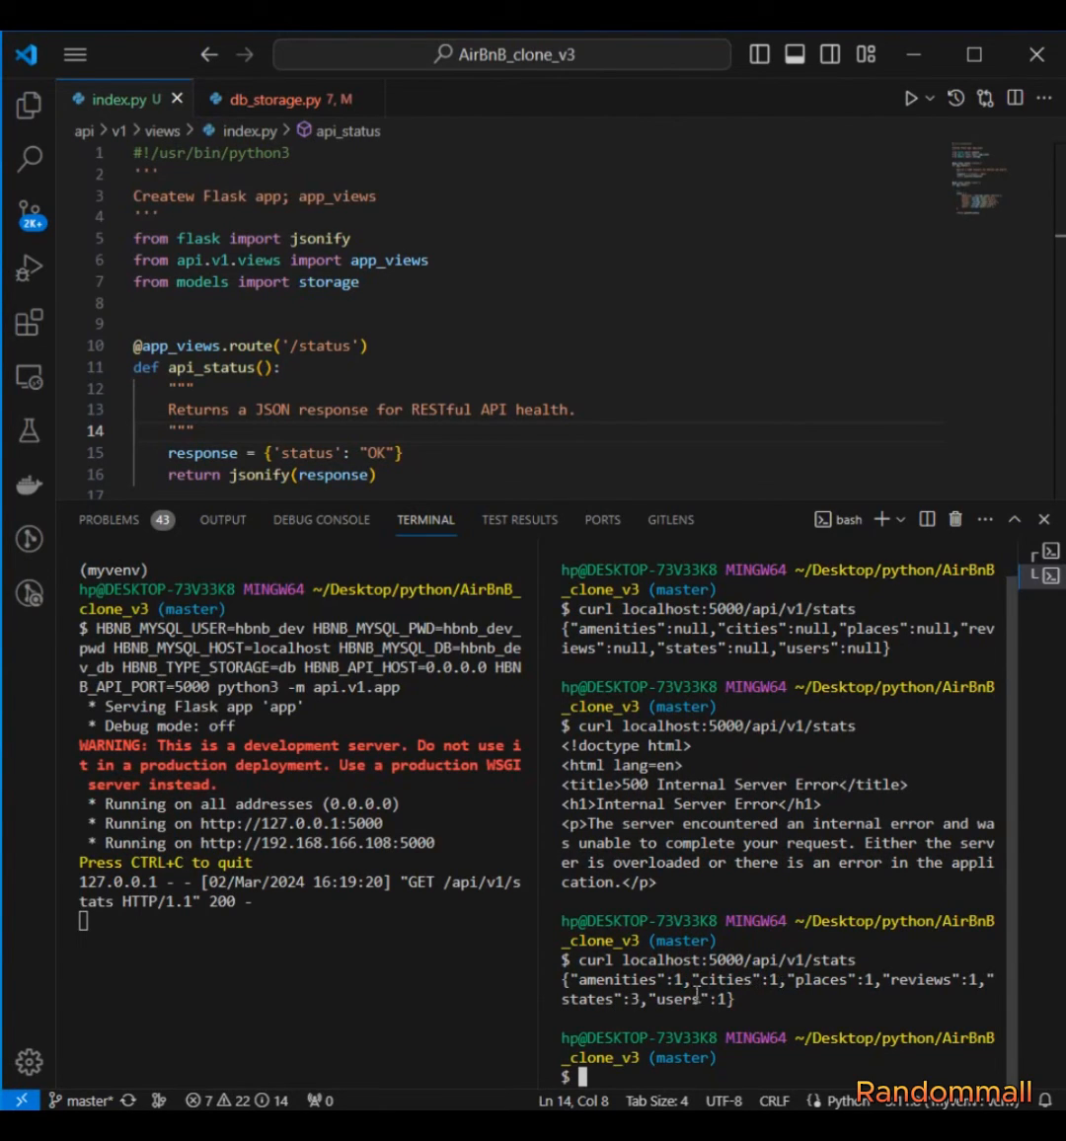
left_click(1042, 519)
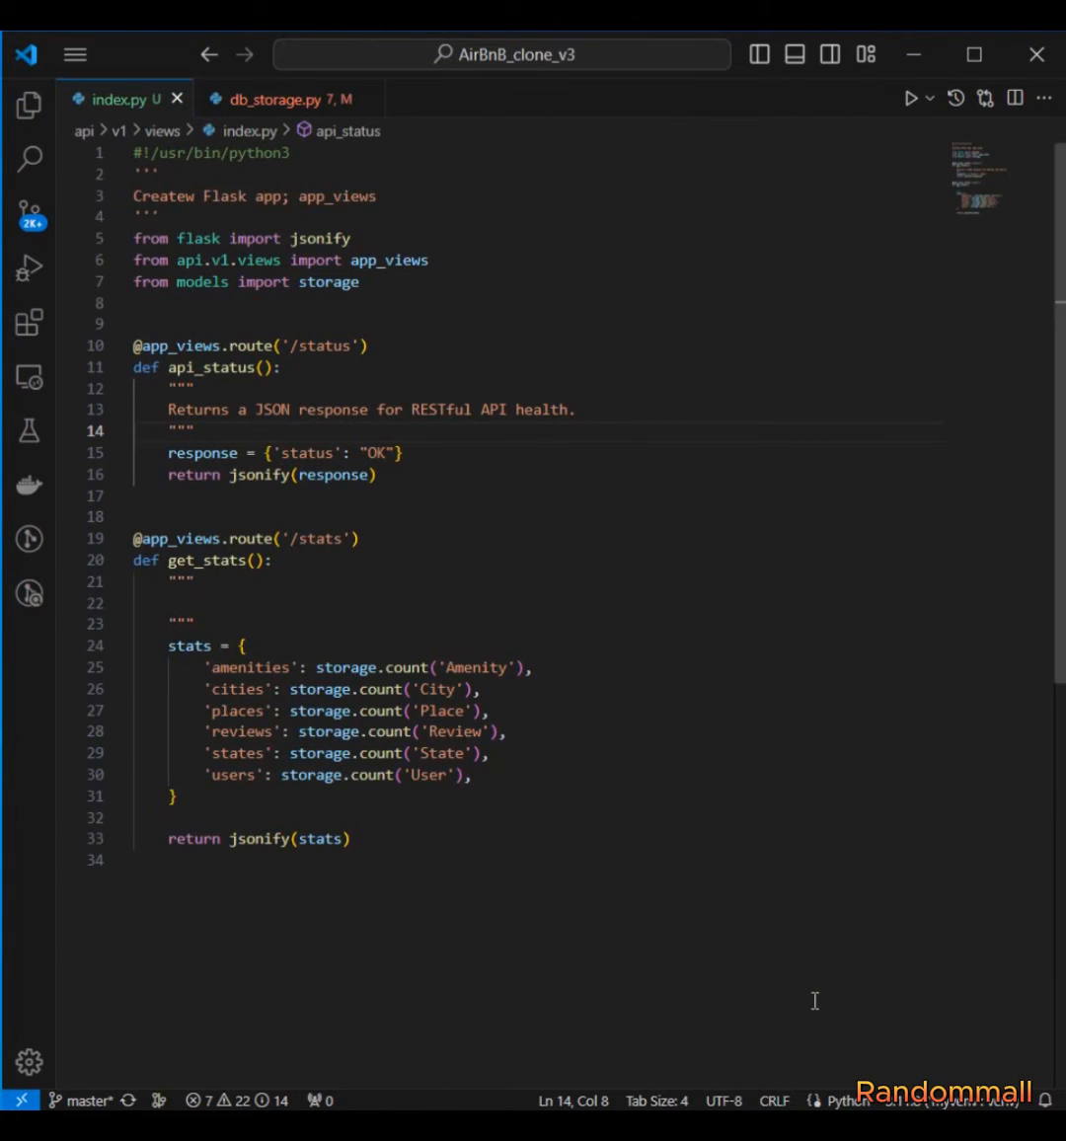
mouse_move(280, 100)
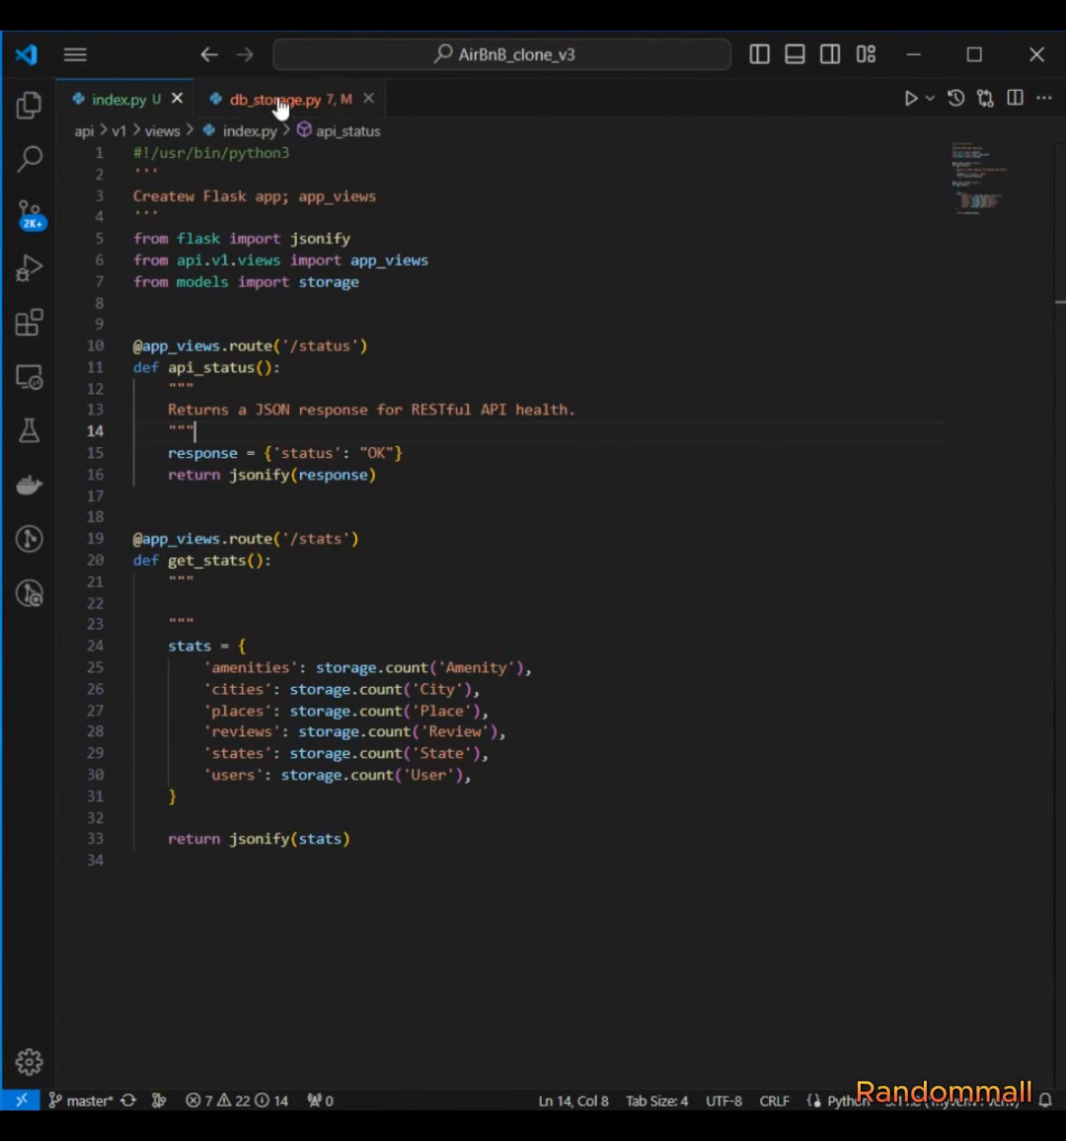
Step: Review DBStorage's count method in db_storage.py, highlighting every use of the clas variable
left_click(276, 98)
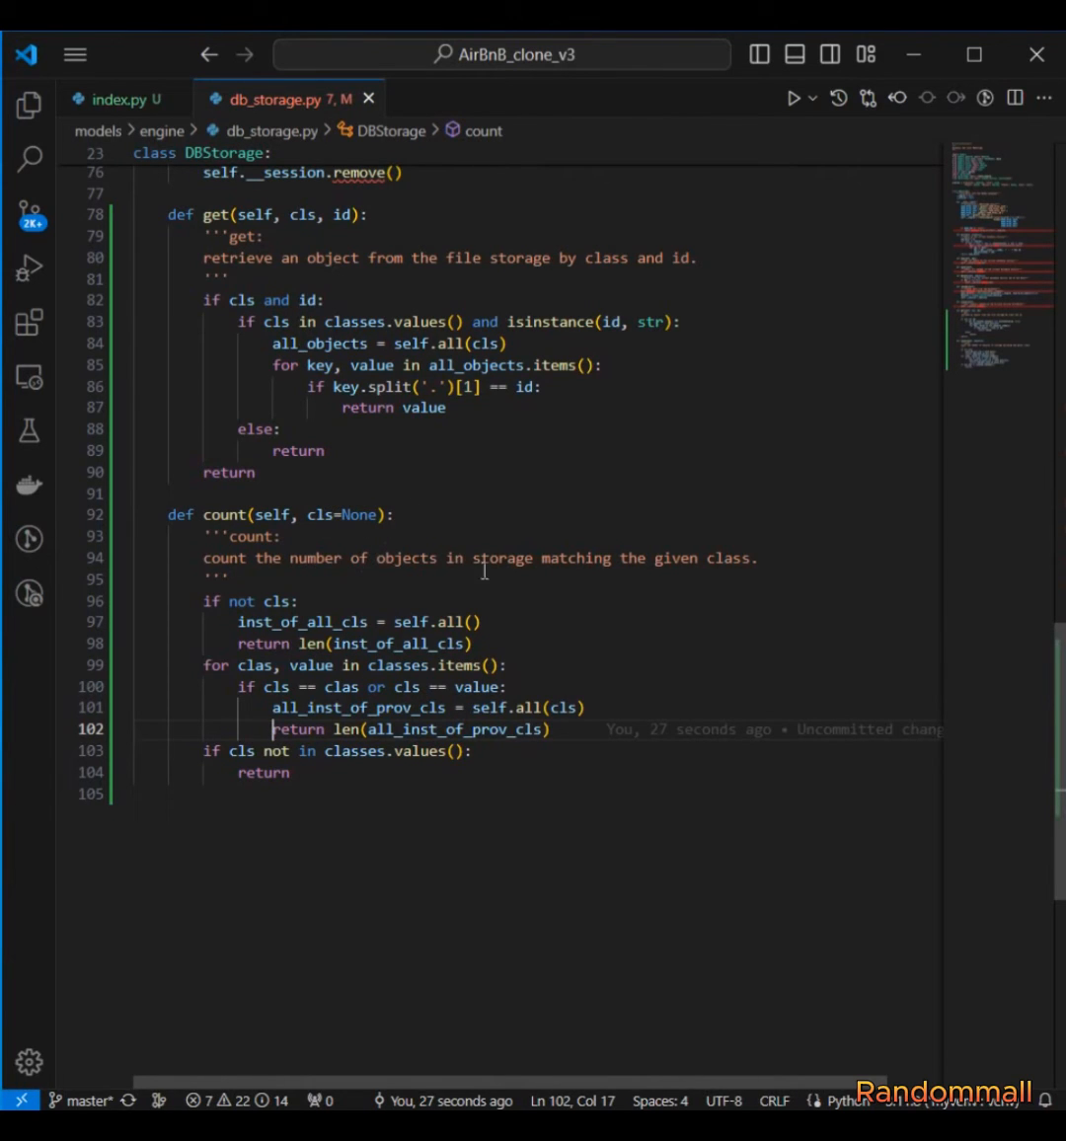
mouse_move(257, 663)
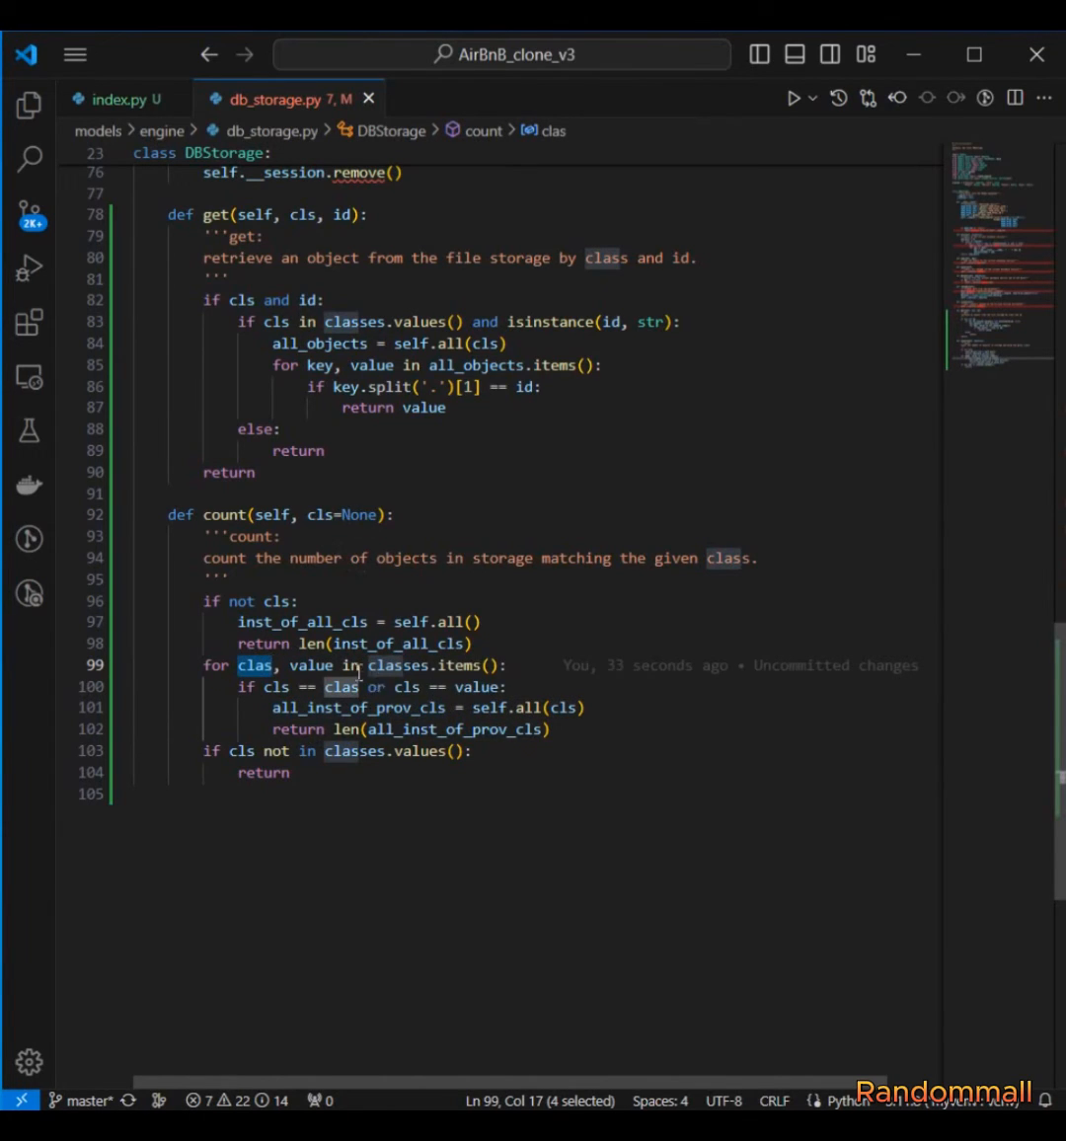
double_click(311, 663)
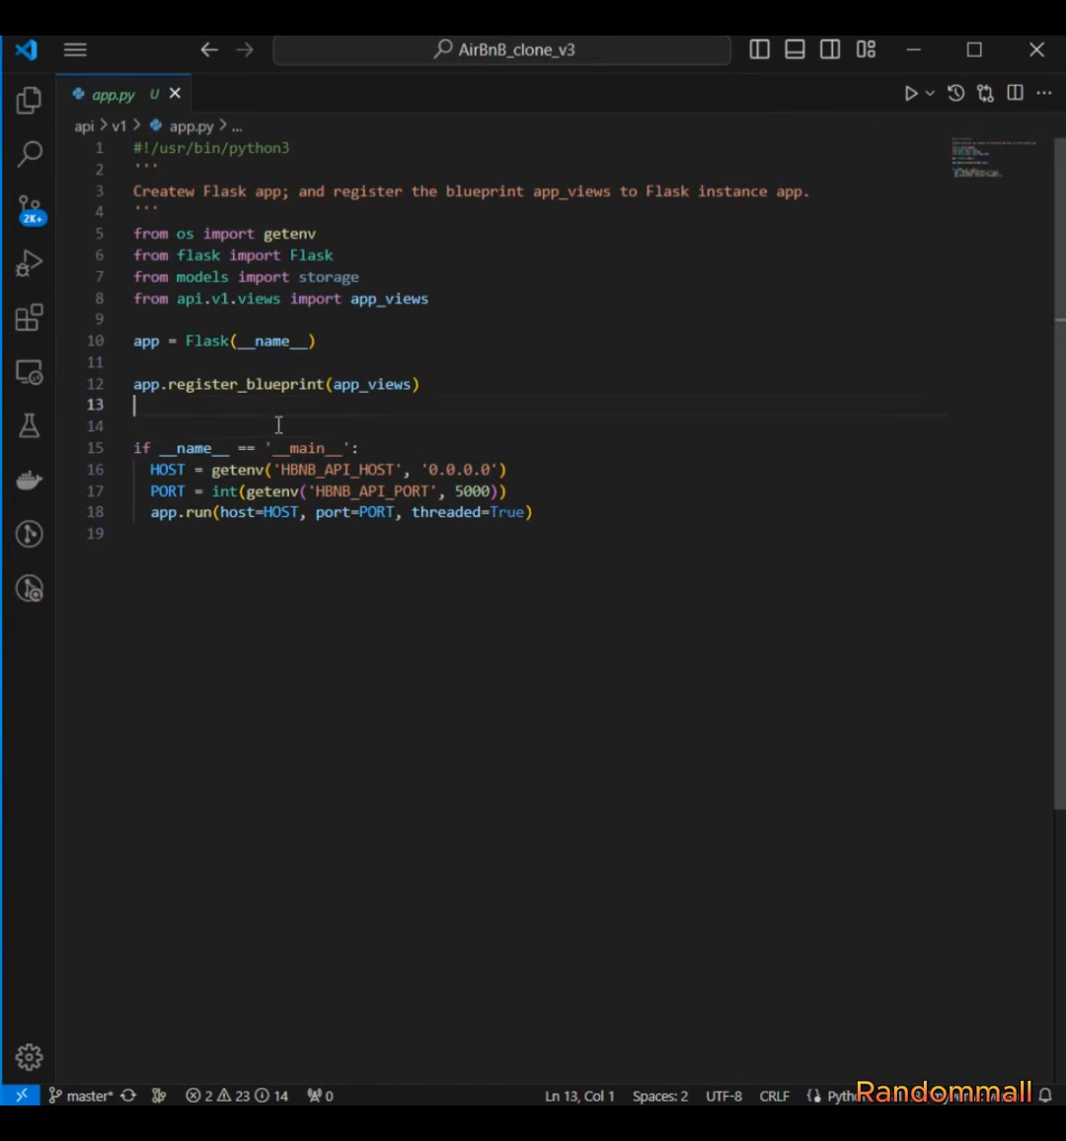
key("enter")
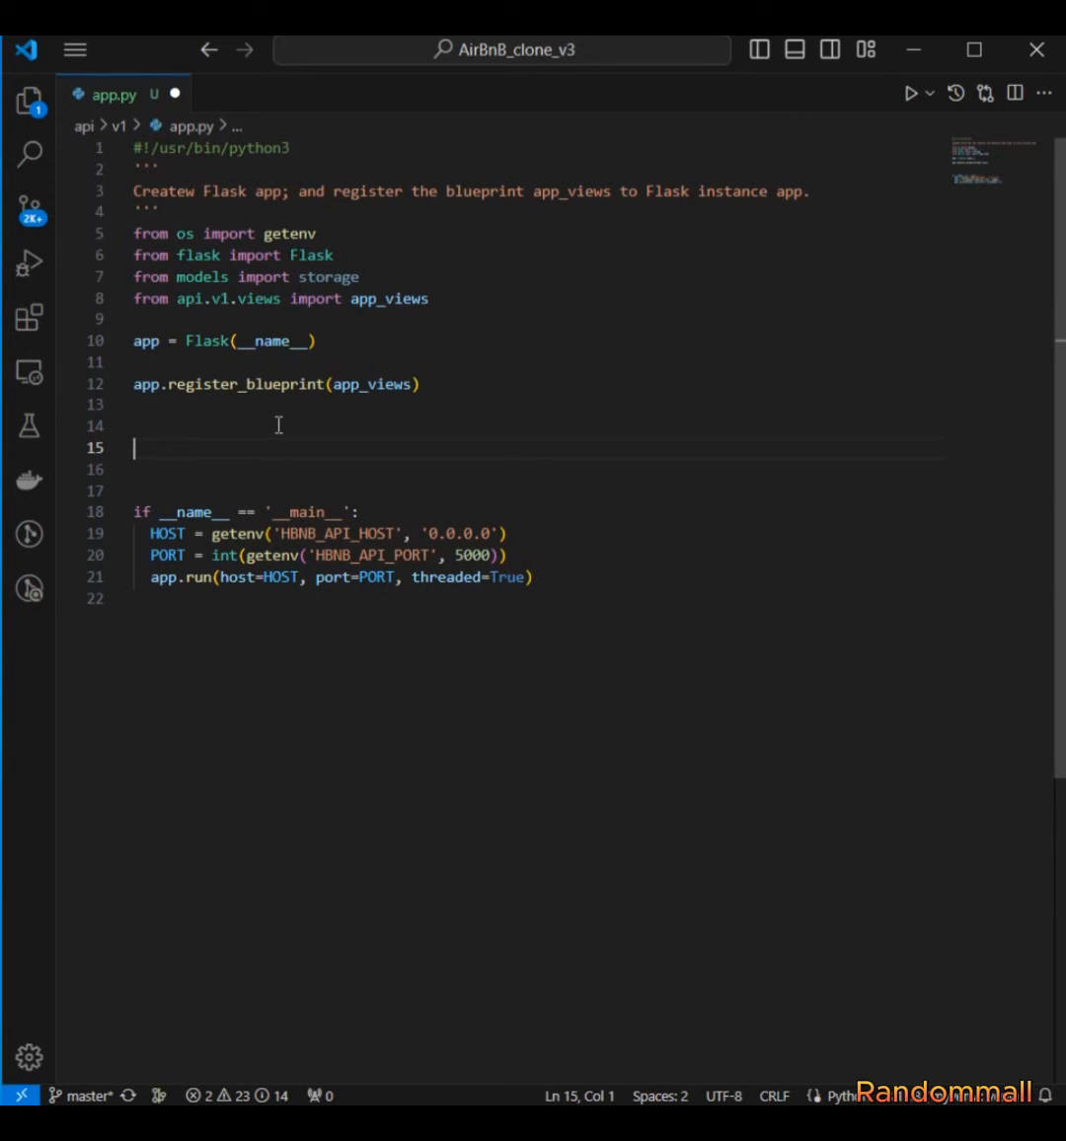
type("@app.teardown")
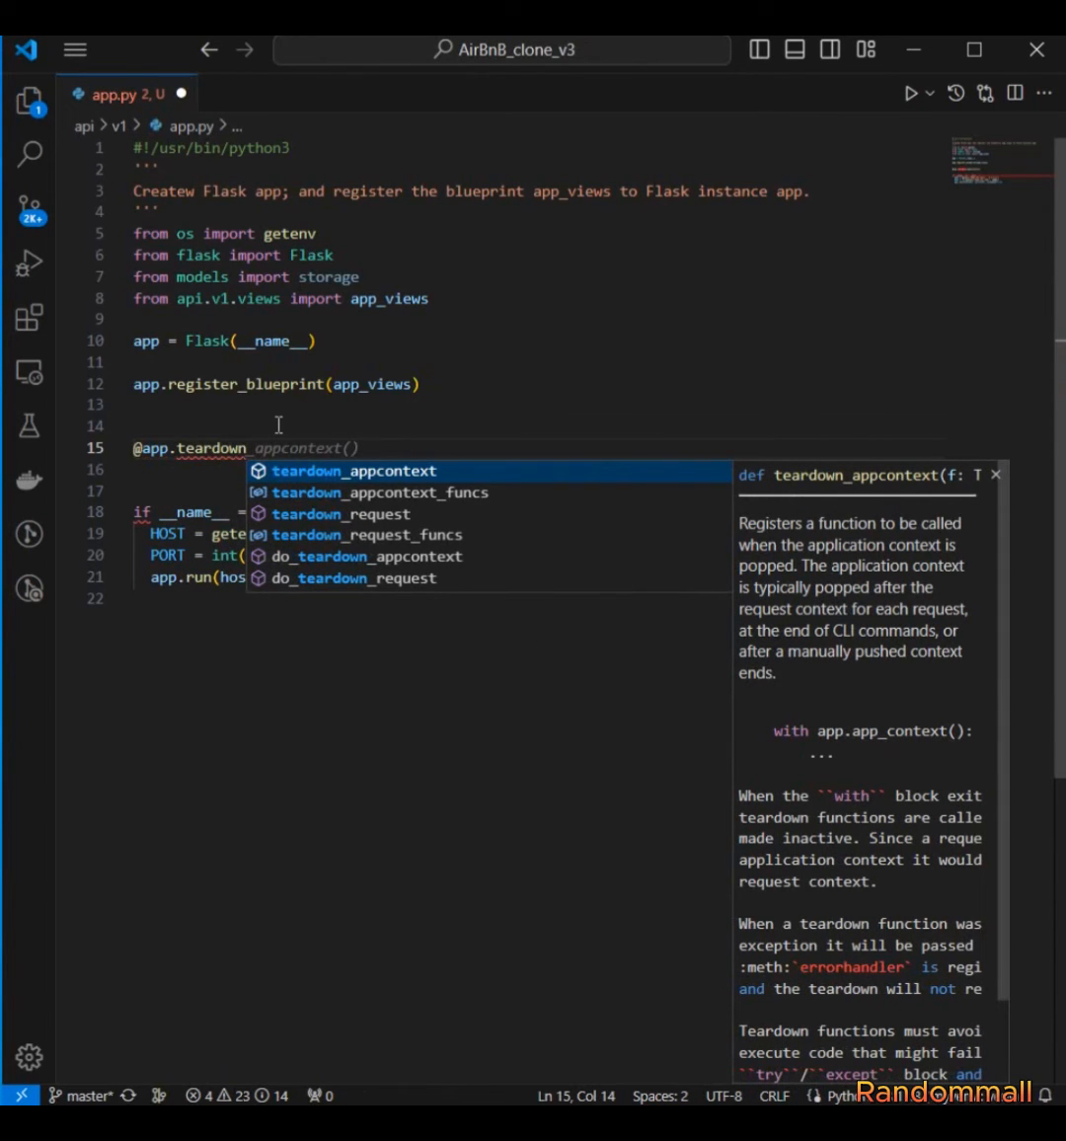
type("appcontext")
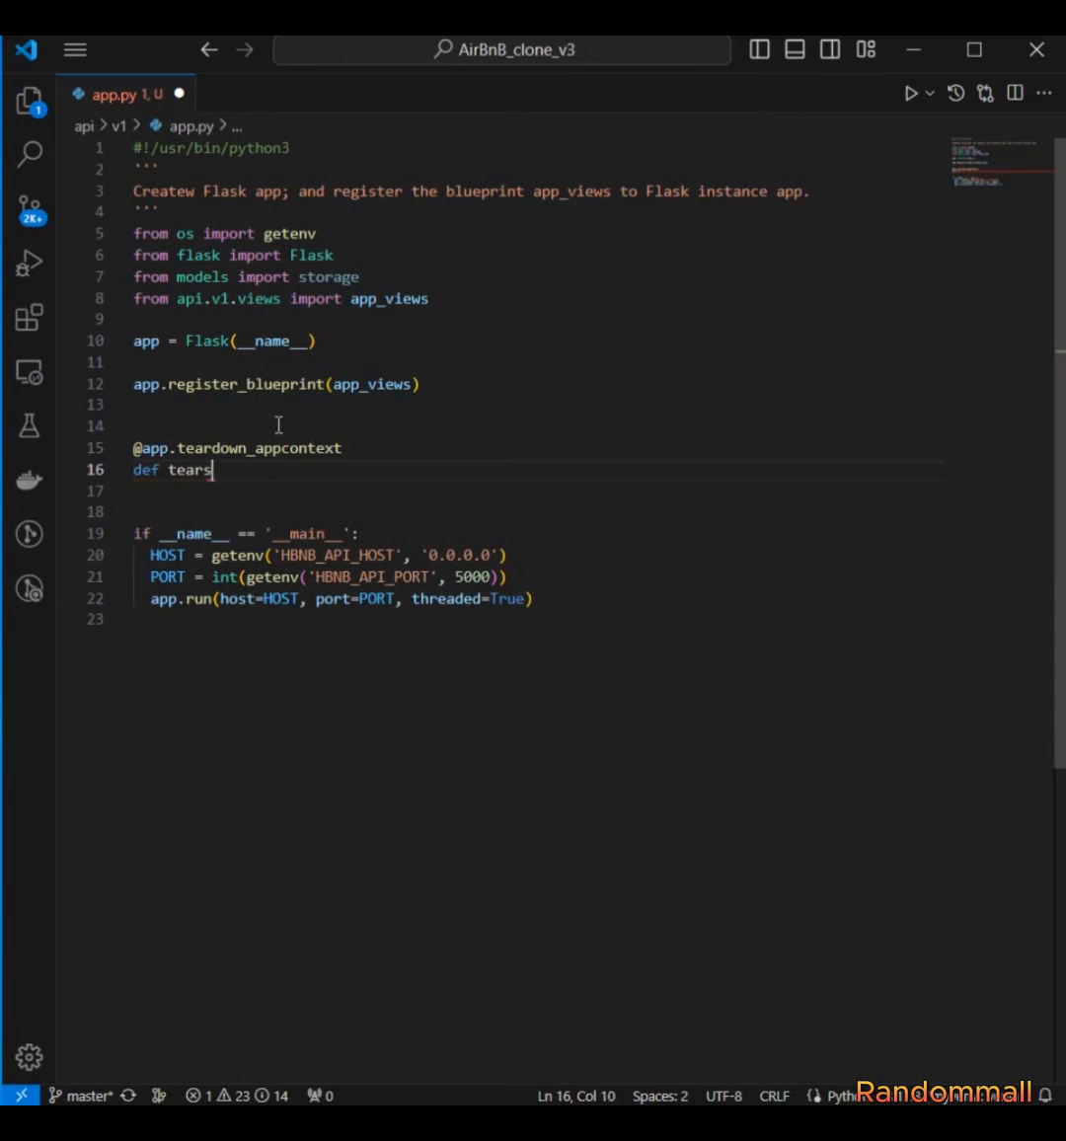
type("down")
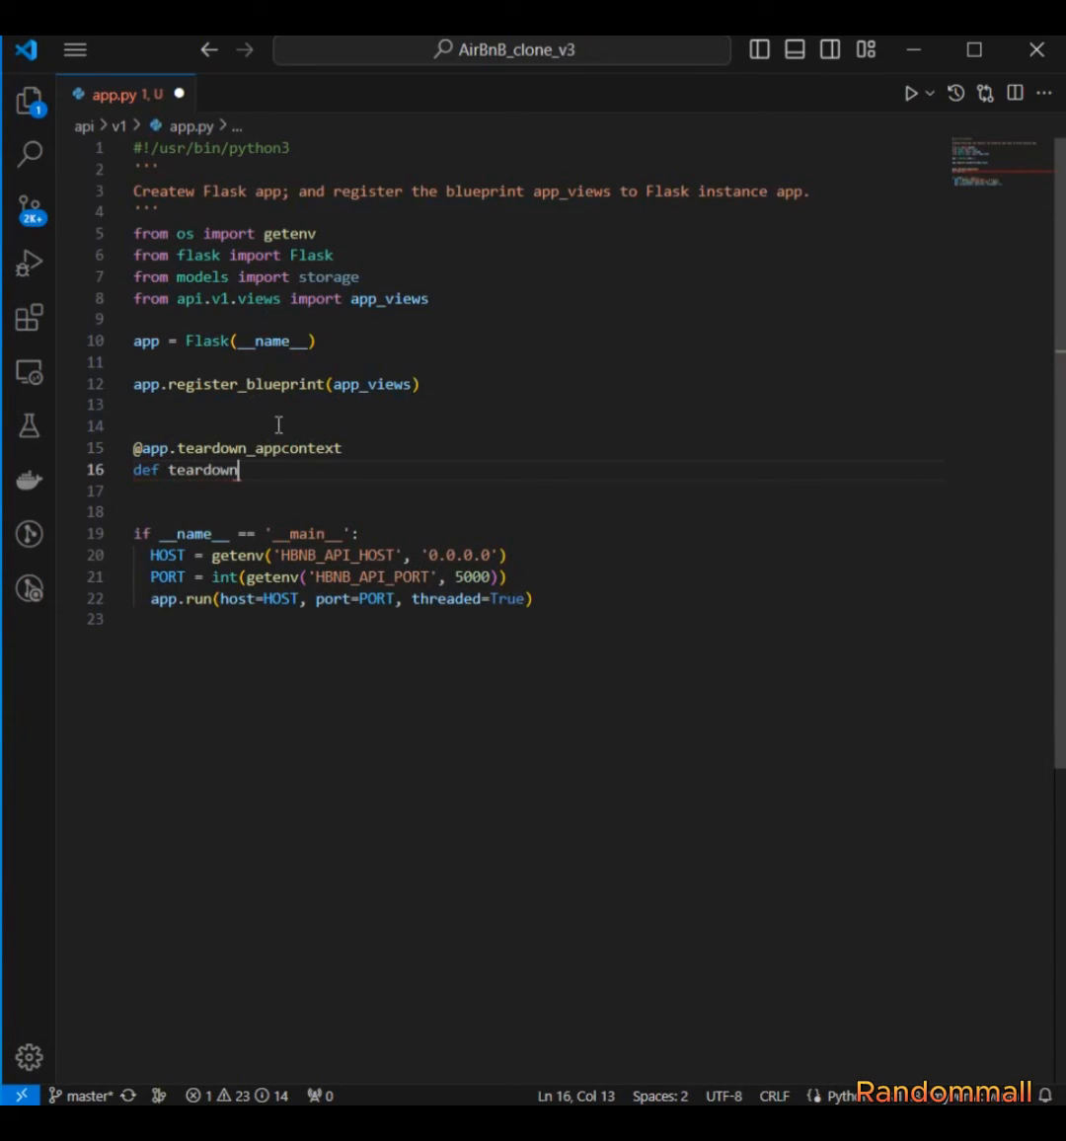
type("en")
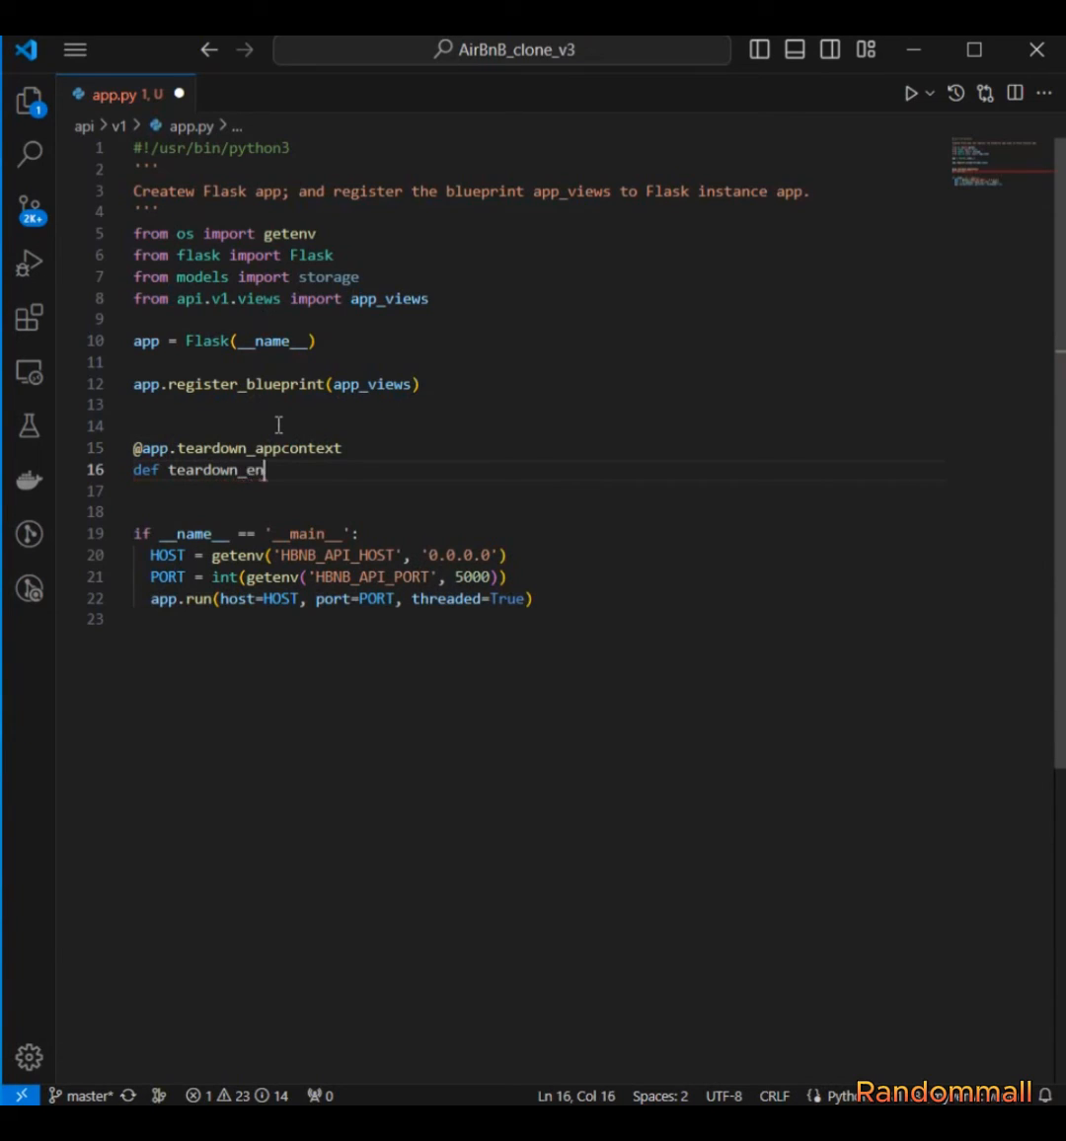
type("gine()")
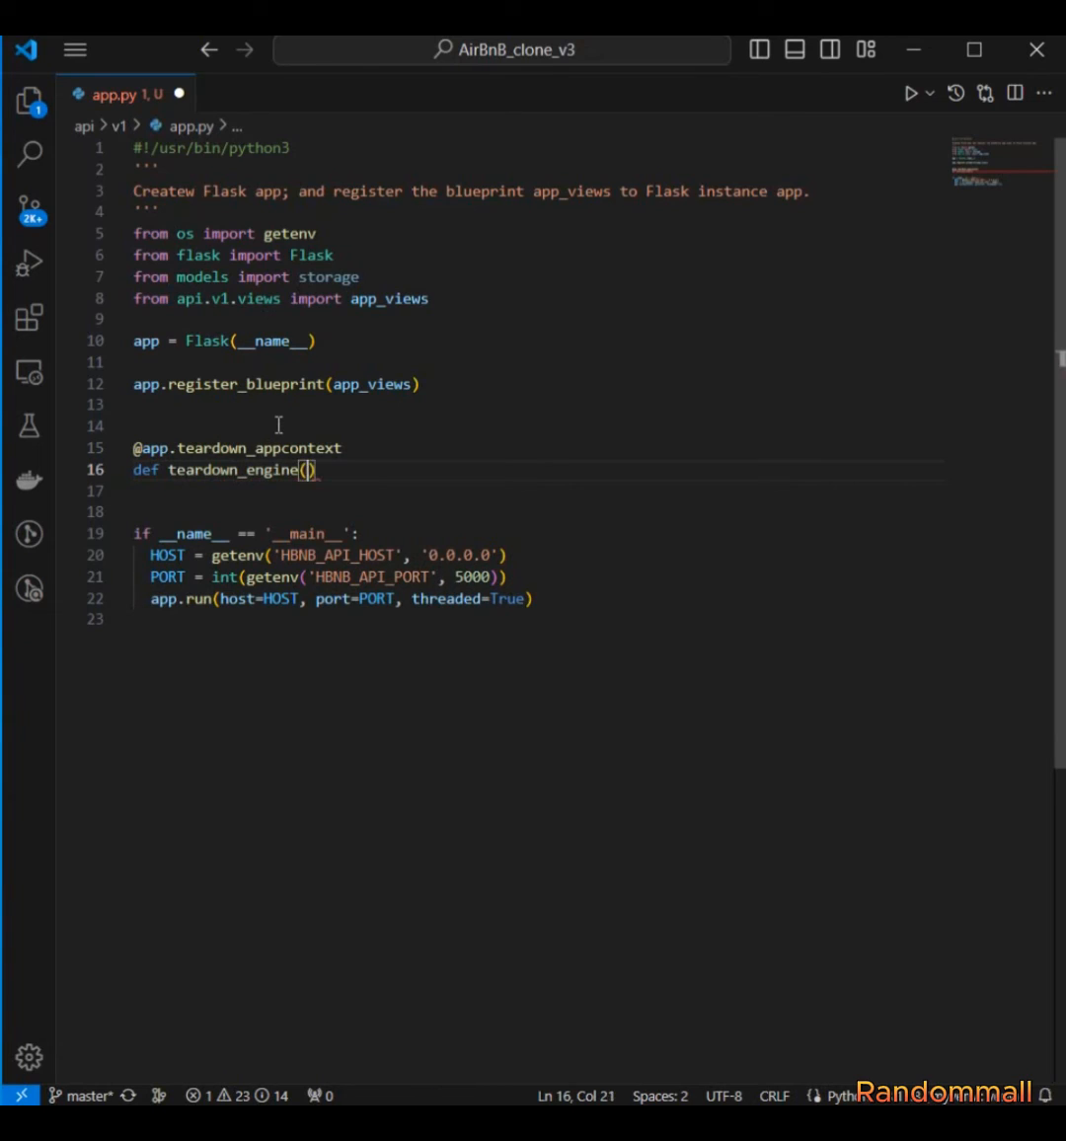
type("excepti")
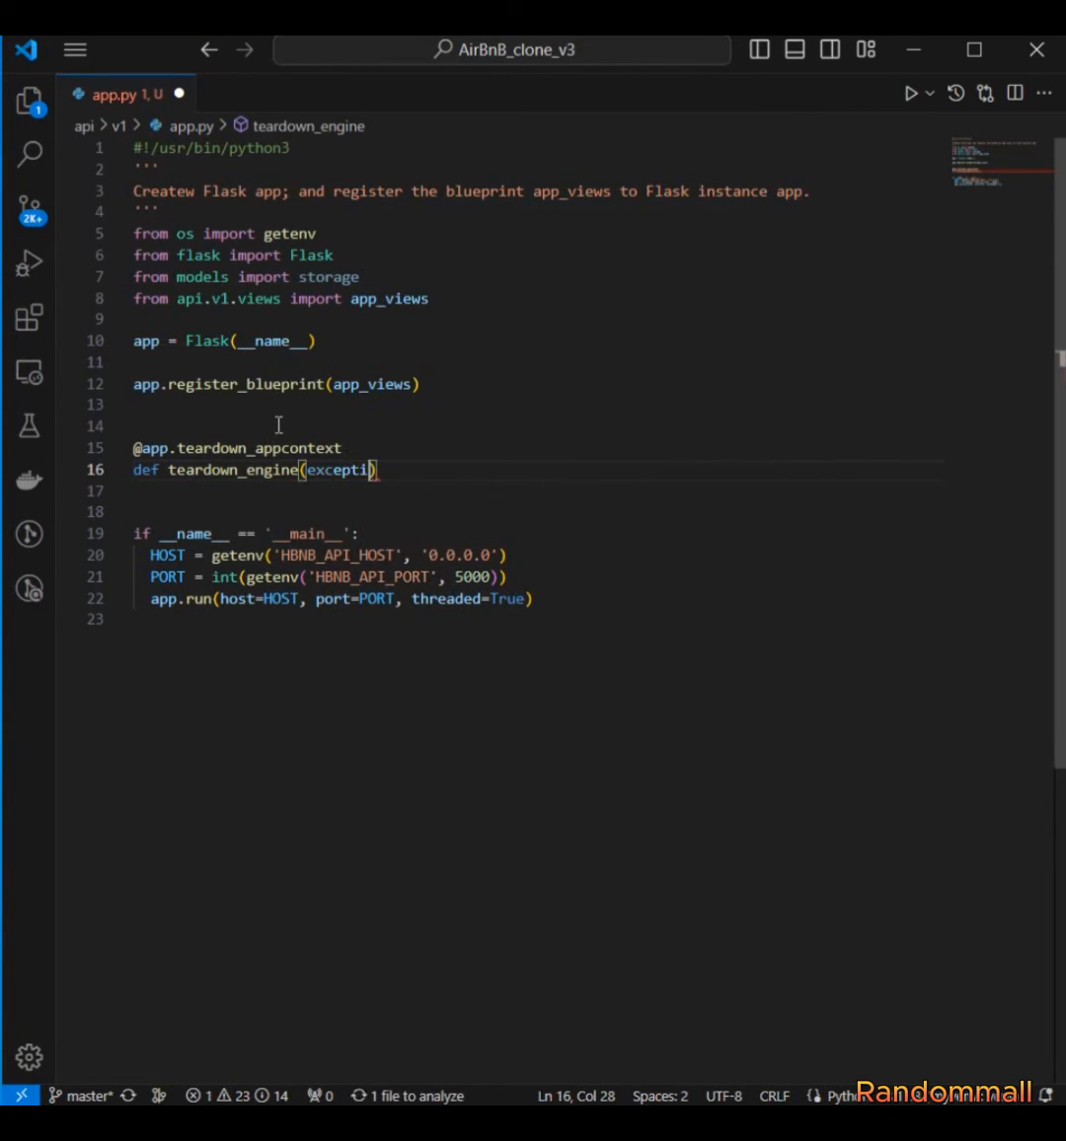
type("on")
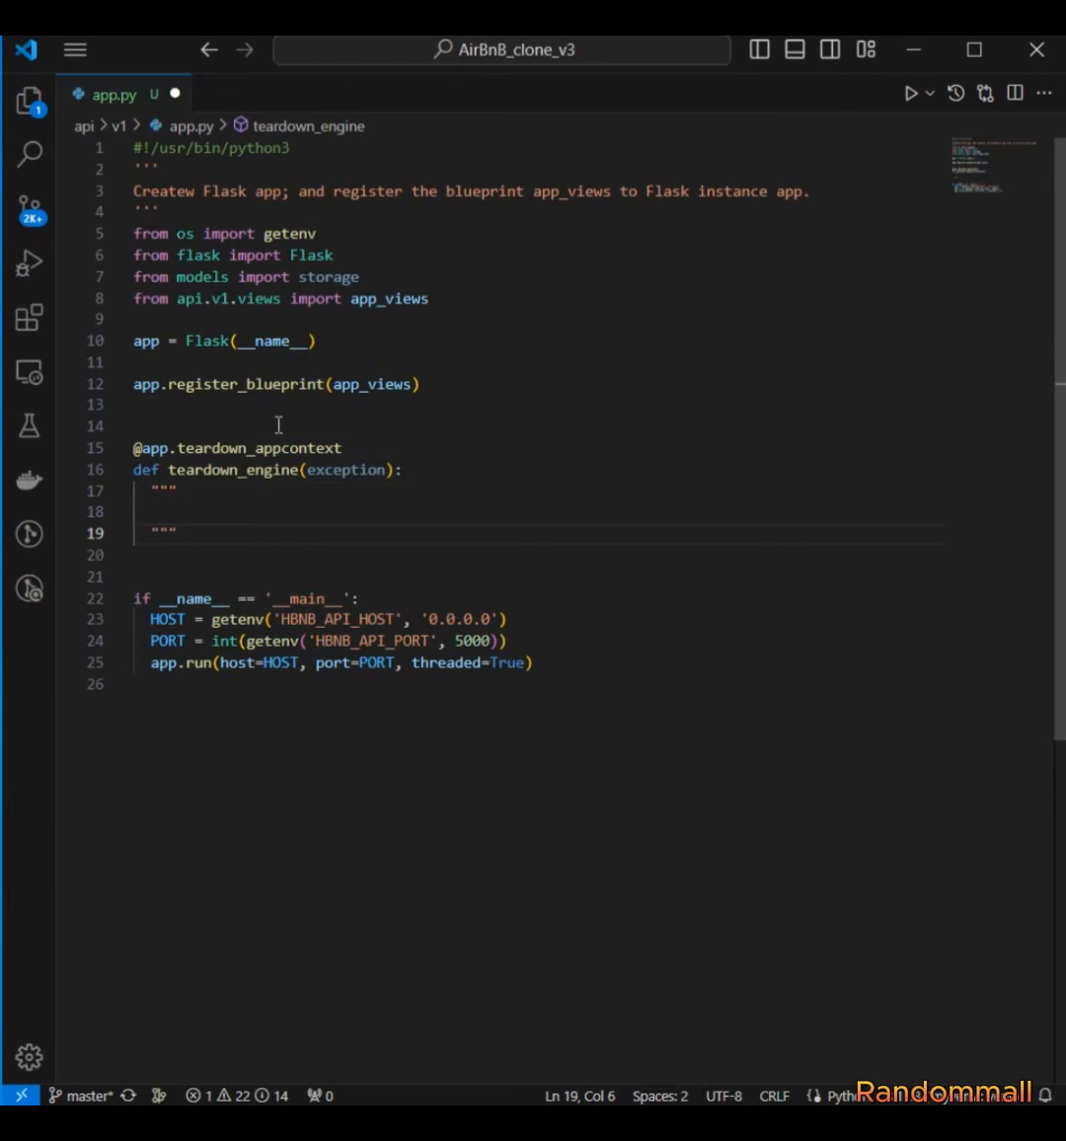
Step: Have teardown_engine call storage.close() and leave blank lines before the next function
type("st")
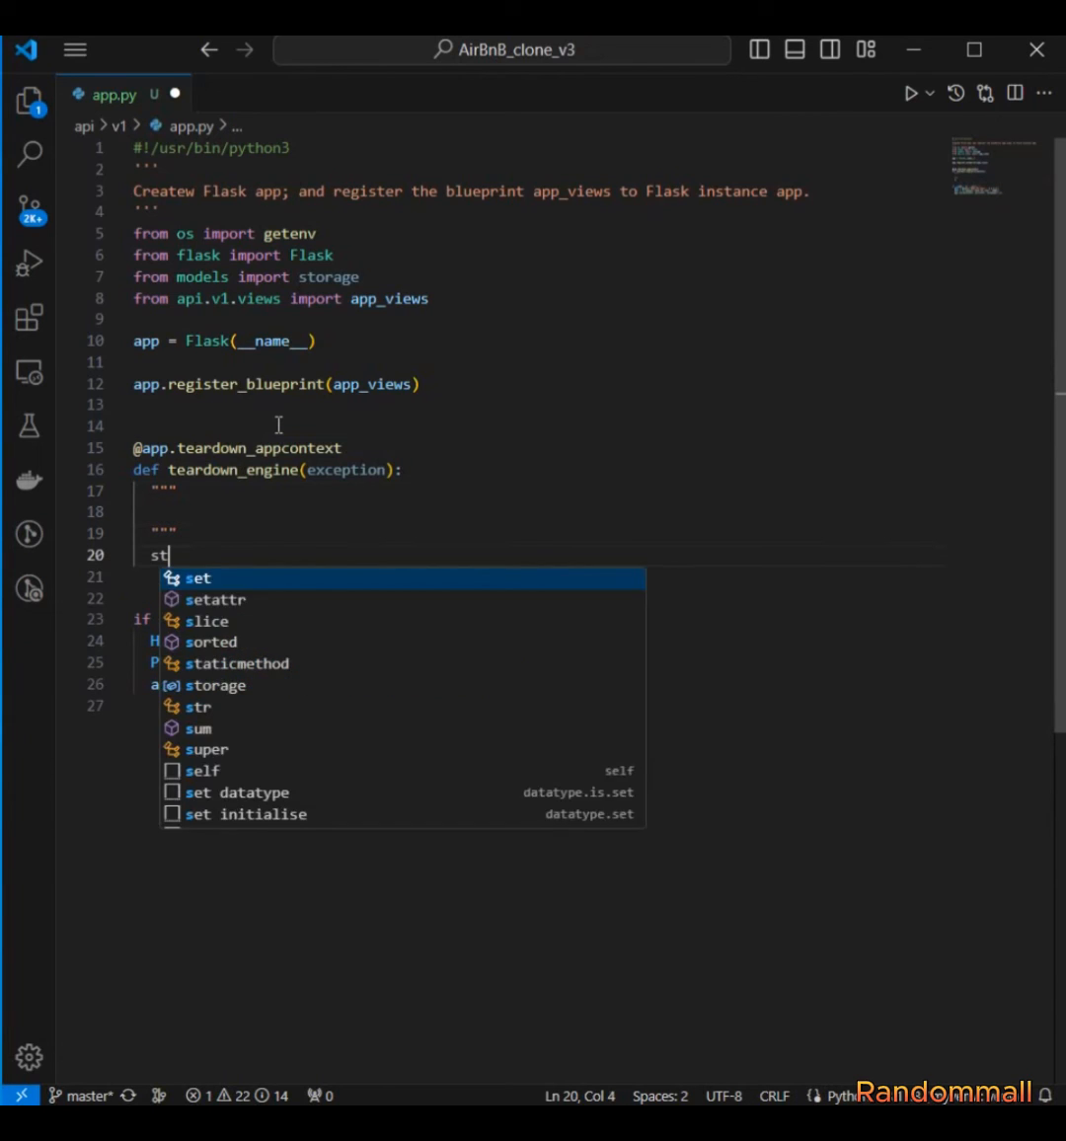
type("orage.c")
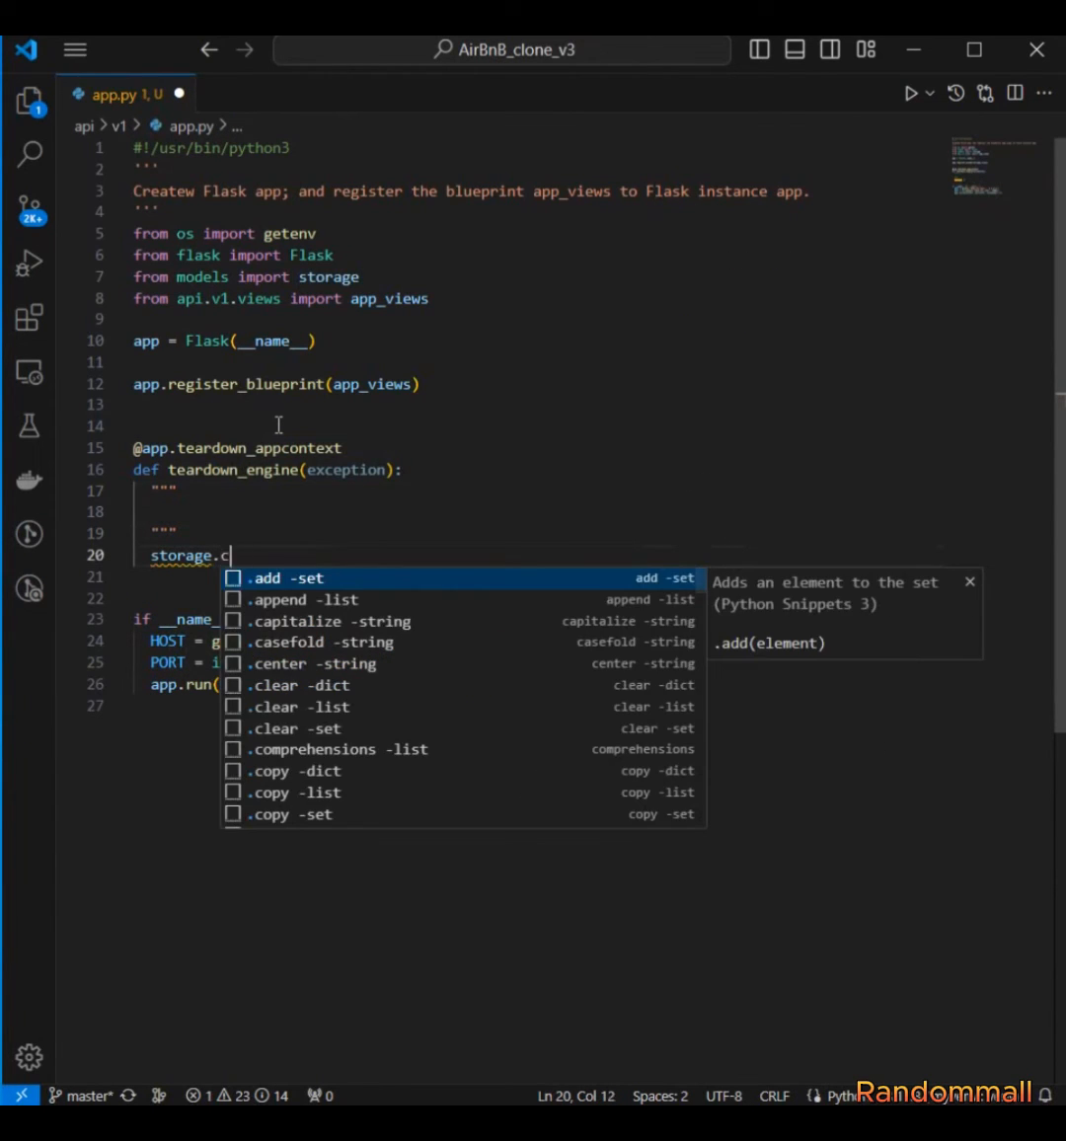
type("lose(")
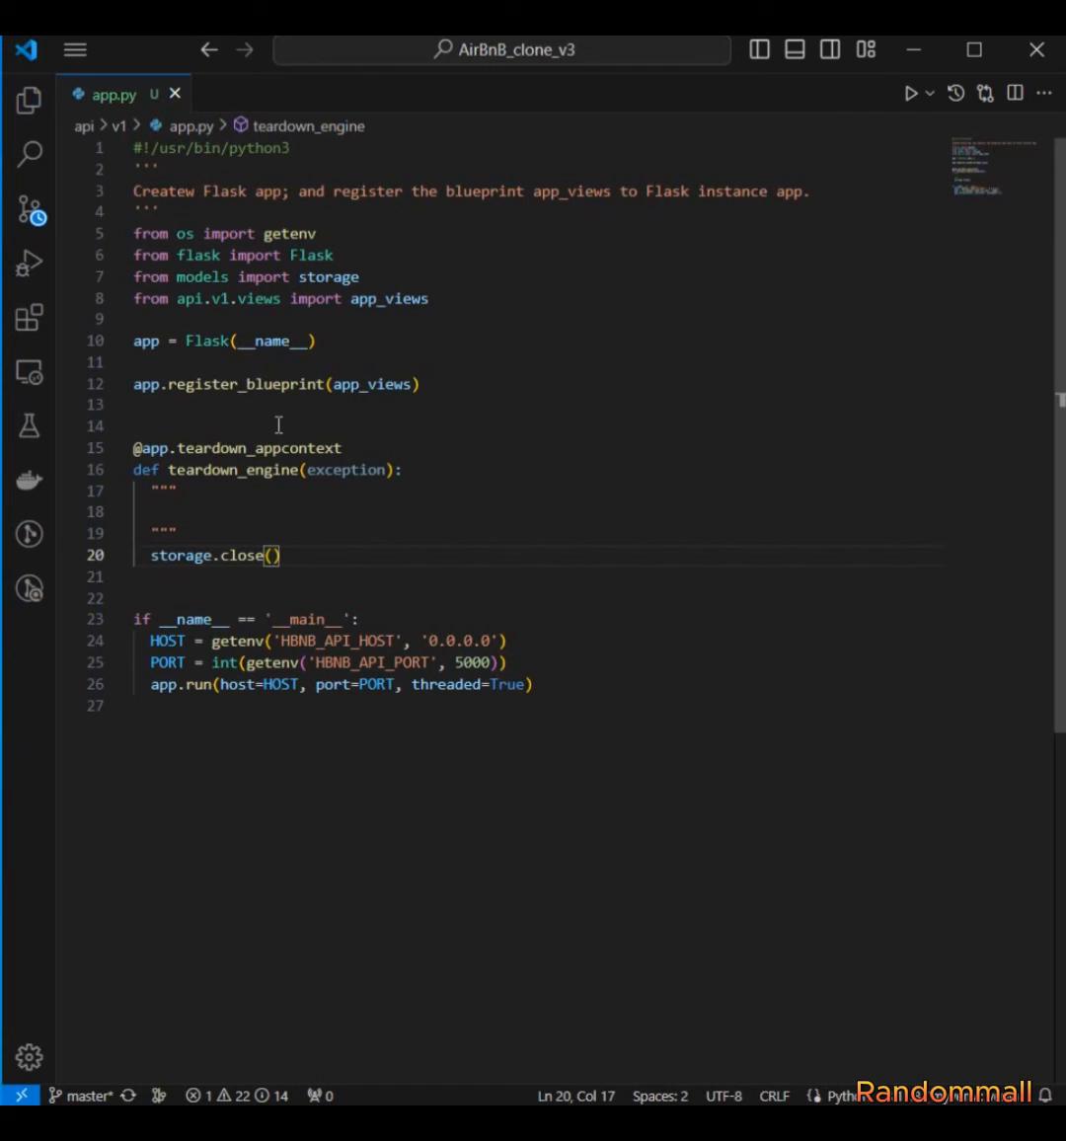
key("Enter")
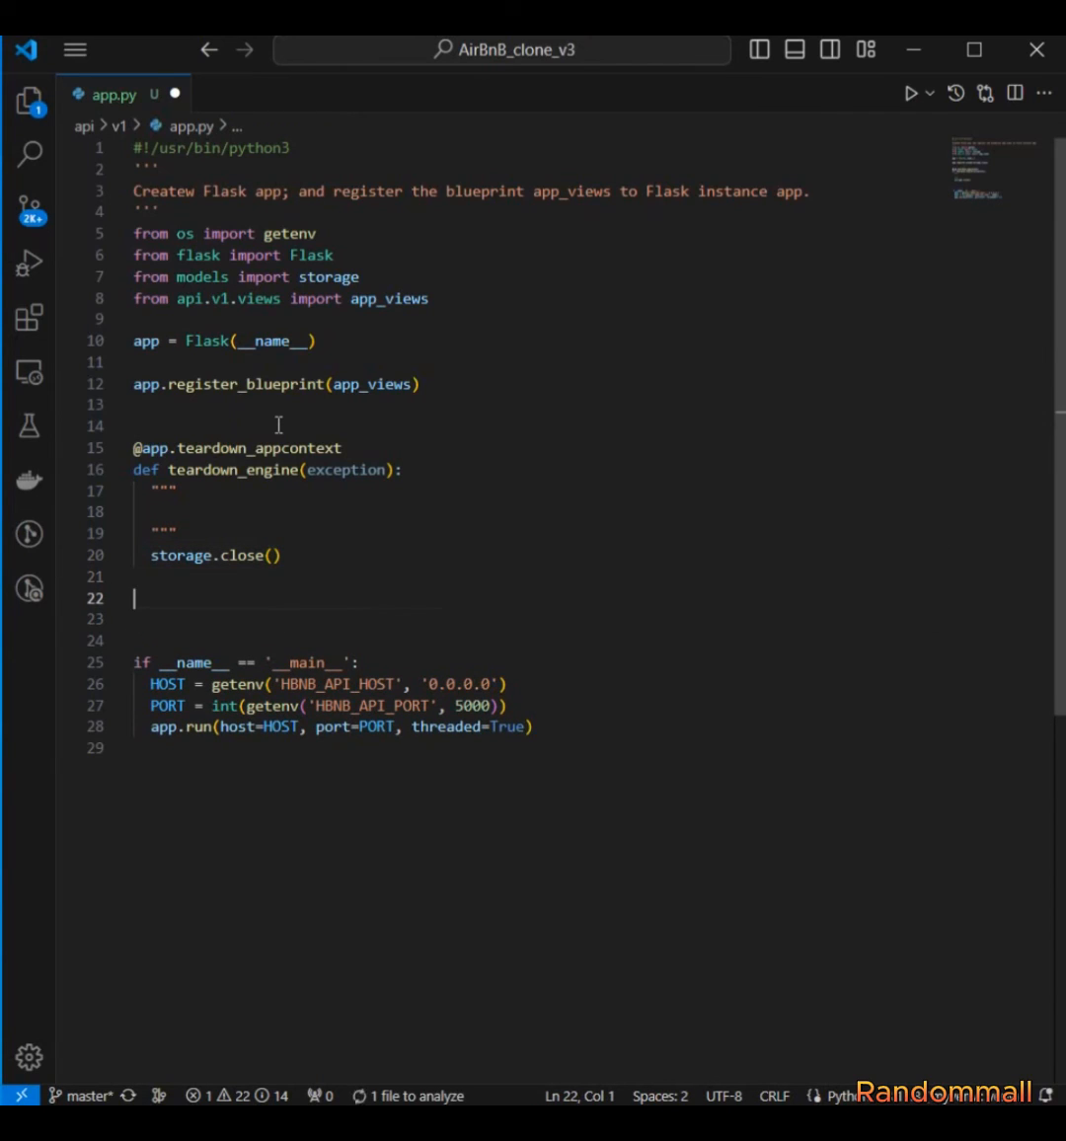
key("enter")
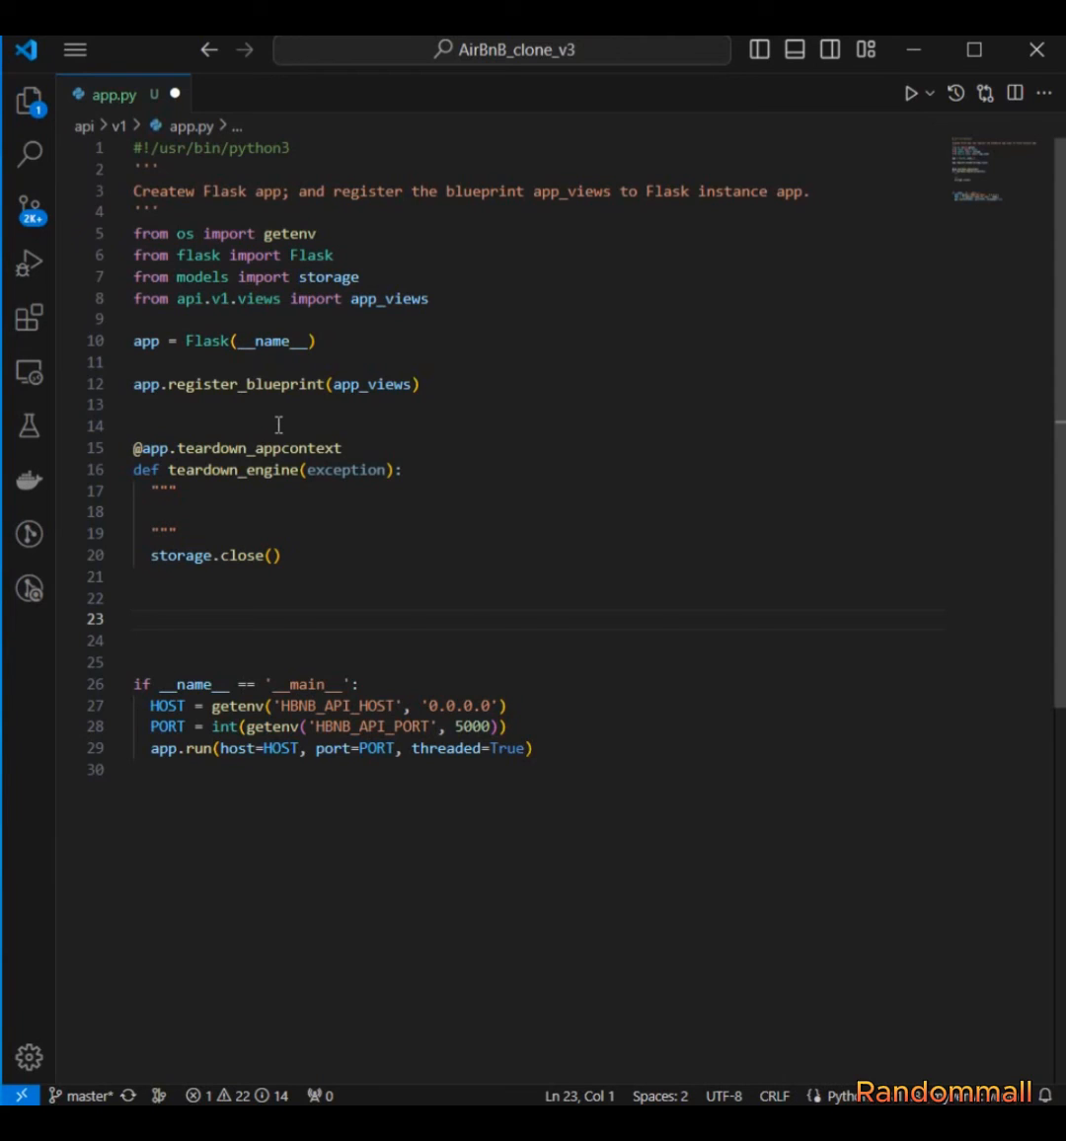
type("@")
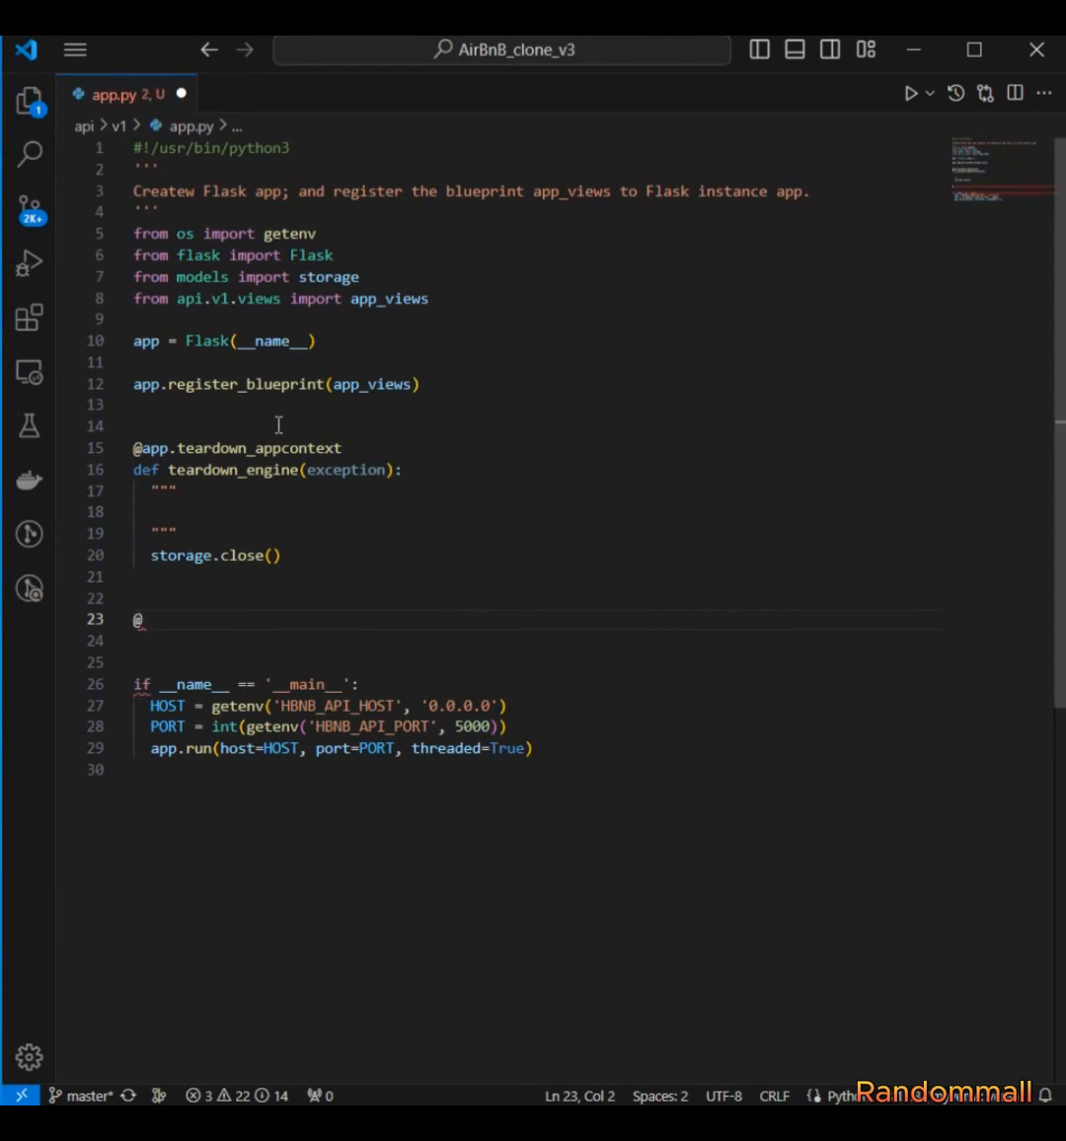
type("app")
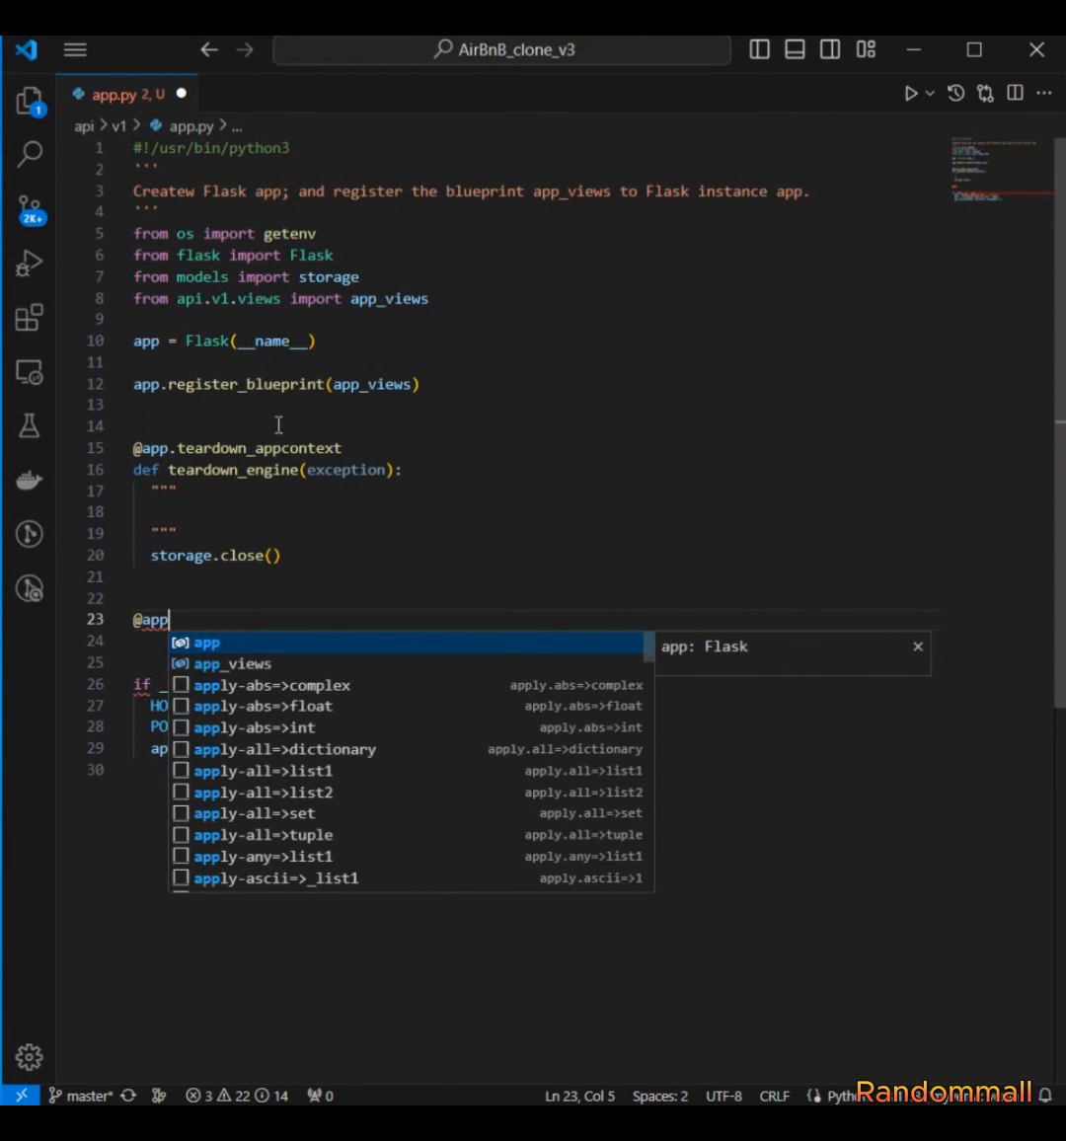
type(".errorhandler(404")
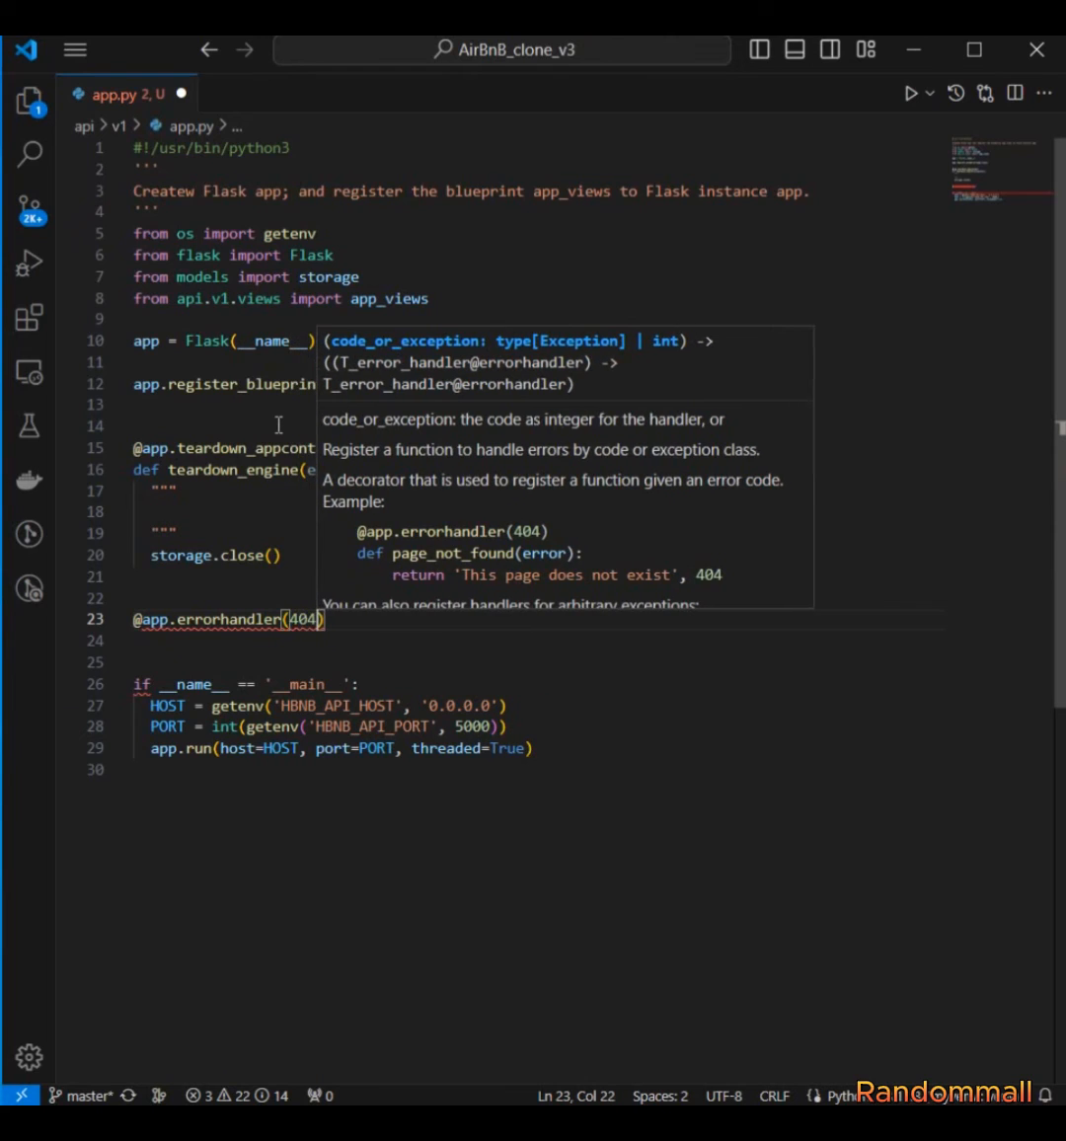
key("enter")
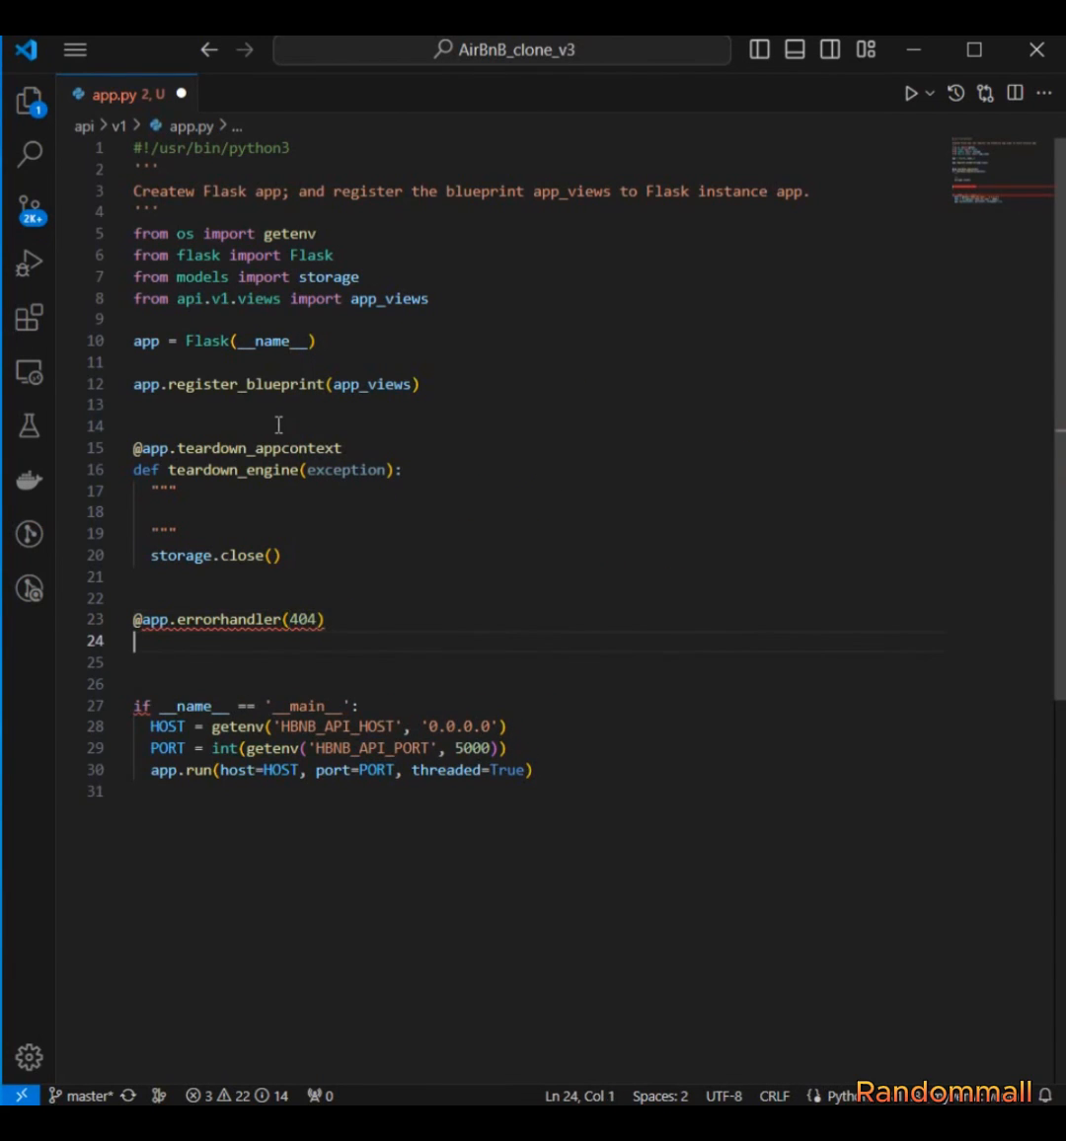
type("def n")
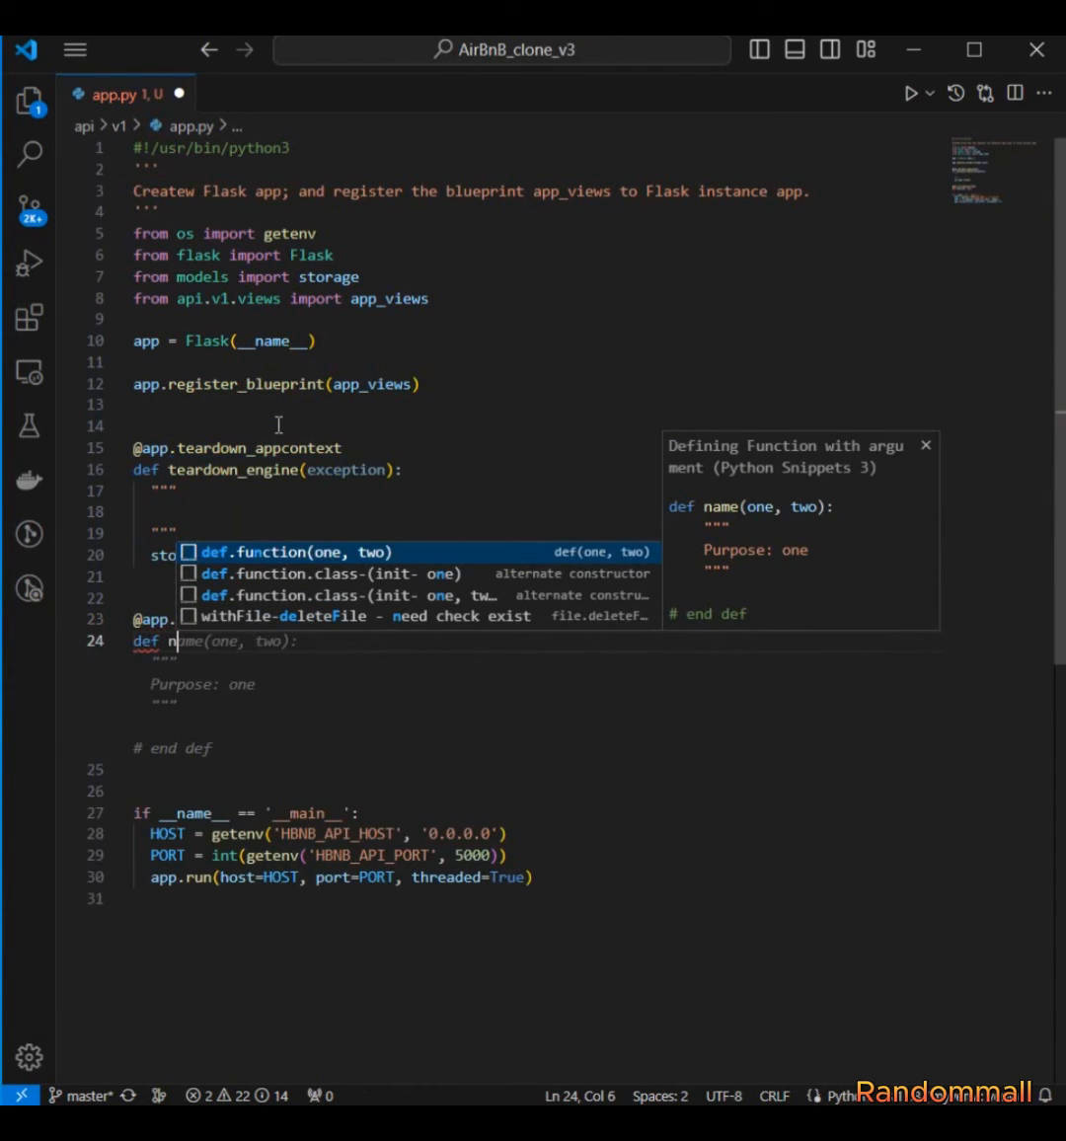
type("not_fou")
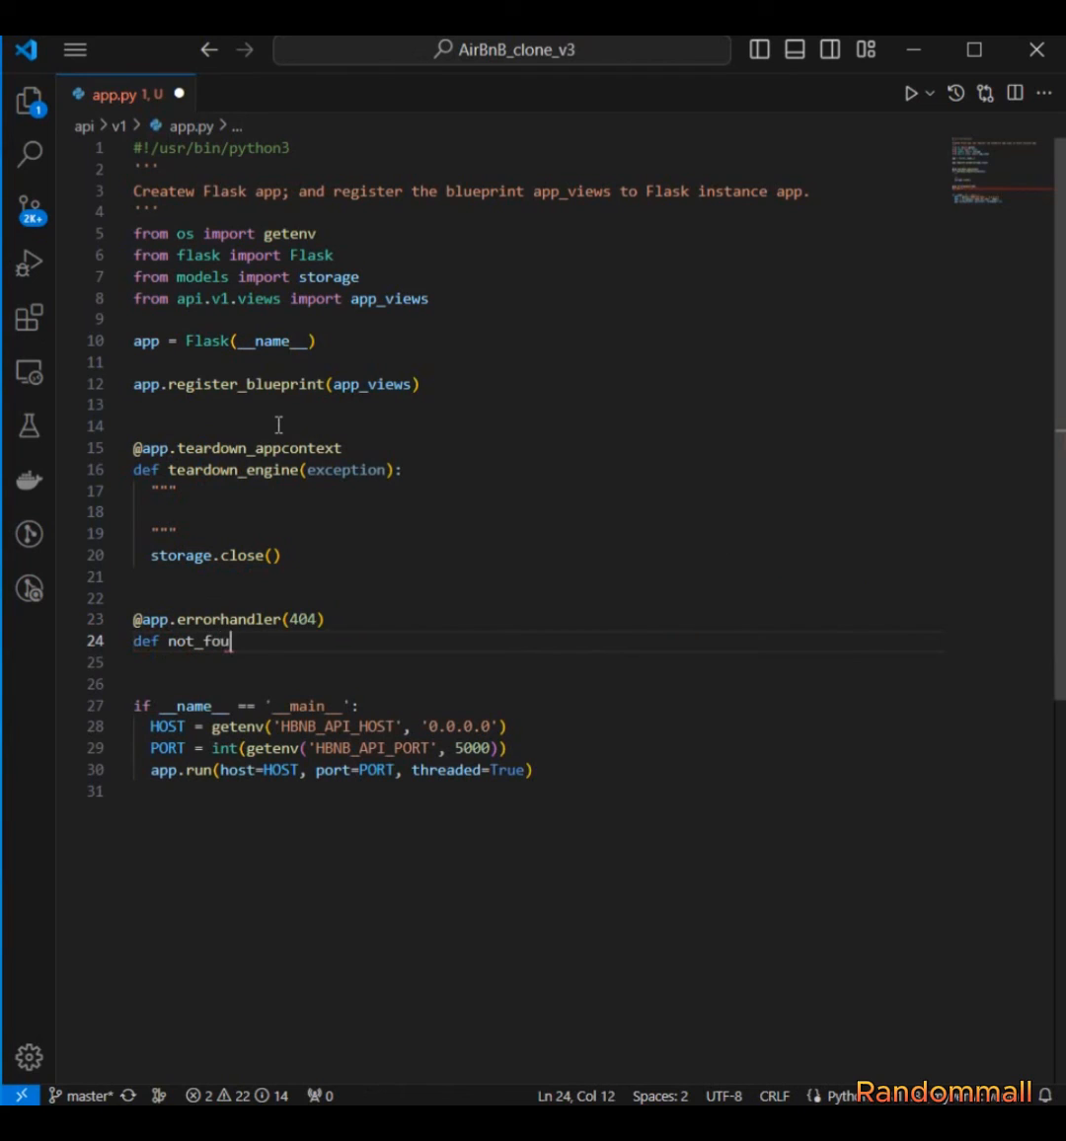
type("nd")
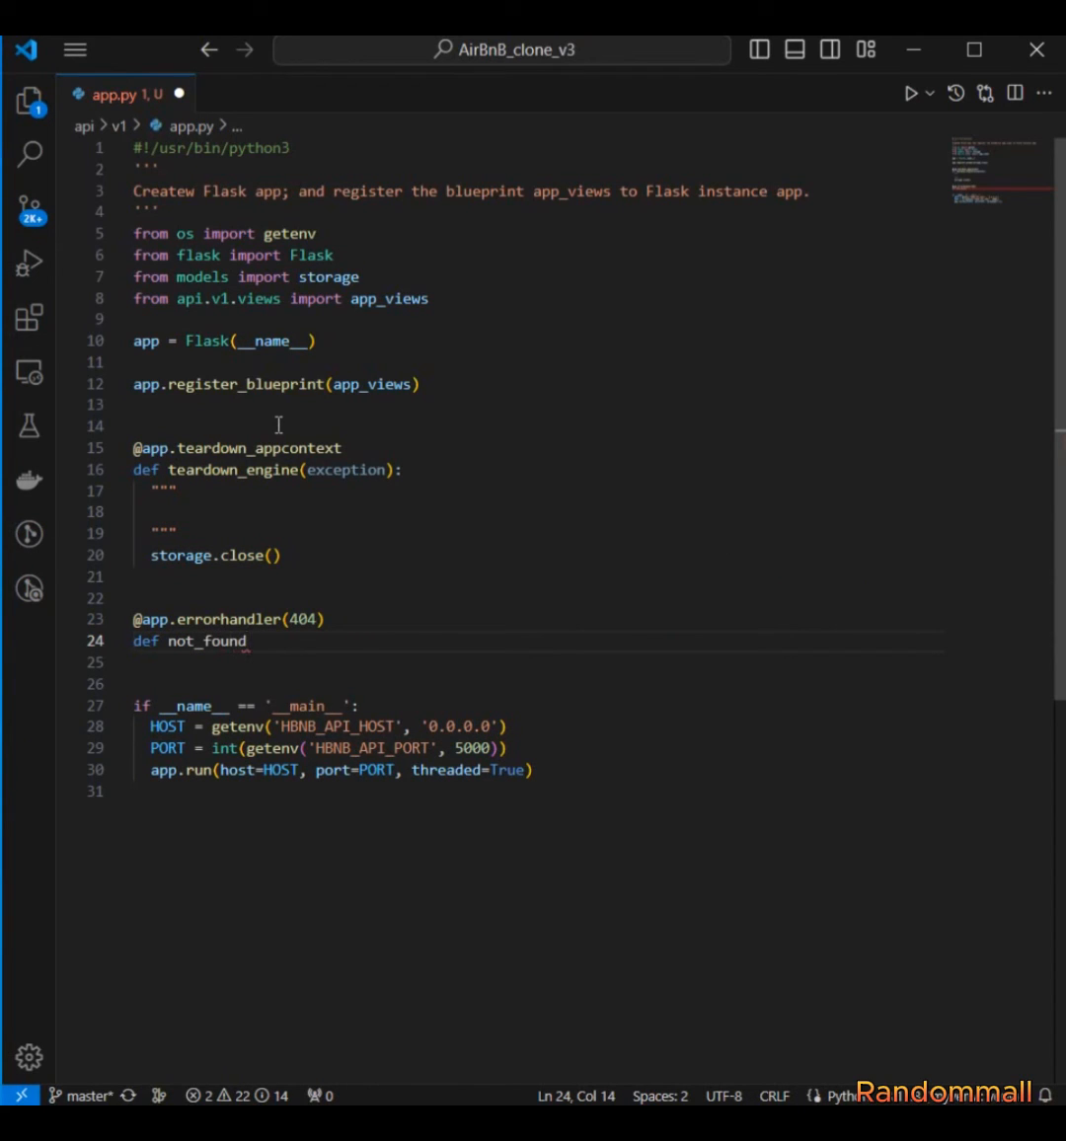
type("(error):")
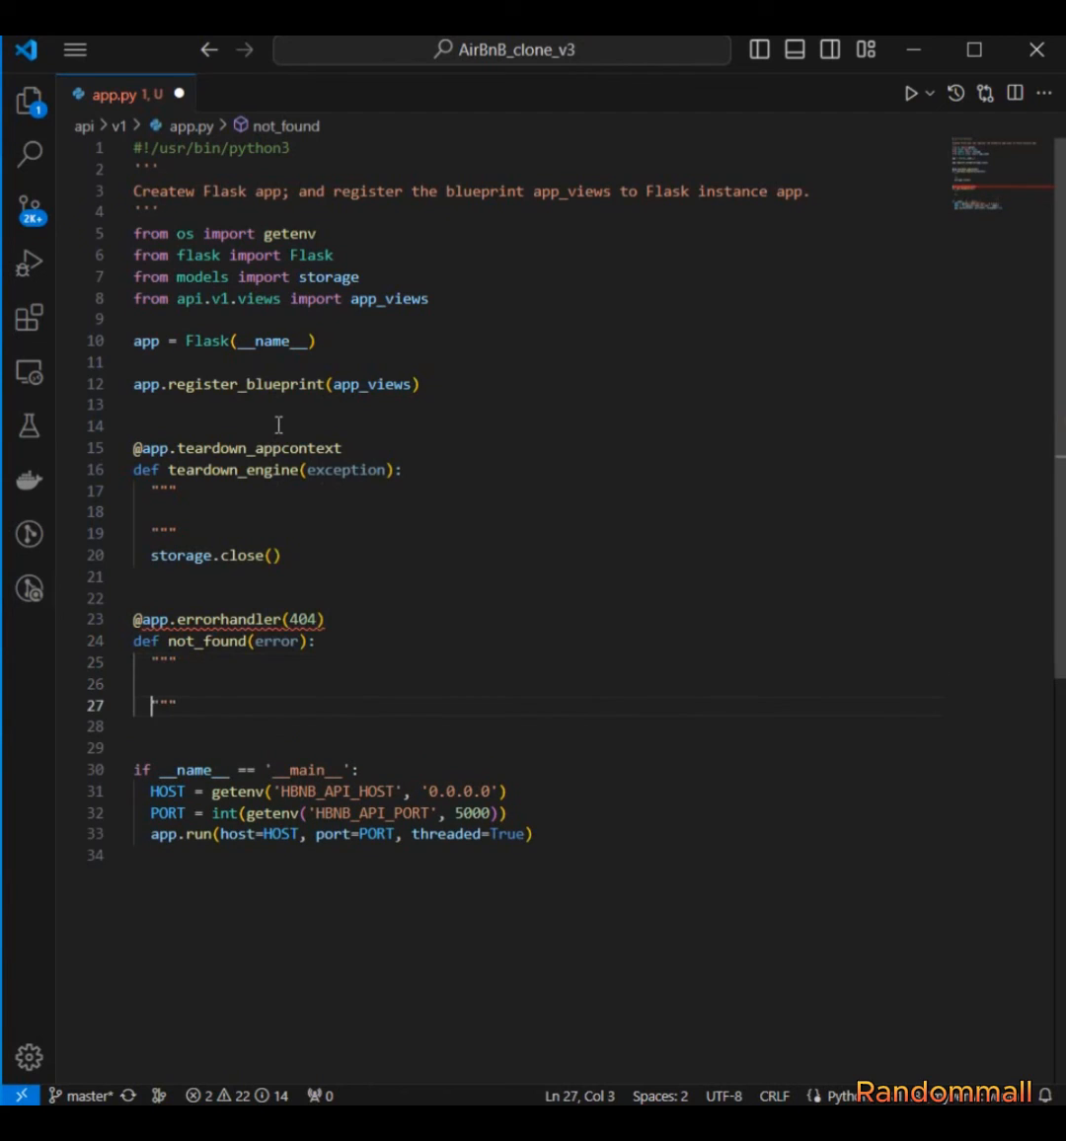
key("Enter")
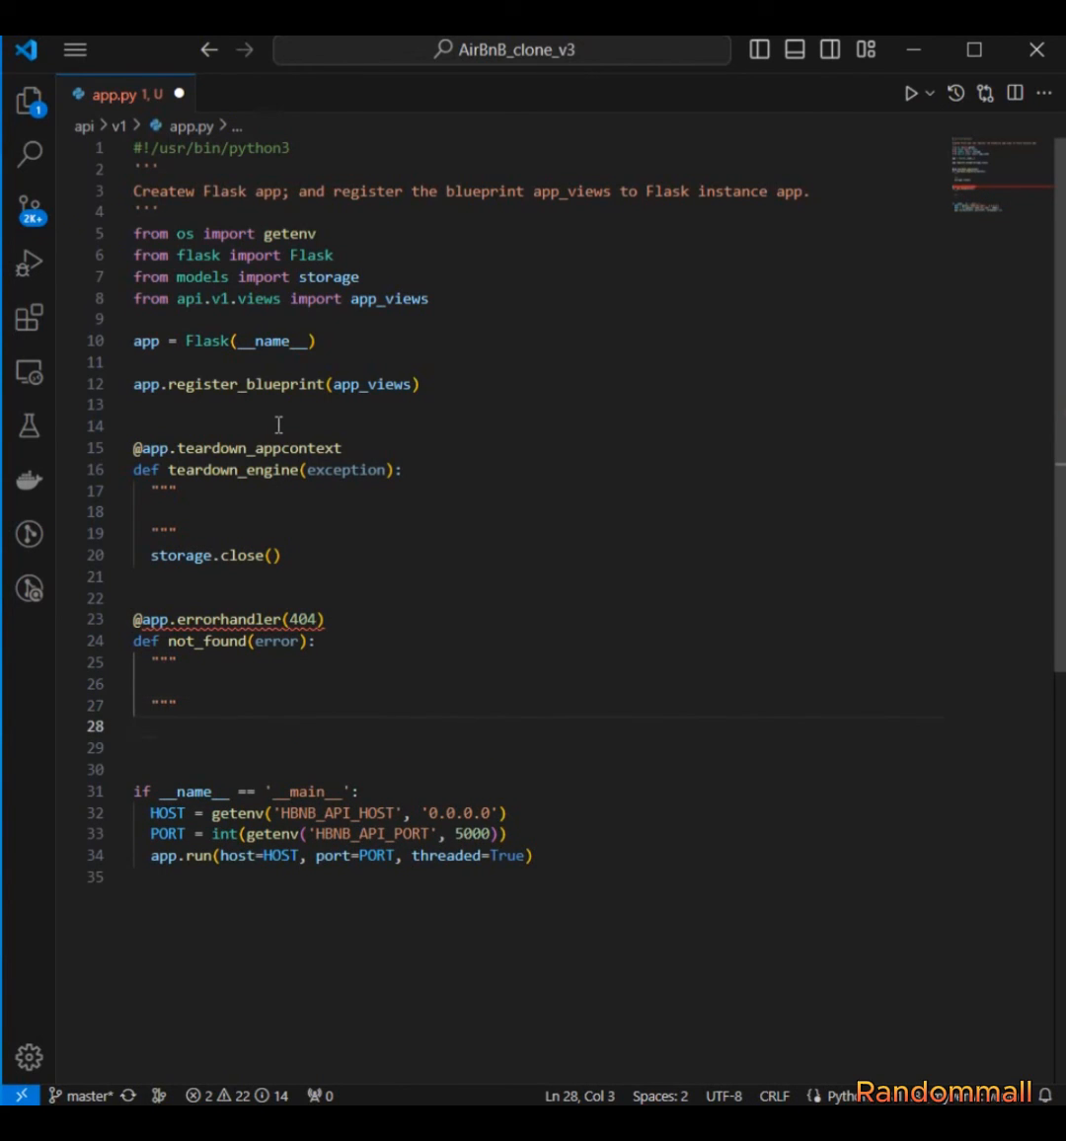
Step: Build response = {"error": "Not found"} inside not_found
type("response")
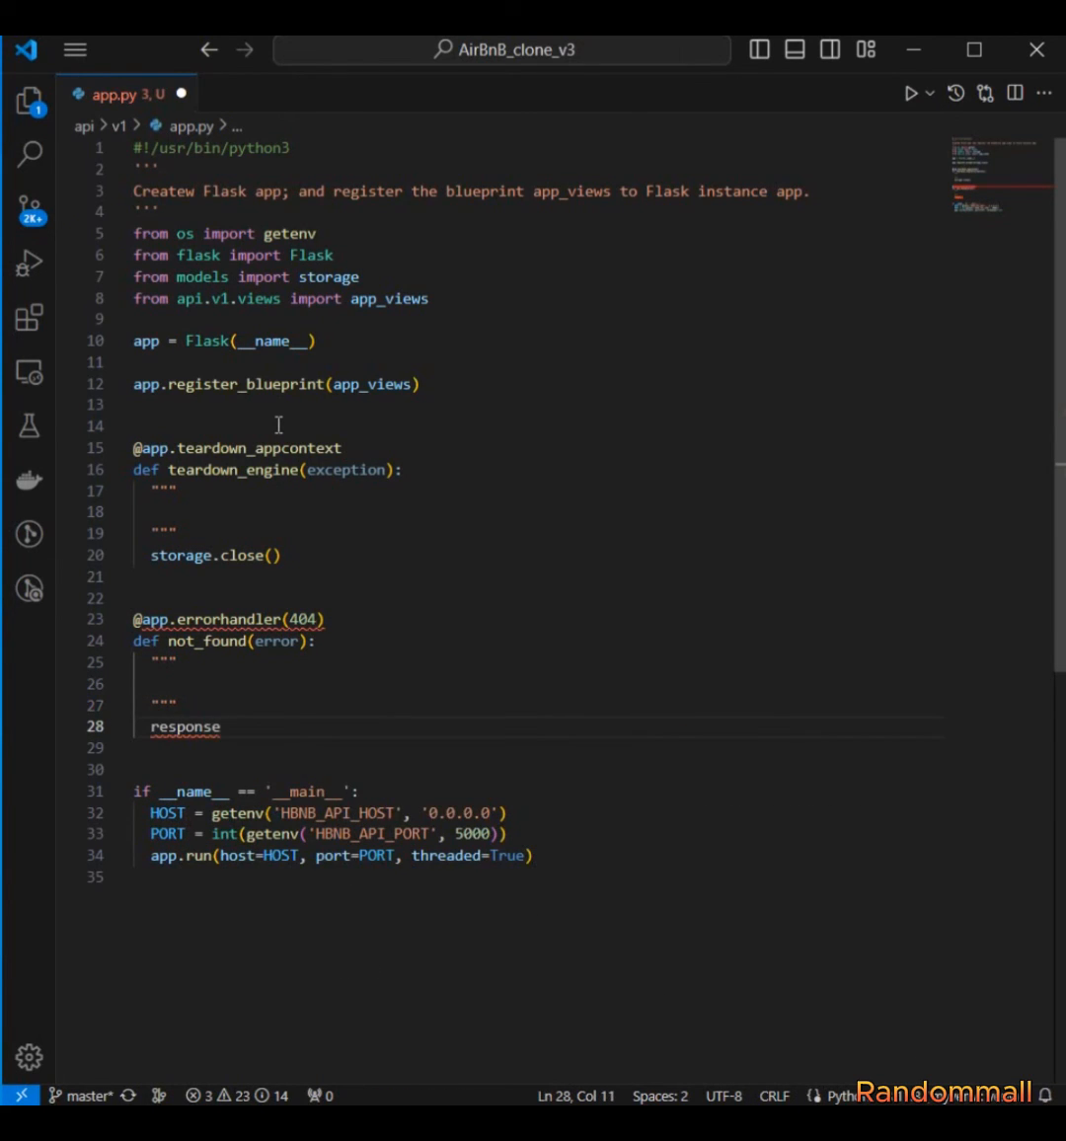
type("= {}")
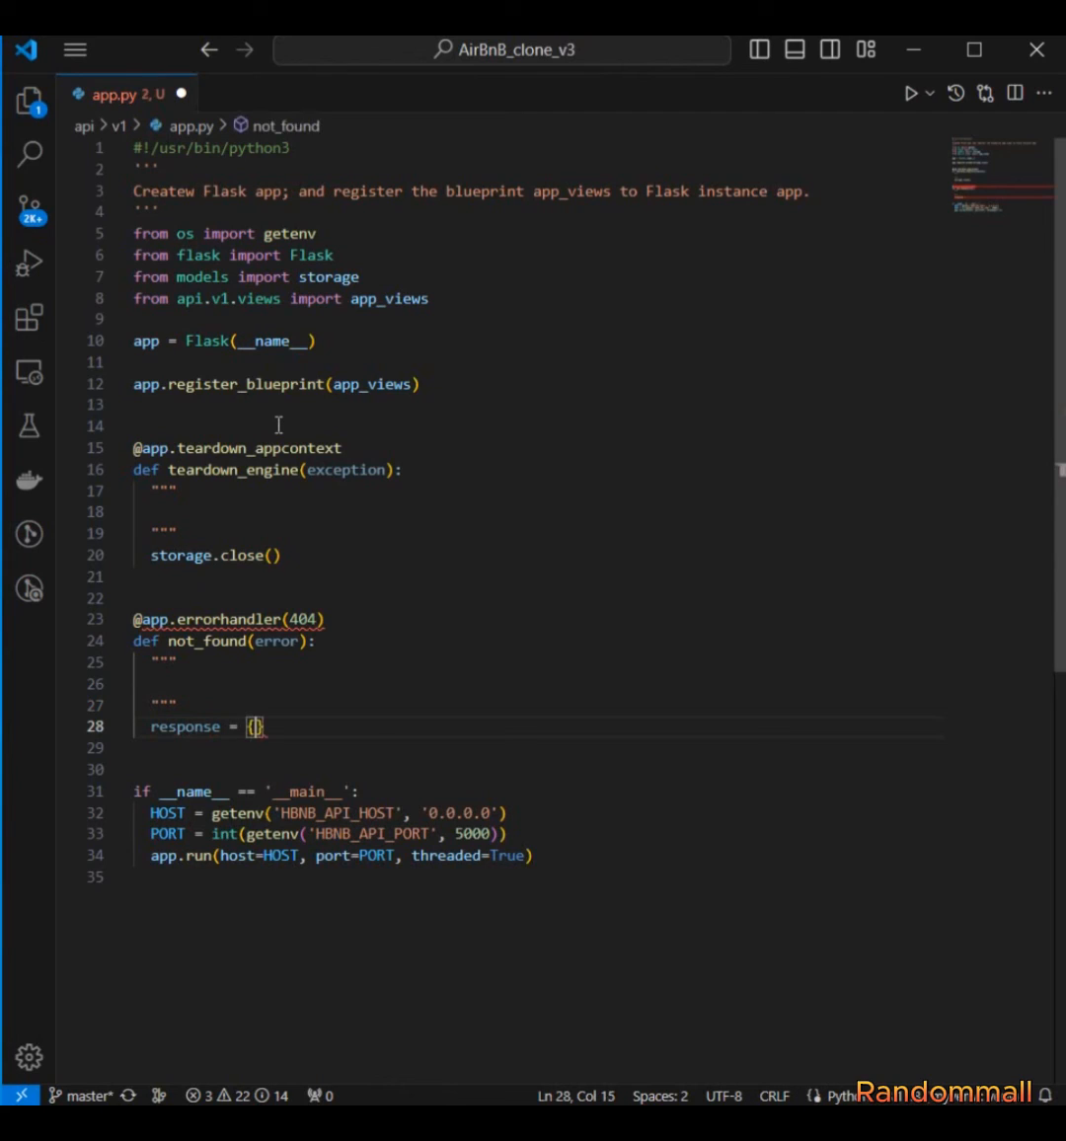
type("\"er")
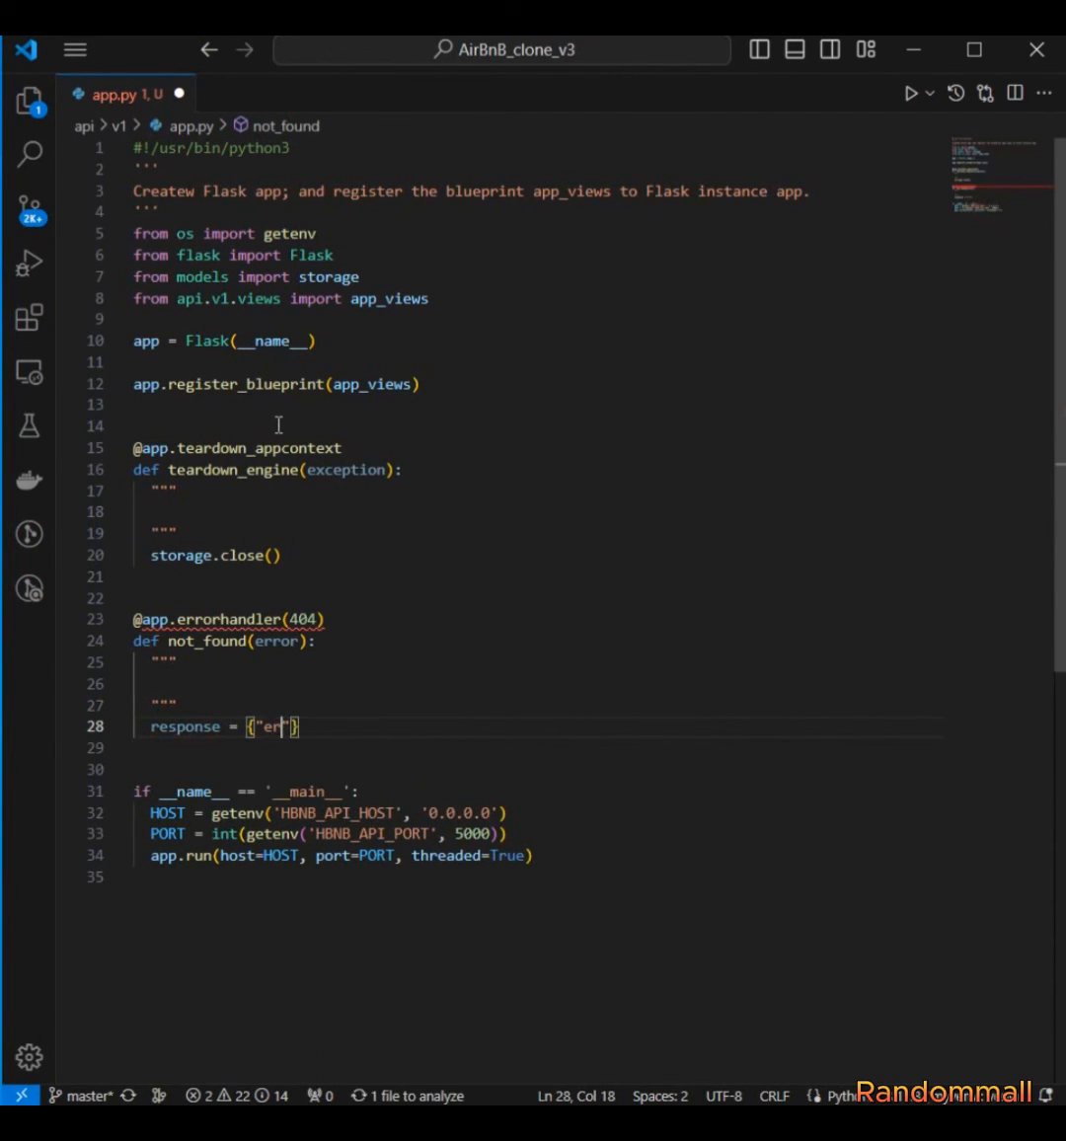
type("ror")
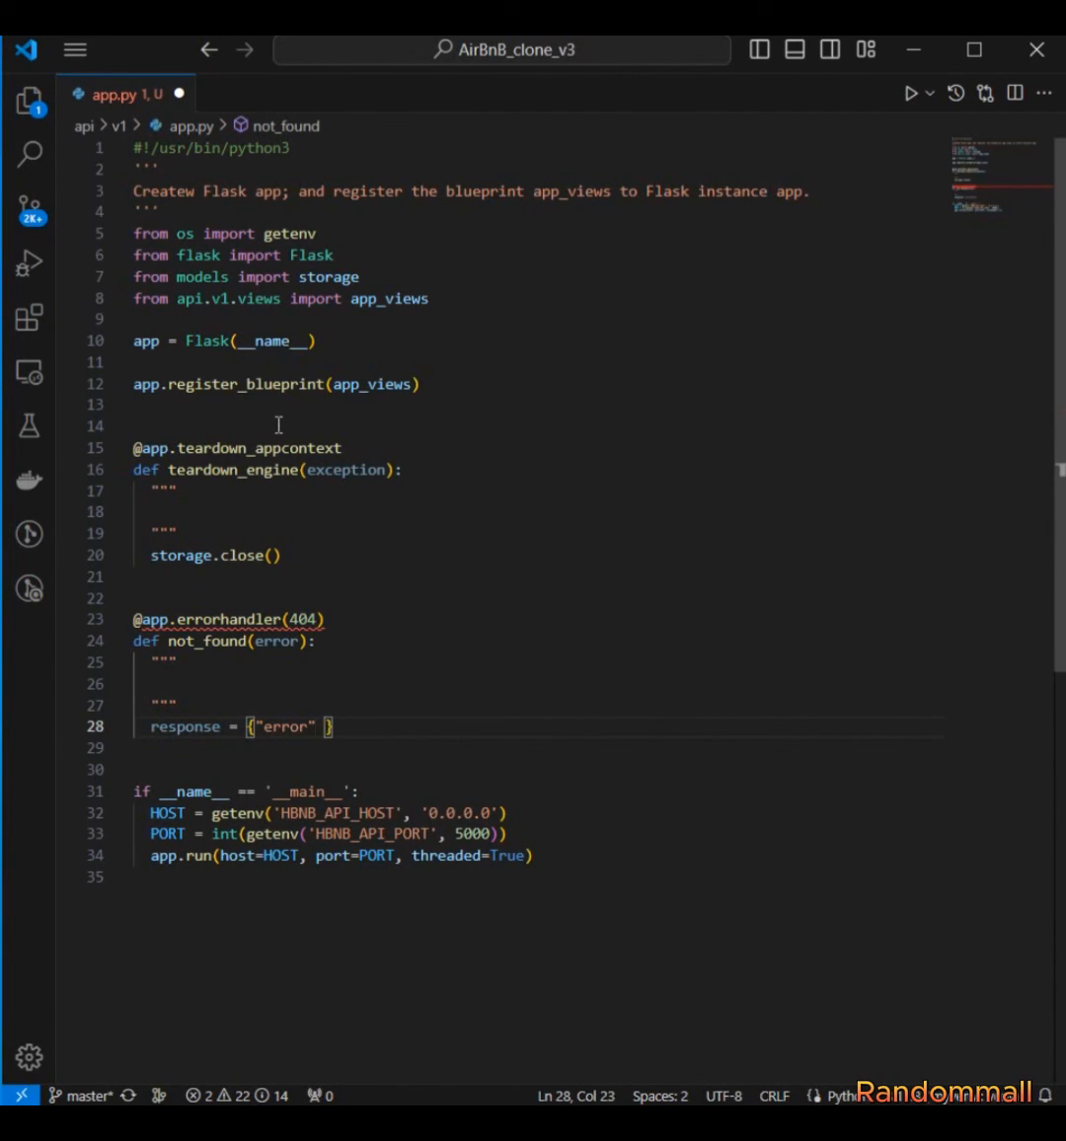
type(":")
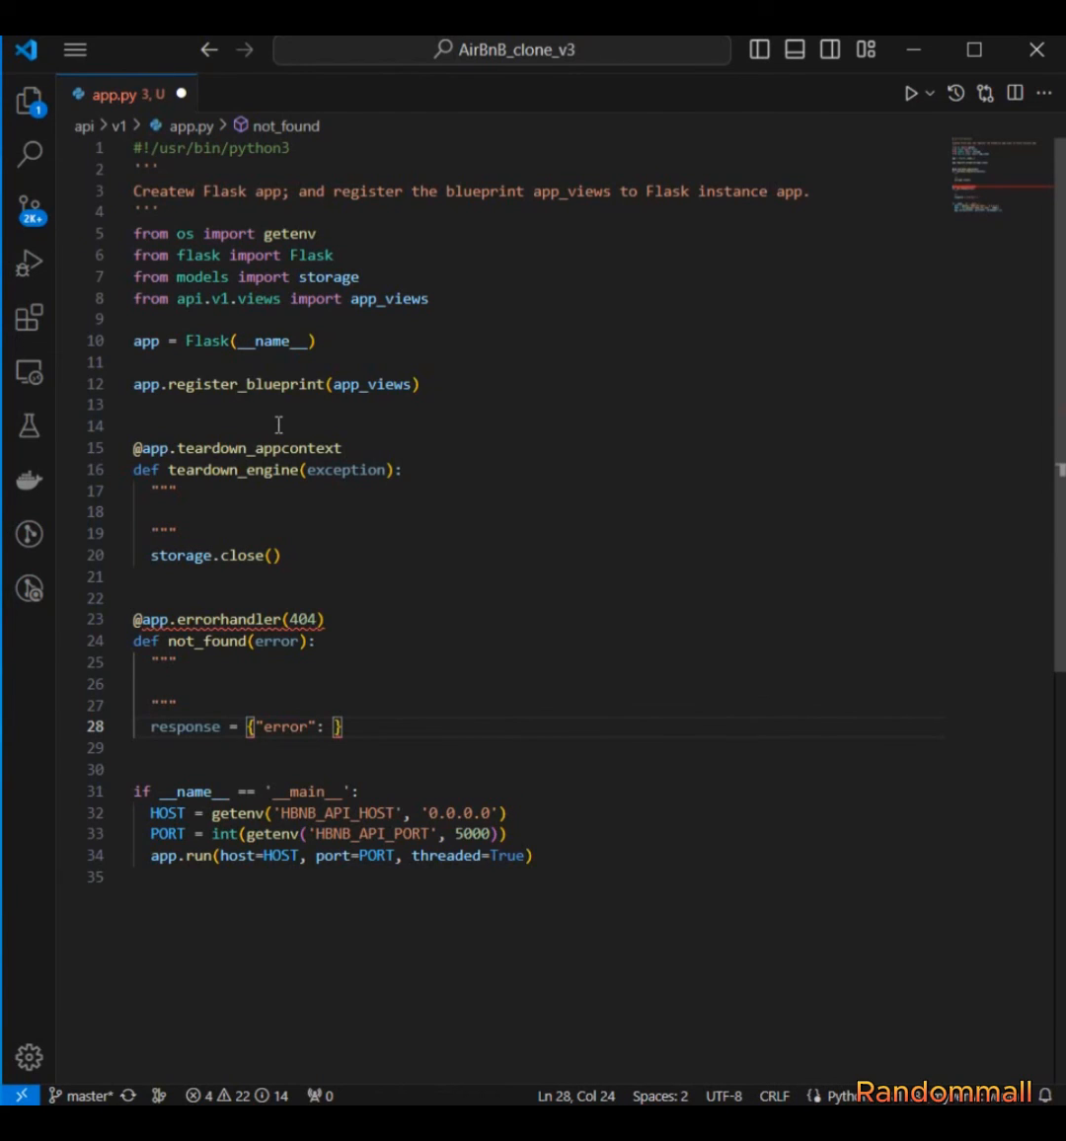
type("Not")
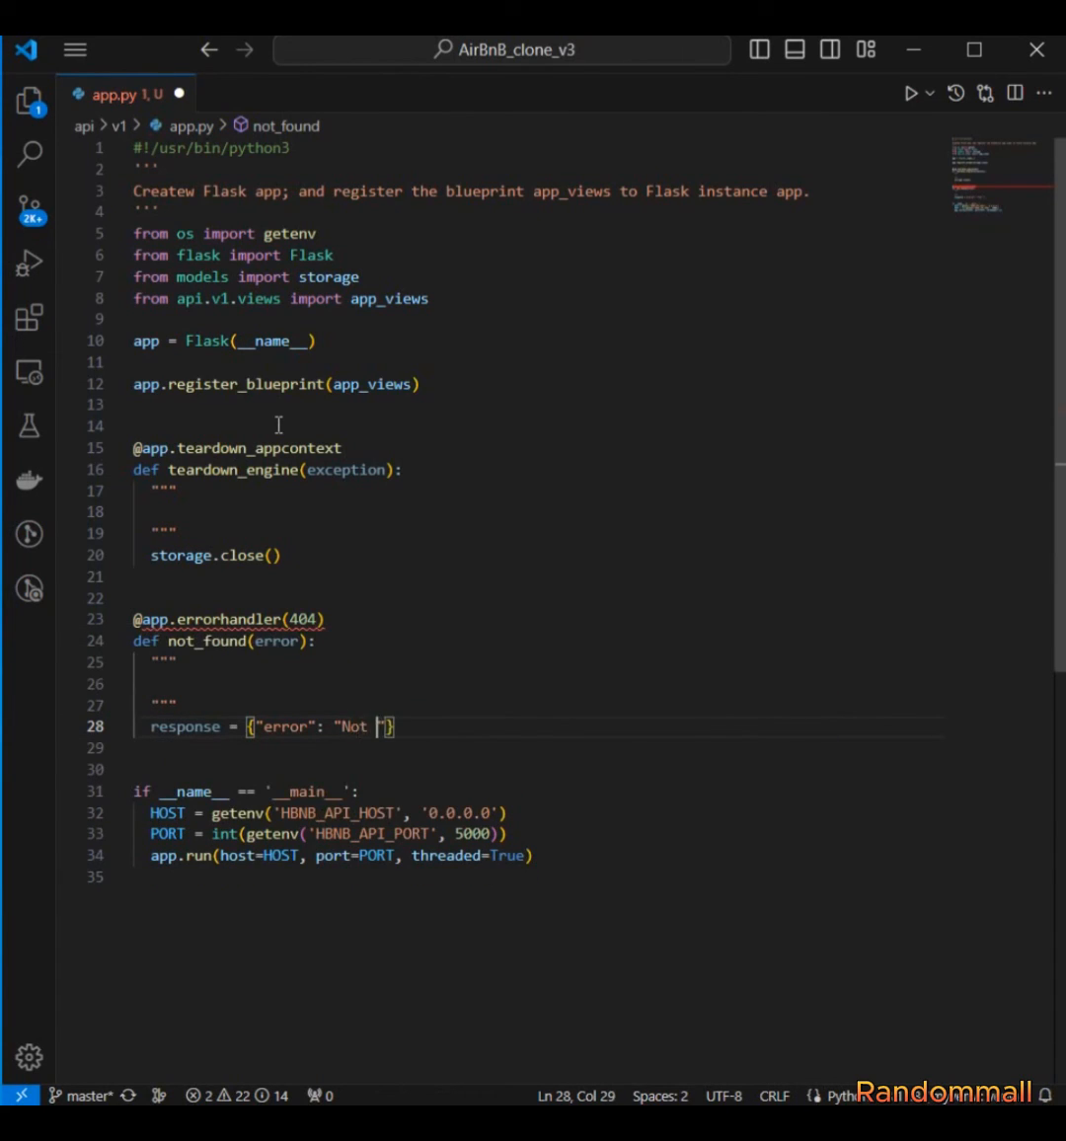
type("found")
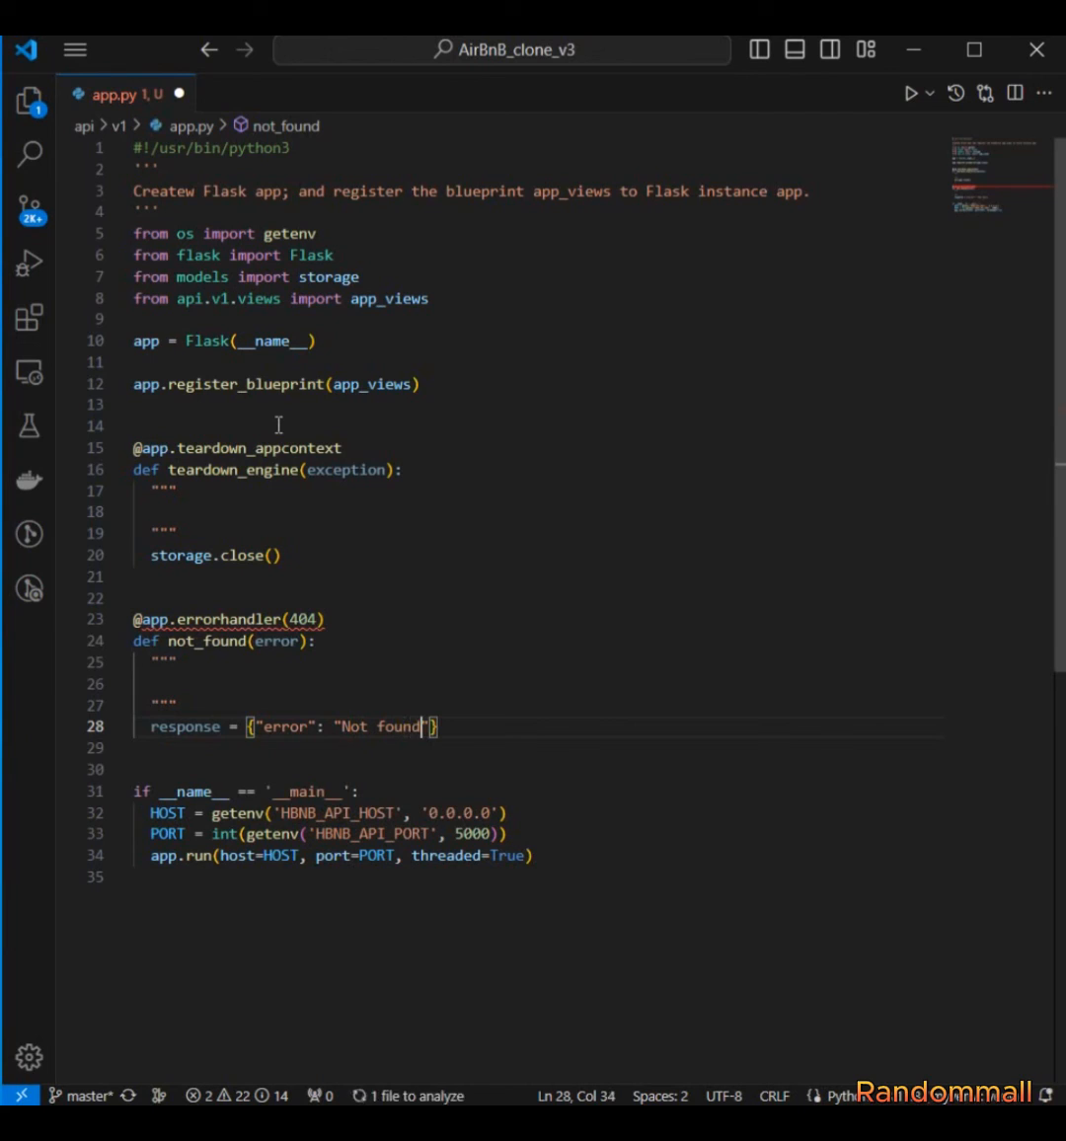
key("Enter")
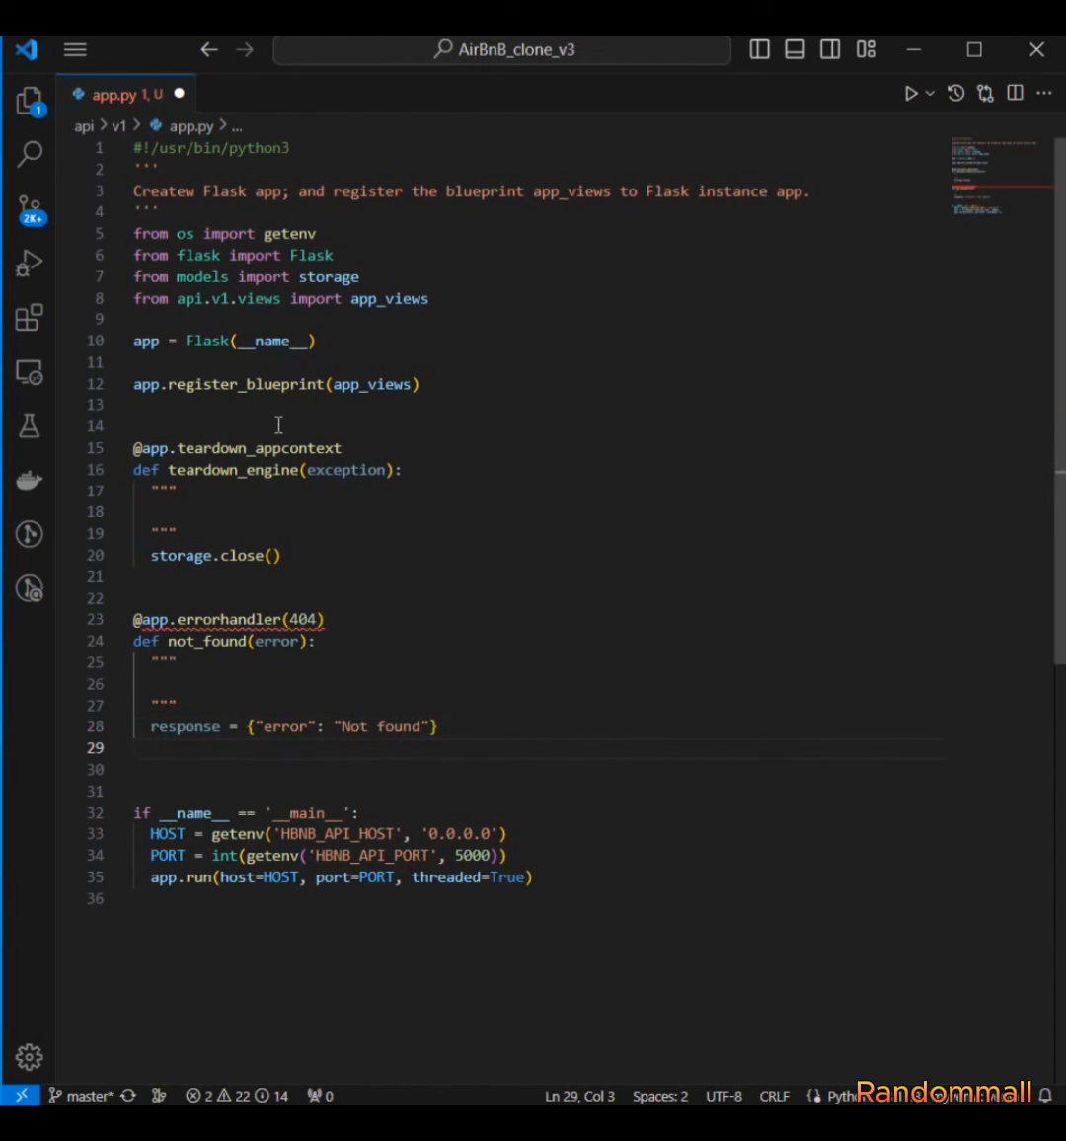
Step: Return jsonify(response) with a 404 status from not_found
type("return j")
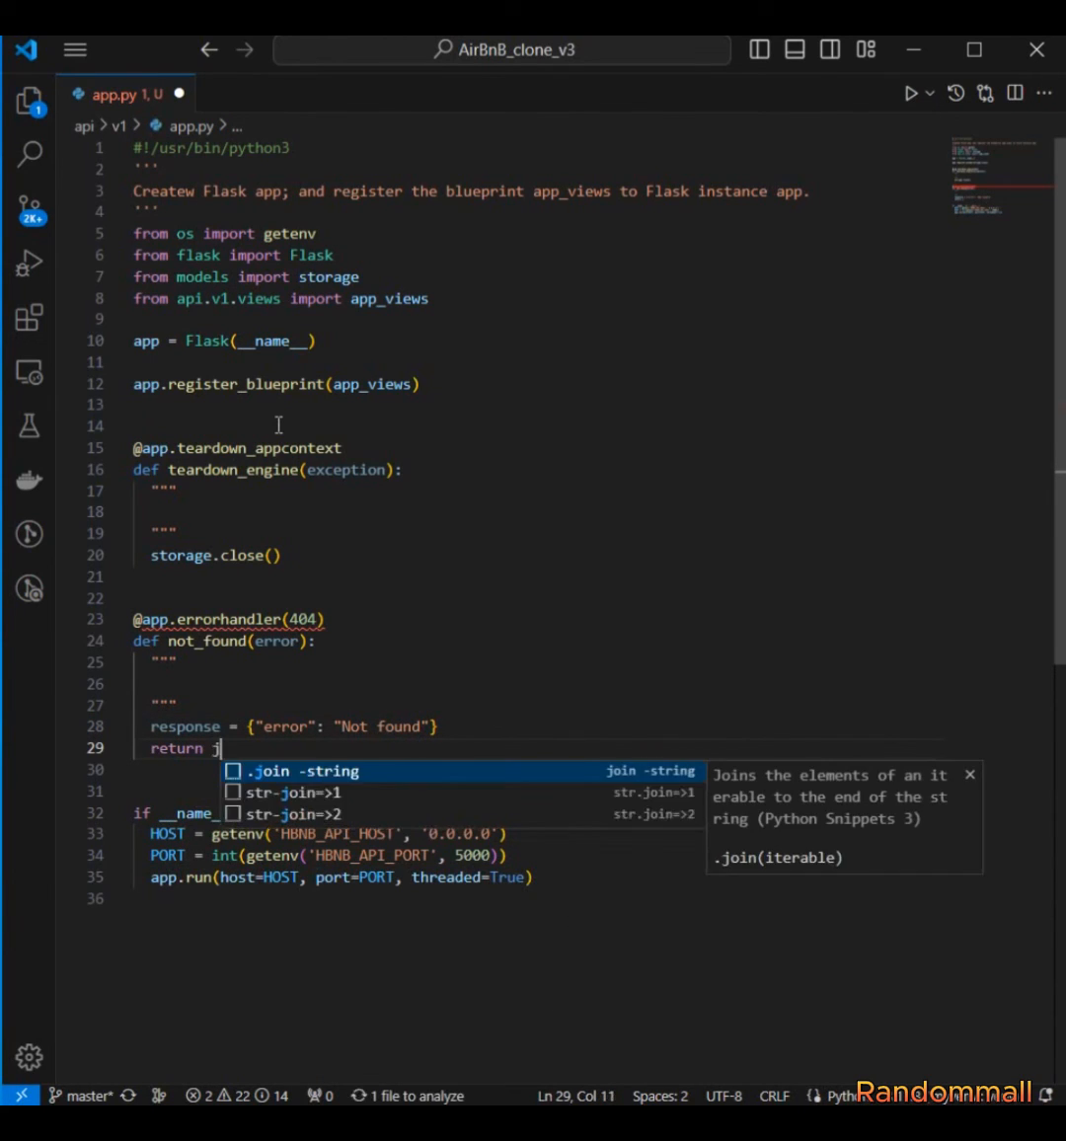
type("sonify")
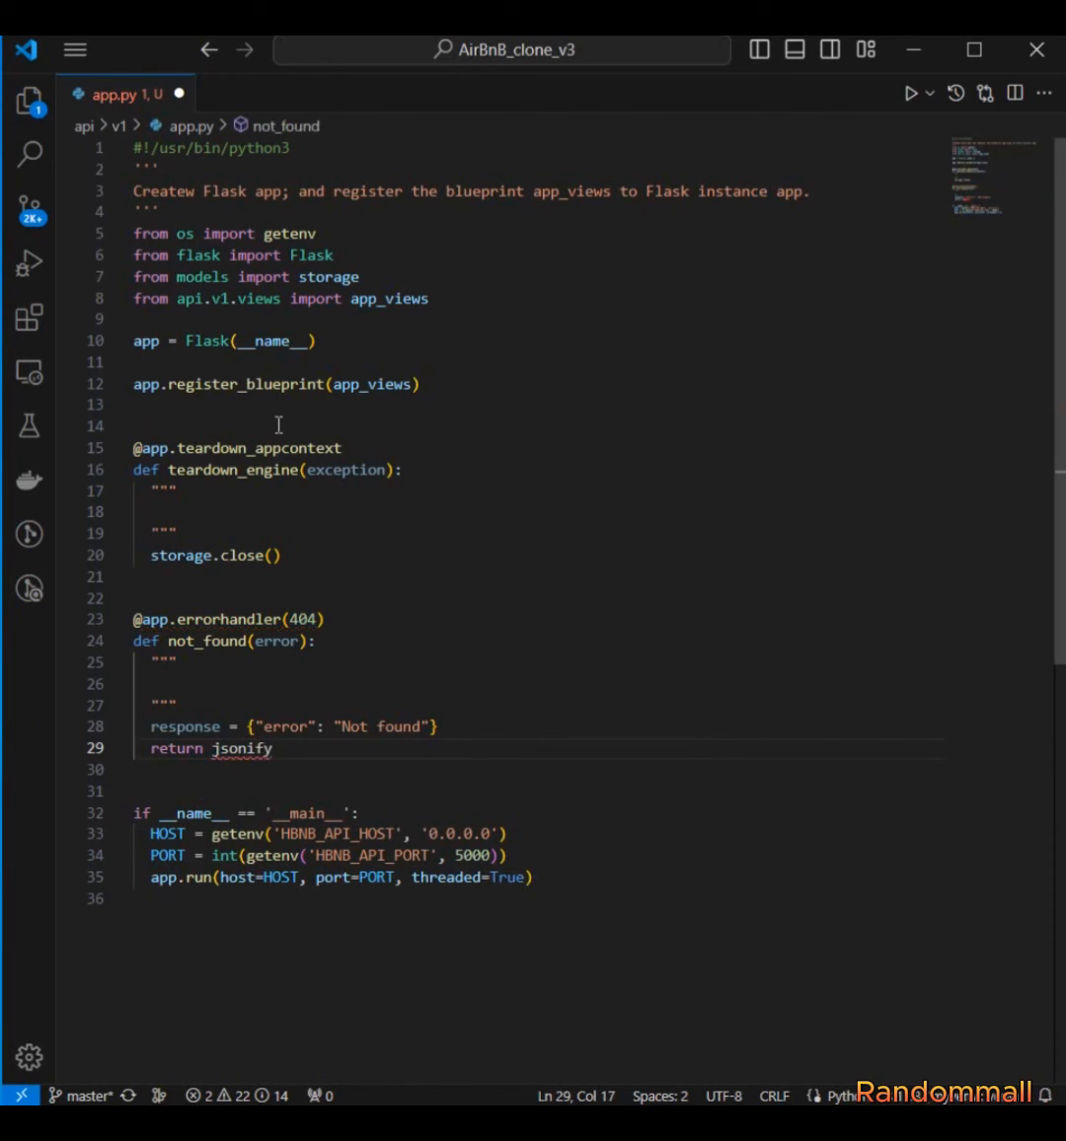
type("(response")
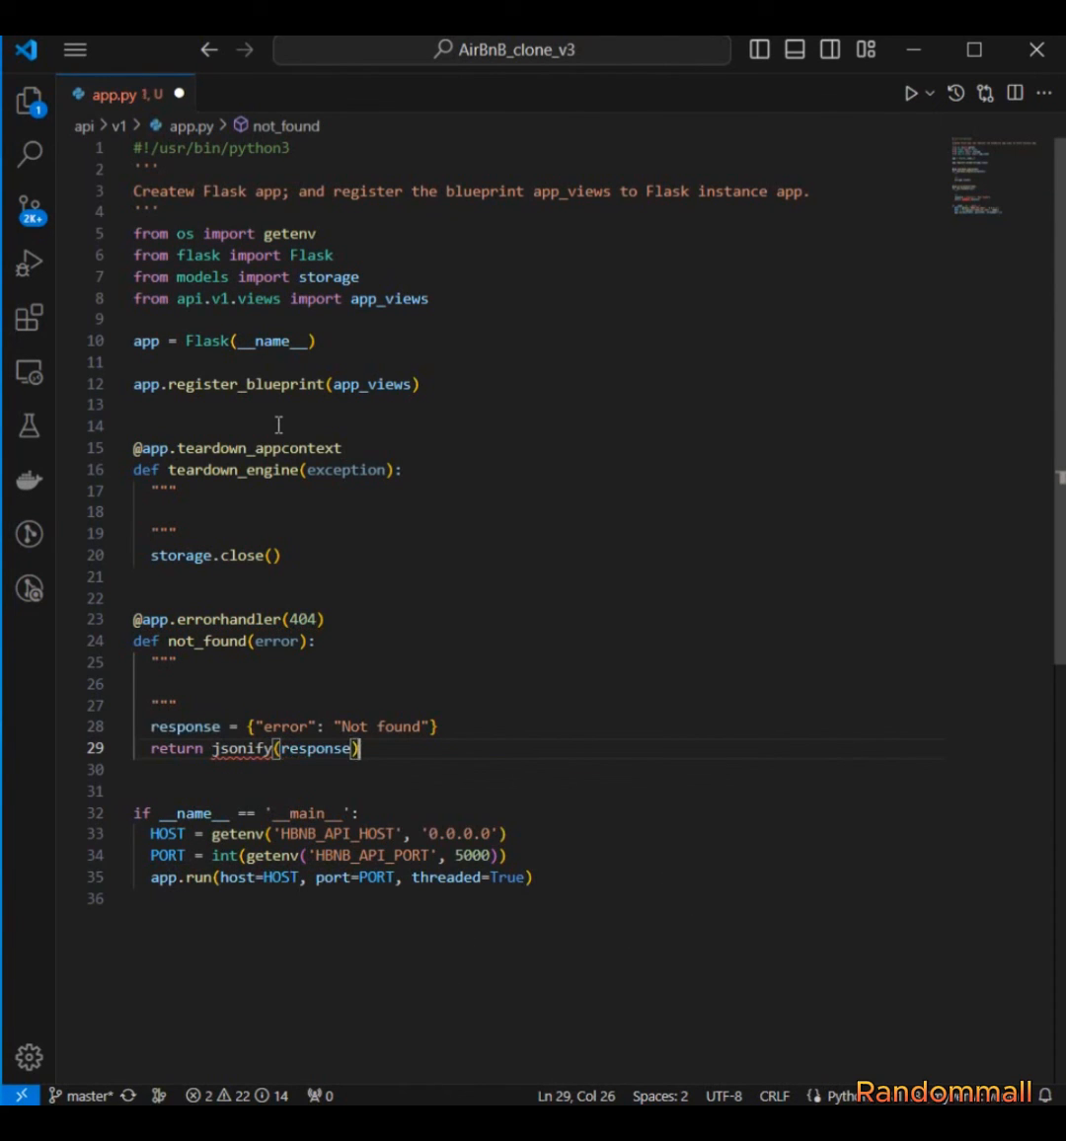
type(",")
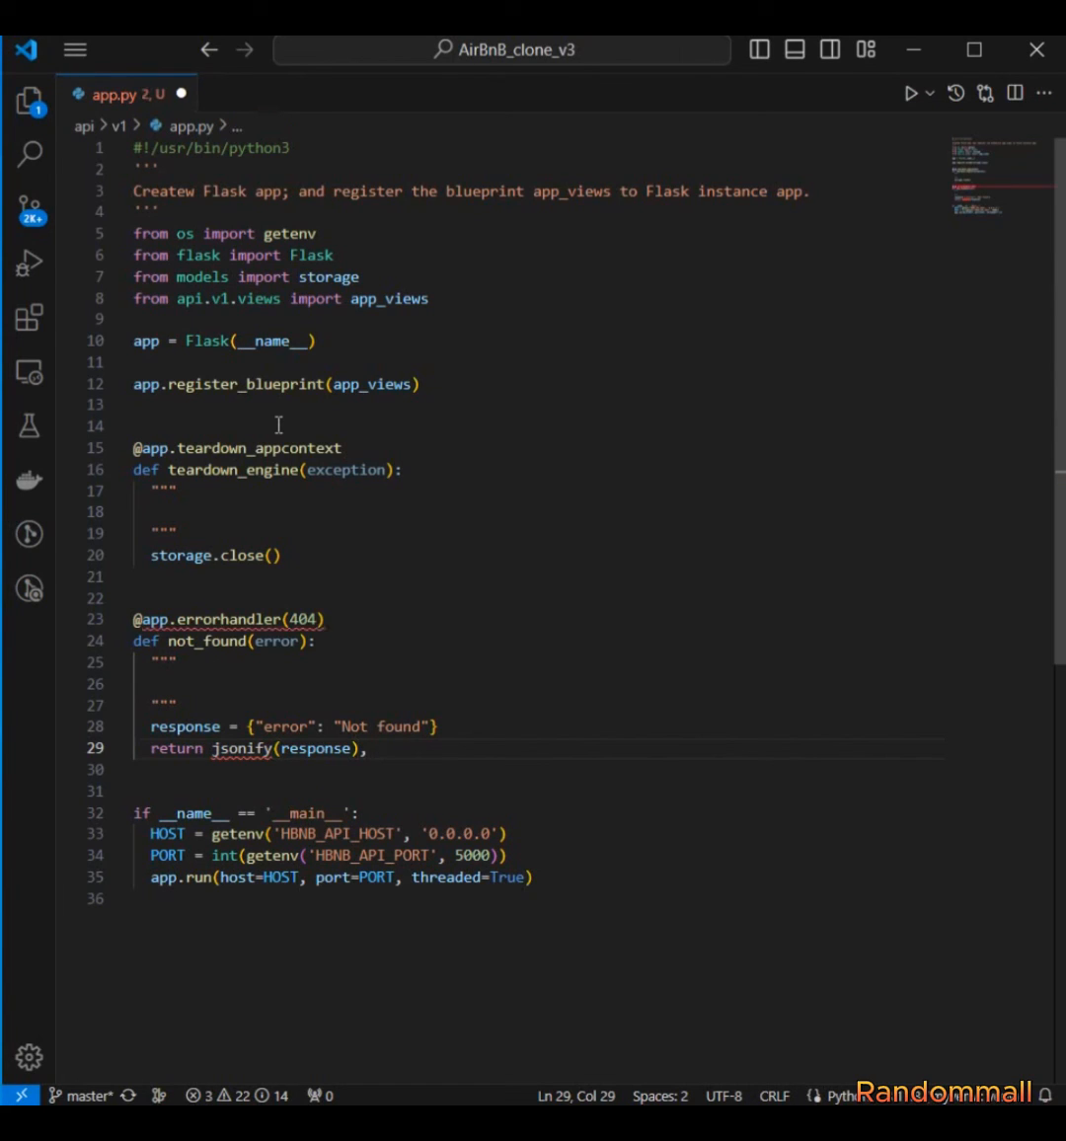
type("404")
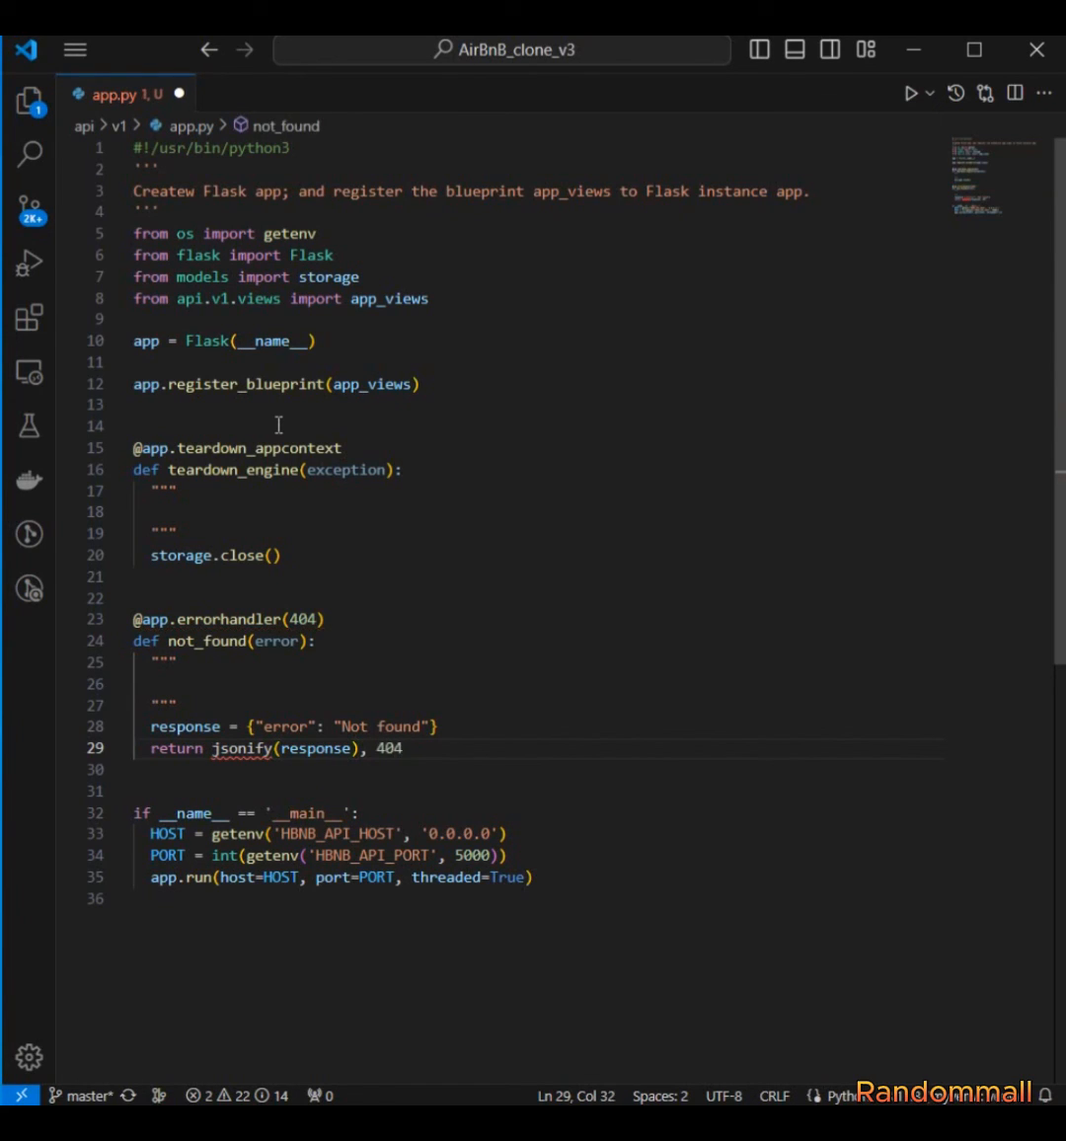
mouse_move(351, 739)
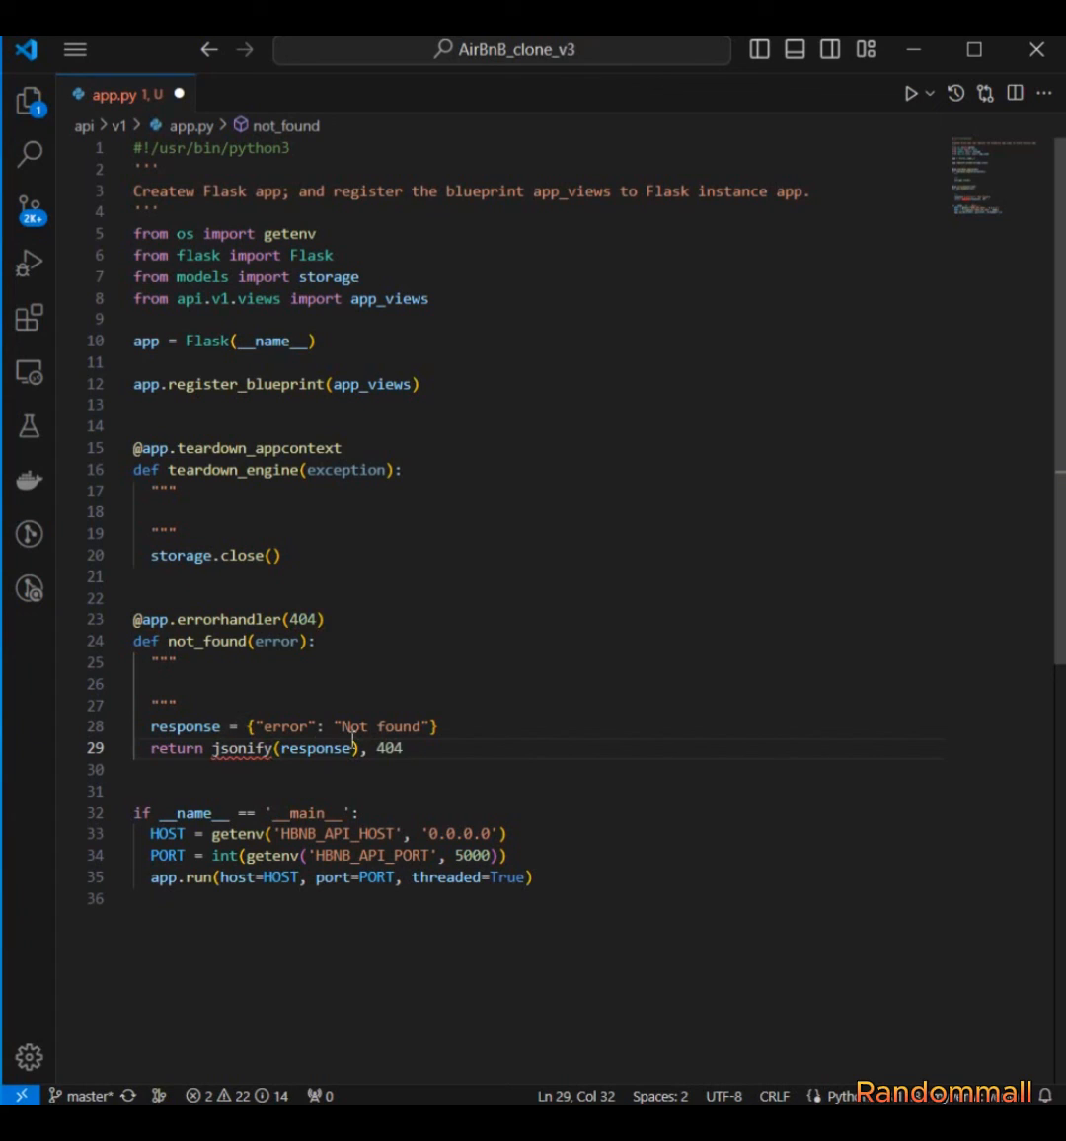
mouse_move(423, 417)
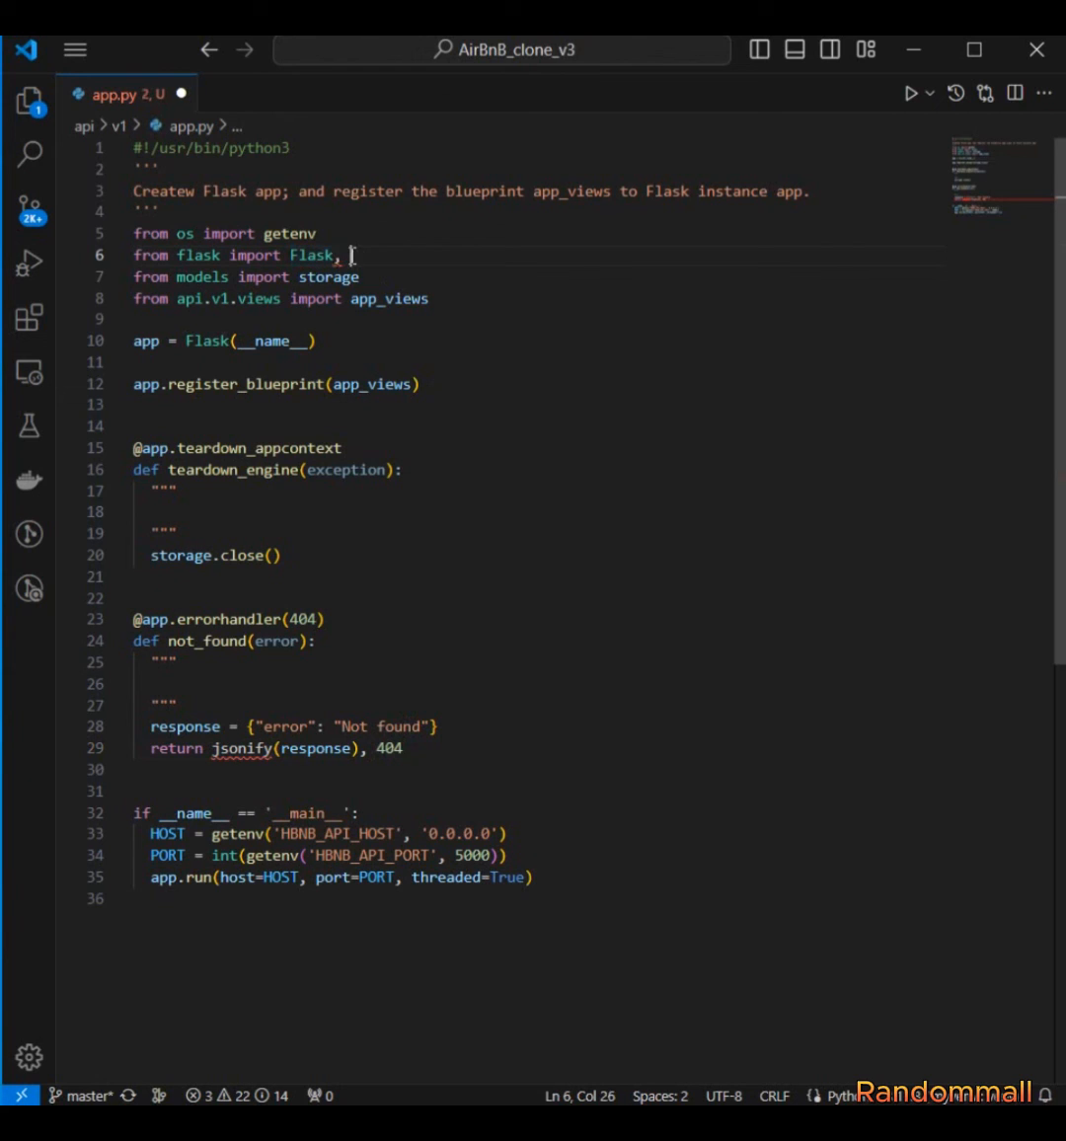
Step: Import jsonify from flask, save app.py, and pass debug=True to app.run
type("jsonify")
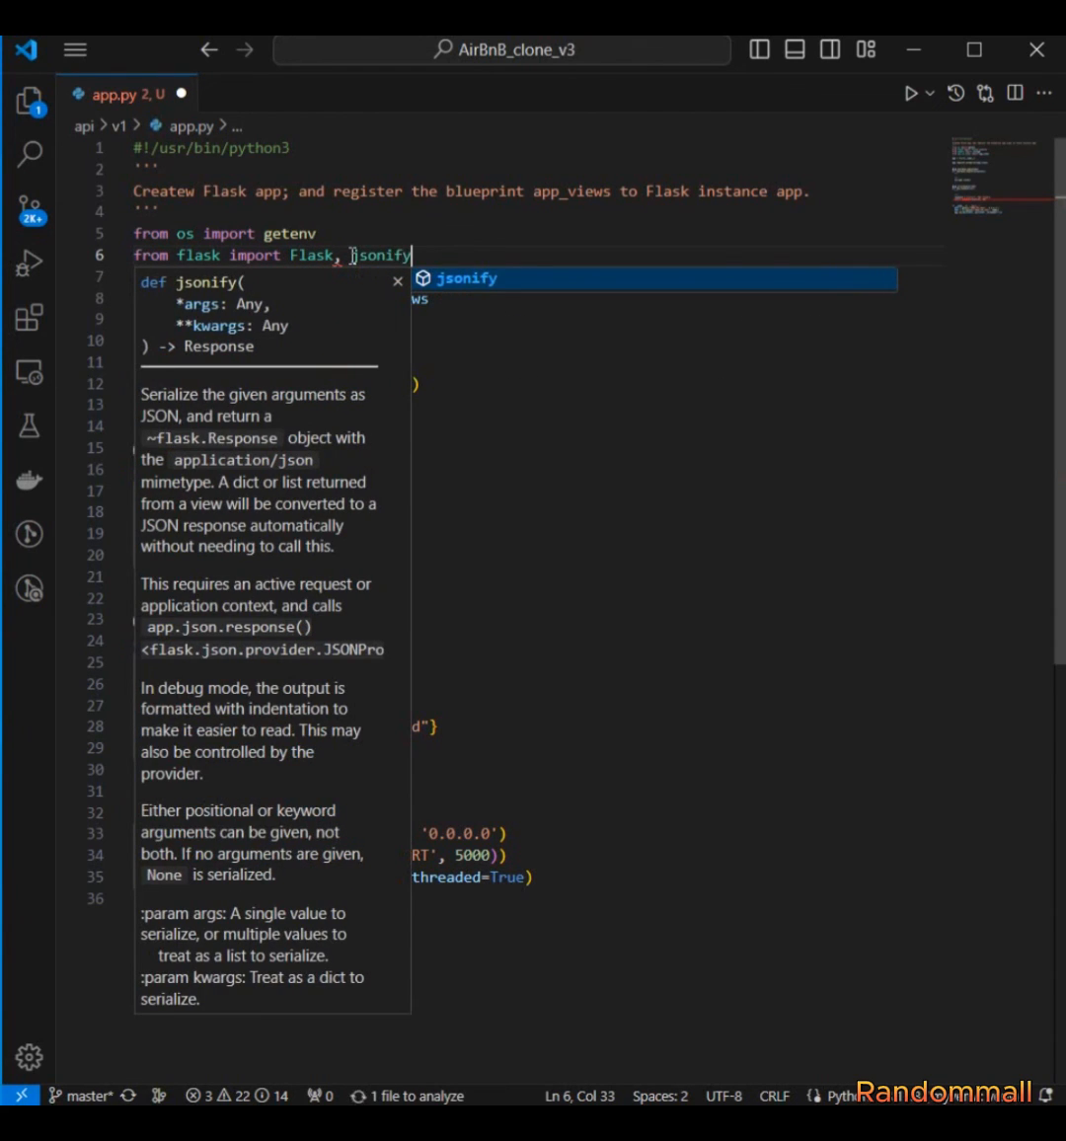
key("Escape")
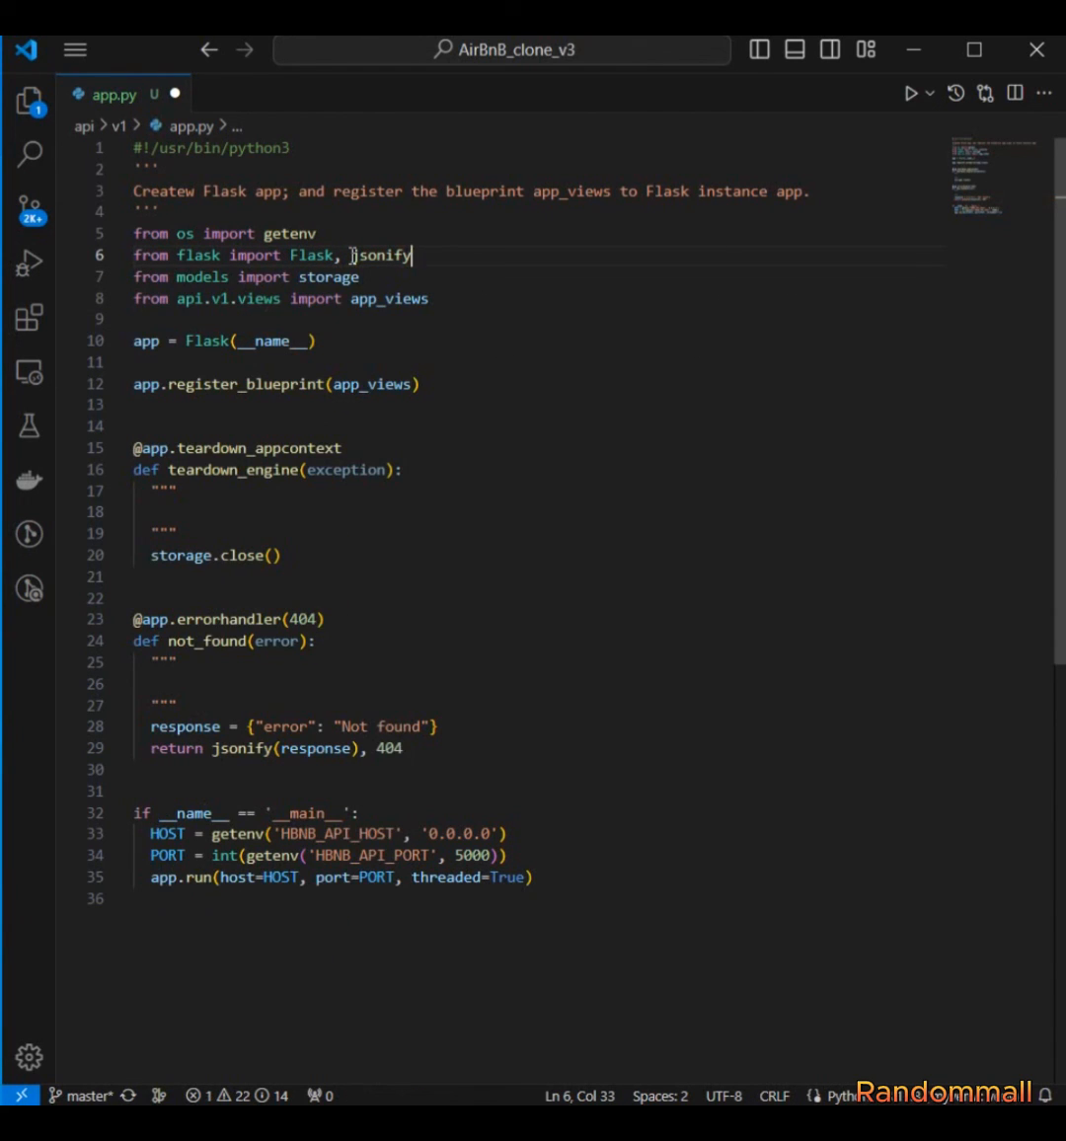
key("ctrl+s")
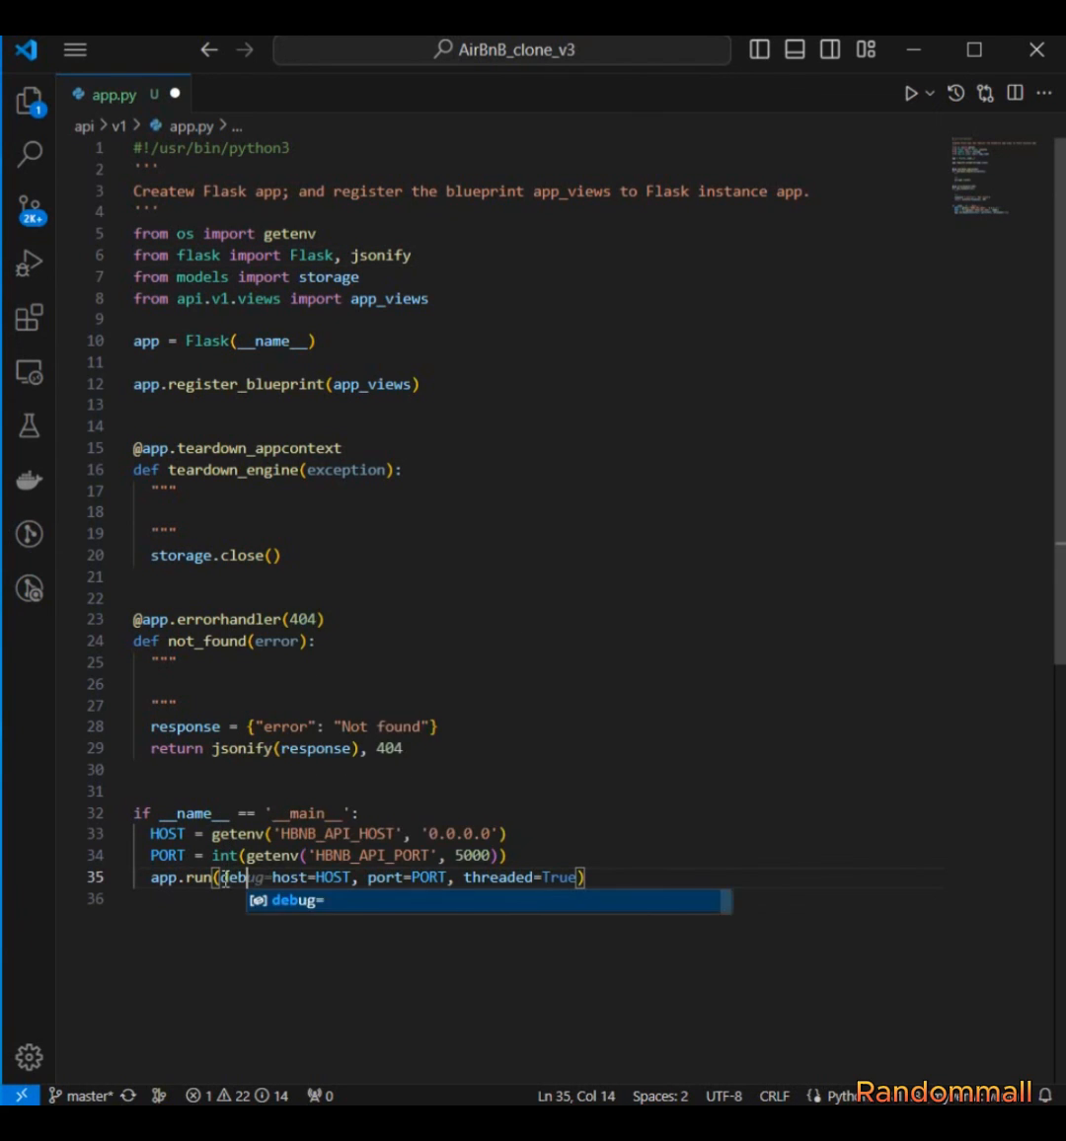
type("True")
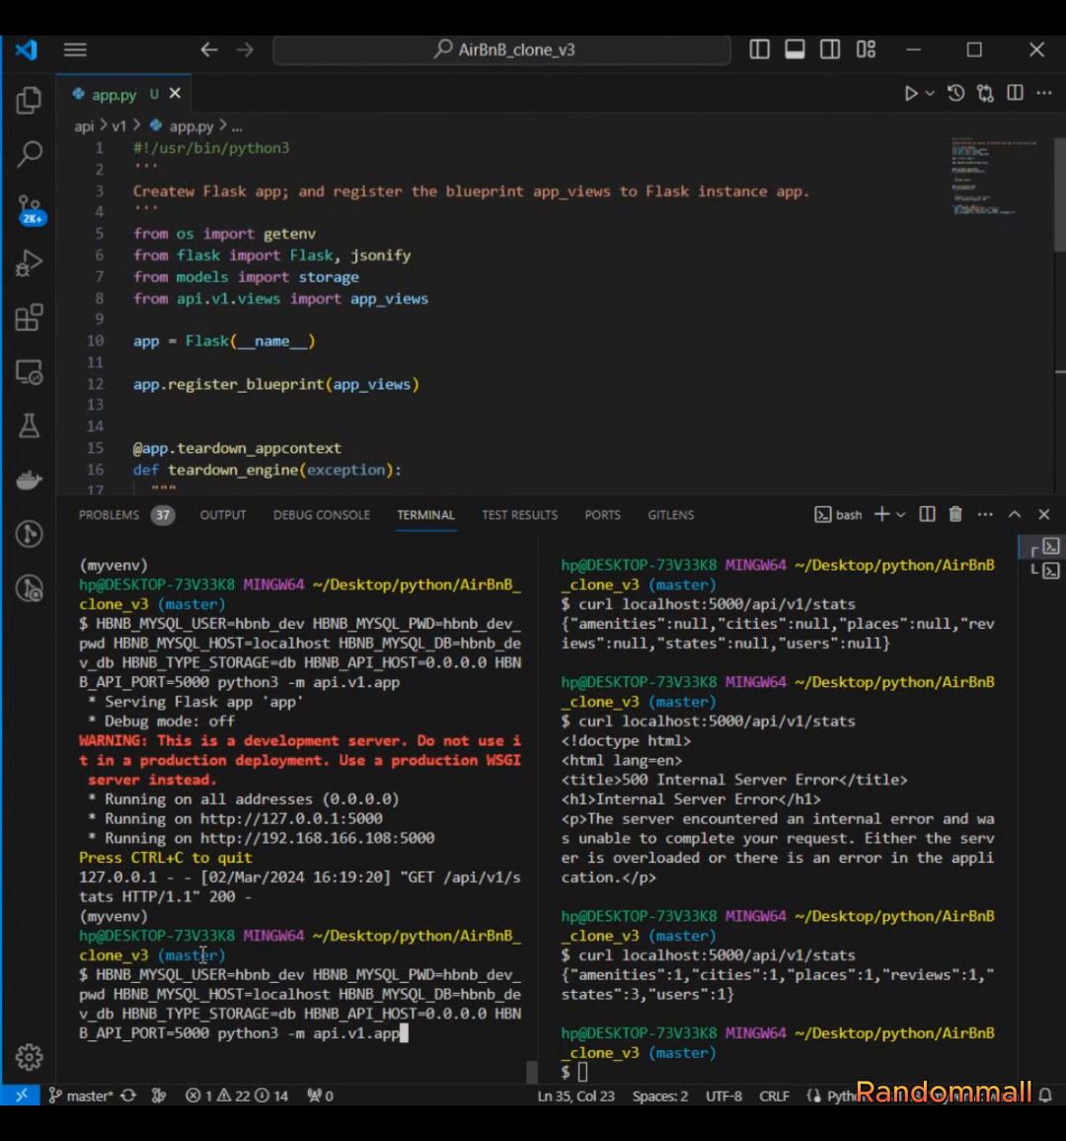
Step: Launch the API in debug mode and curl localhost:5000/api/v1/st to get JSON 'Not found'
key("Return")
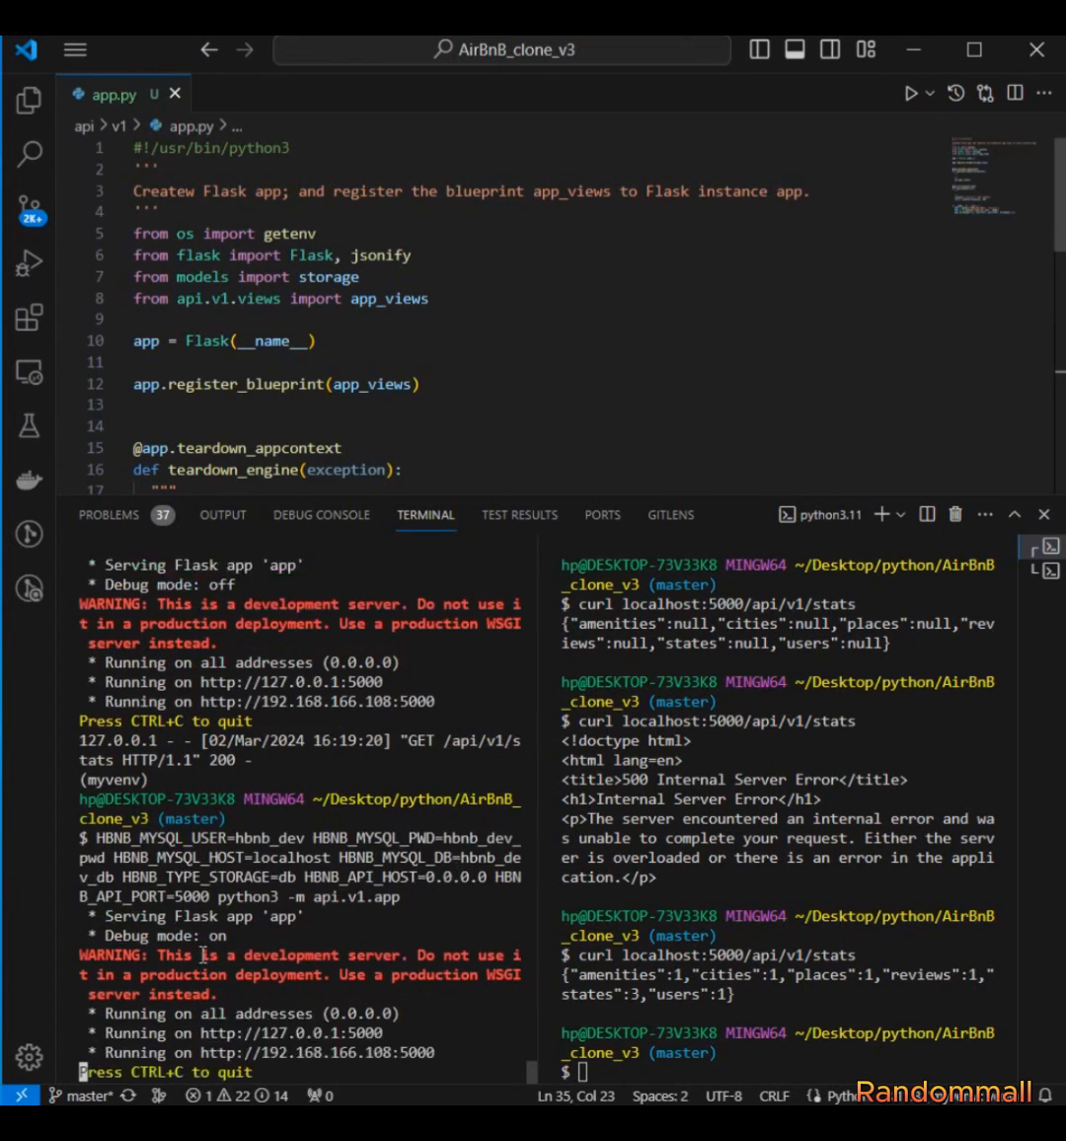
scroll("down", 3)
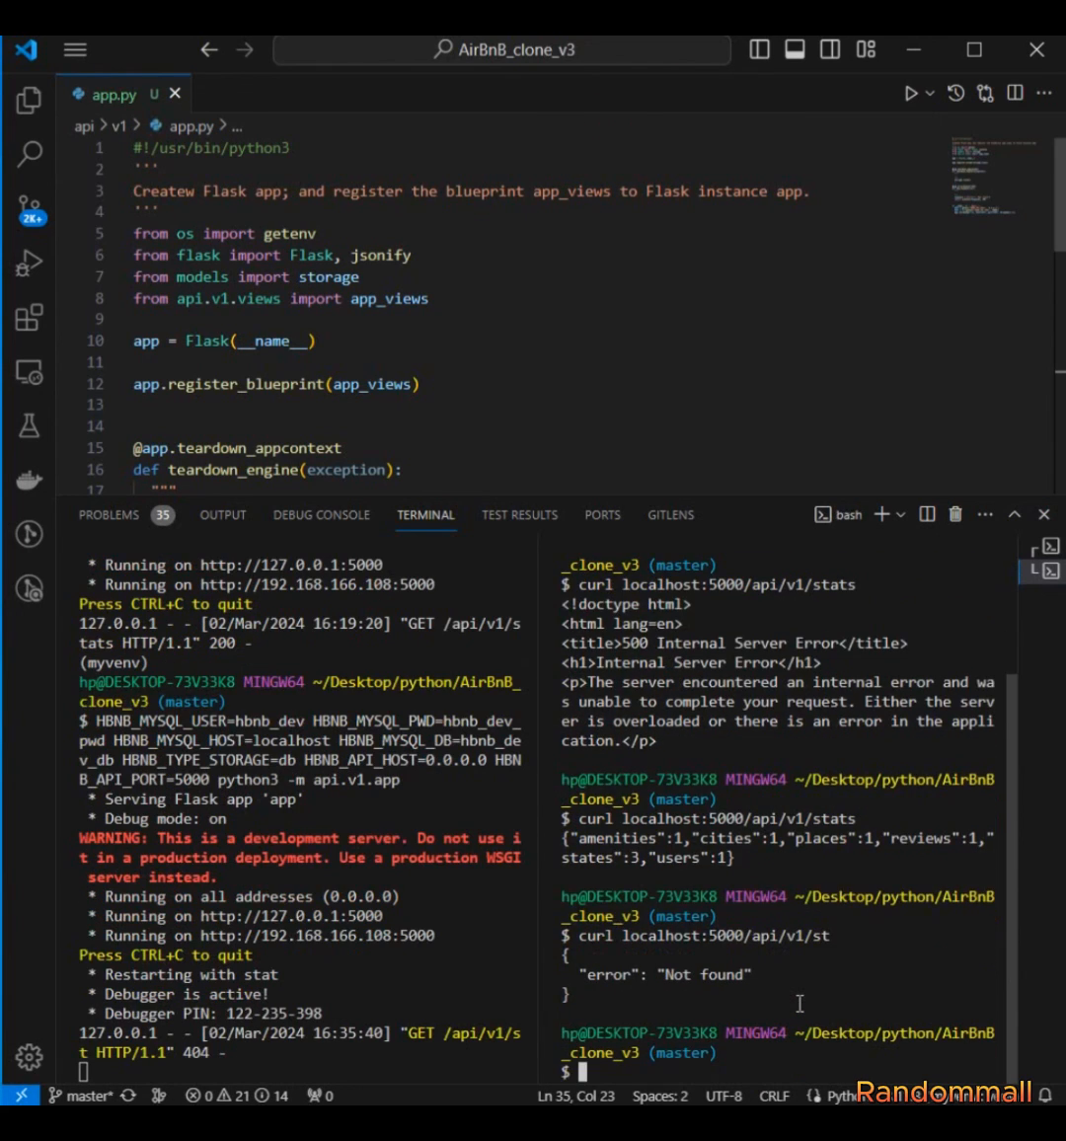
mouse_move(886, 975)
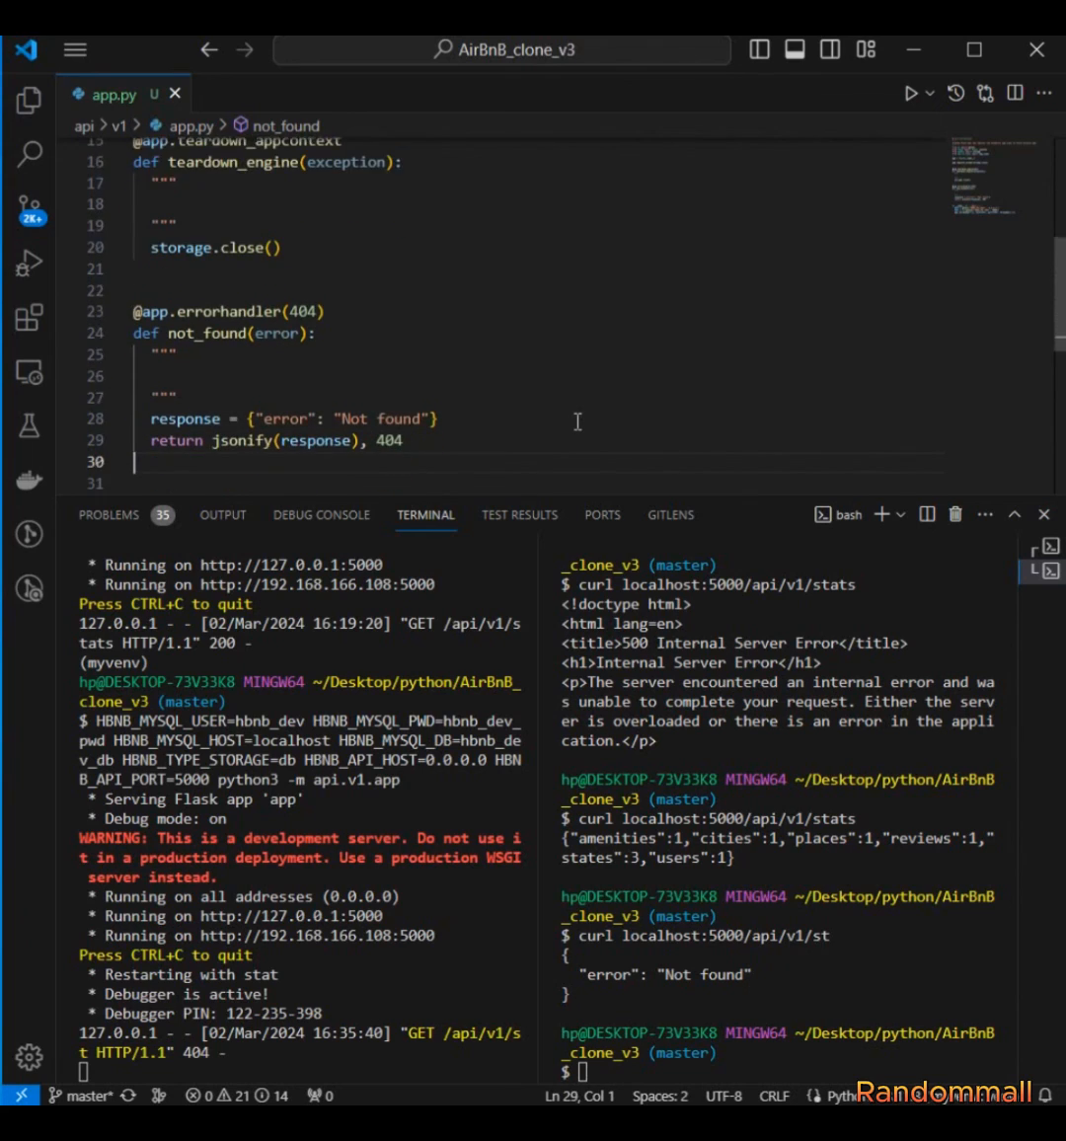
scroll("down", 3)
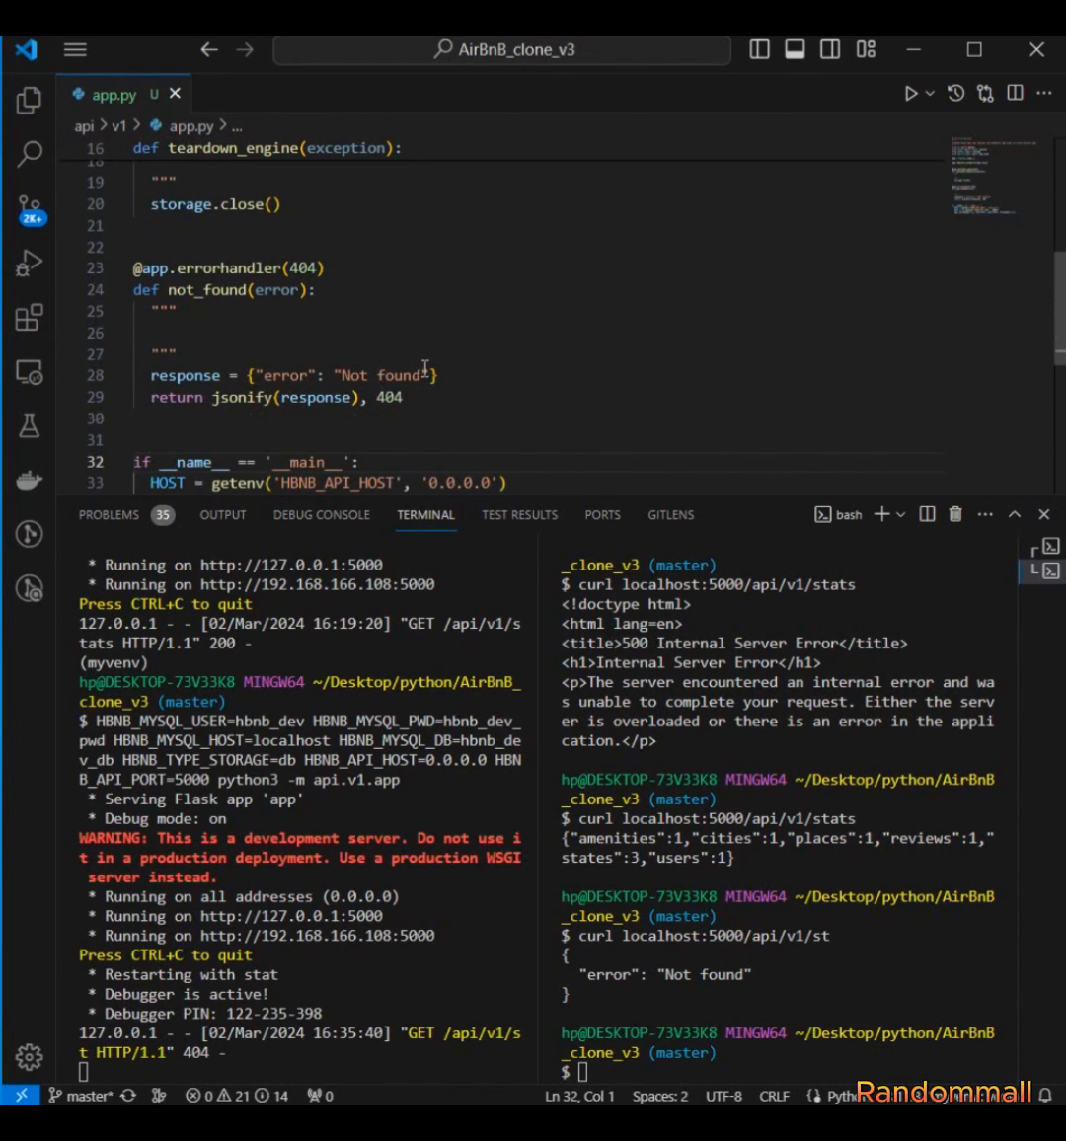
left_click(424, 375)
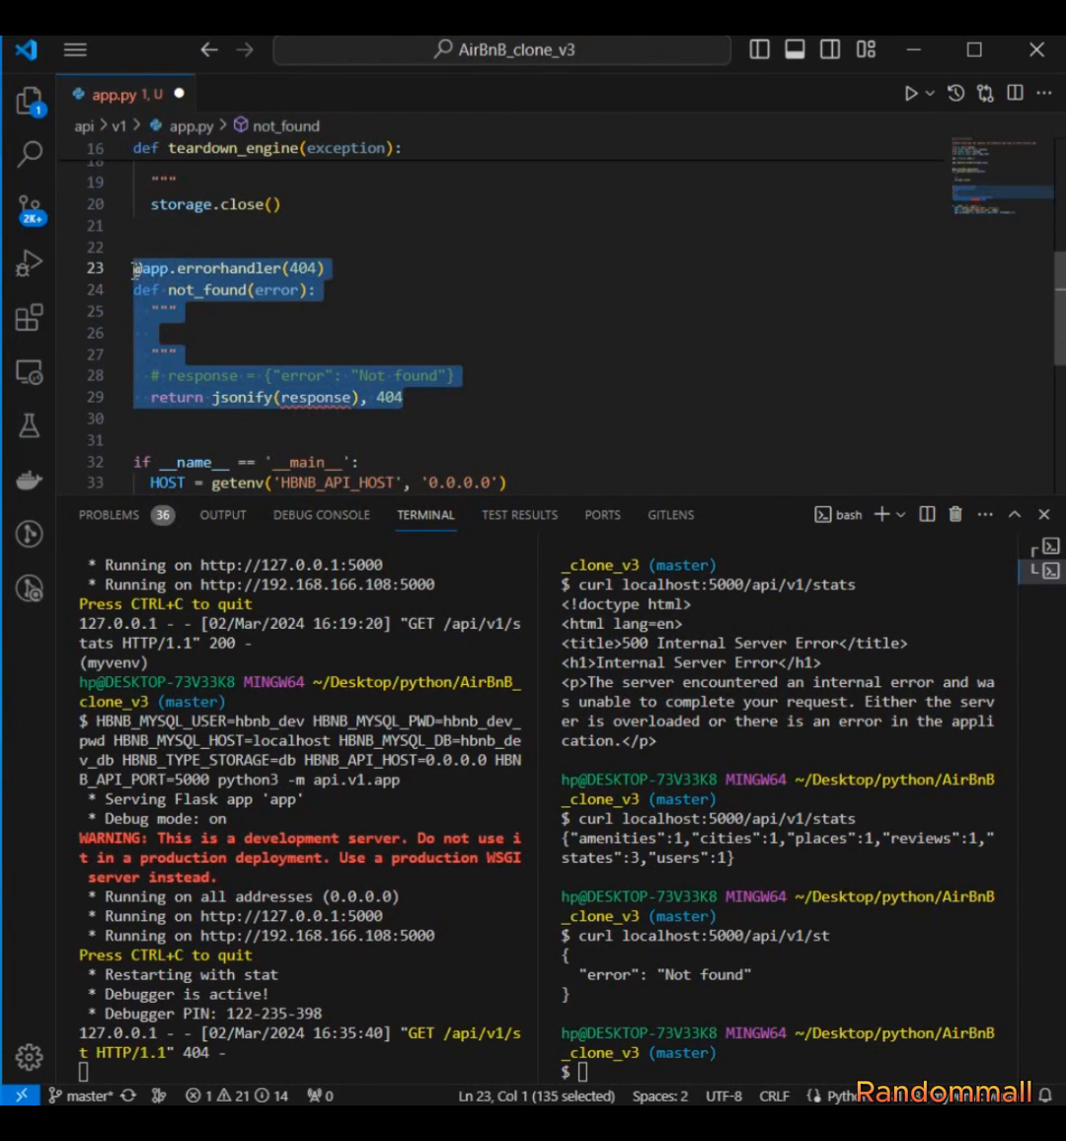
Step: Toggle the 404 handler off and back on with Ctrl+/ to compare responses, then hide the terminal panel
key("ctrl+/")
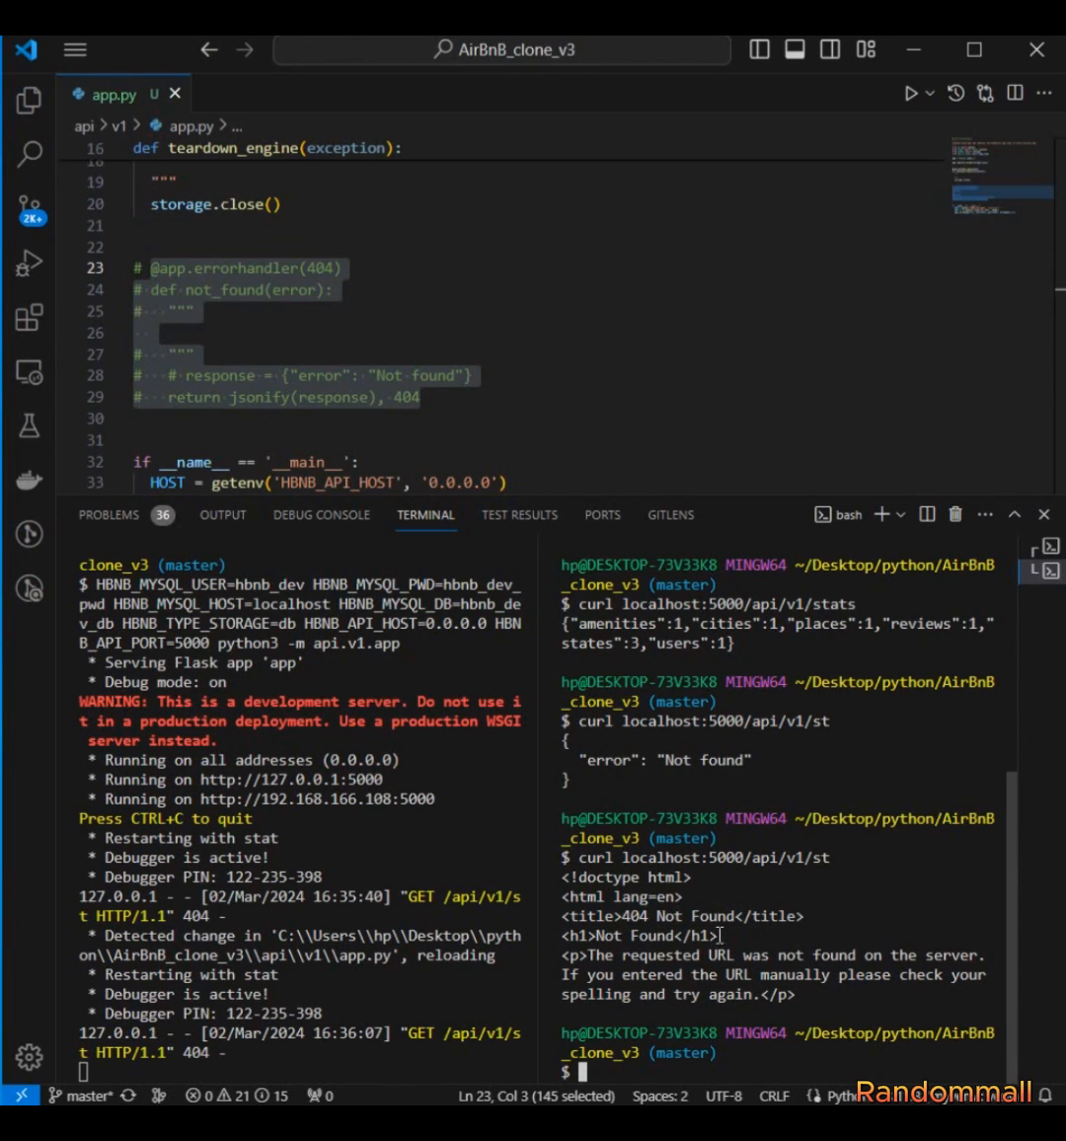
mouse_move(734, 957)
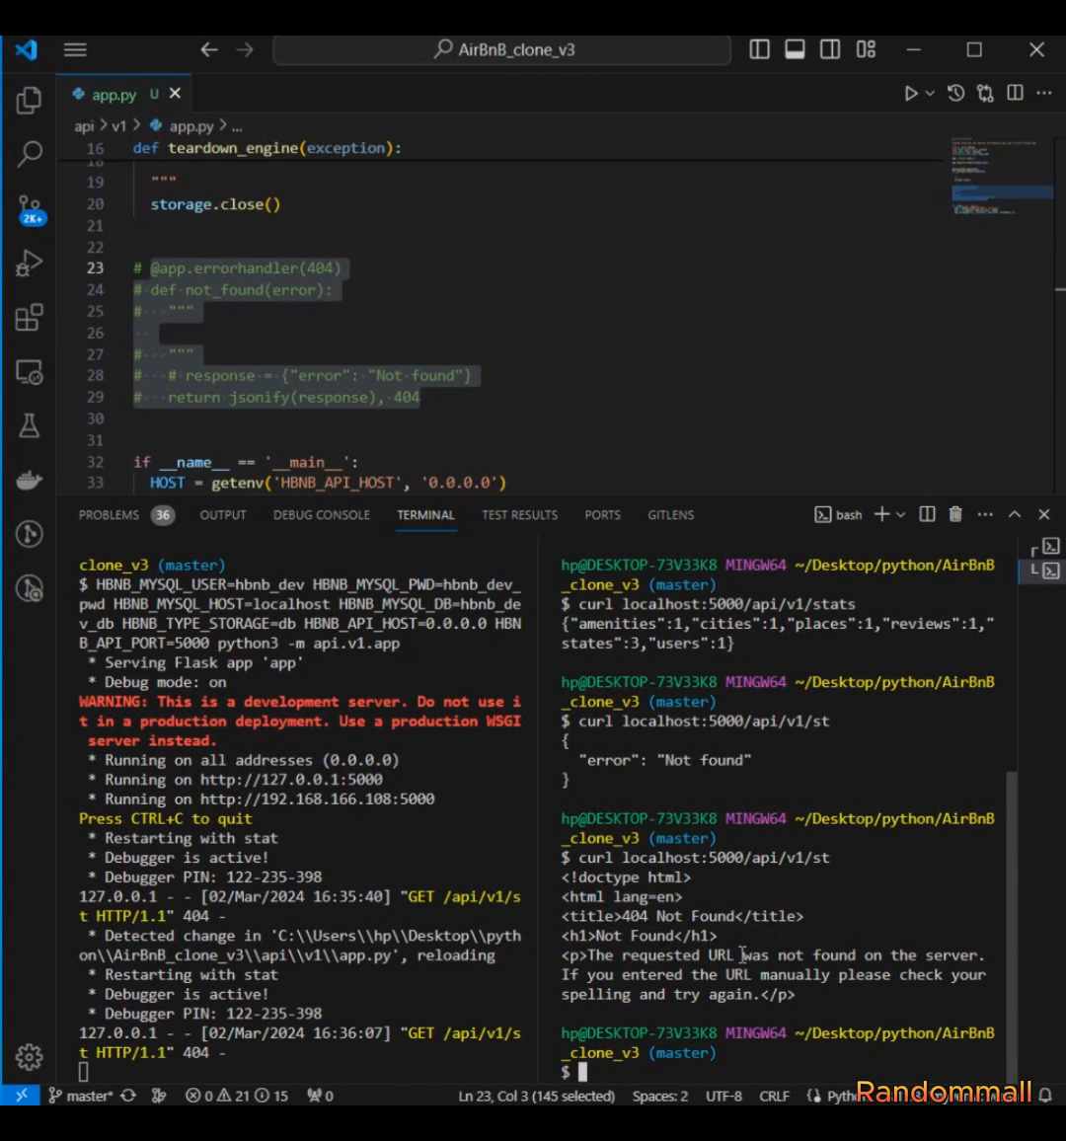
mouse_move(797, 995)
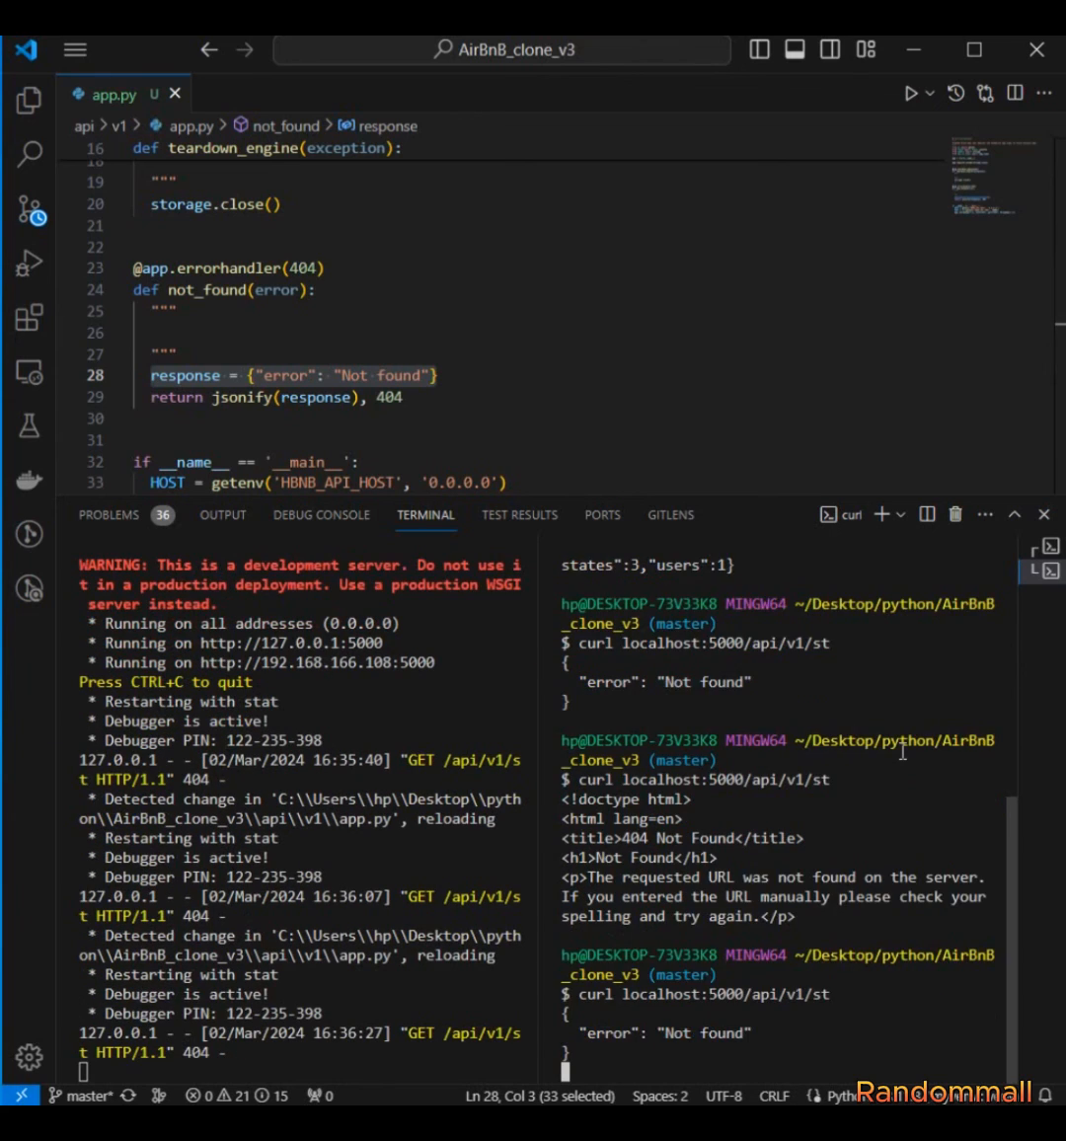
left_click(1042, 513)
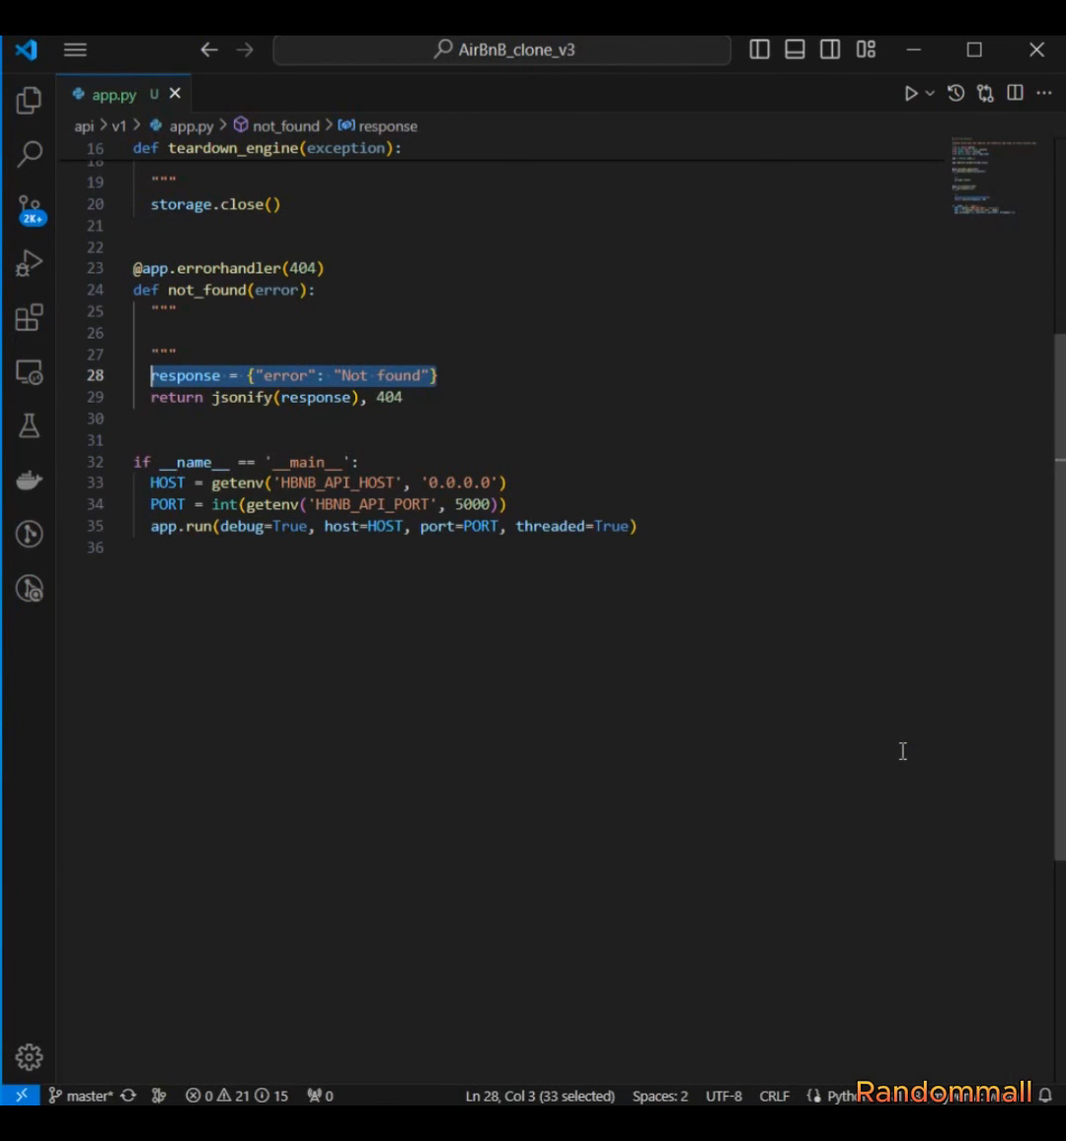
mouse_move(722, 395)
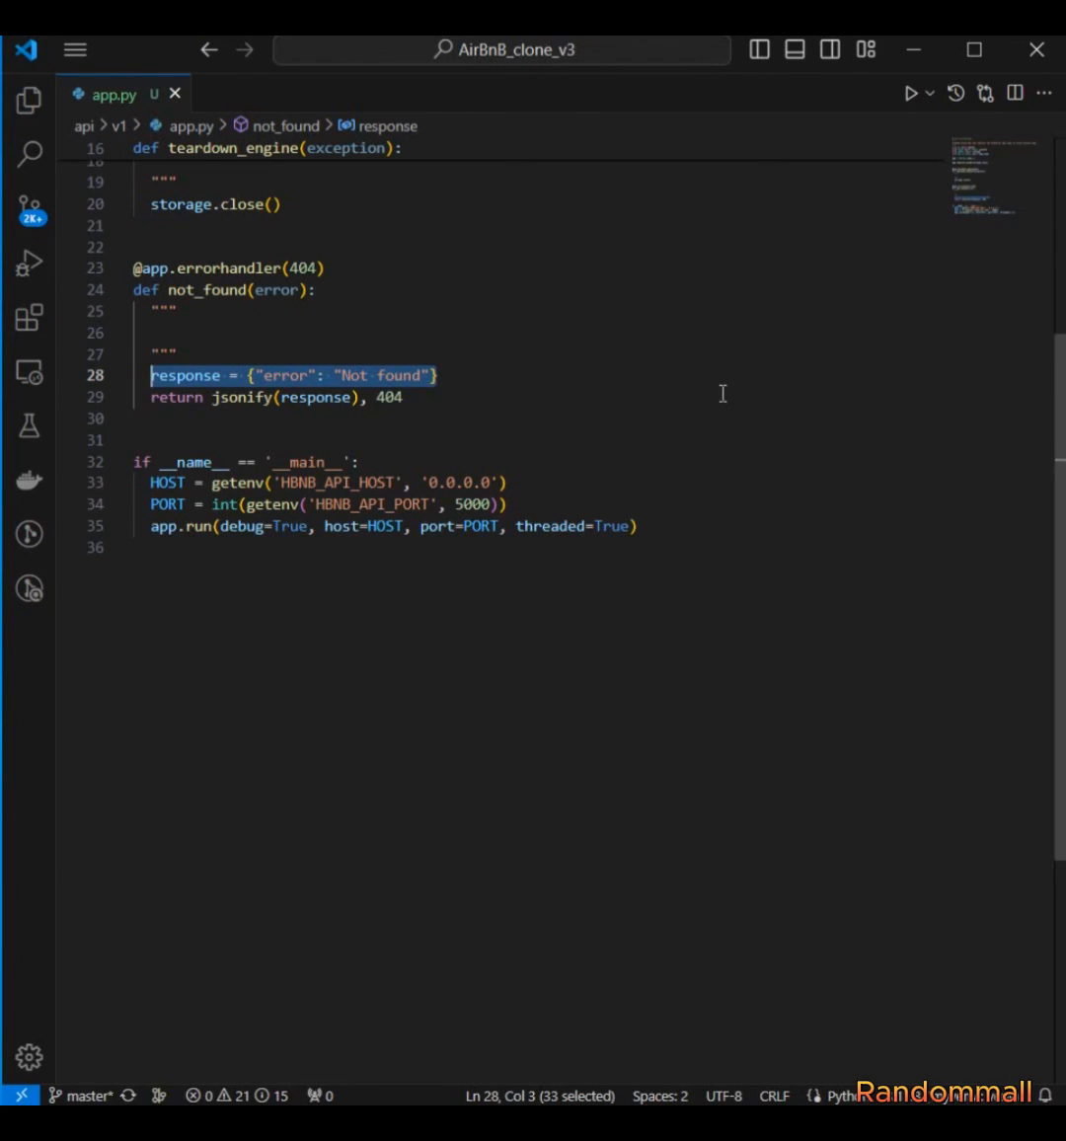